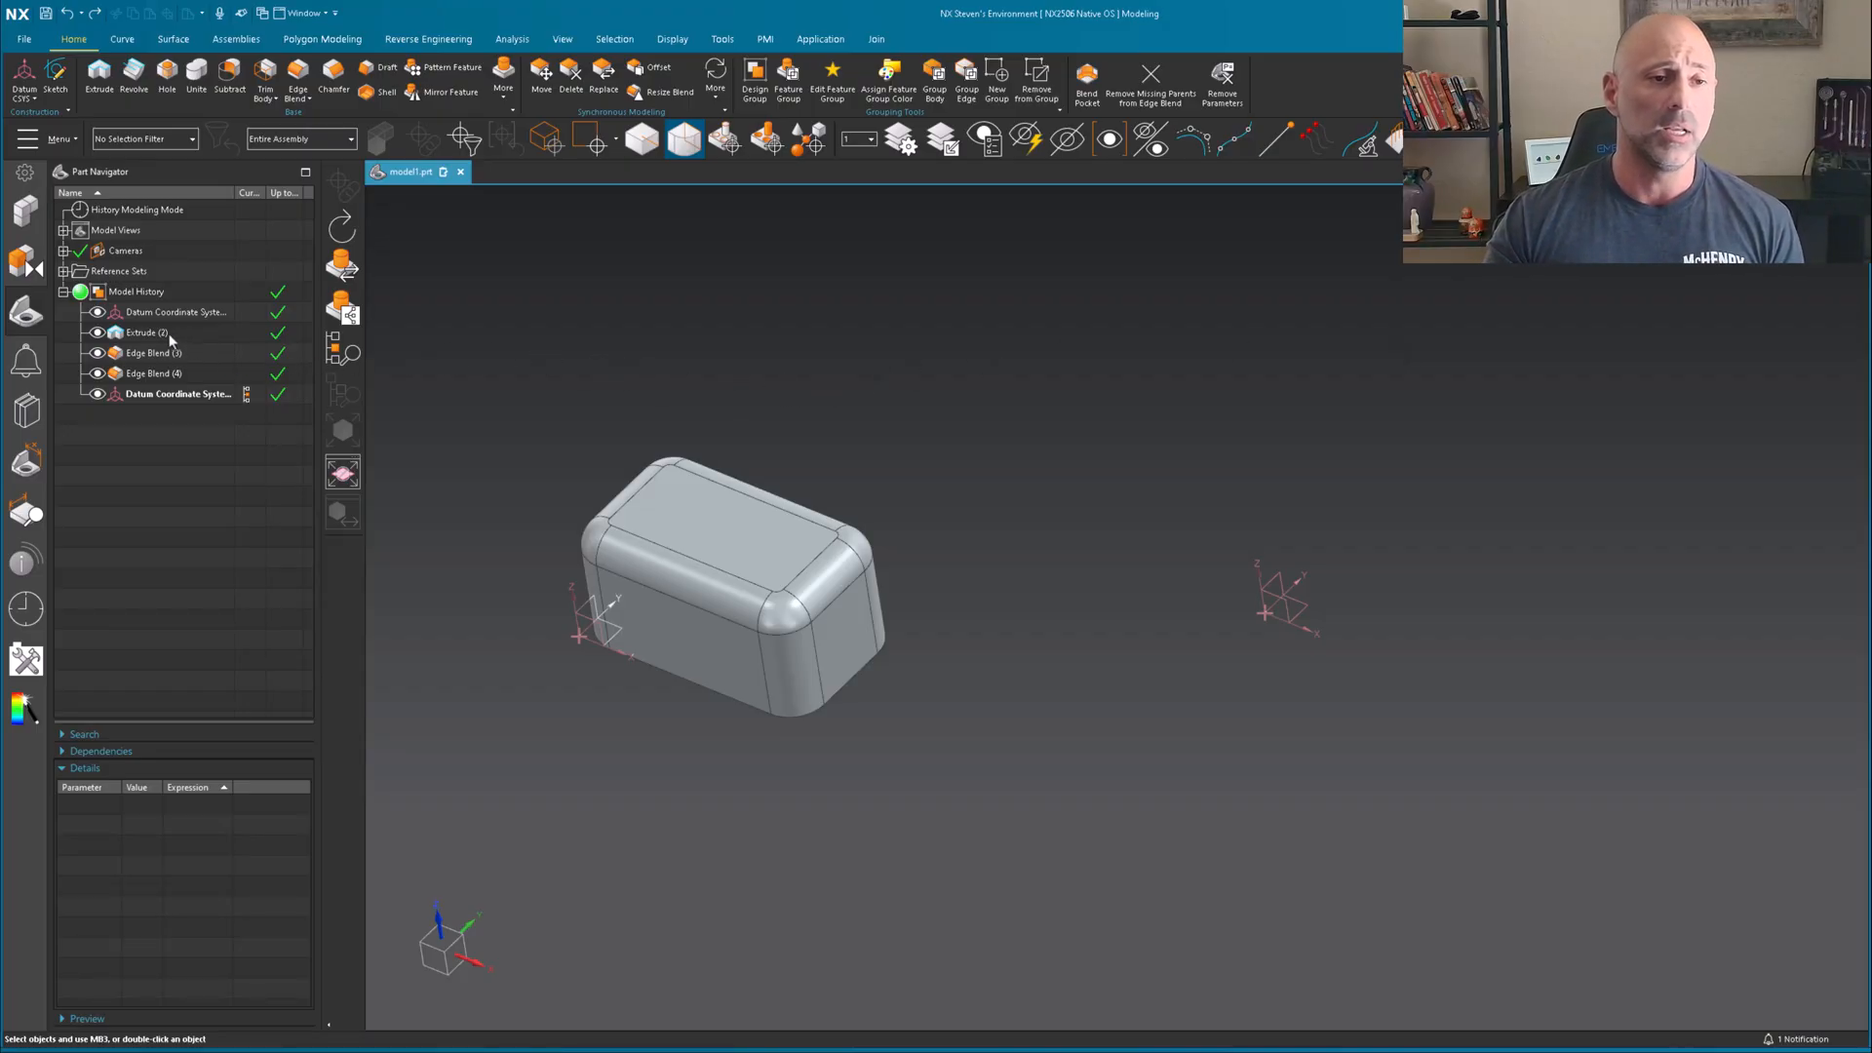
- Copy the Extrude and Edge Blend features and paste them onto the second datum CSYS
click(146, 332)
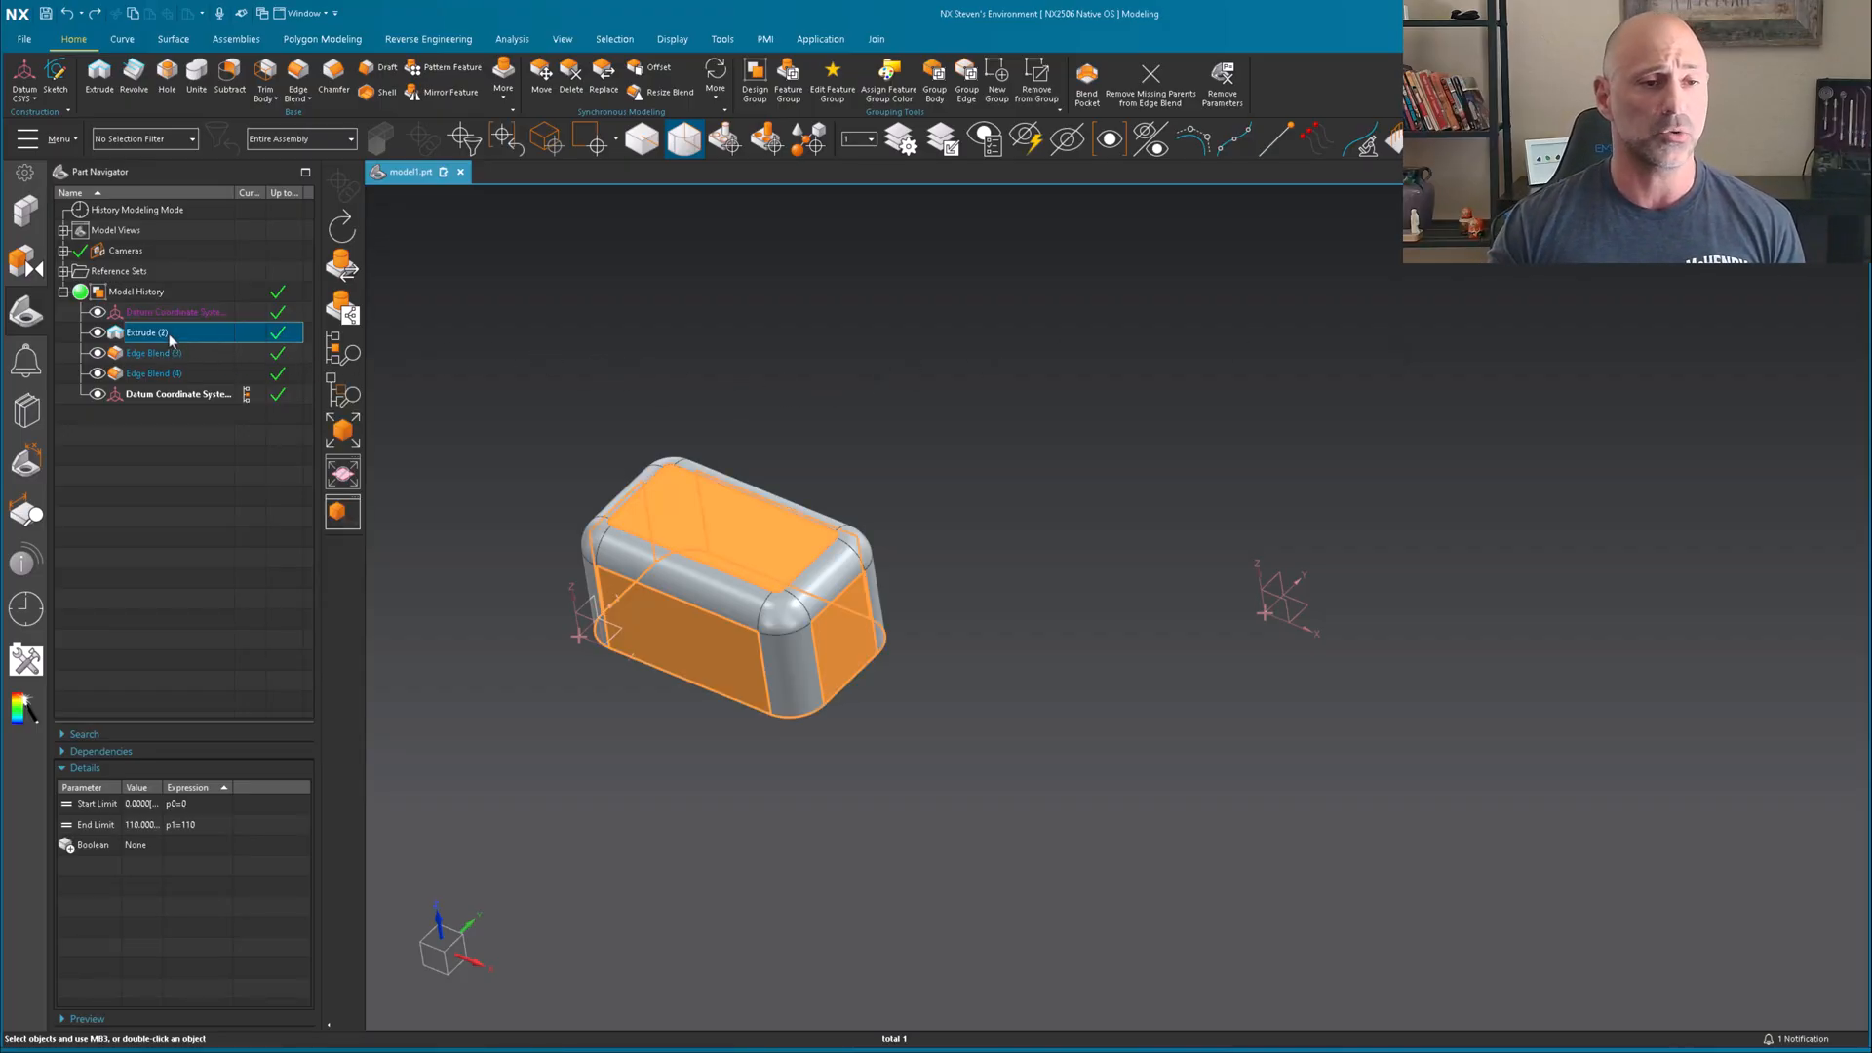
right_click(146, 332)
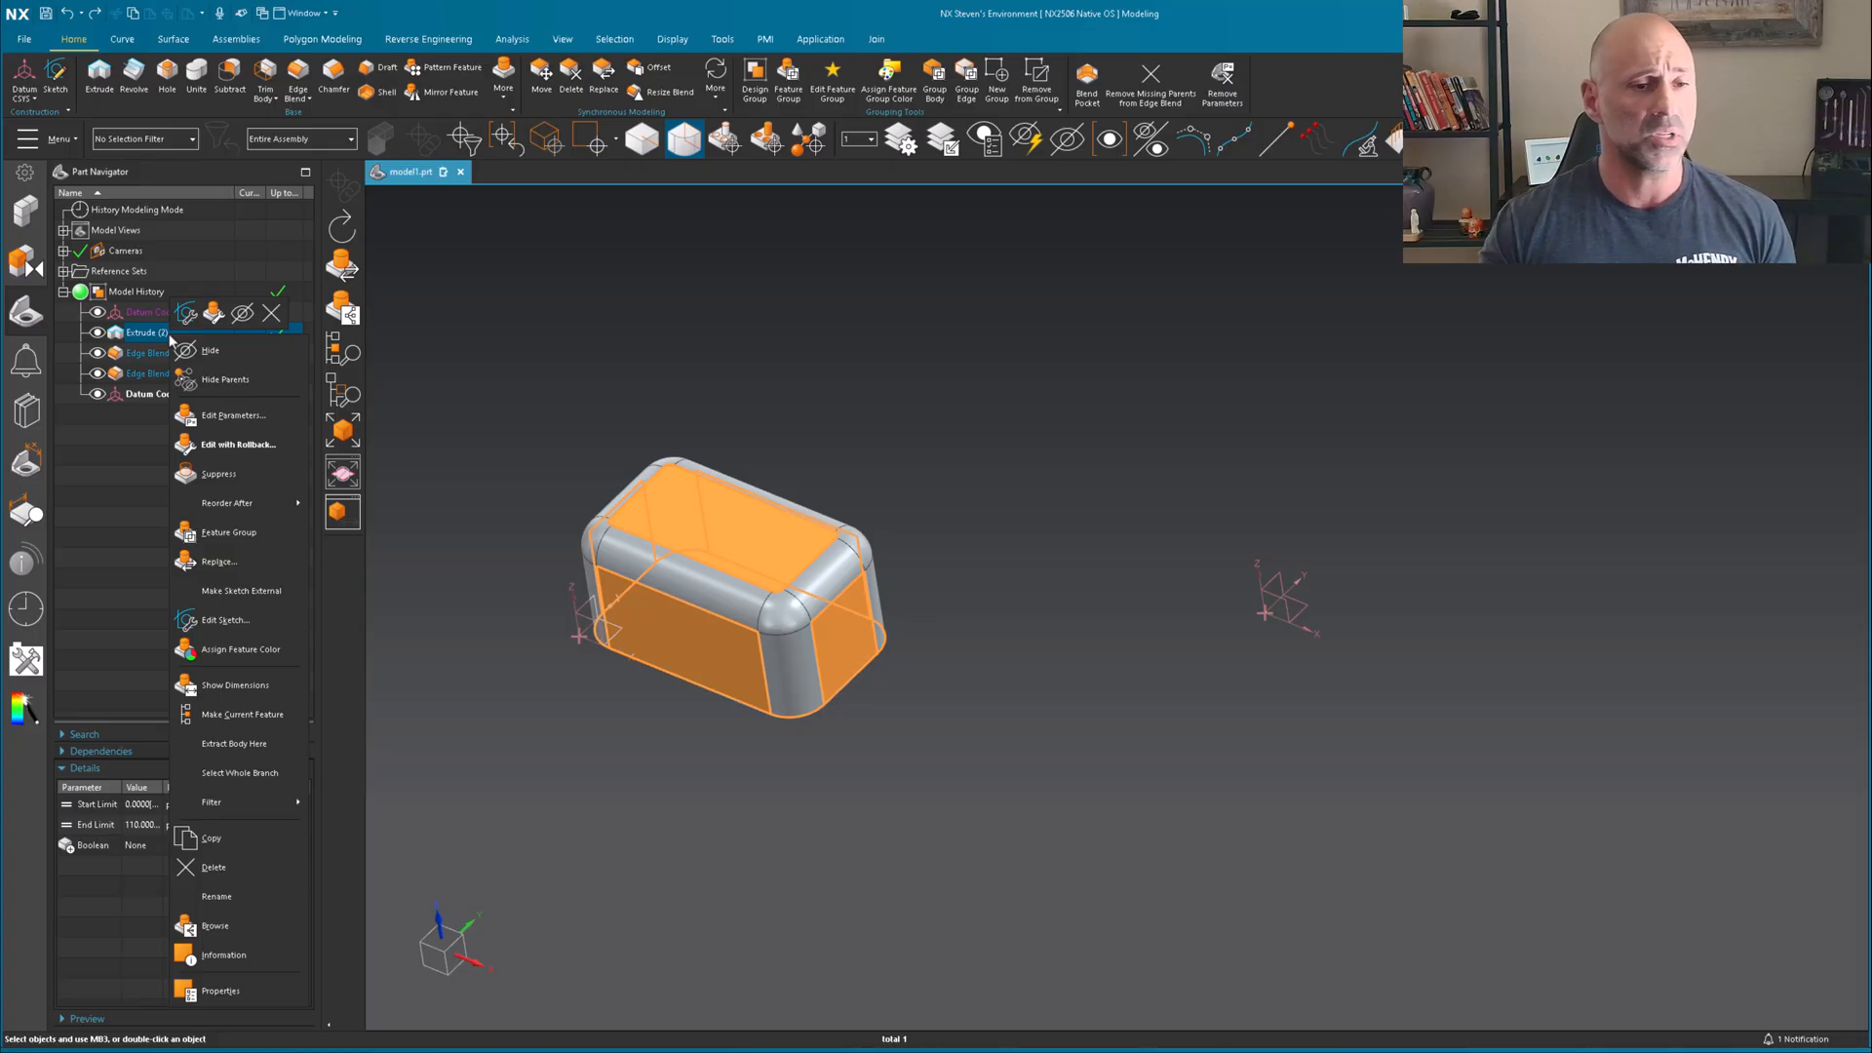
mouse_move(220, 562)
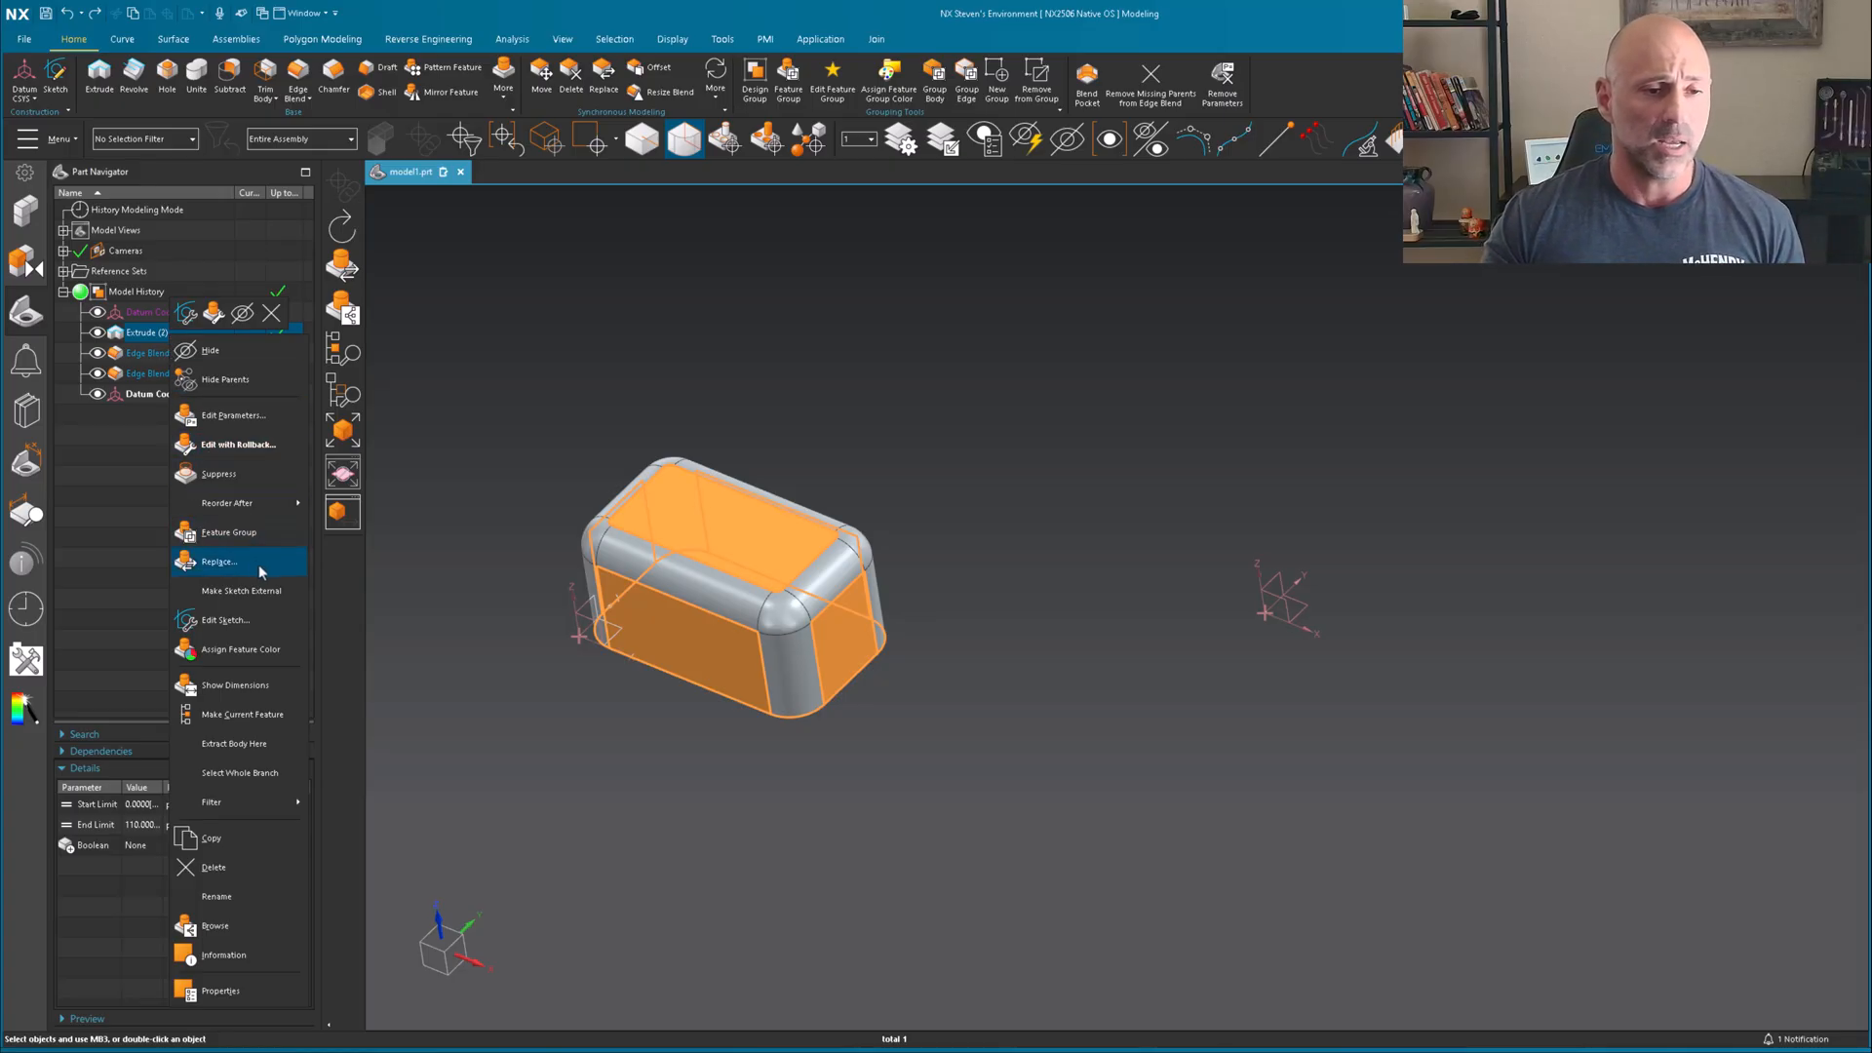
mouse_move(248, 589)
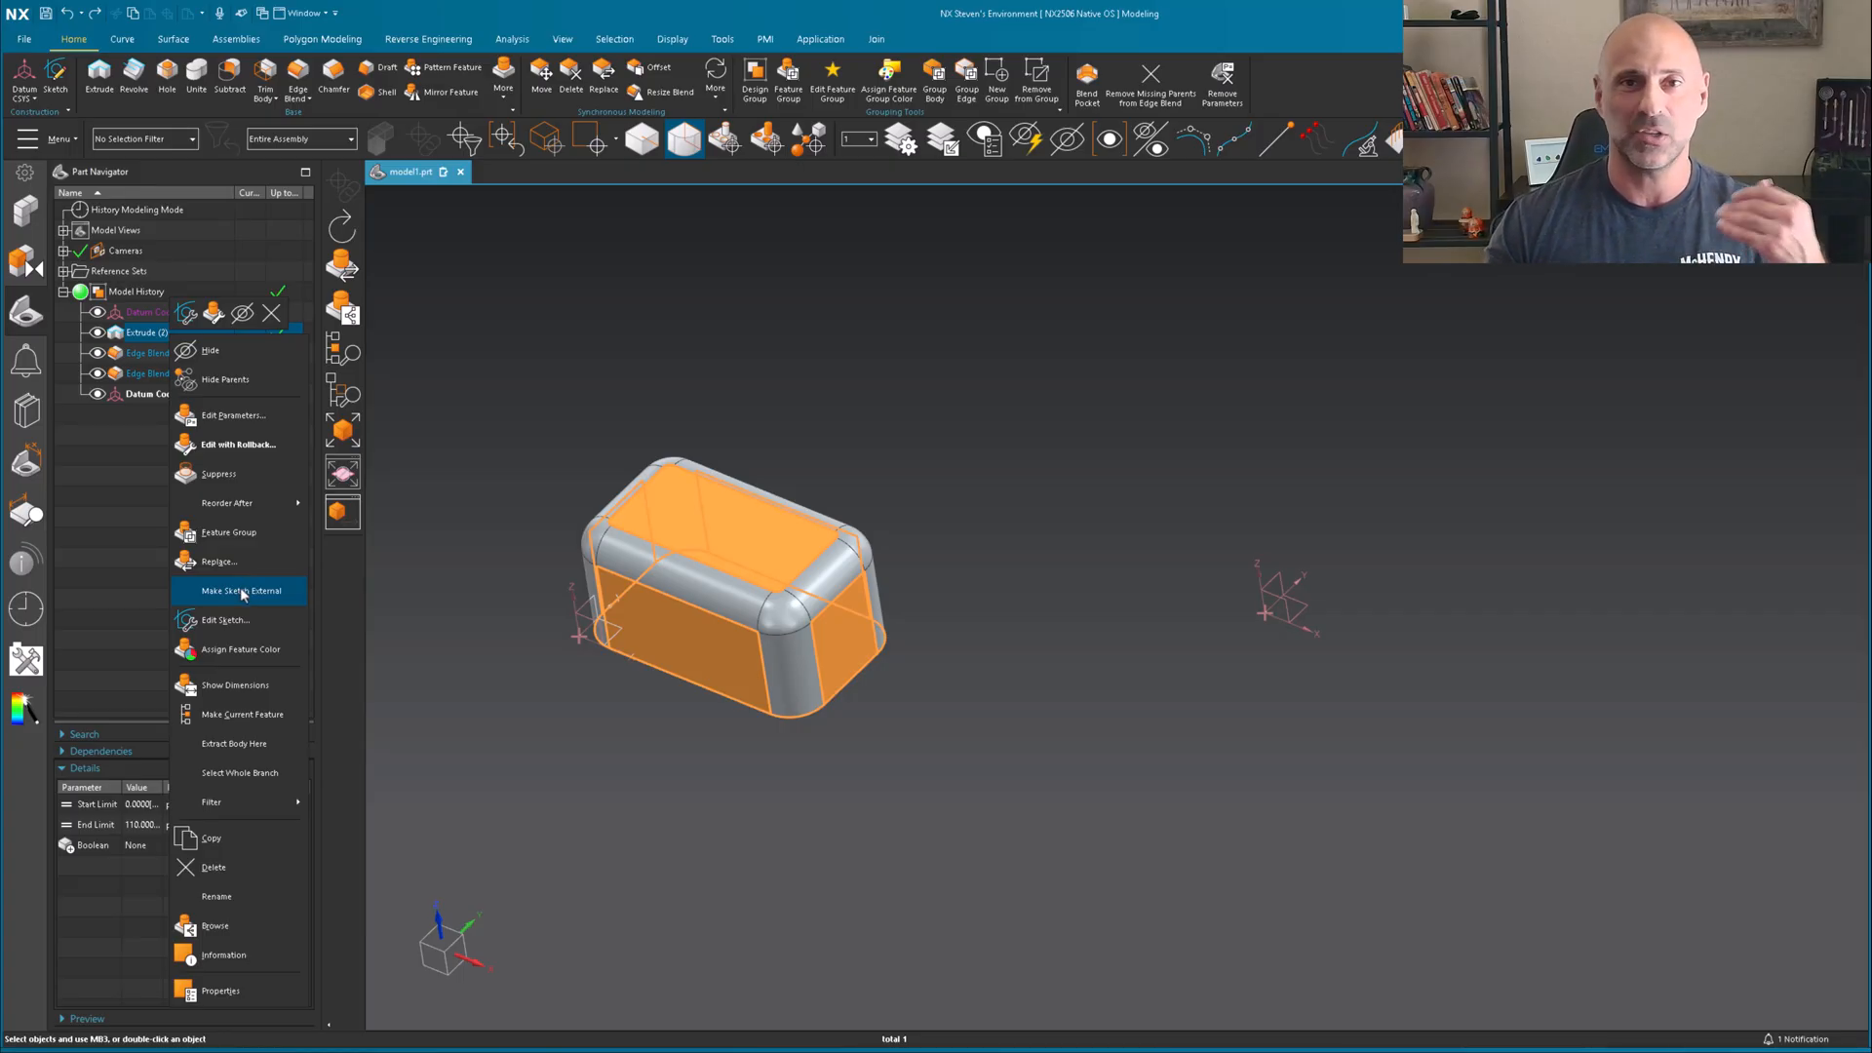
click(236, 589)
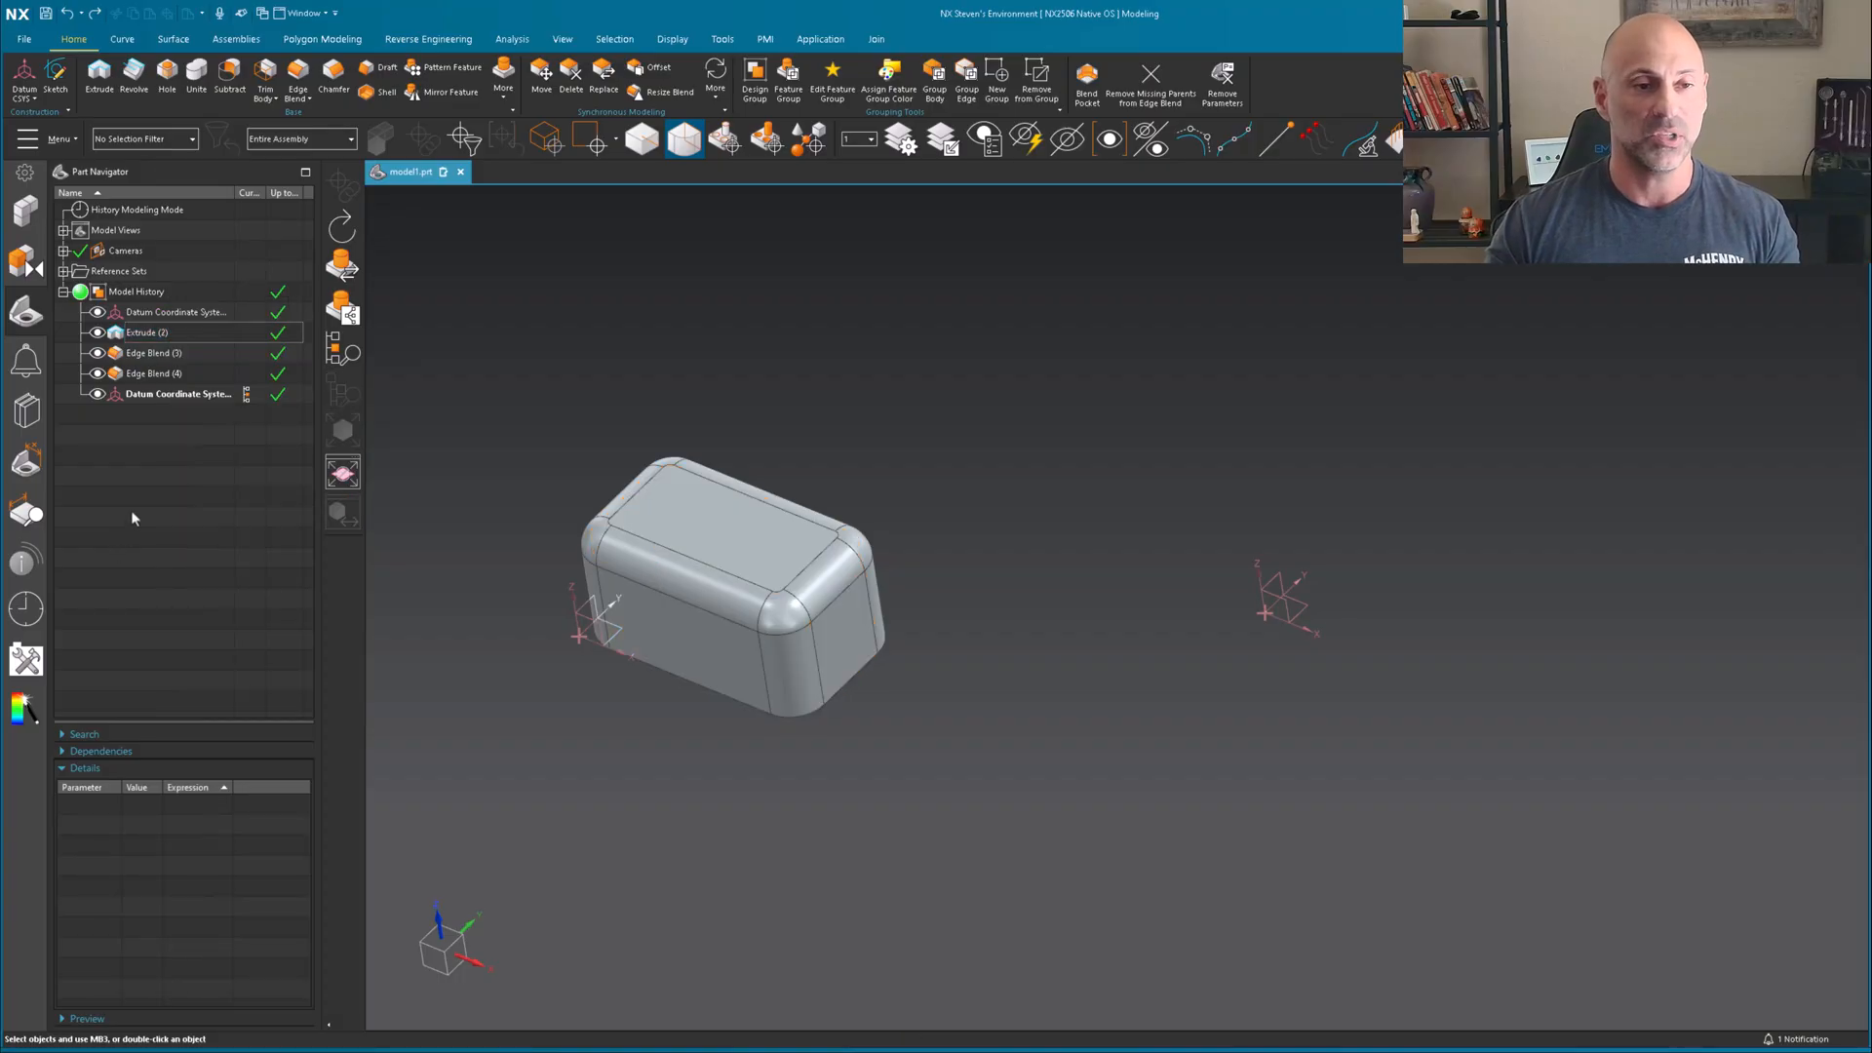
click(147, 332)
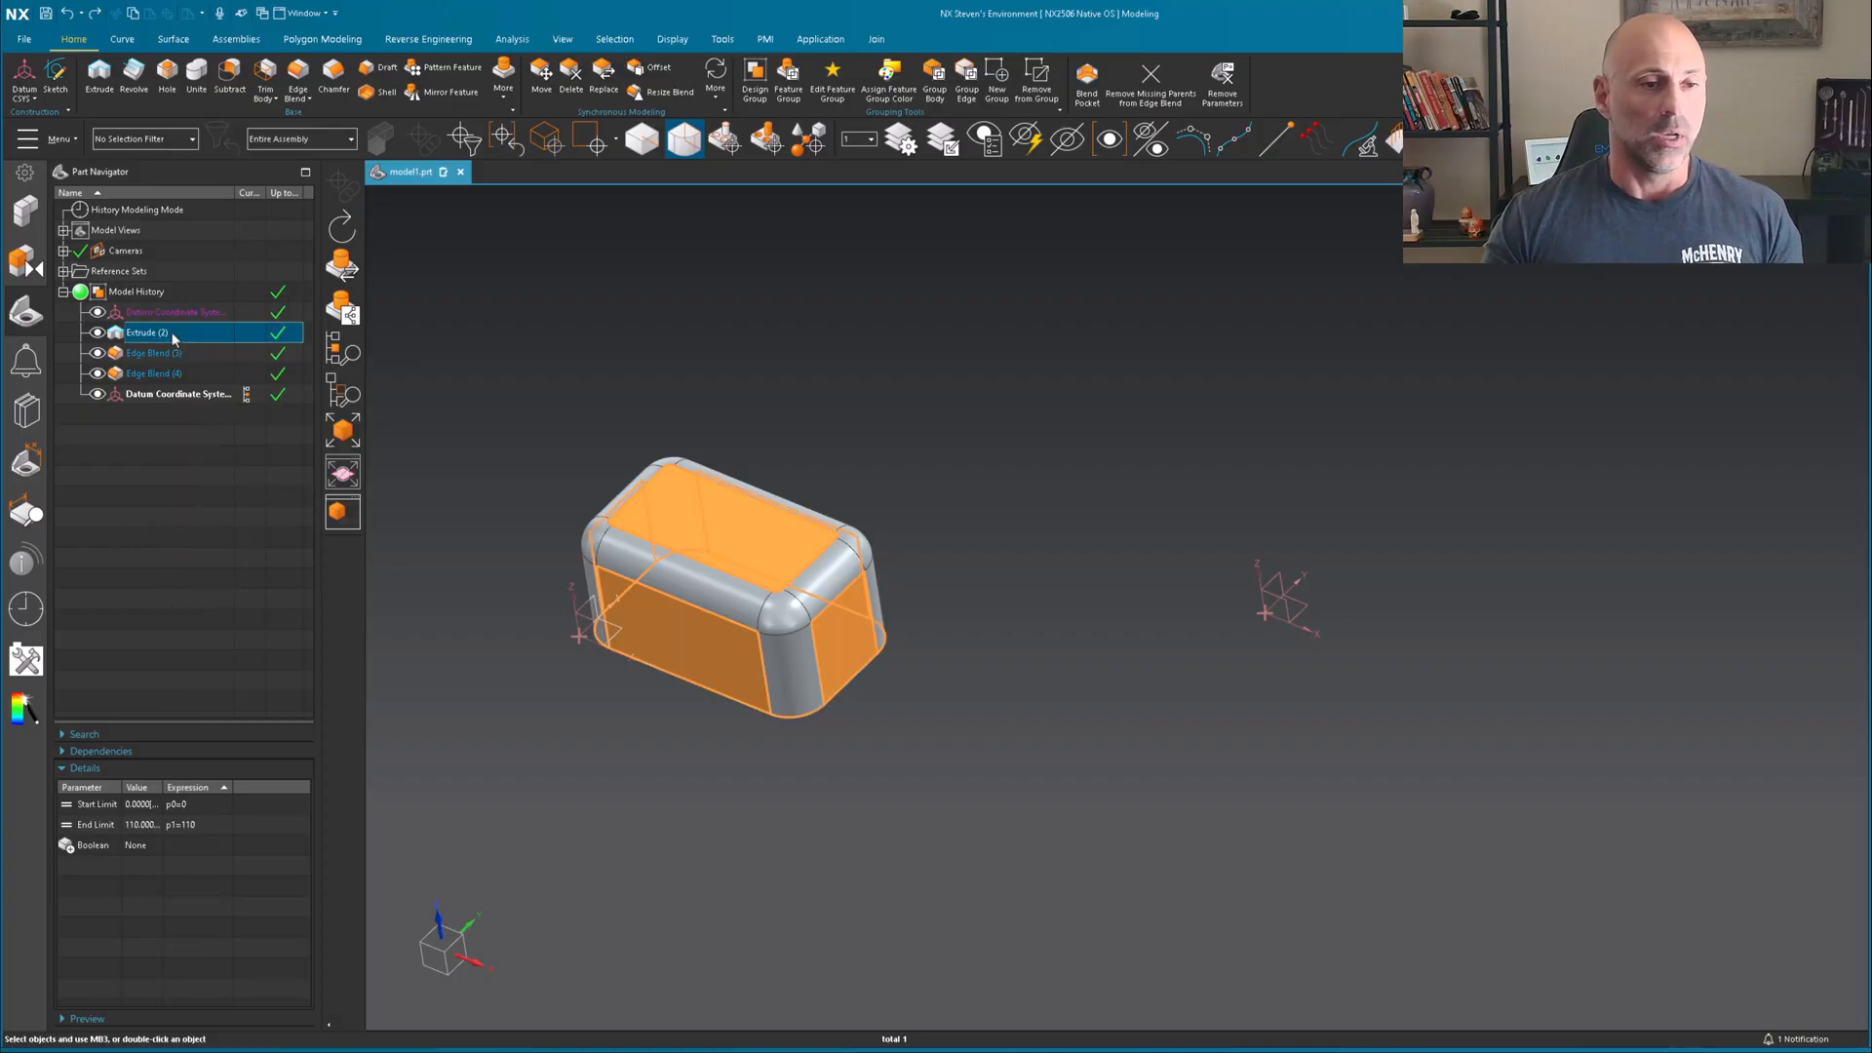
click(152, 373)
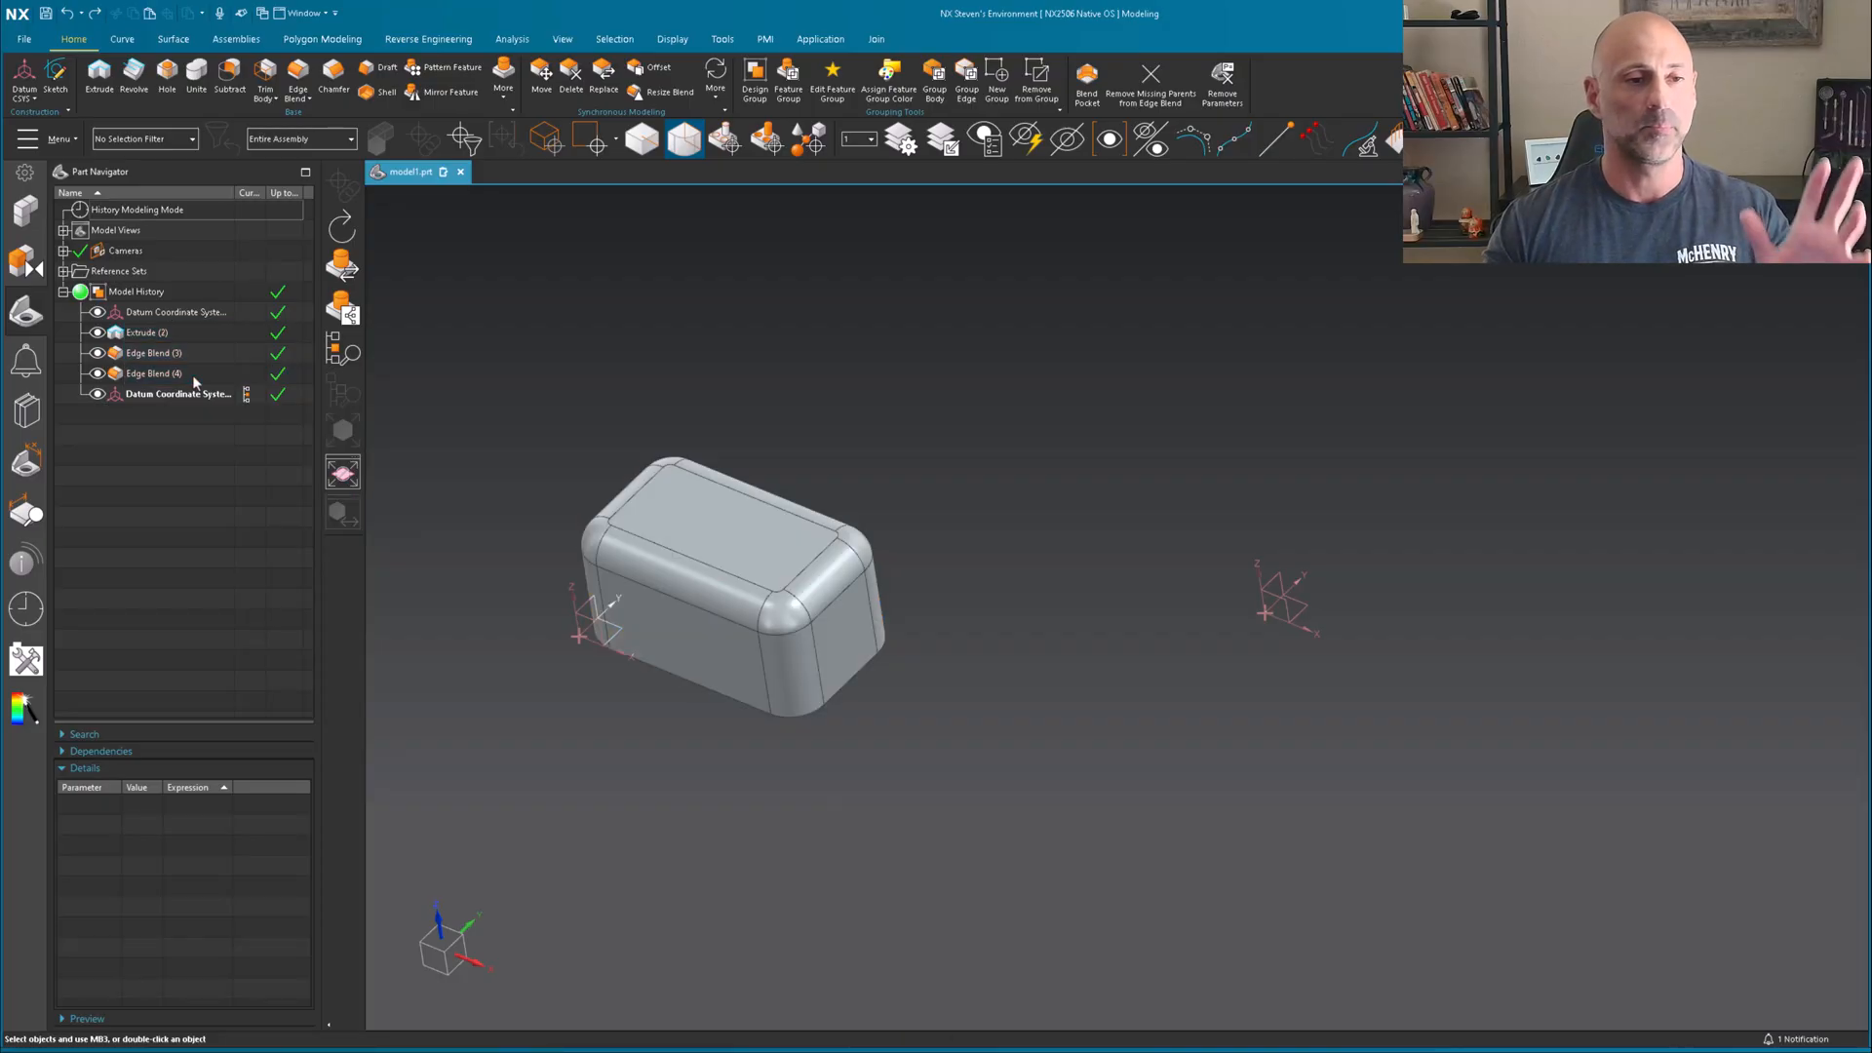
mouse_move(649, 353)
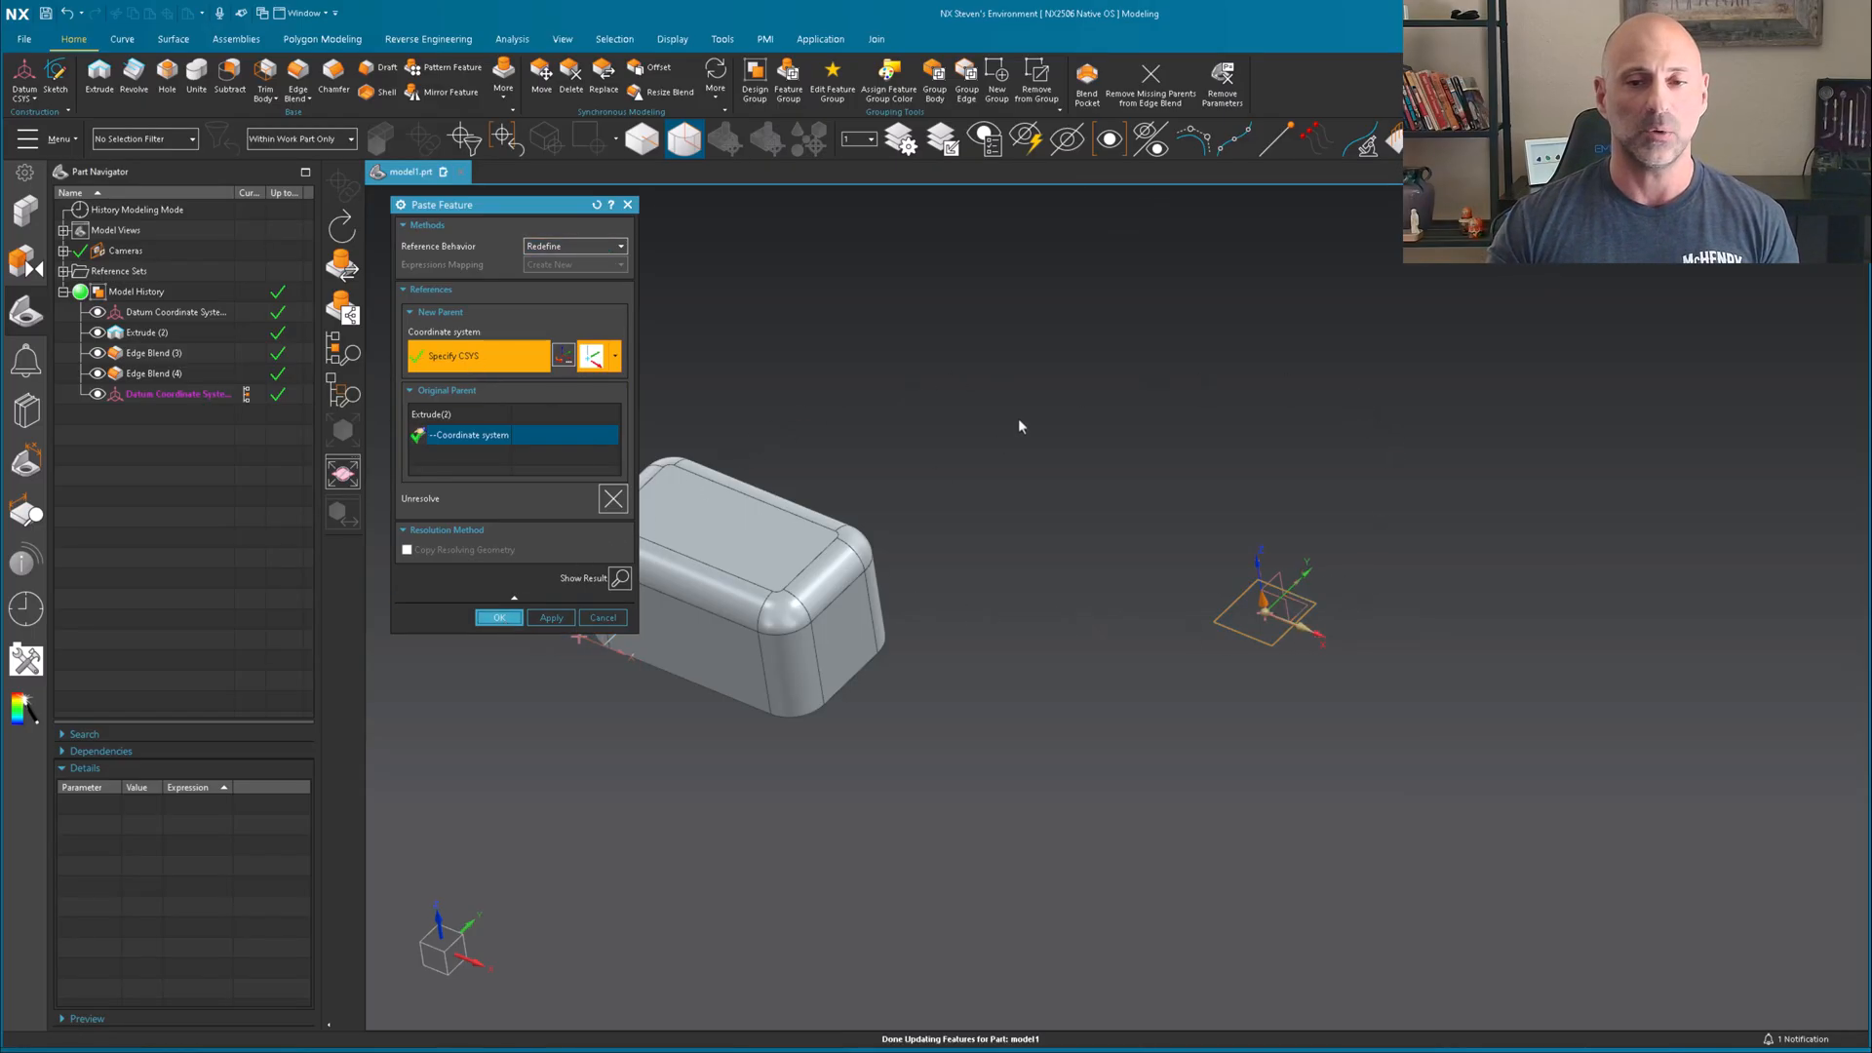
click(497, 618)
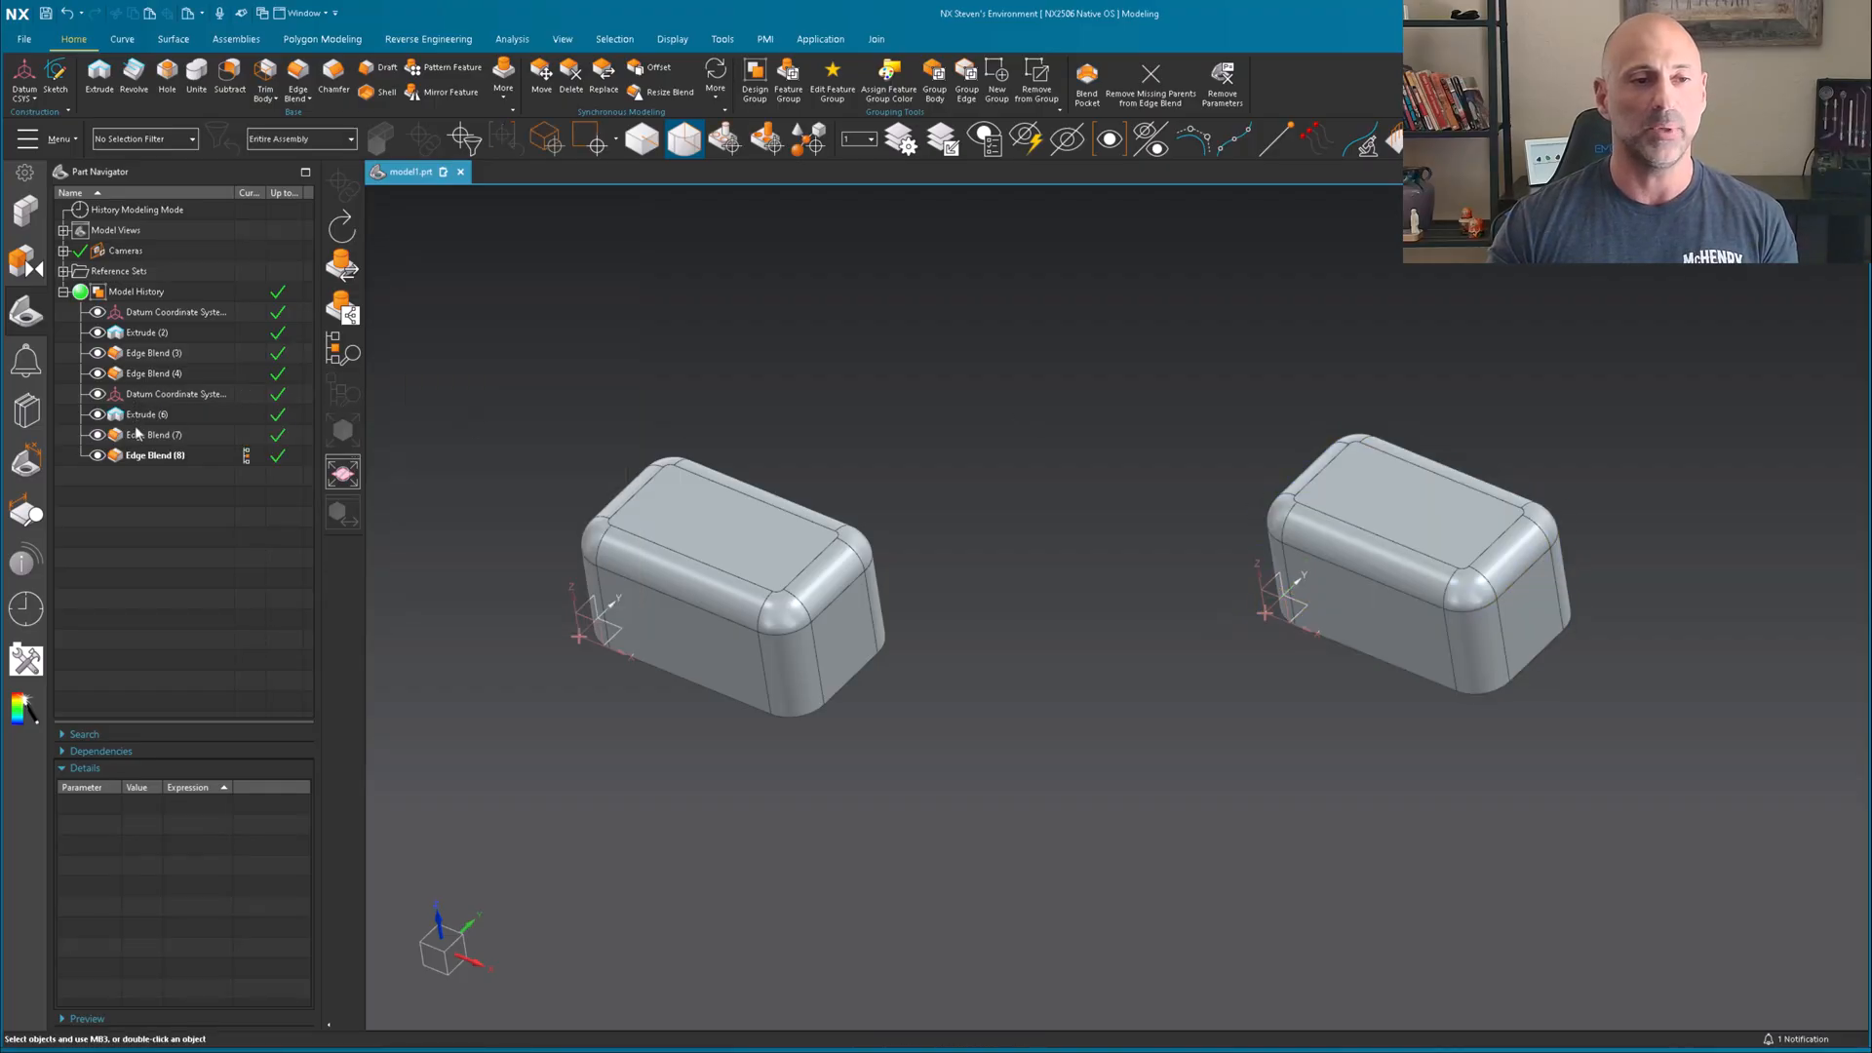
- Paste the copied block features again with the original datum CSYS as the new parent
click(174, 394)
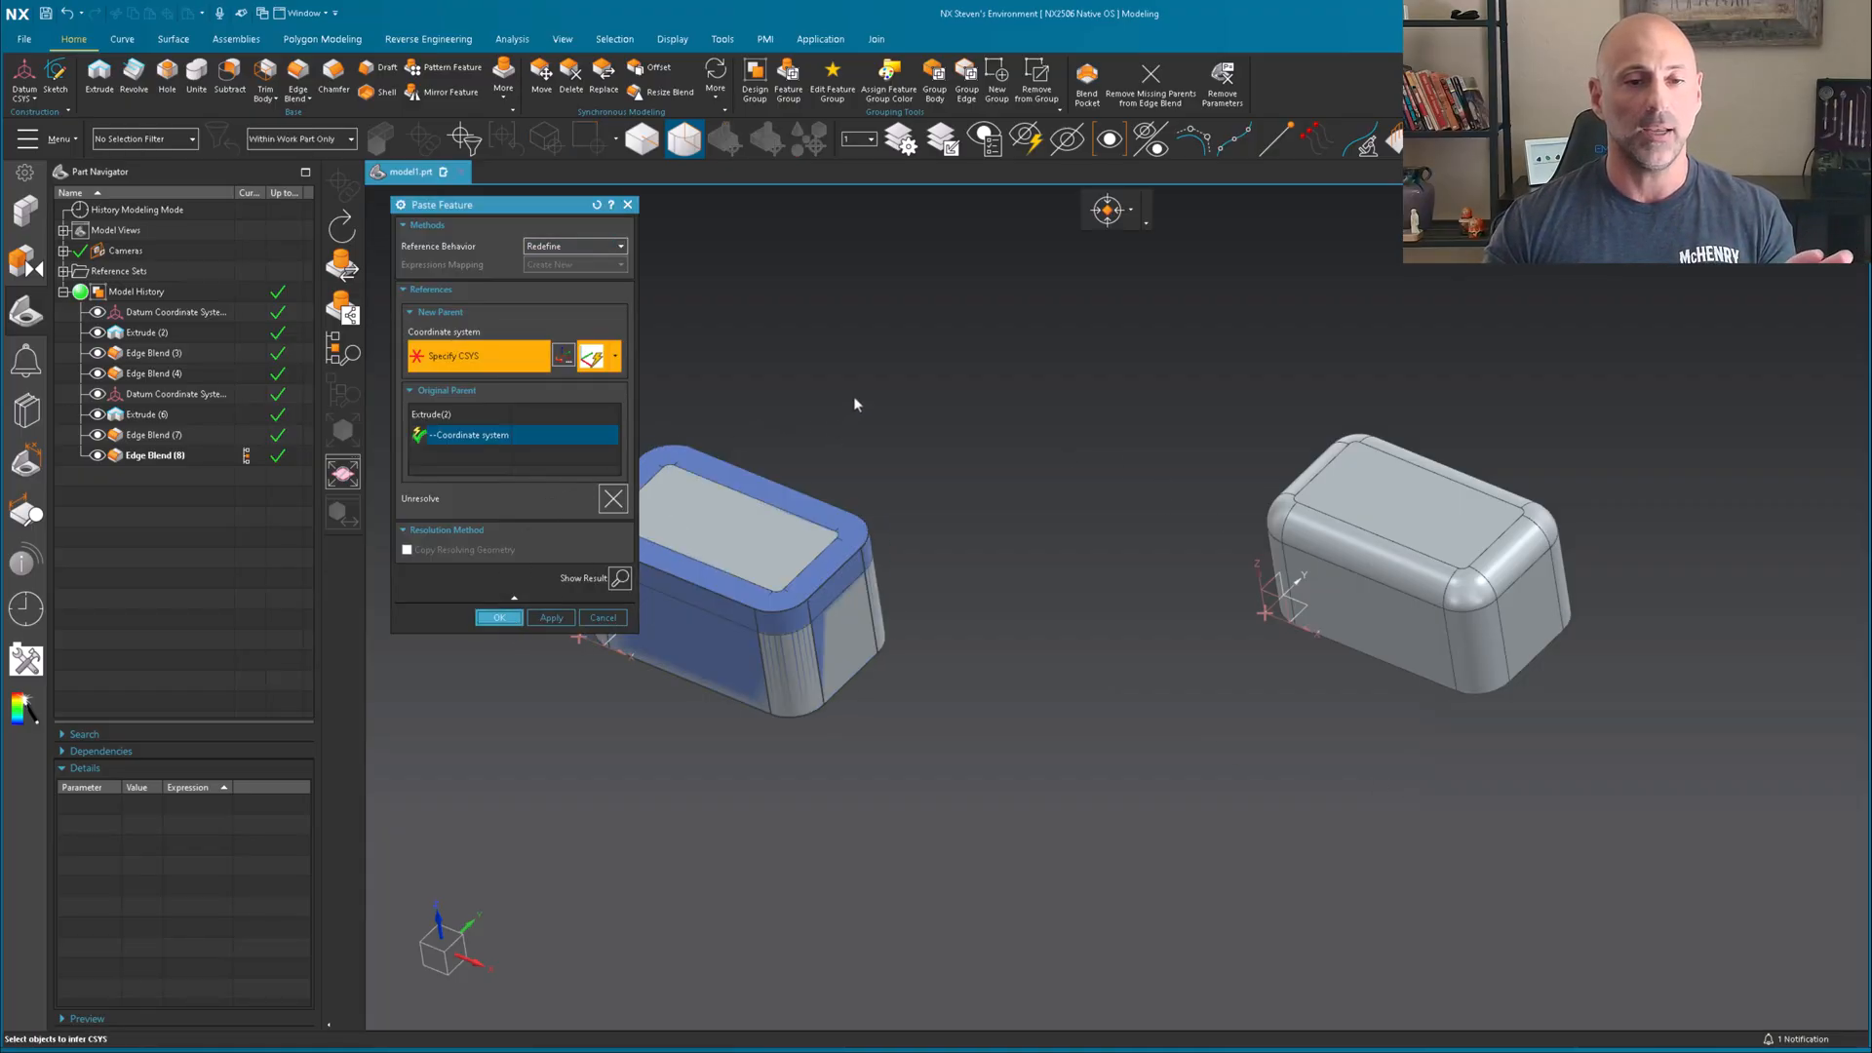
click(498, 619)
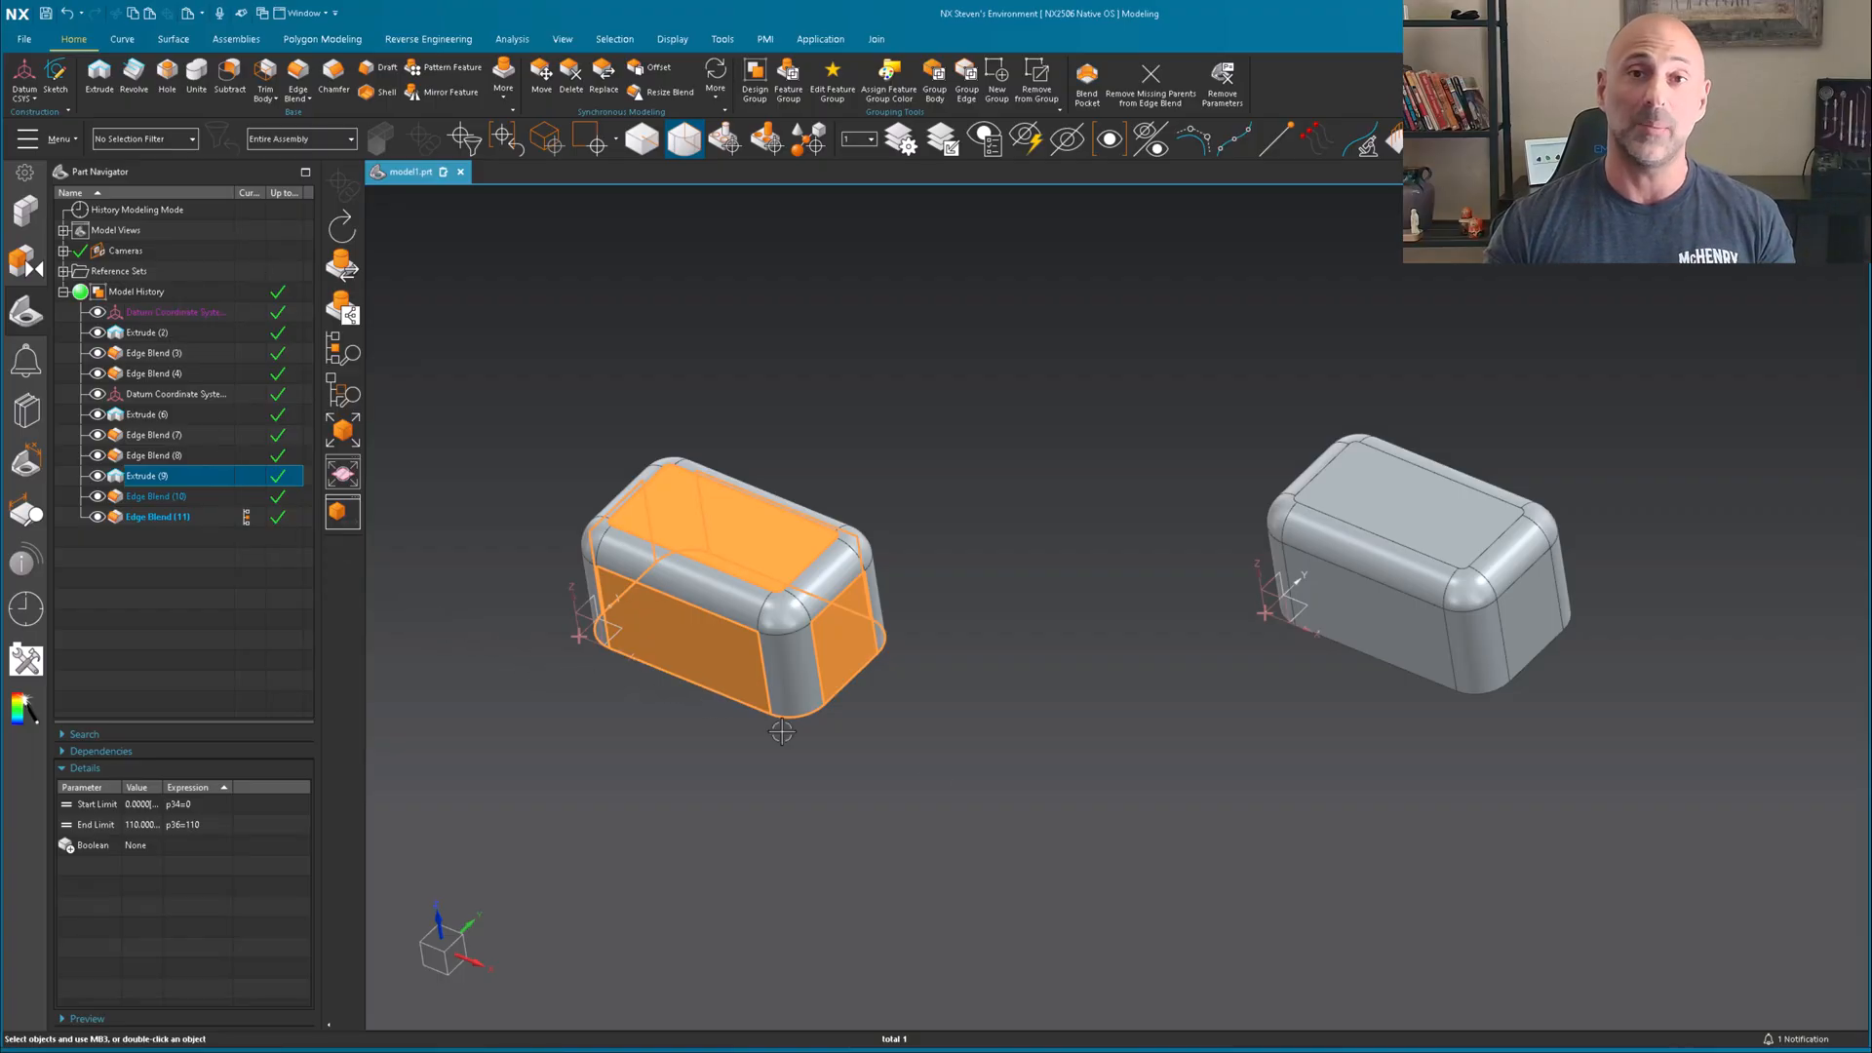
mouse_move(230, 515)
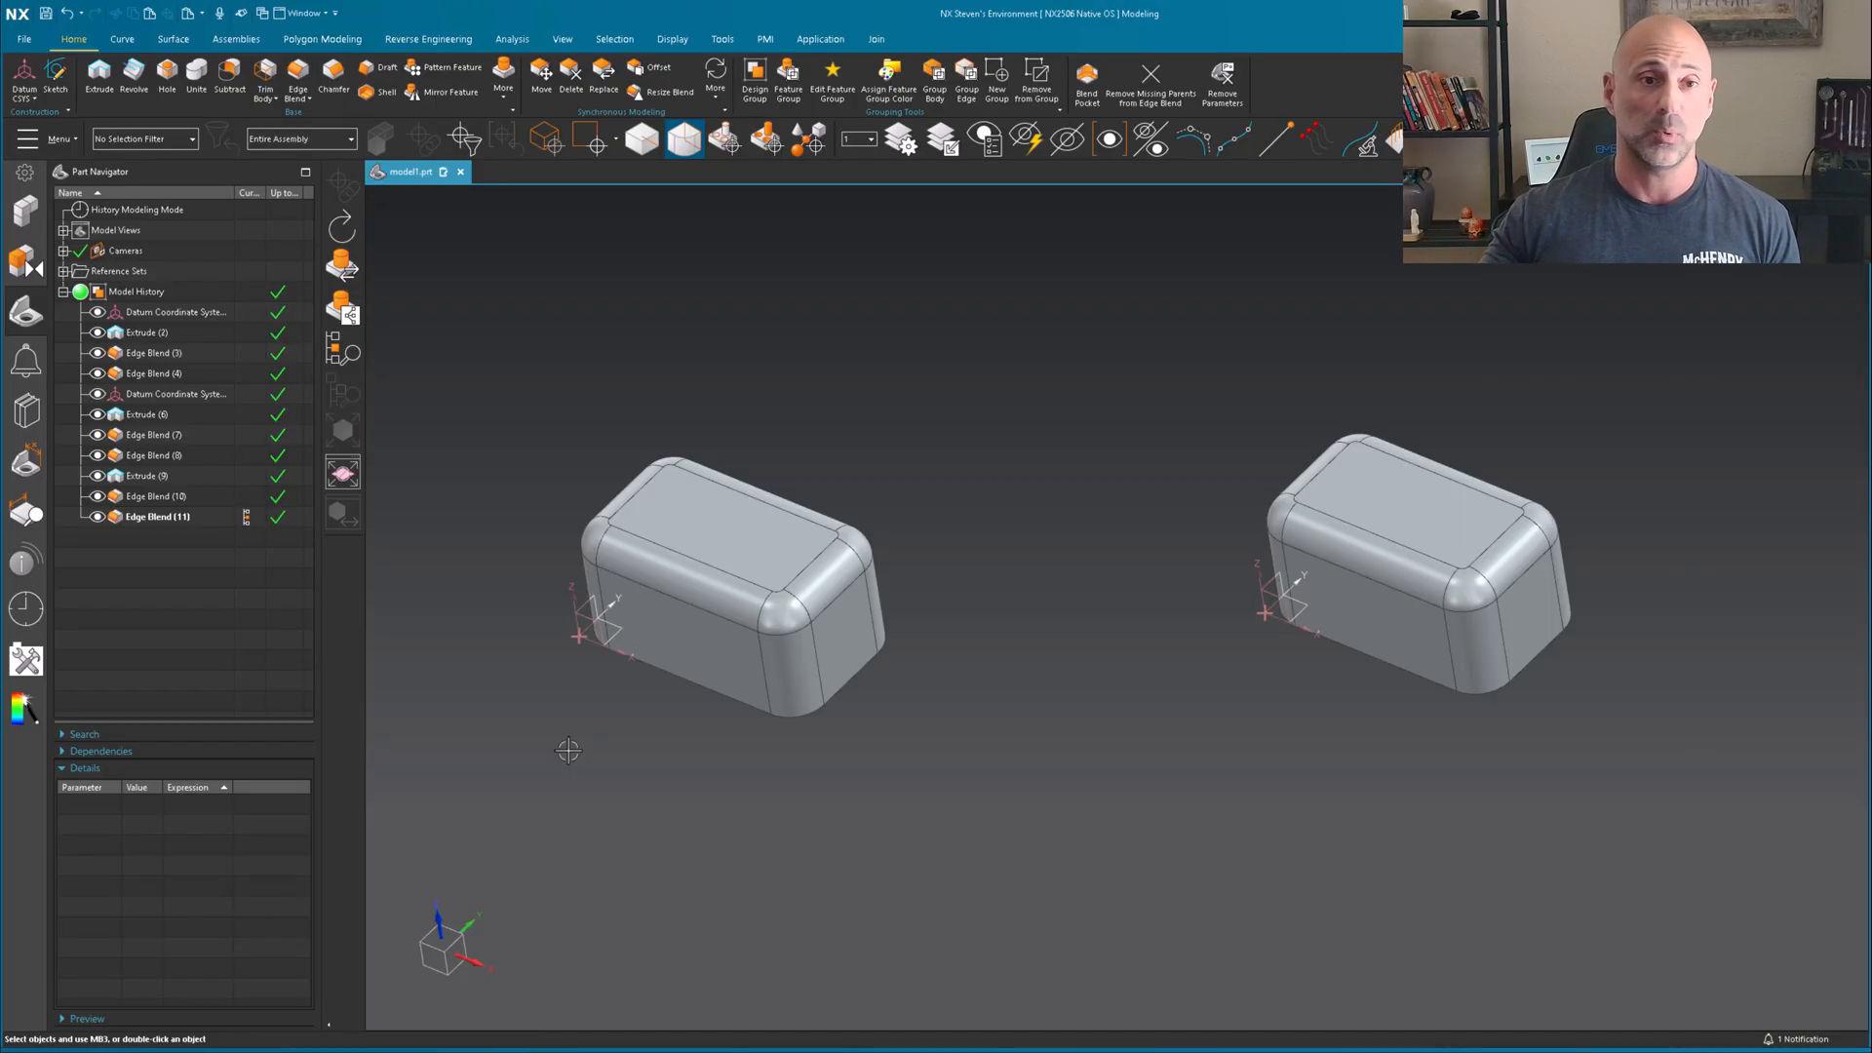
mouse_move(244, 630)
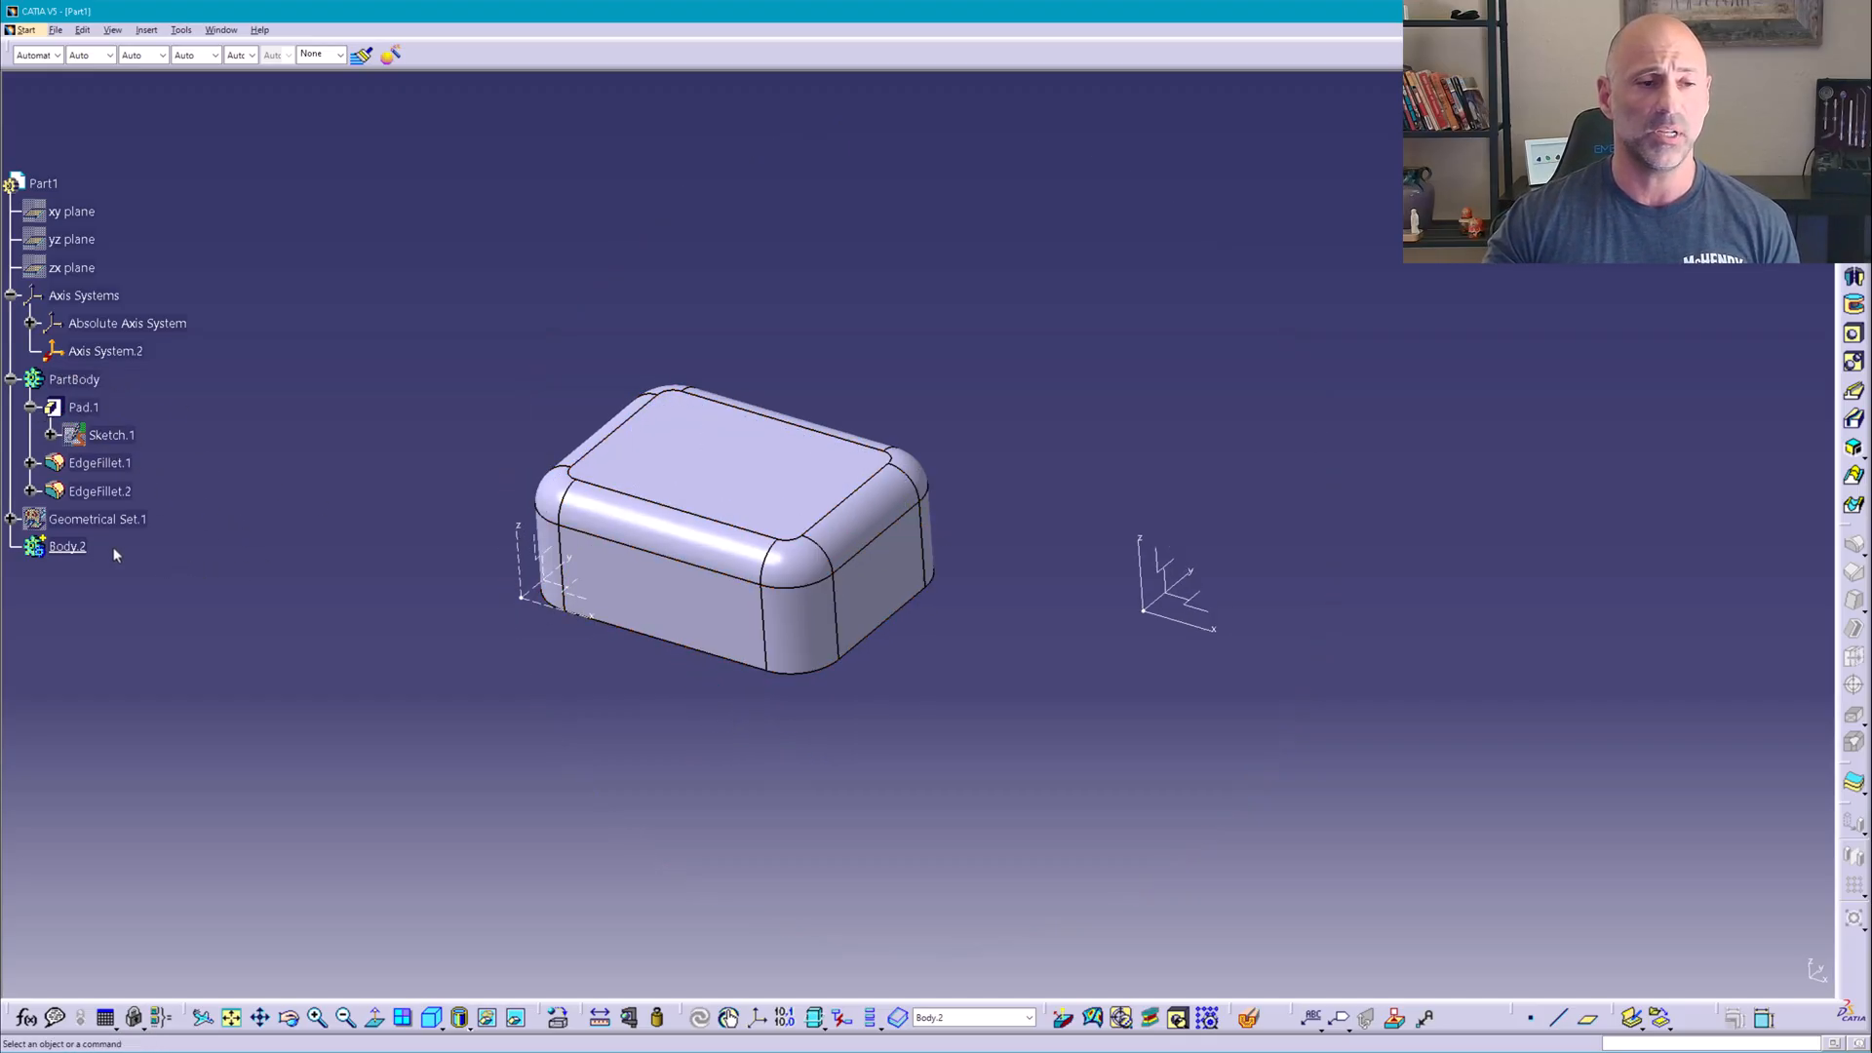
mouse_move(109, 577)
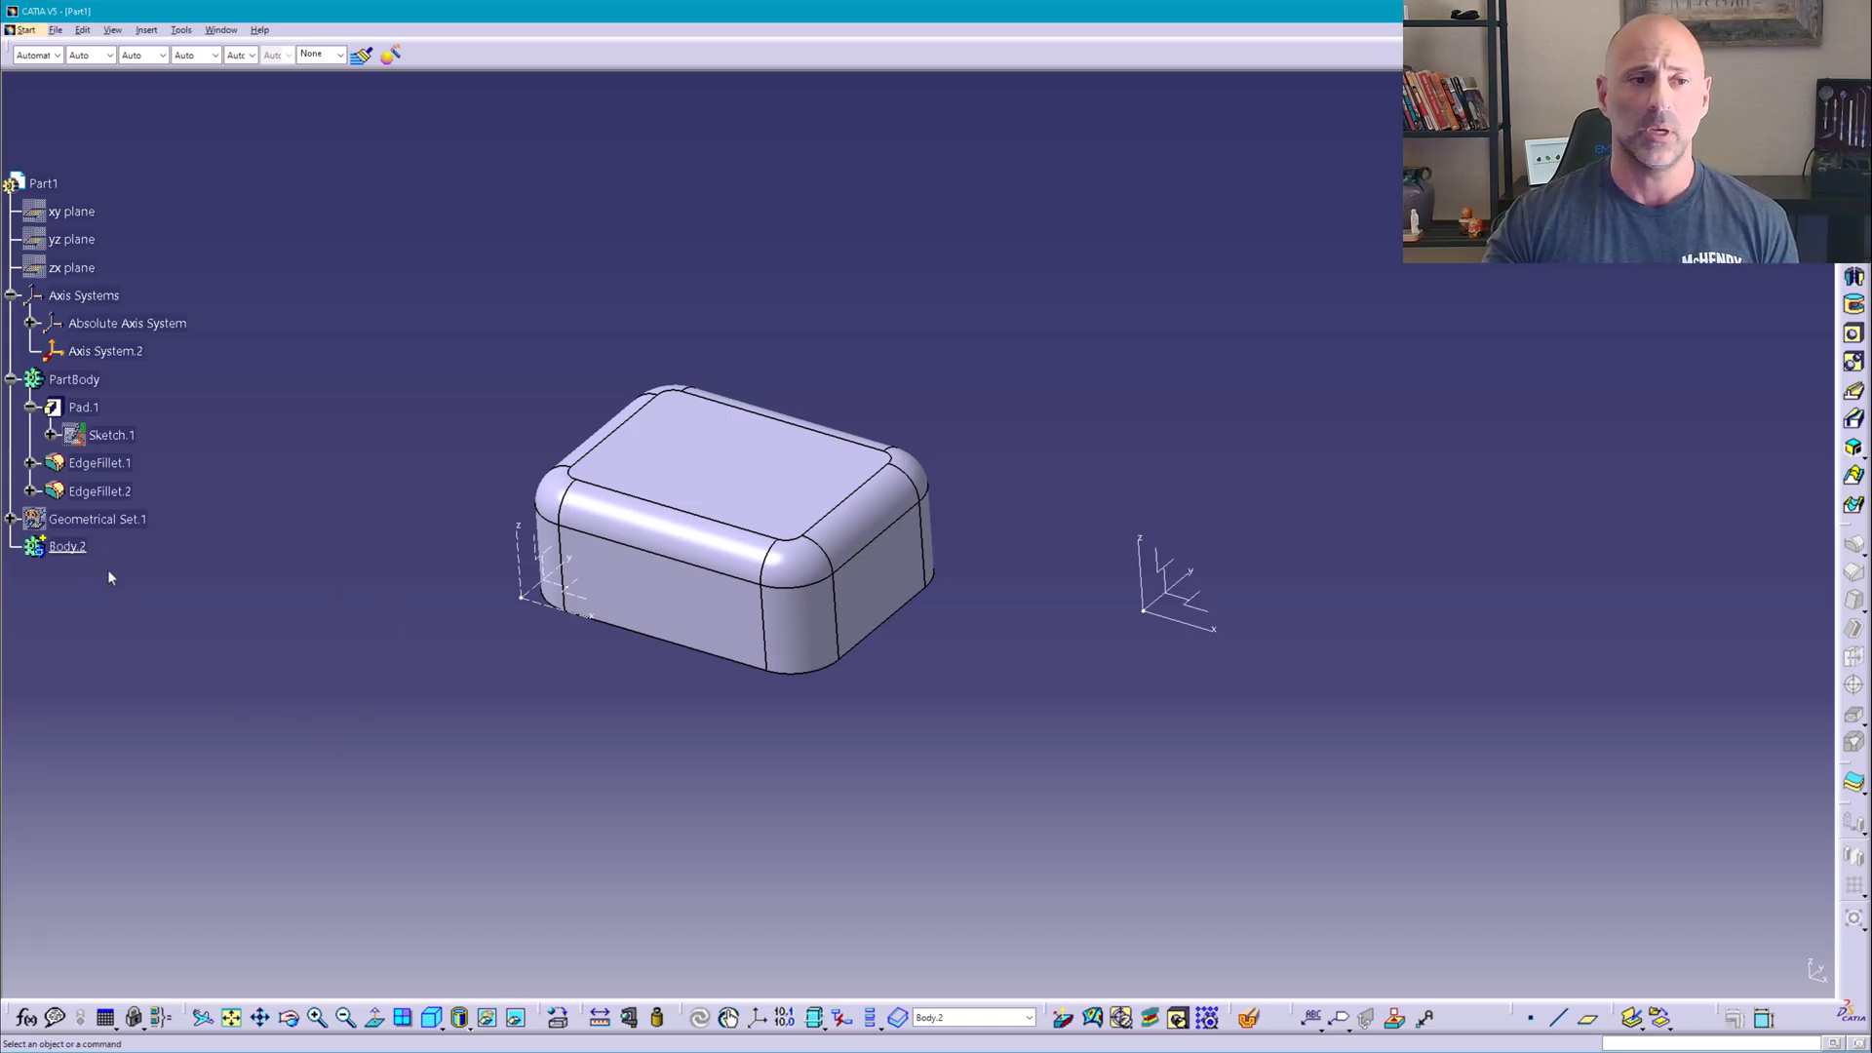
- Select Pad.1 with EdgeFillet.1 and EdgeFillet.2 in the specification tree
click(97, 518)
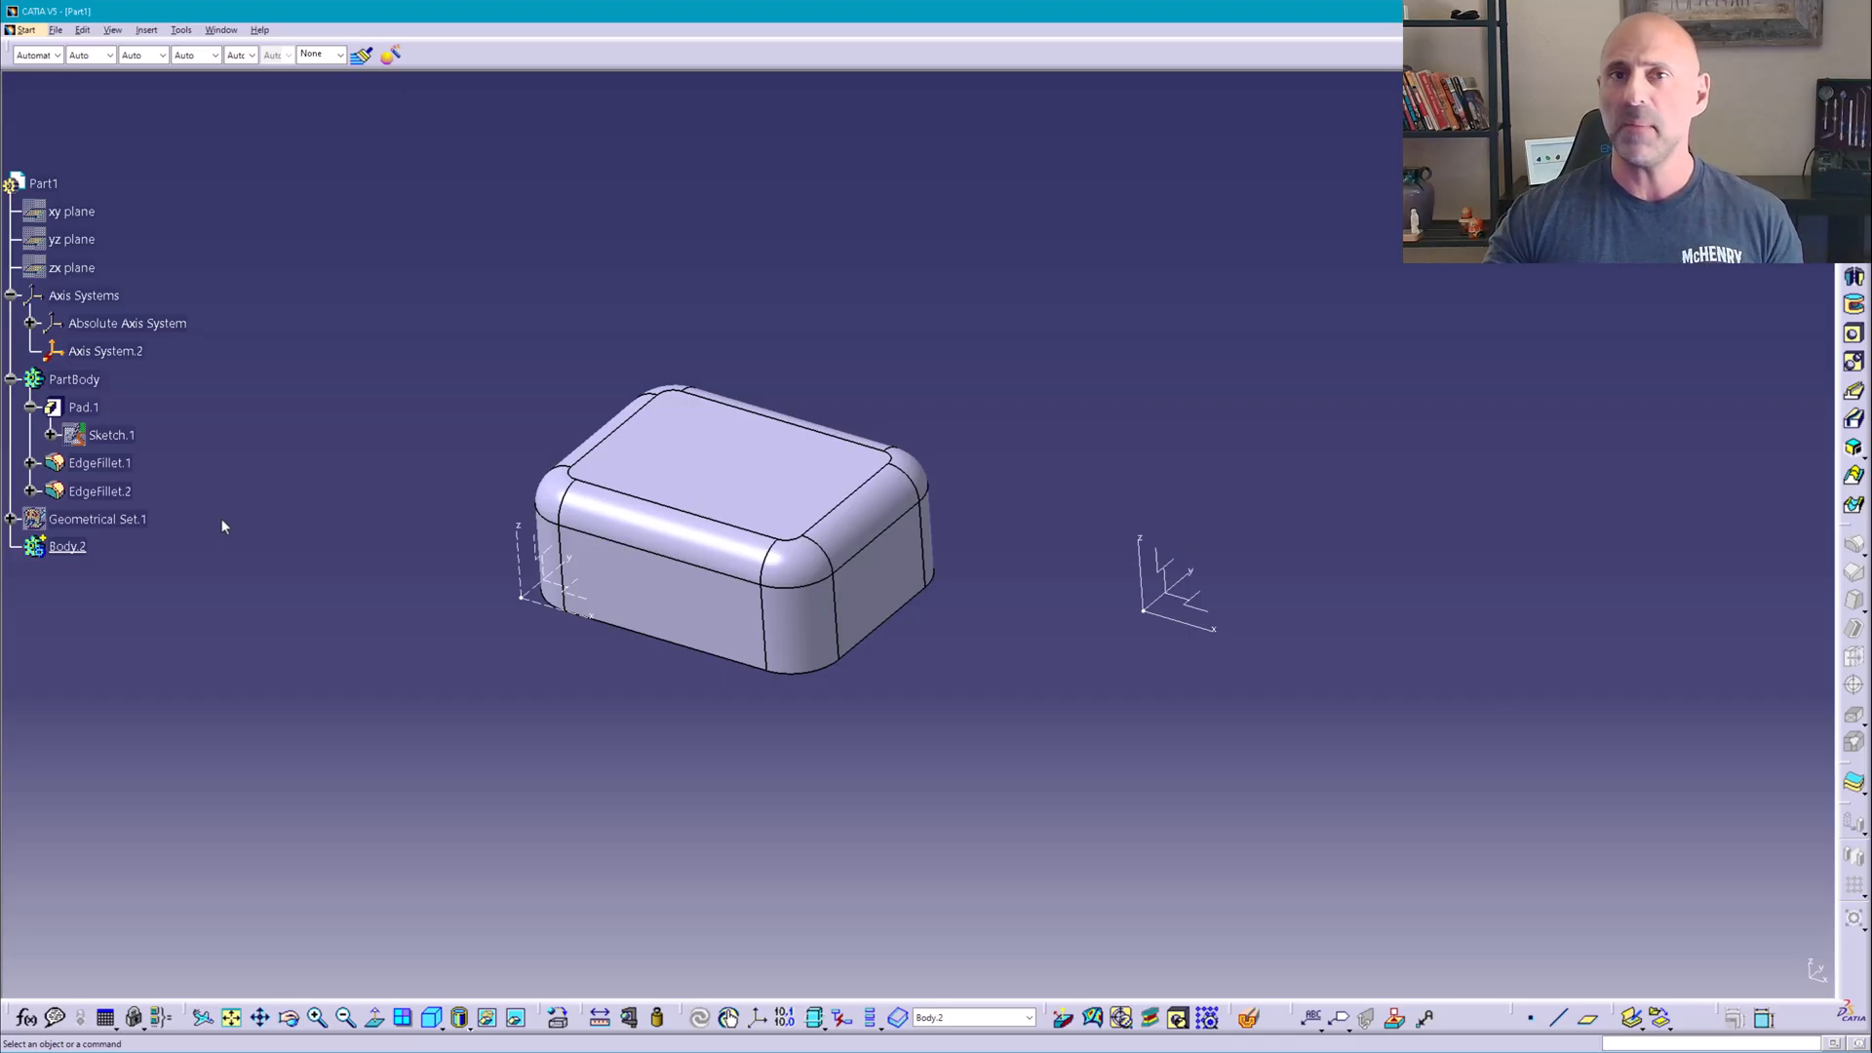
mouse_move(131, 421)
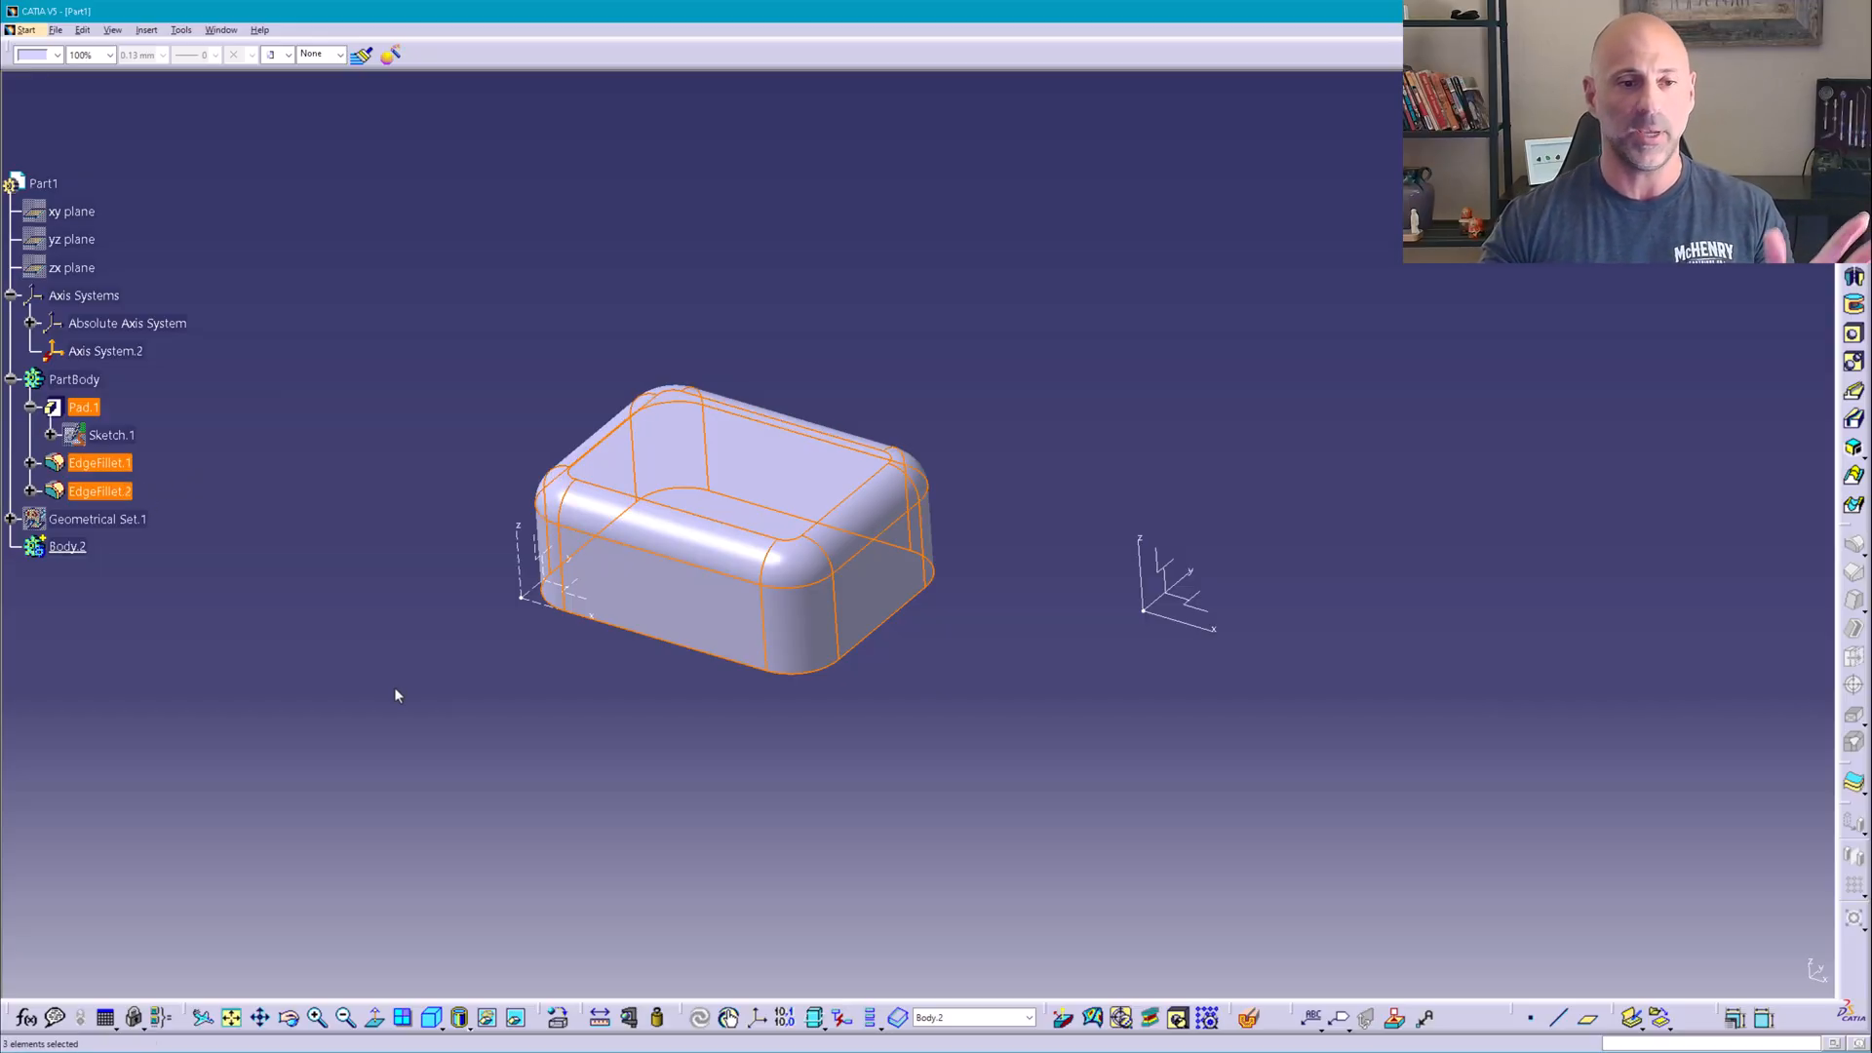
click(398, 696)
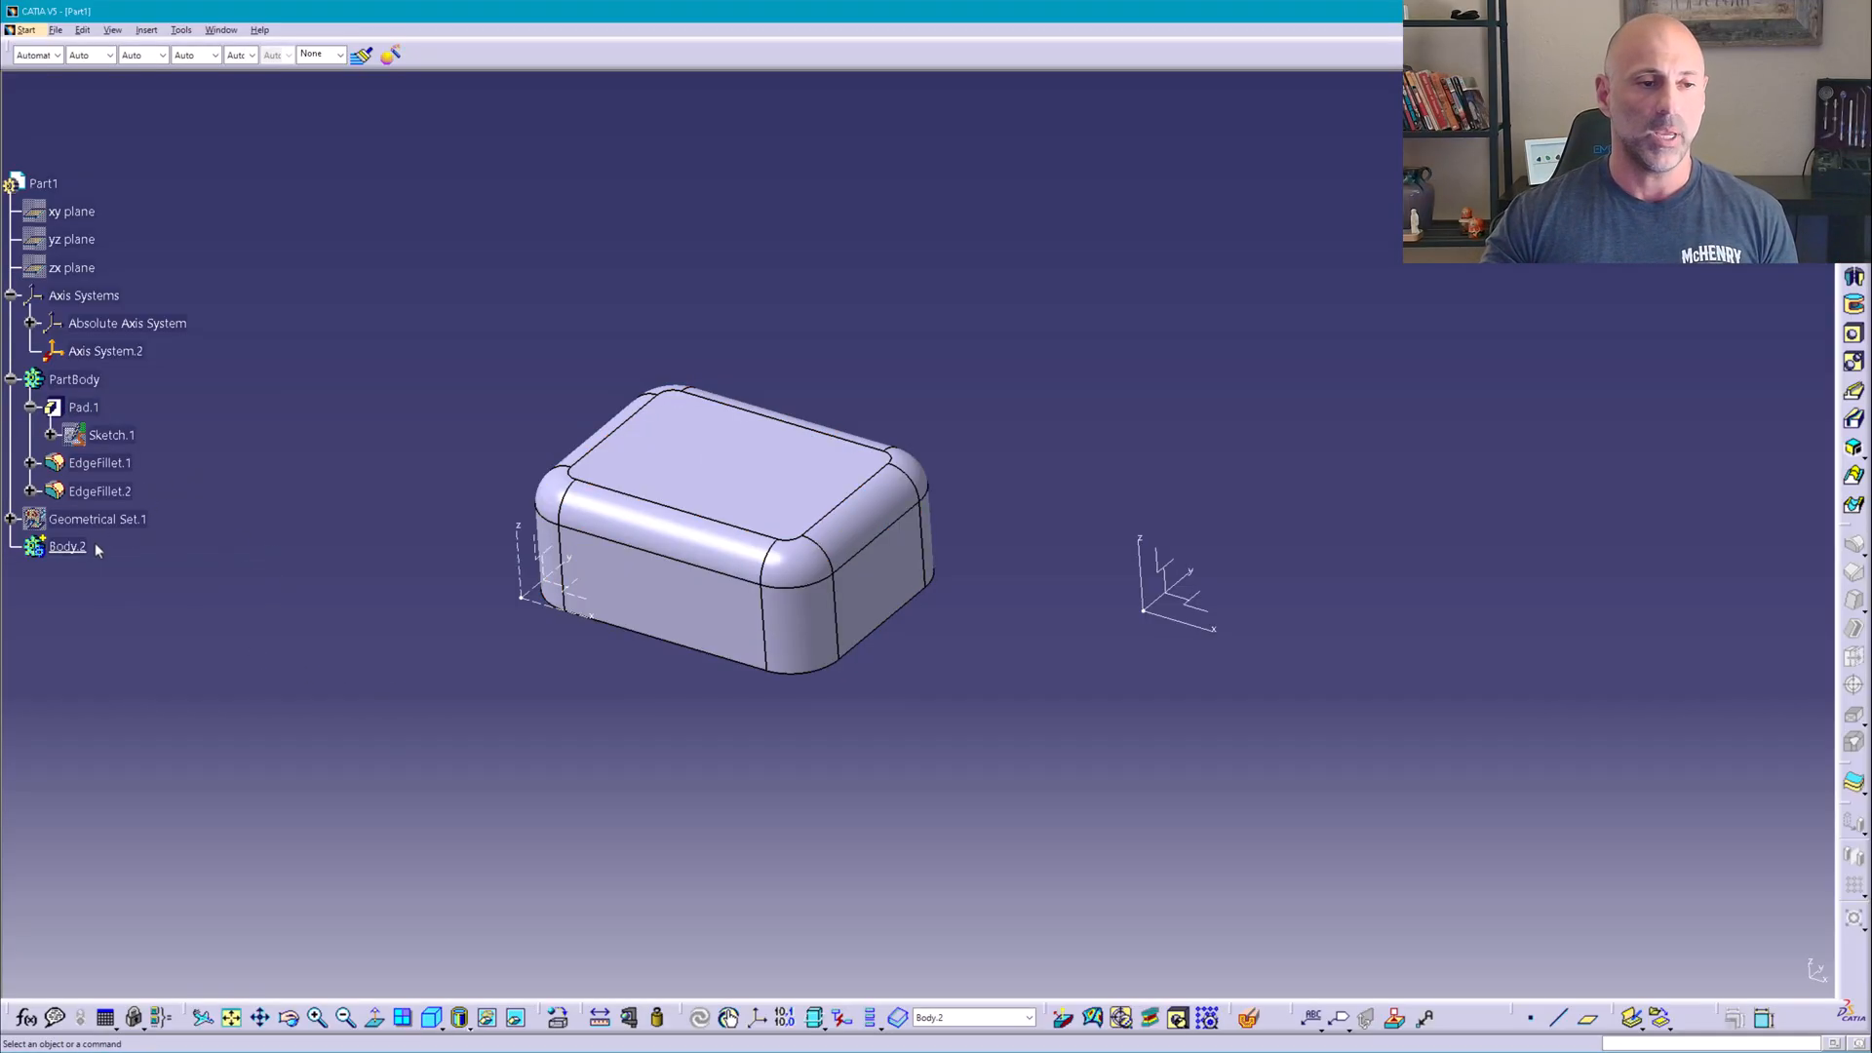
right_click(66, 546)
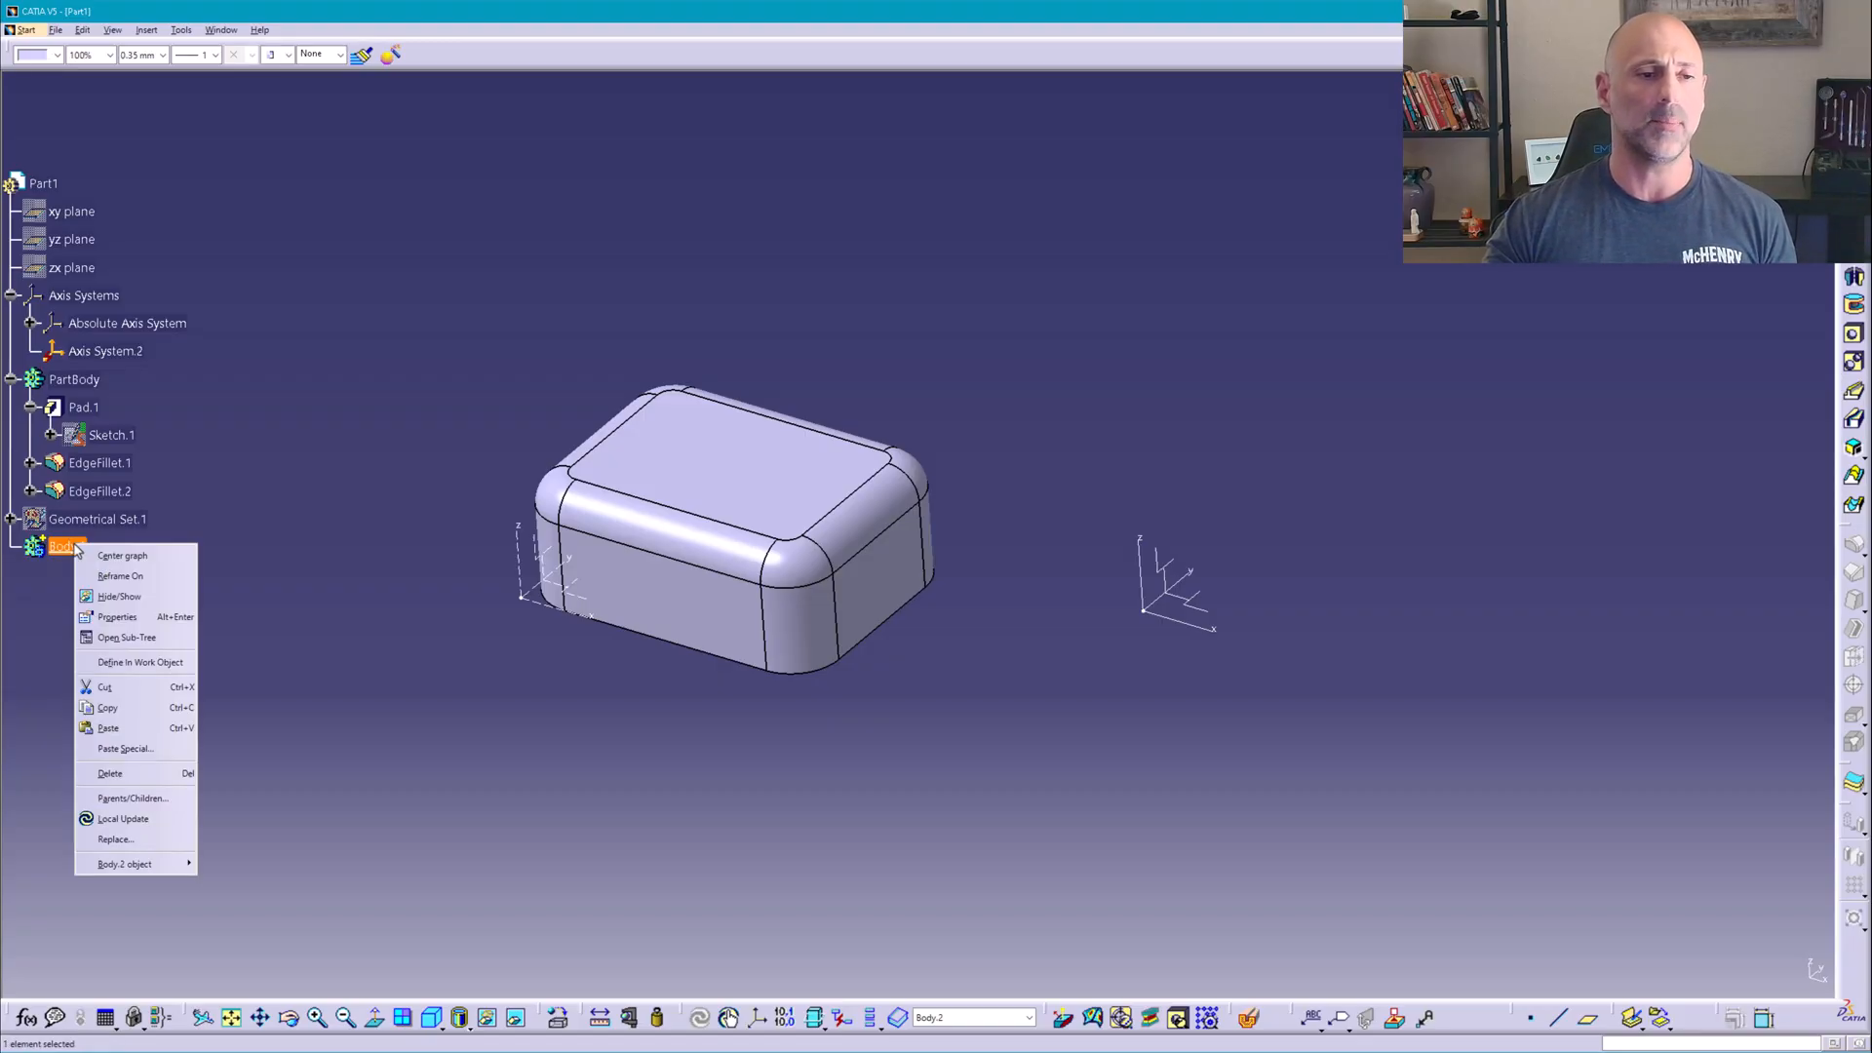
click(107, 727)
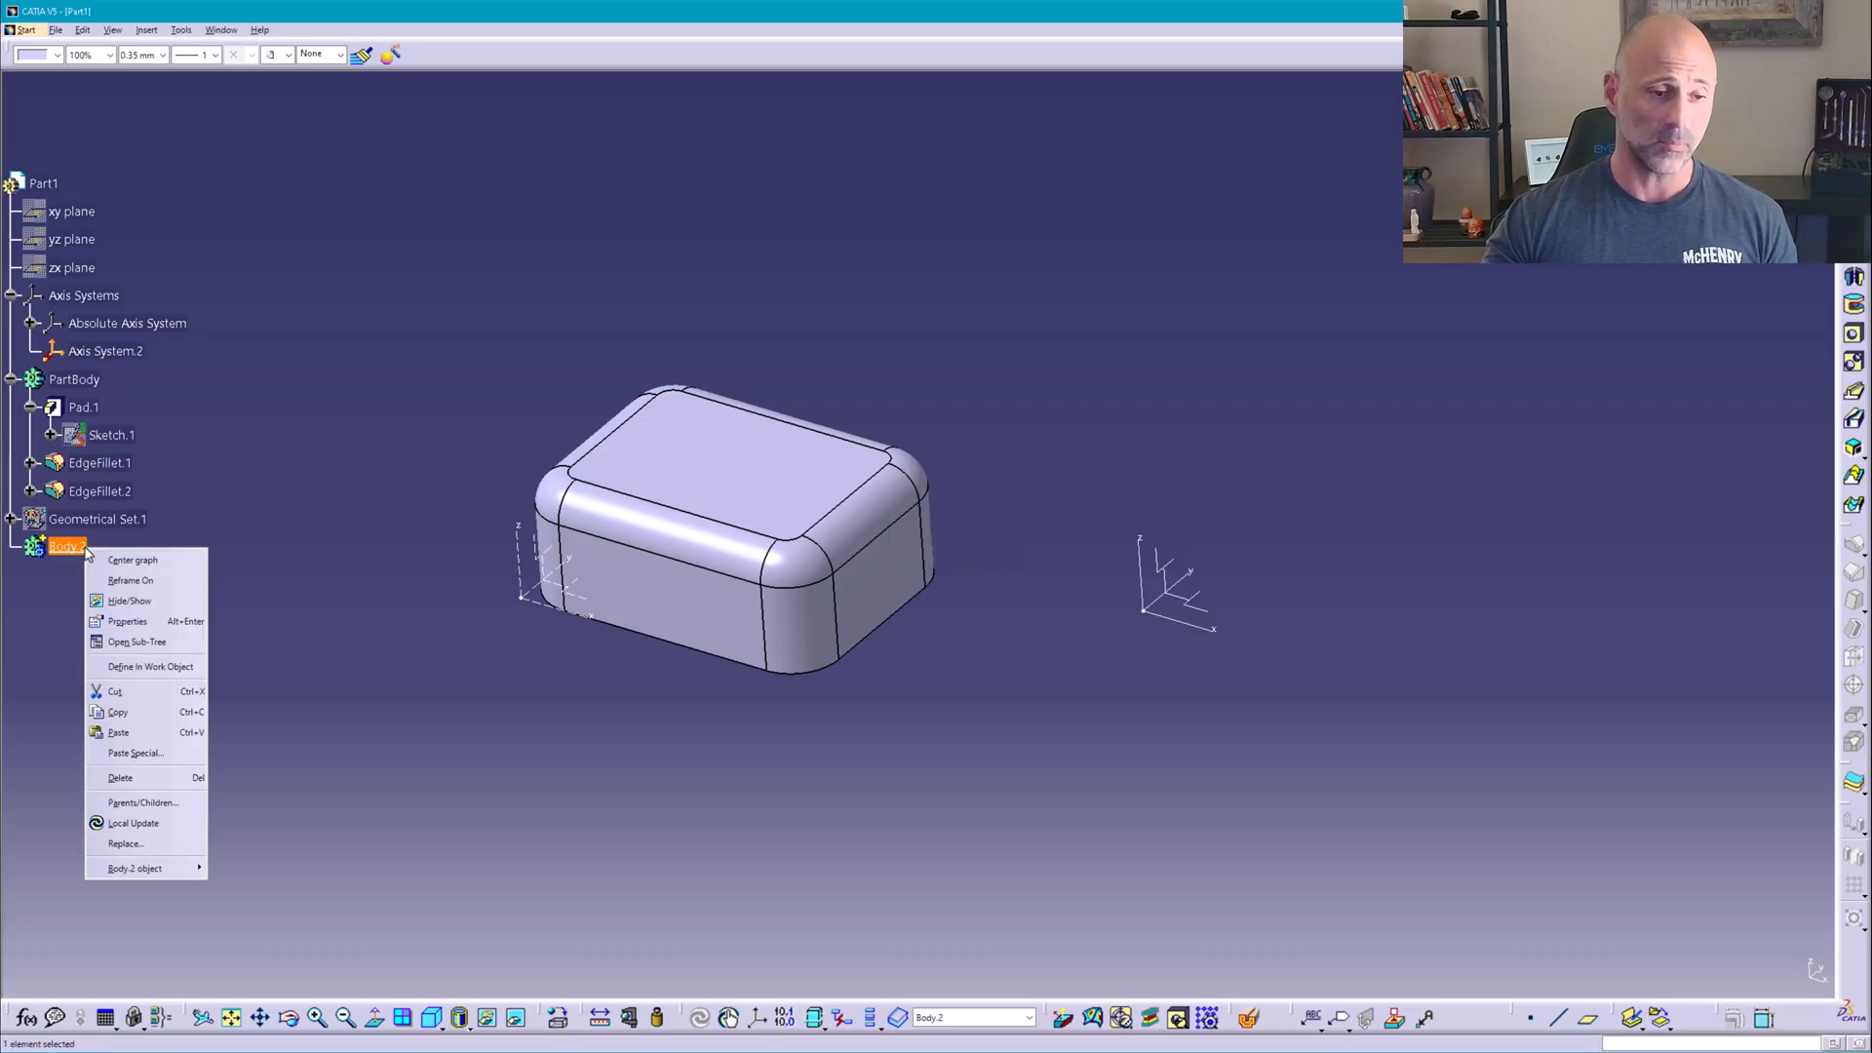
mouse_move(119, 731)
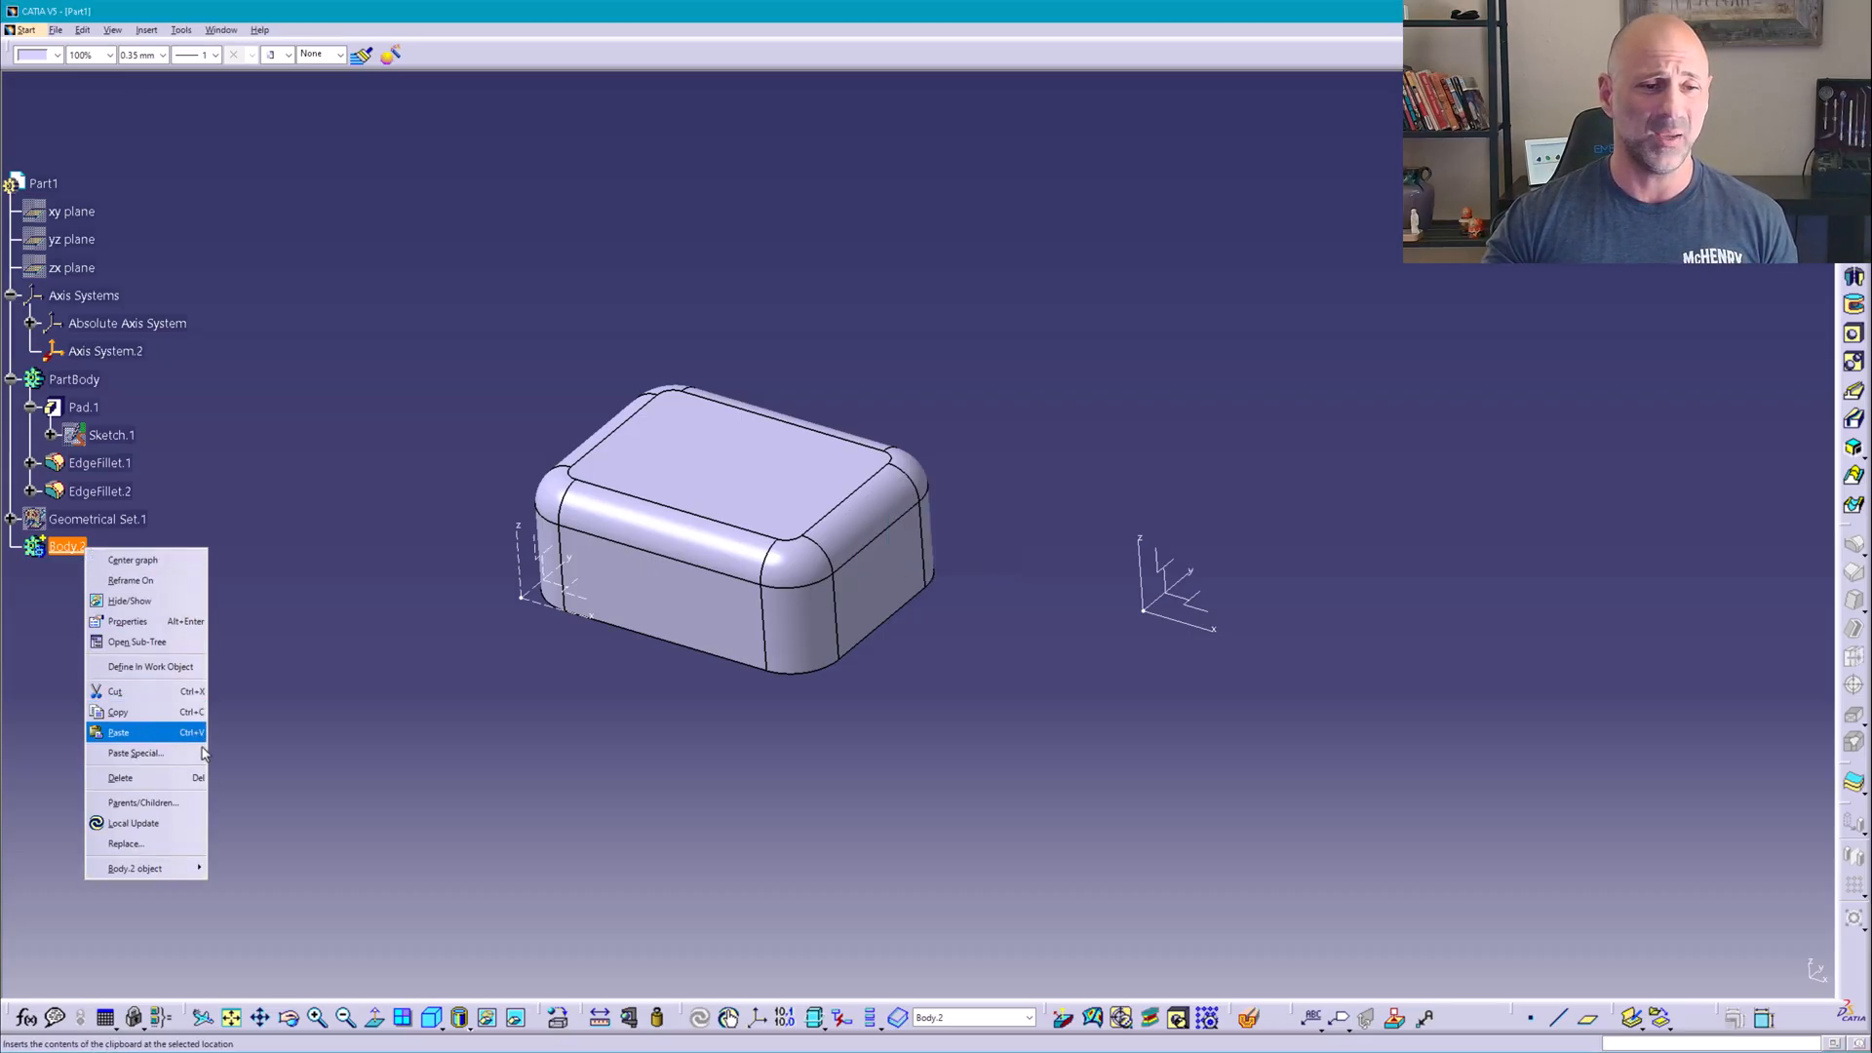
click(133, 753)
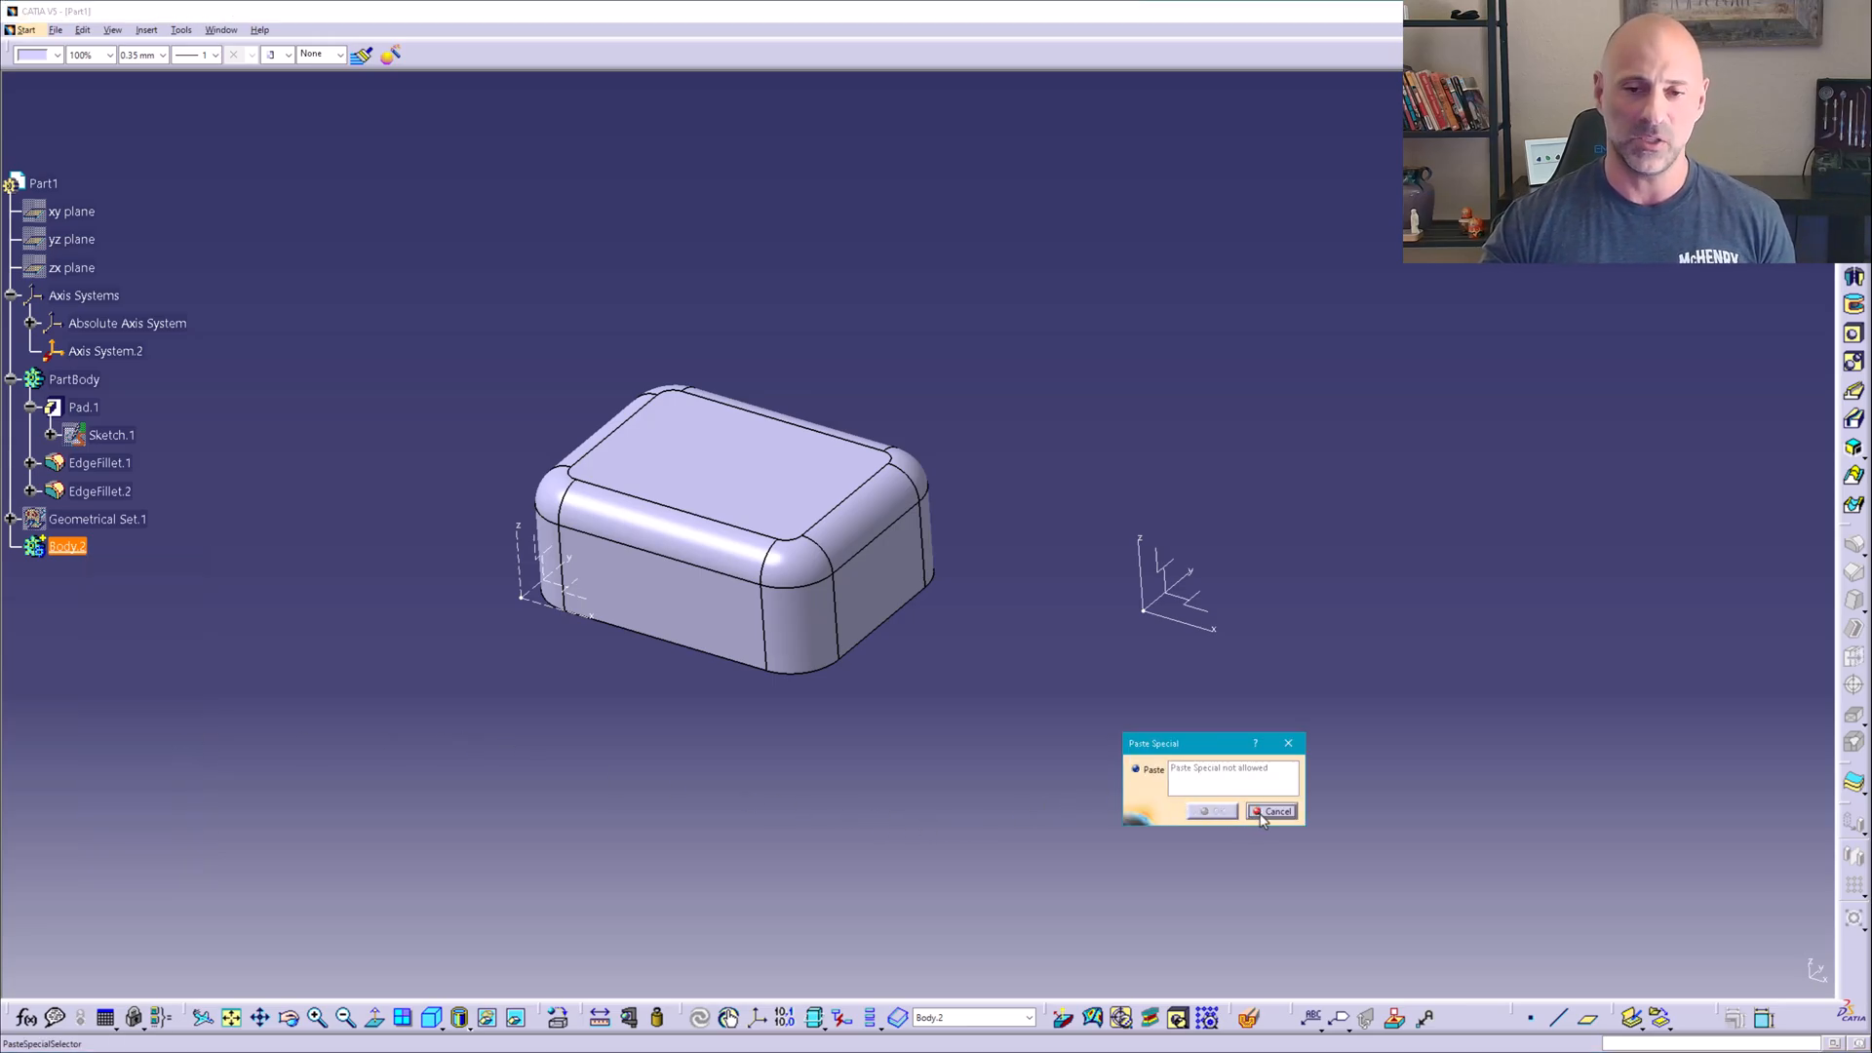
click(1270, 811)
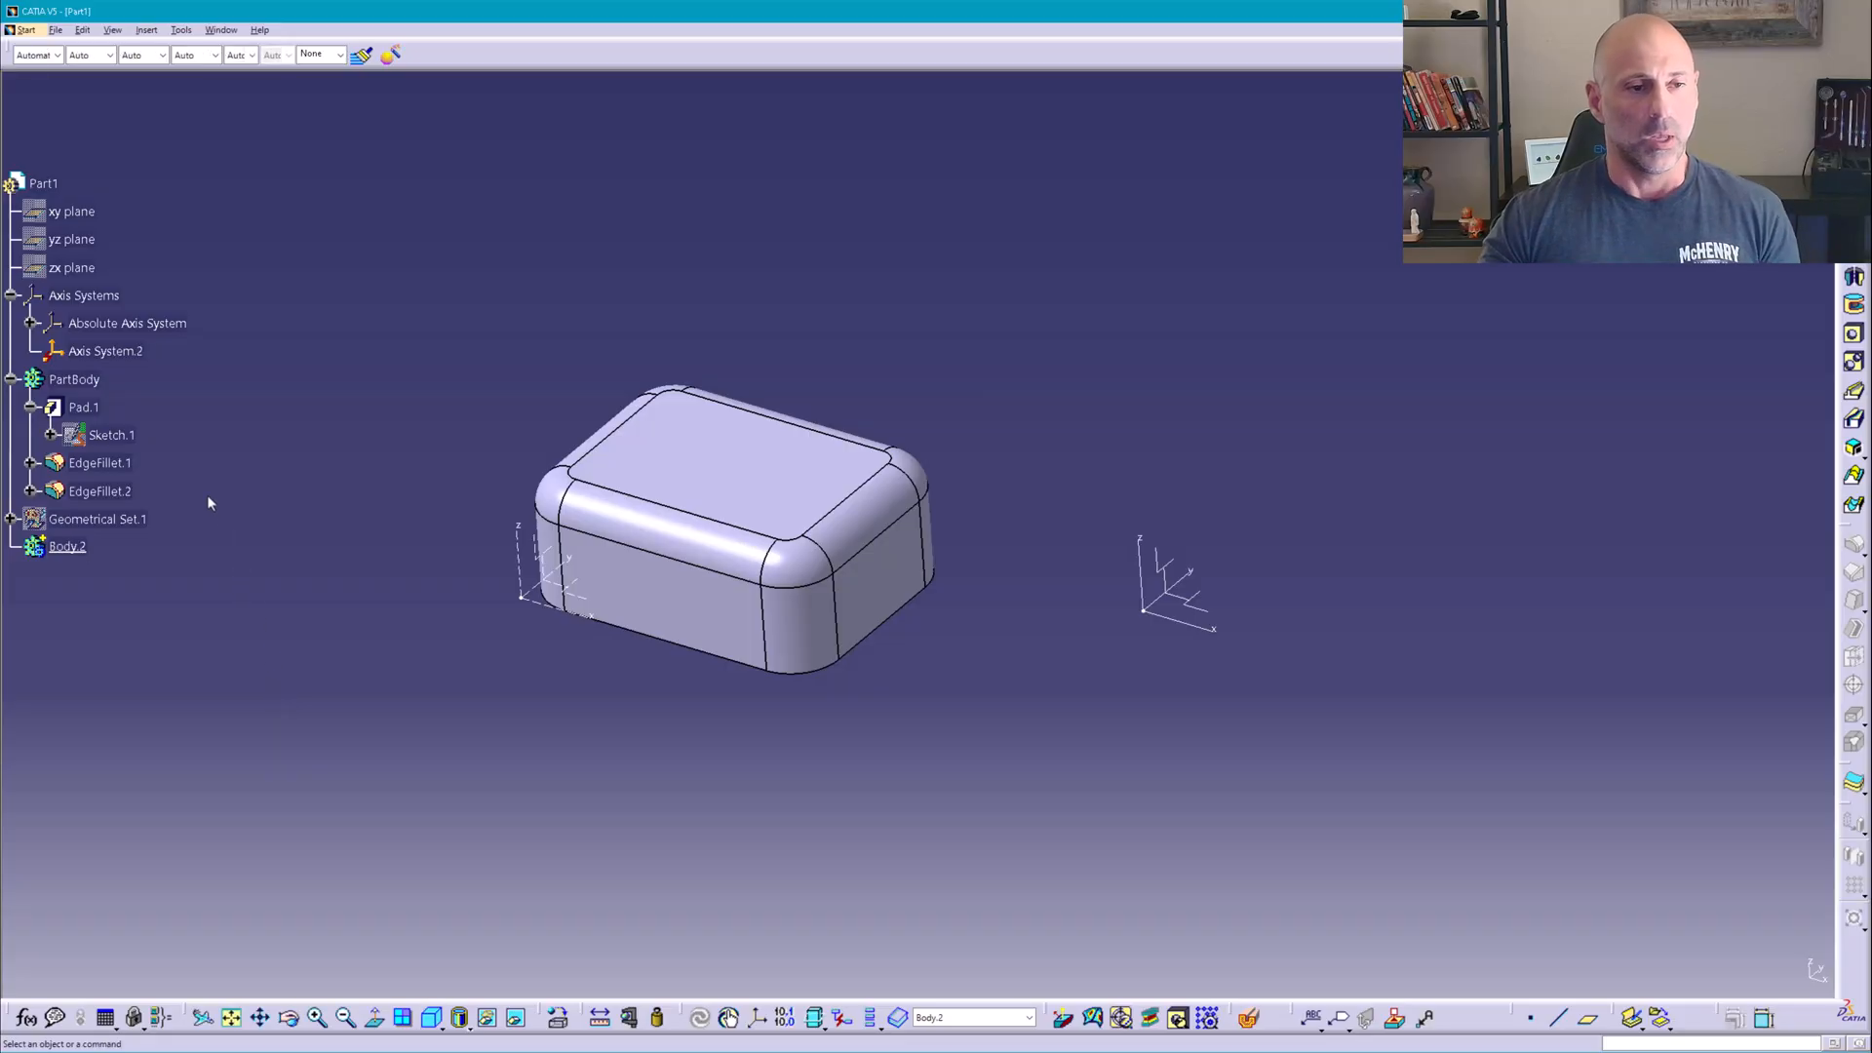
- Select Pad.1, then Sketch.3 under the pasted Body.2 and bring up its context actions
click(111, 434)
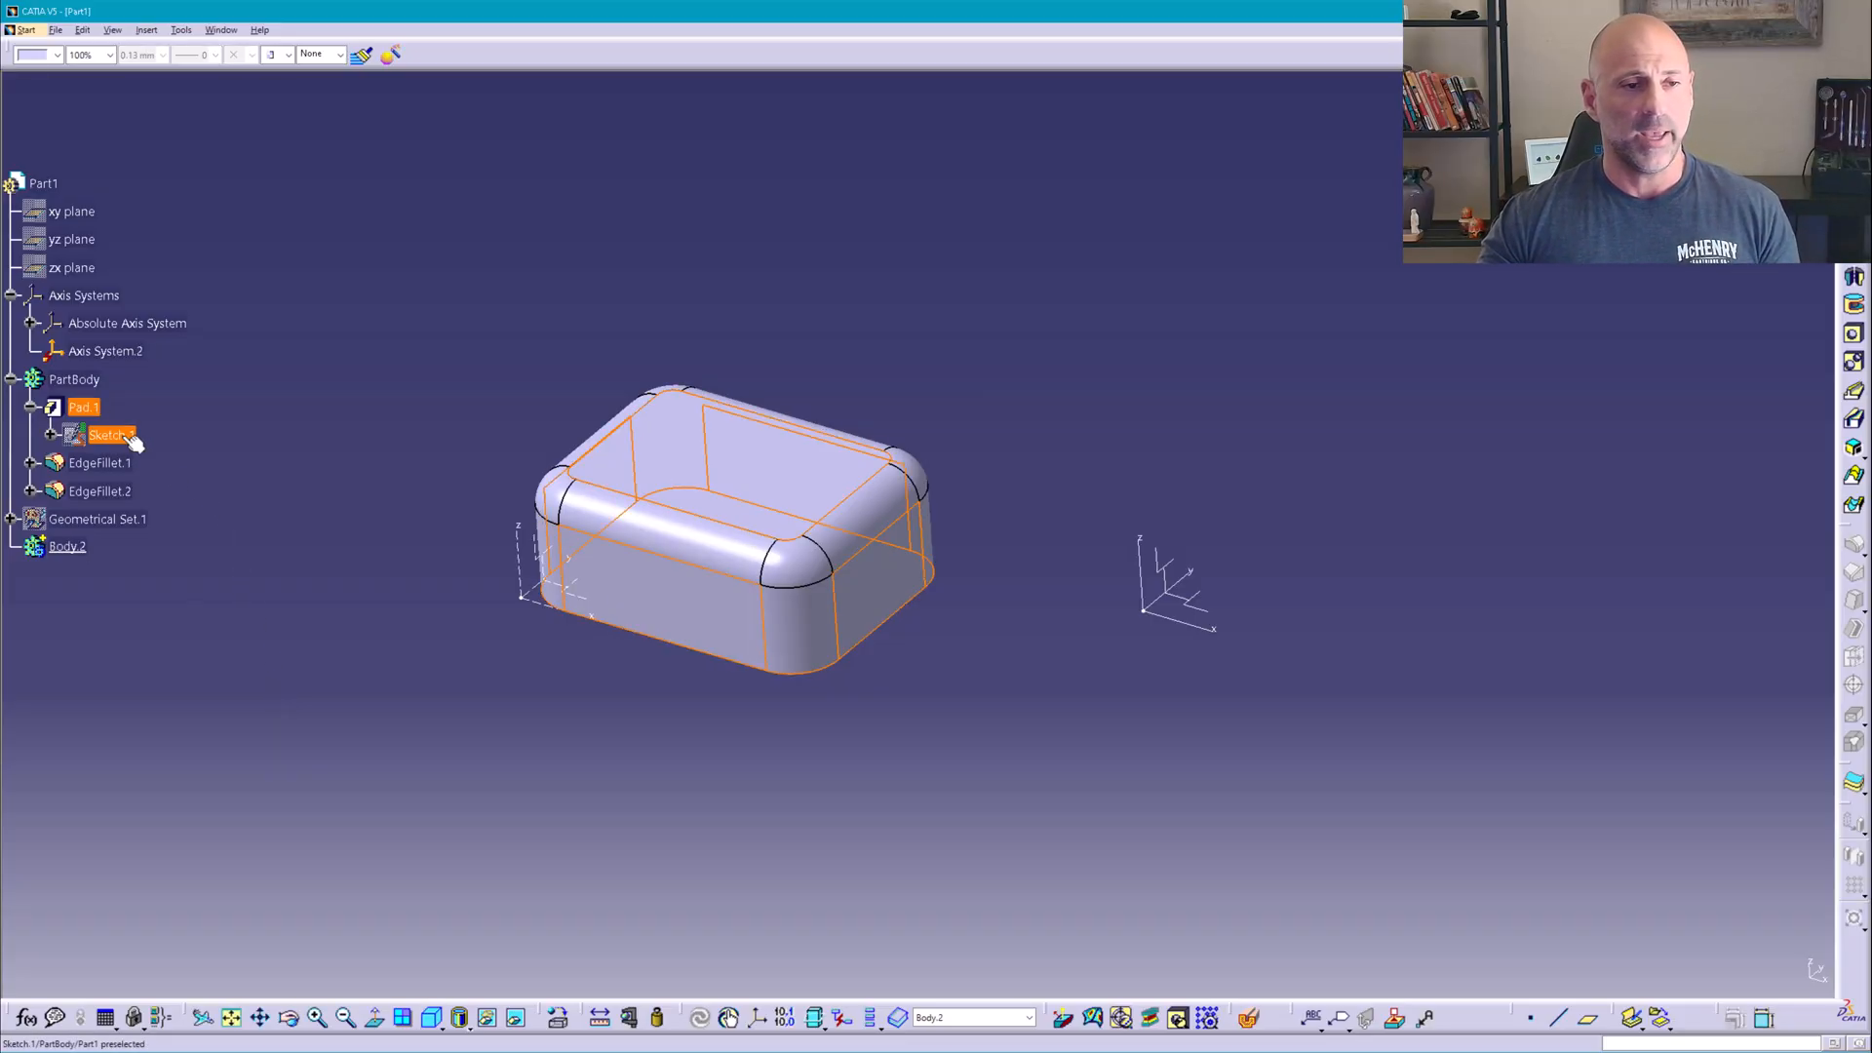
click(84, 407)
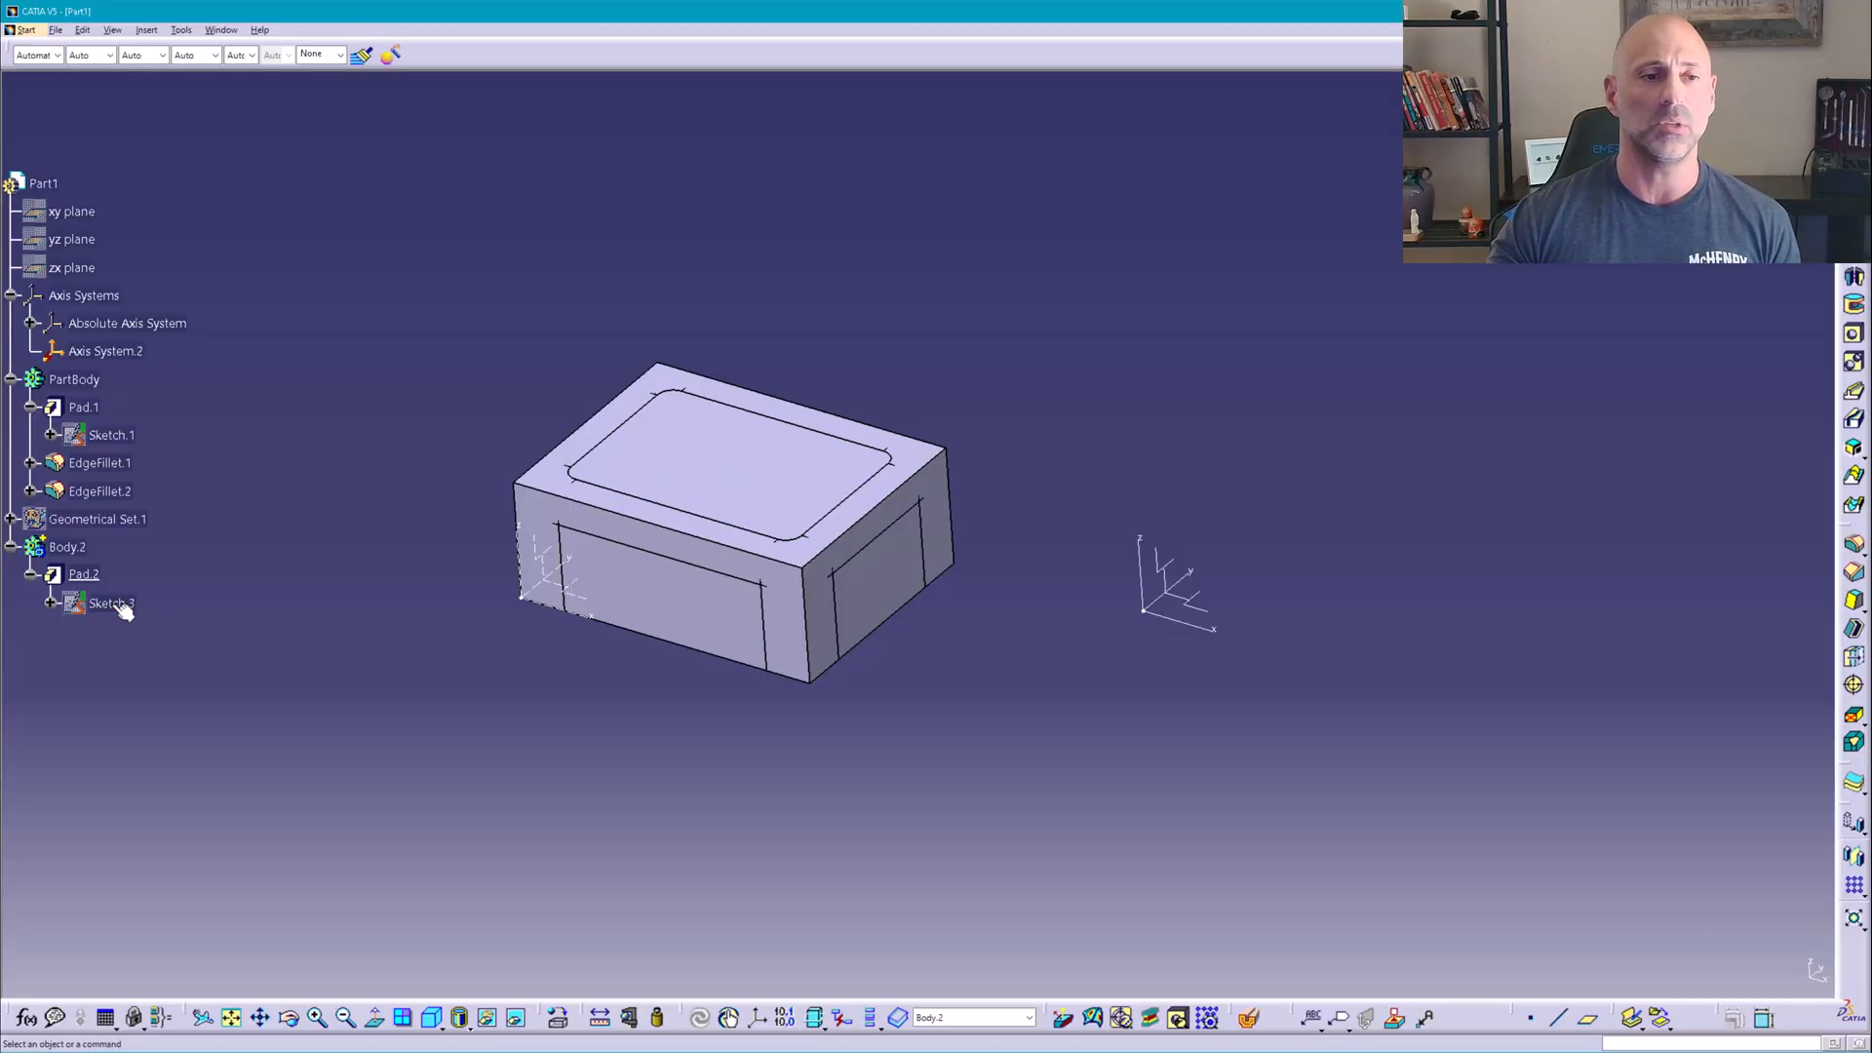
click(111, 602)
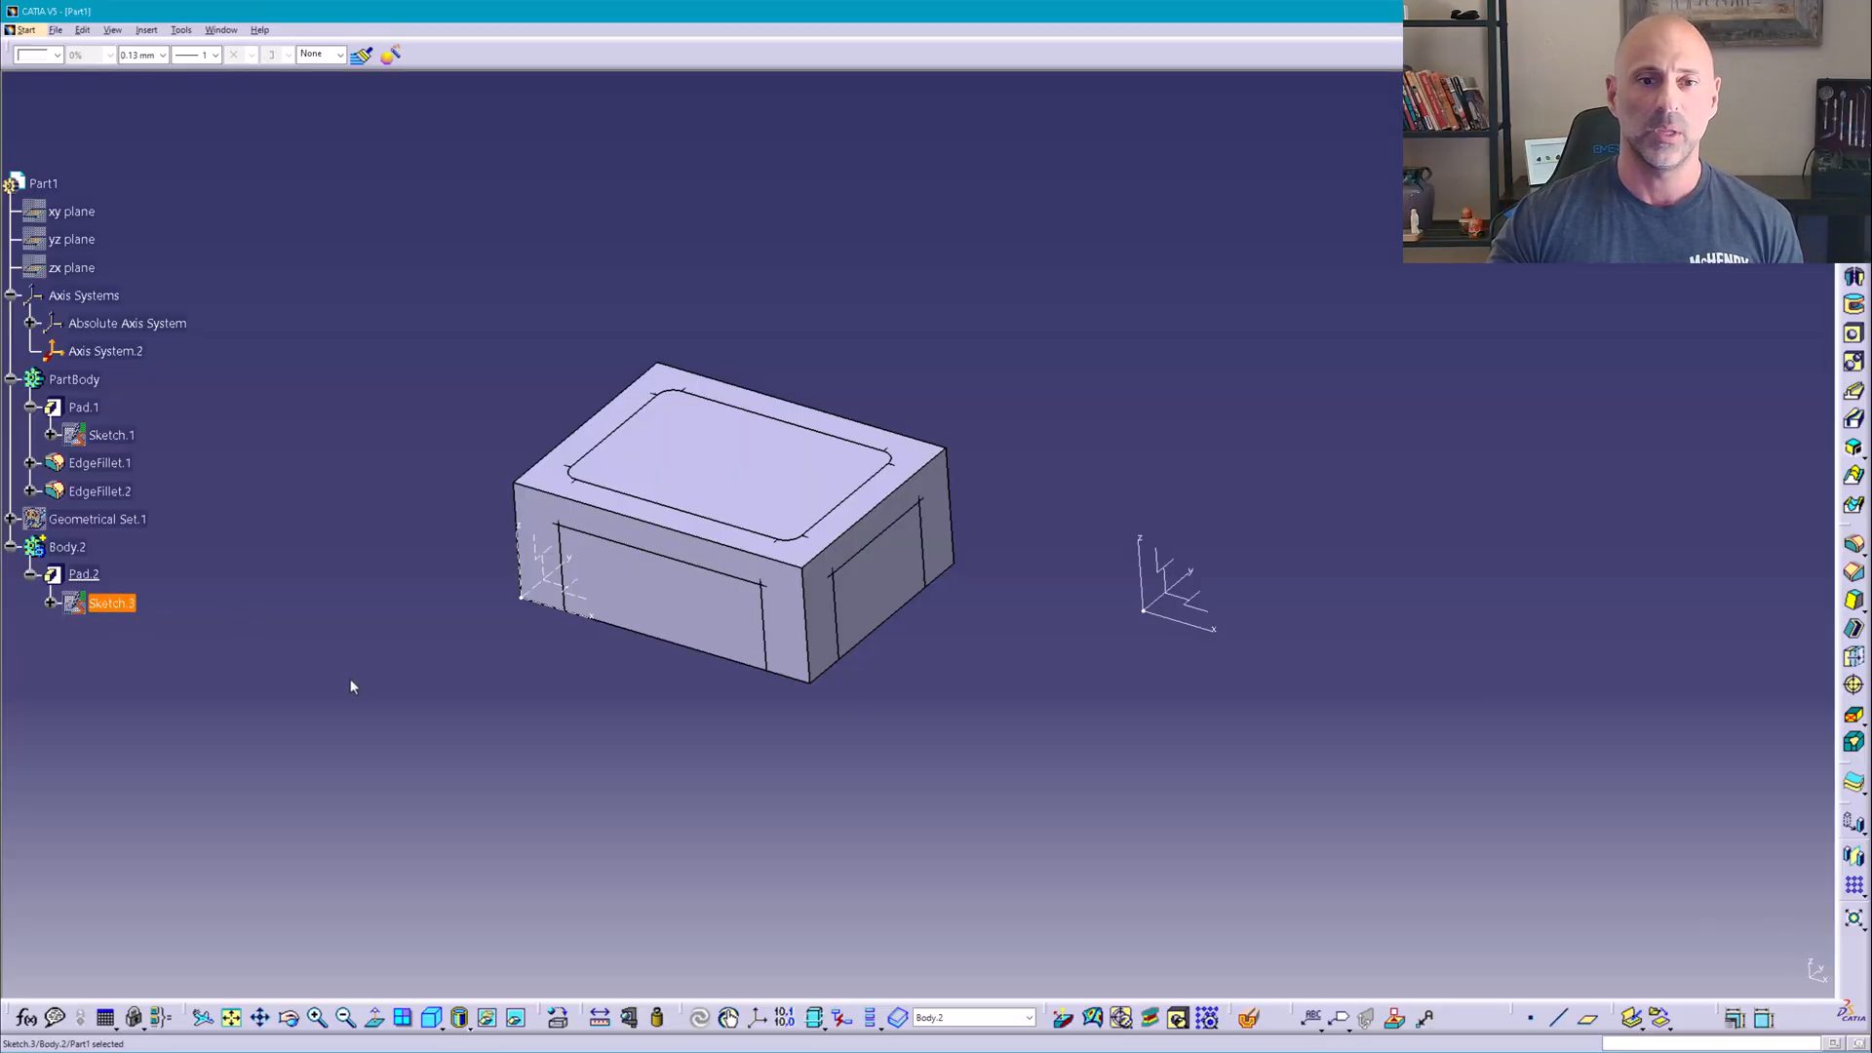
right_click(111, 602)
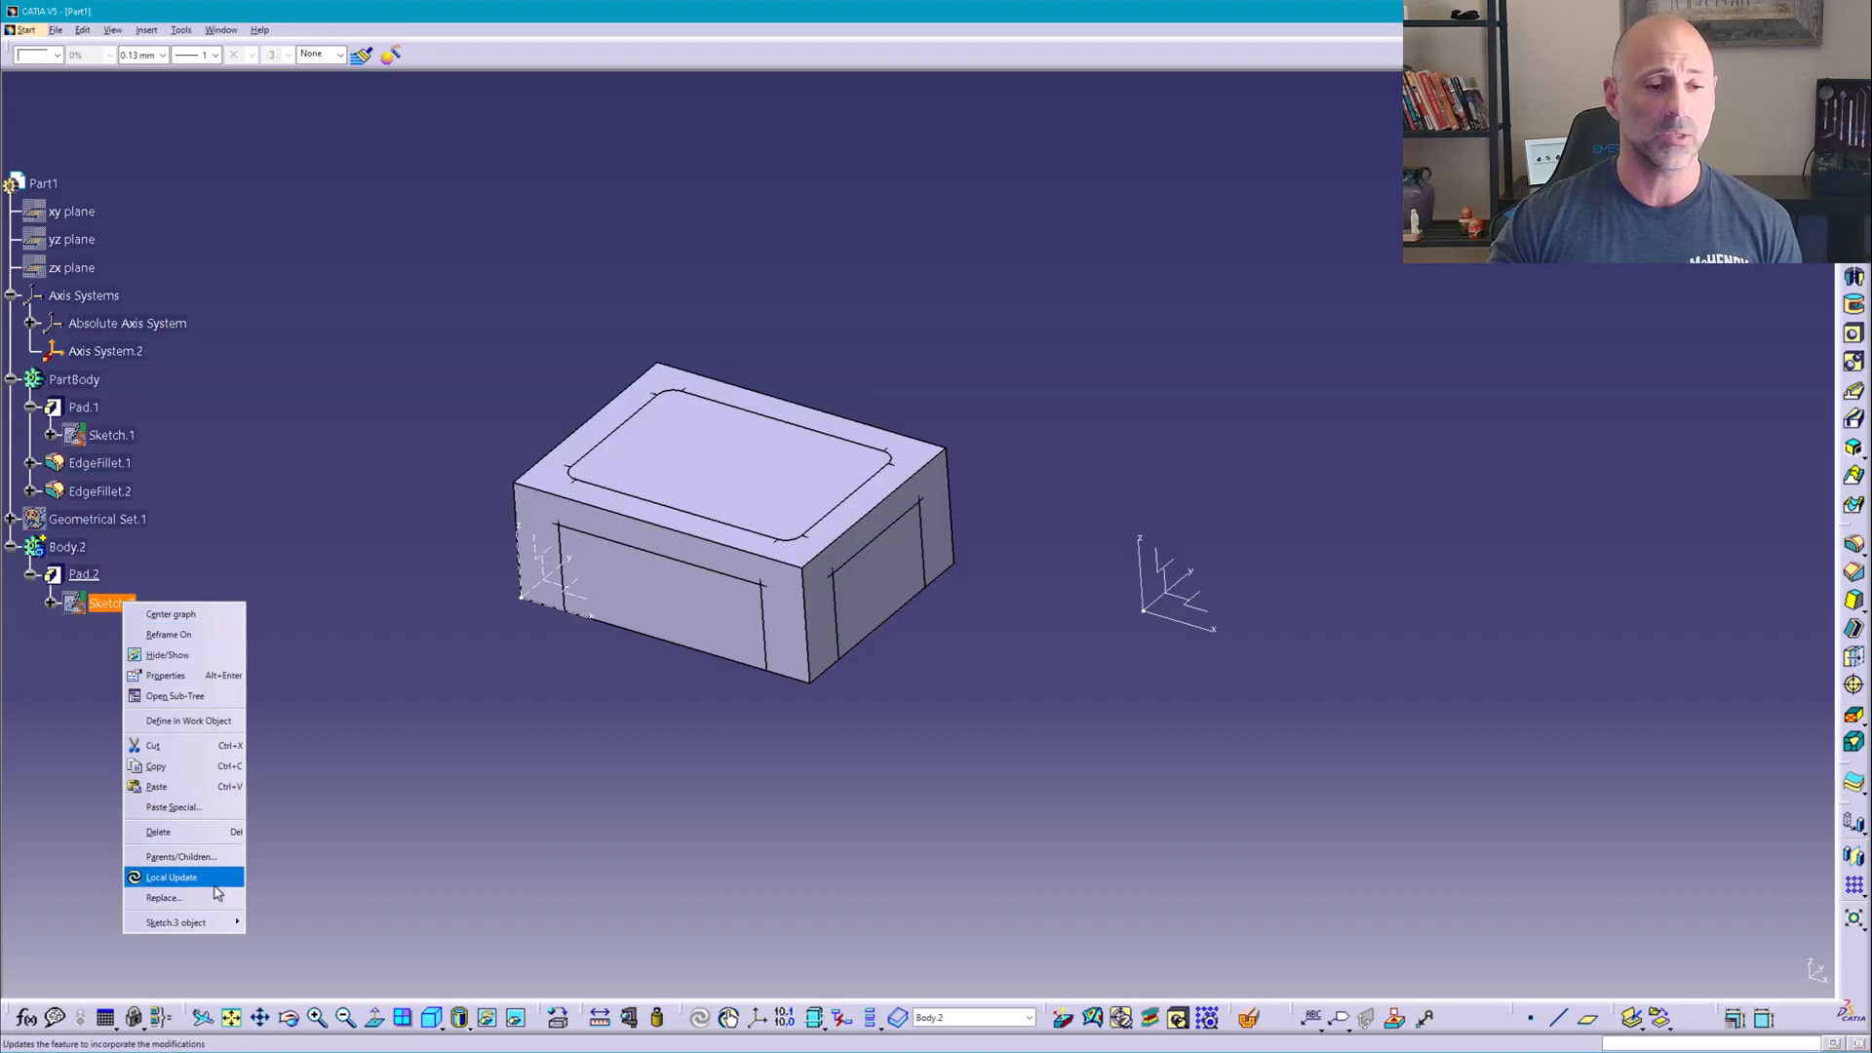
mouse_move(180, 923)
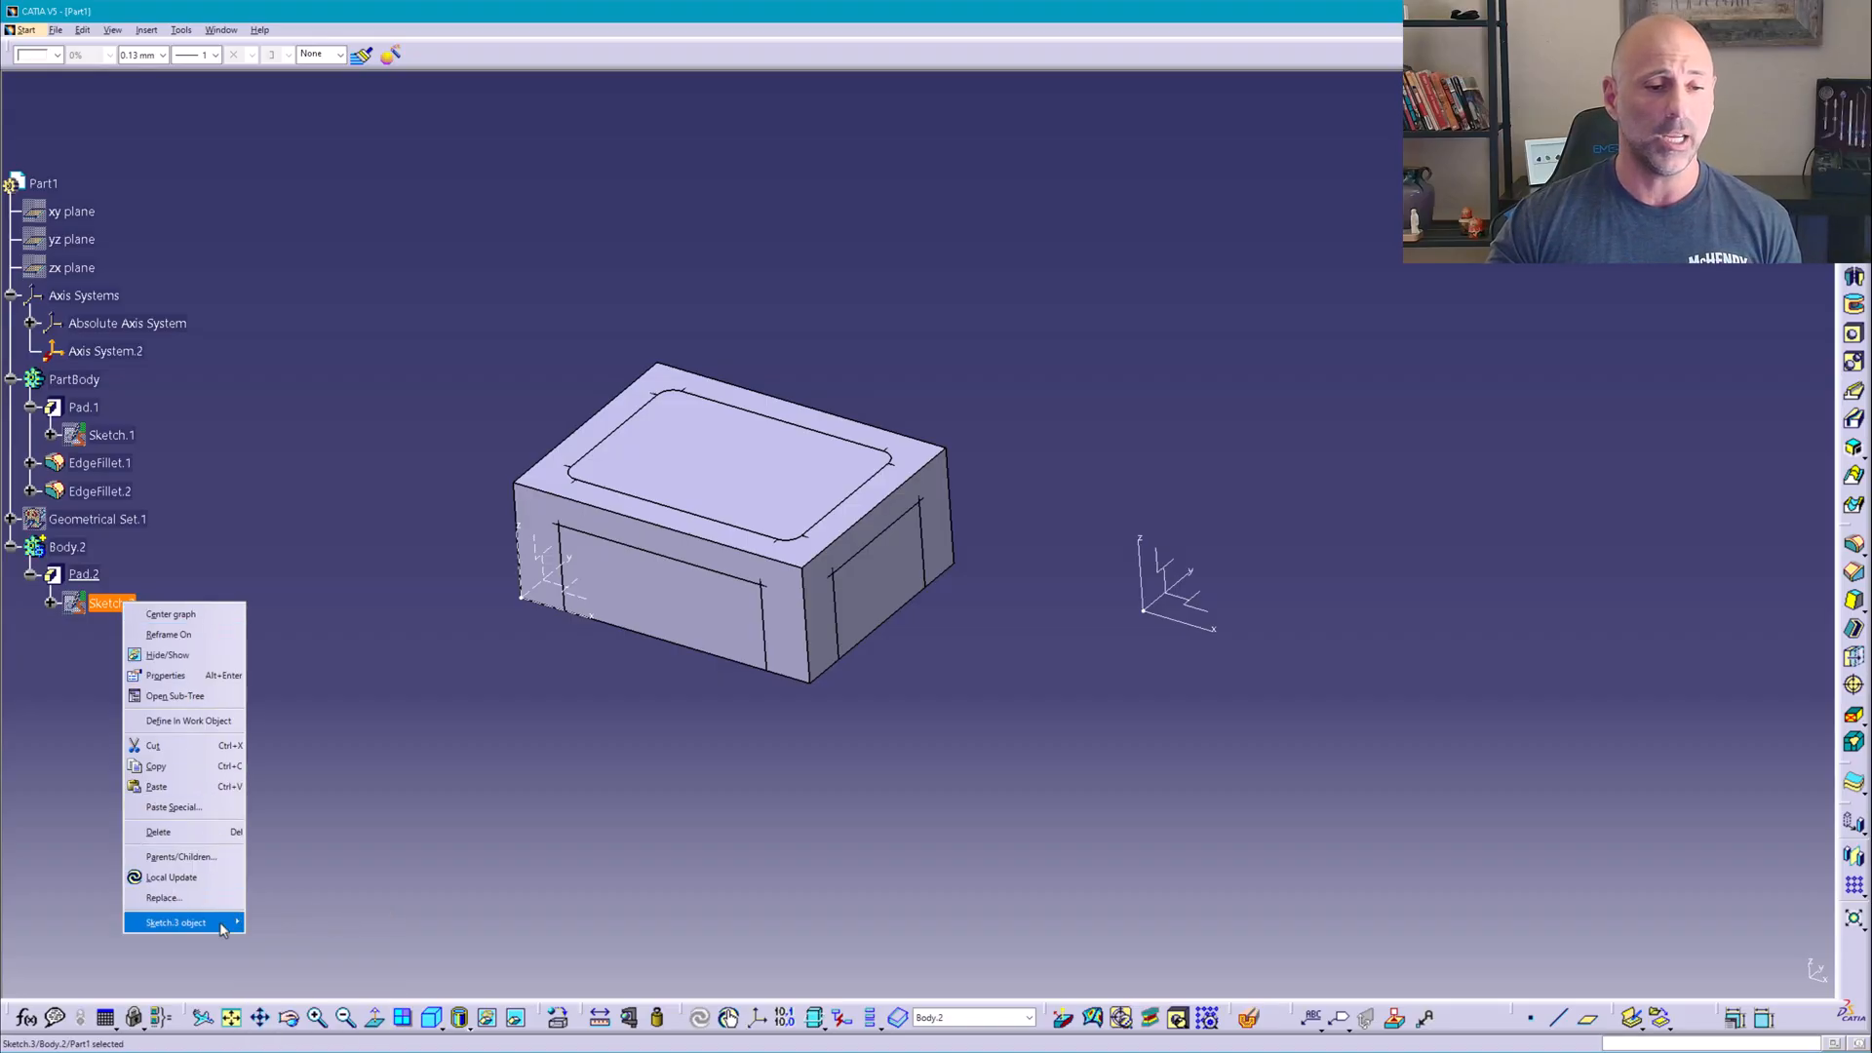
- Change Sketch.3's support to Axis System.2 so Body.2 sits beside the original
click(176, 923)
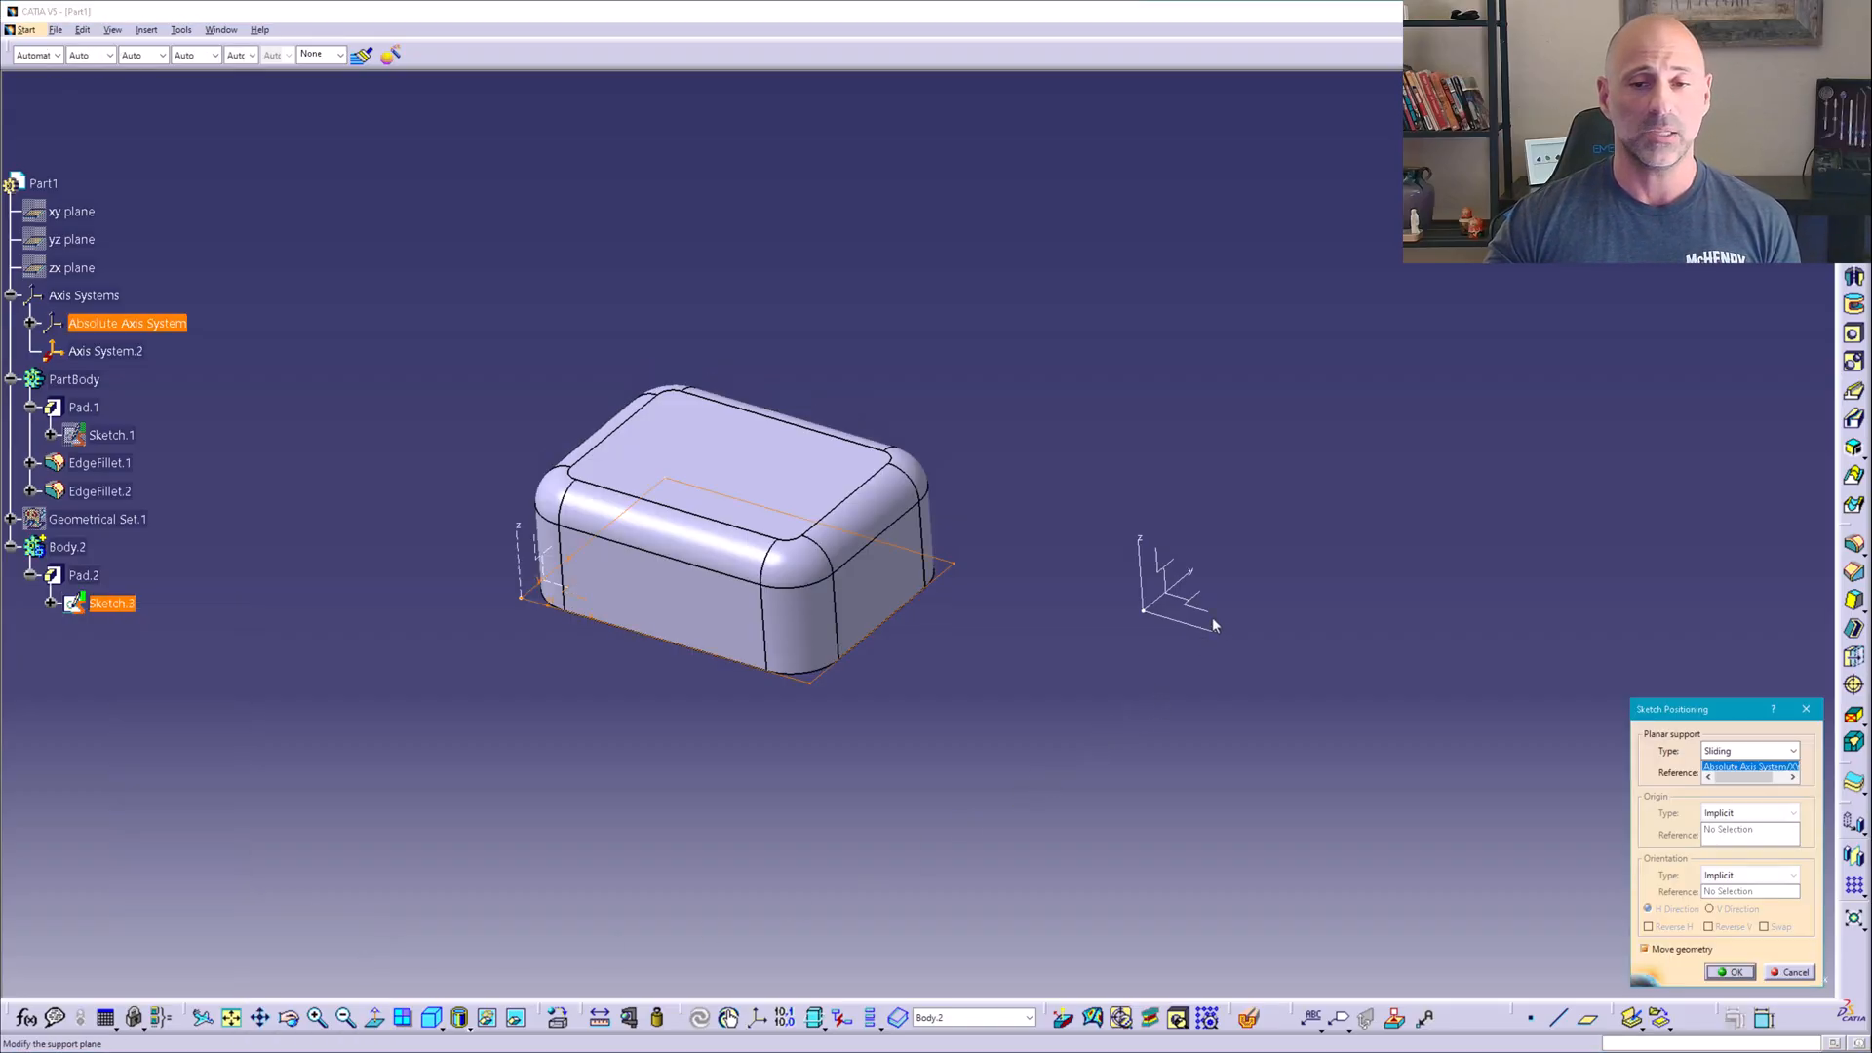
click(1728, 971)
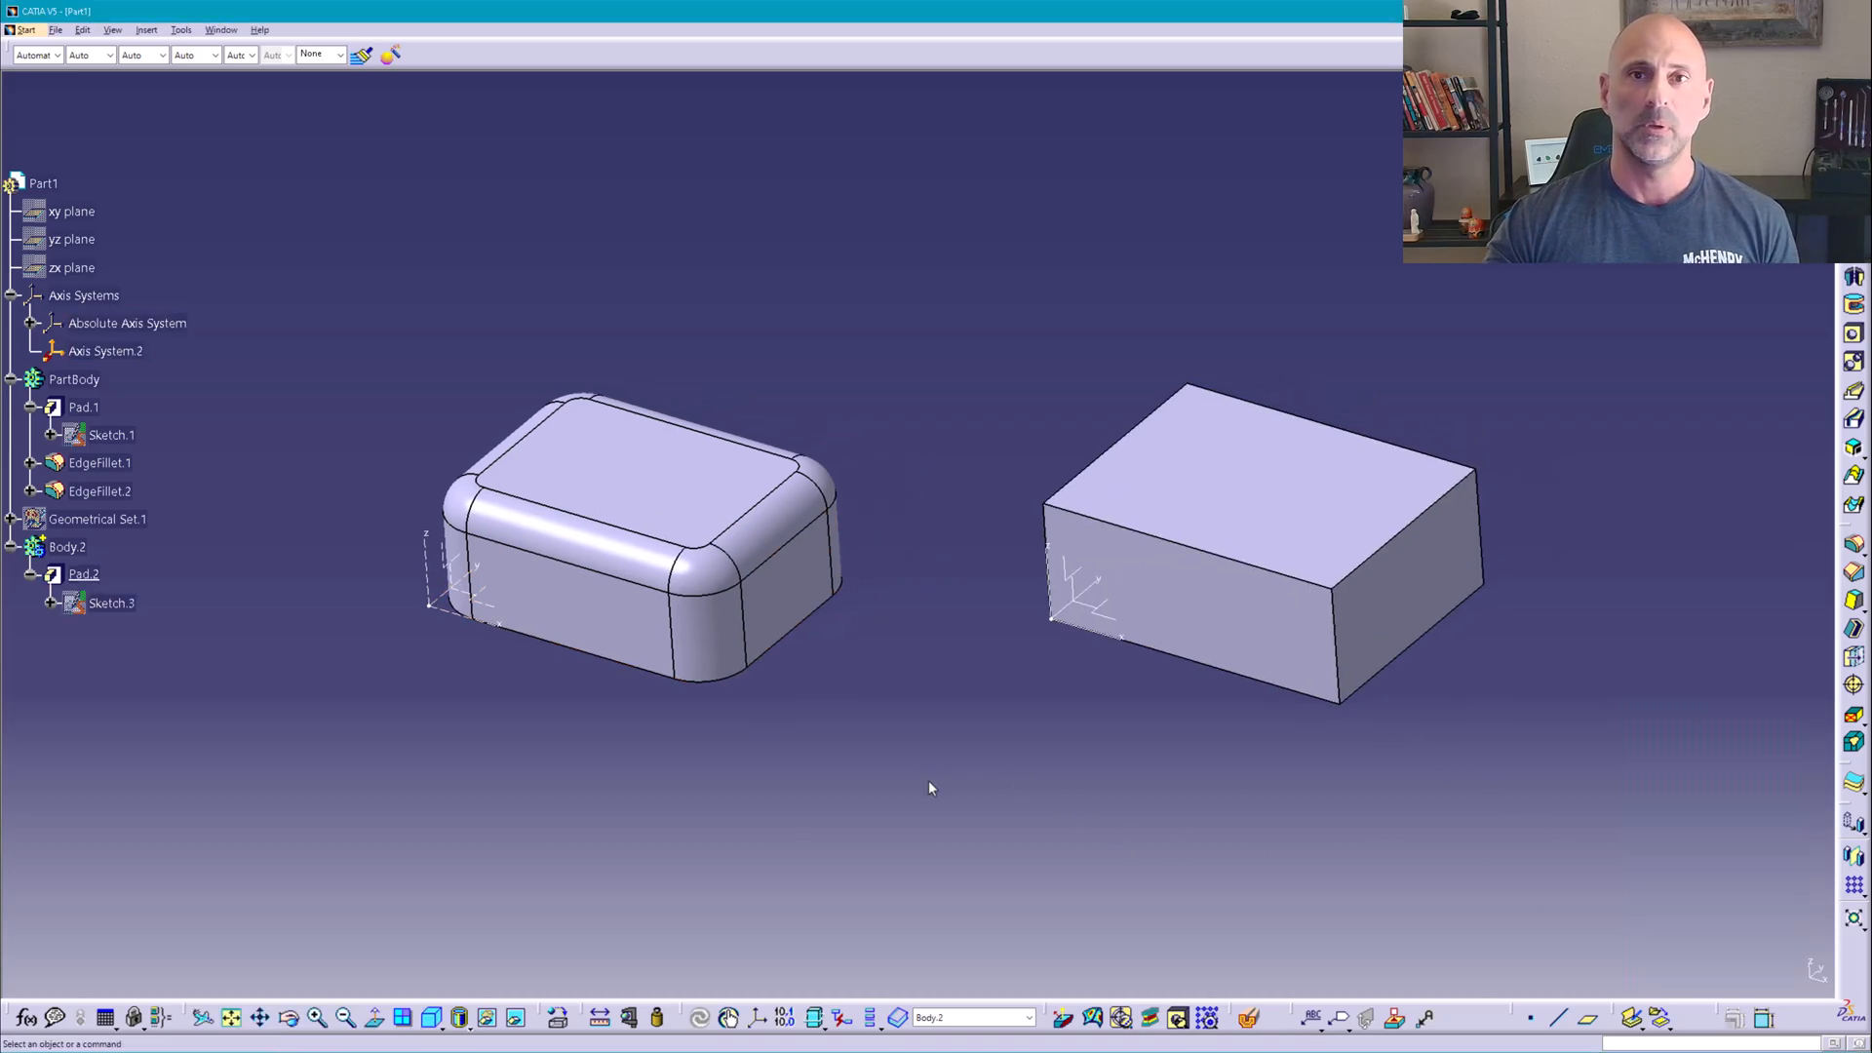
click(99, 464)
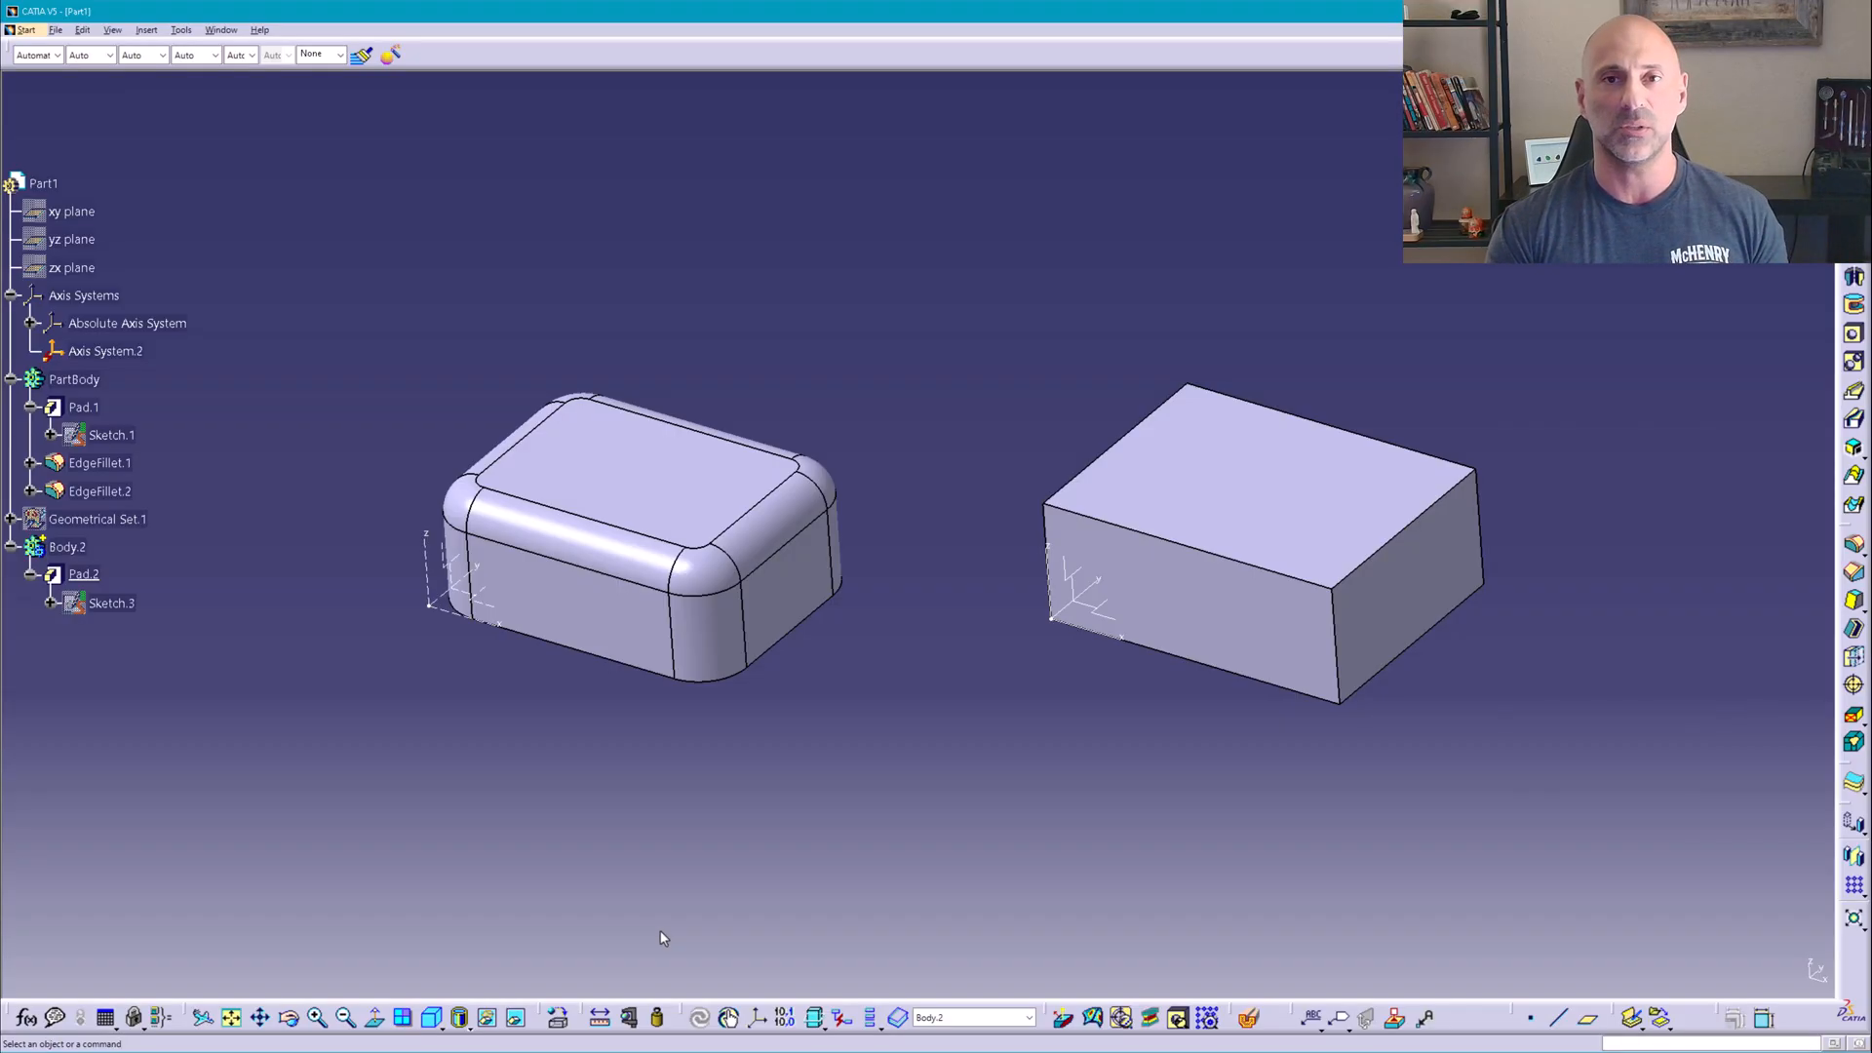
- Paste EdgeFillet.1 into Body.2 and reassign its first missing edge to the plain block's corner
click(100, 462)
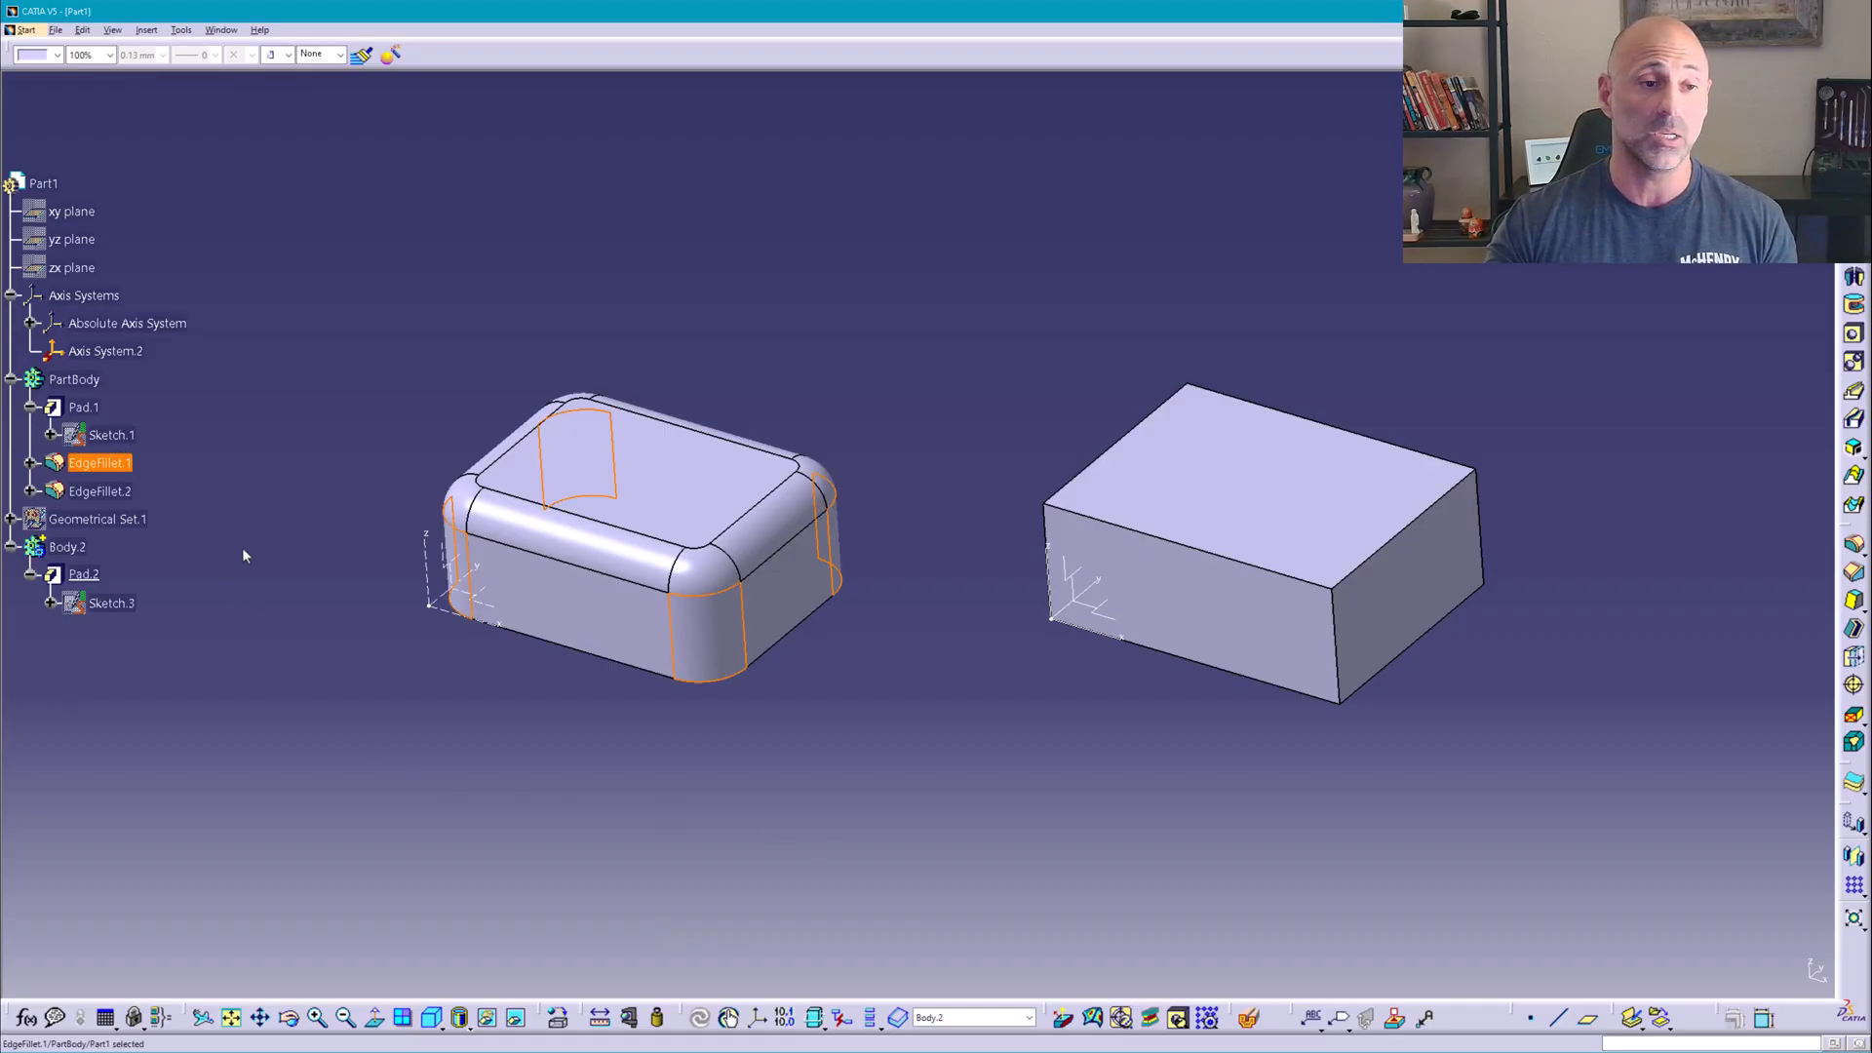
click(67, 546)
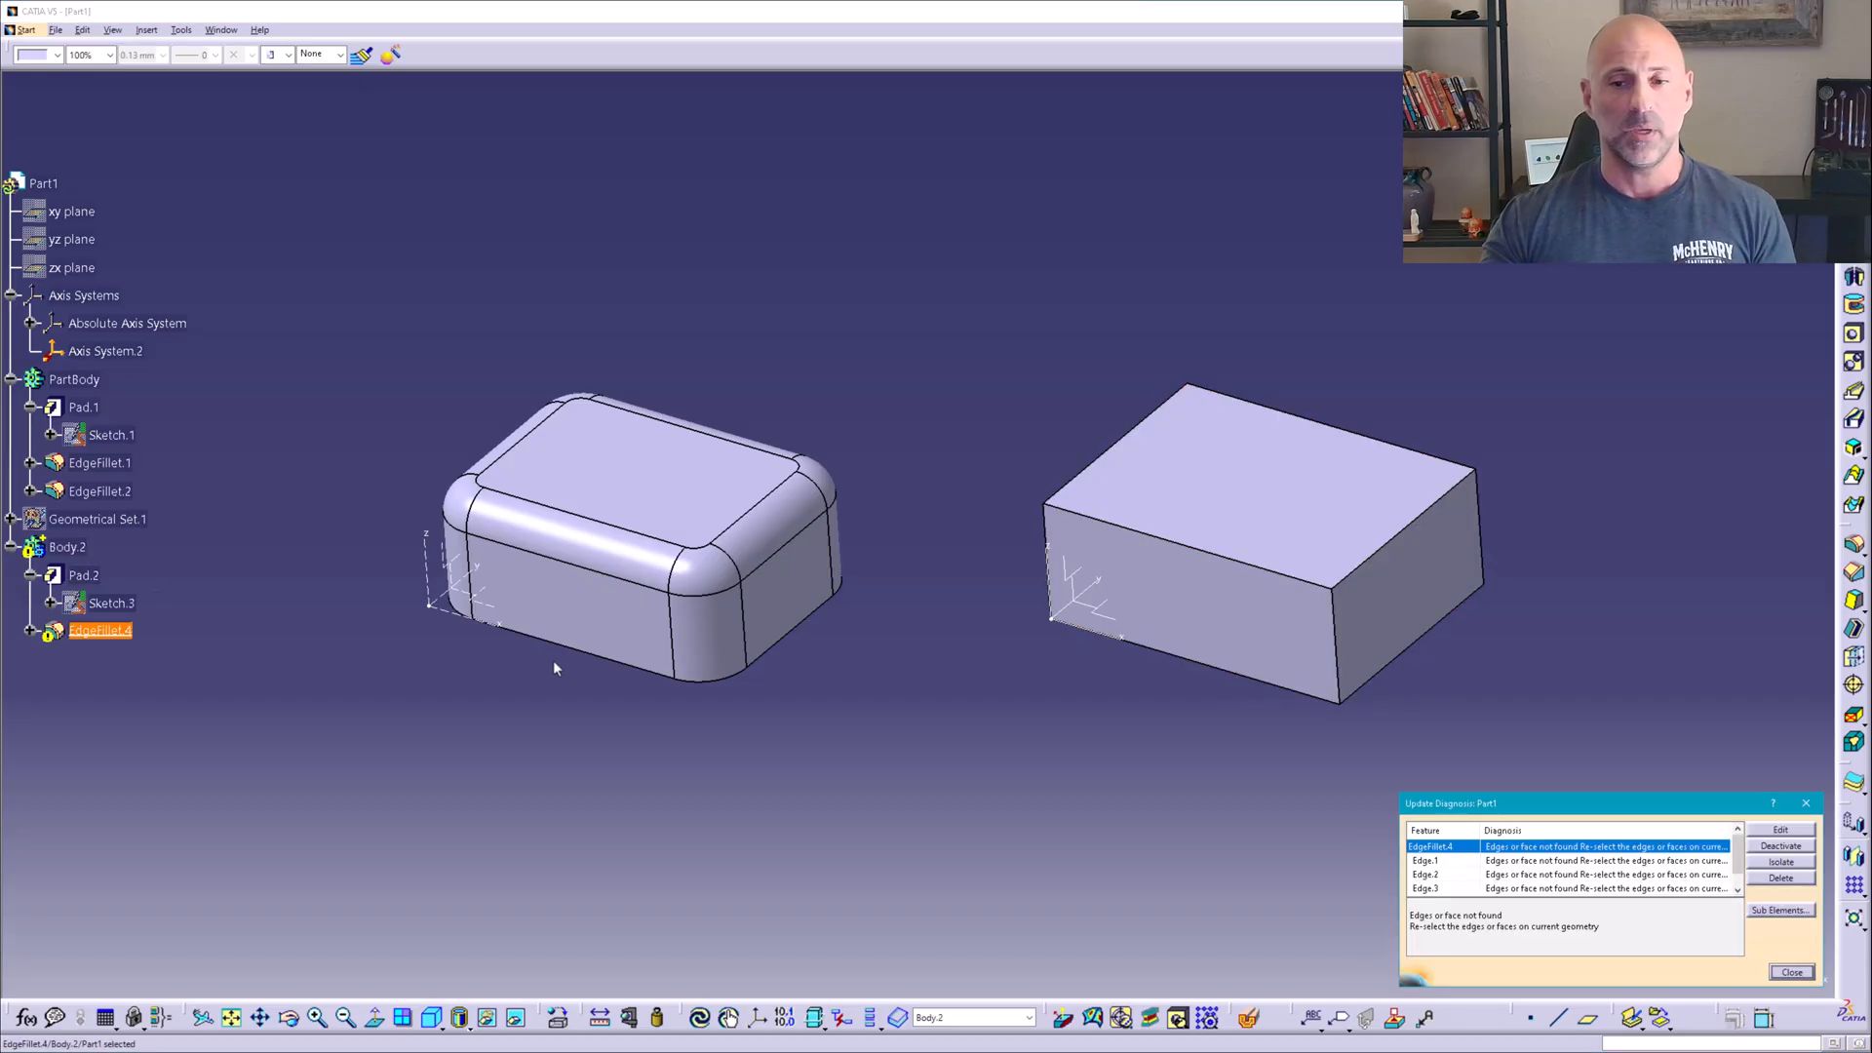
mouse_move(1492, 864)
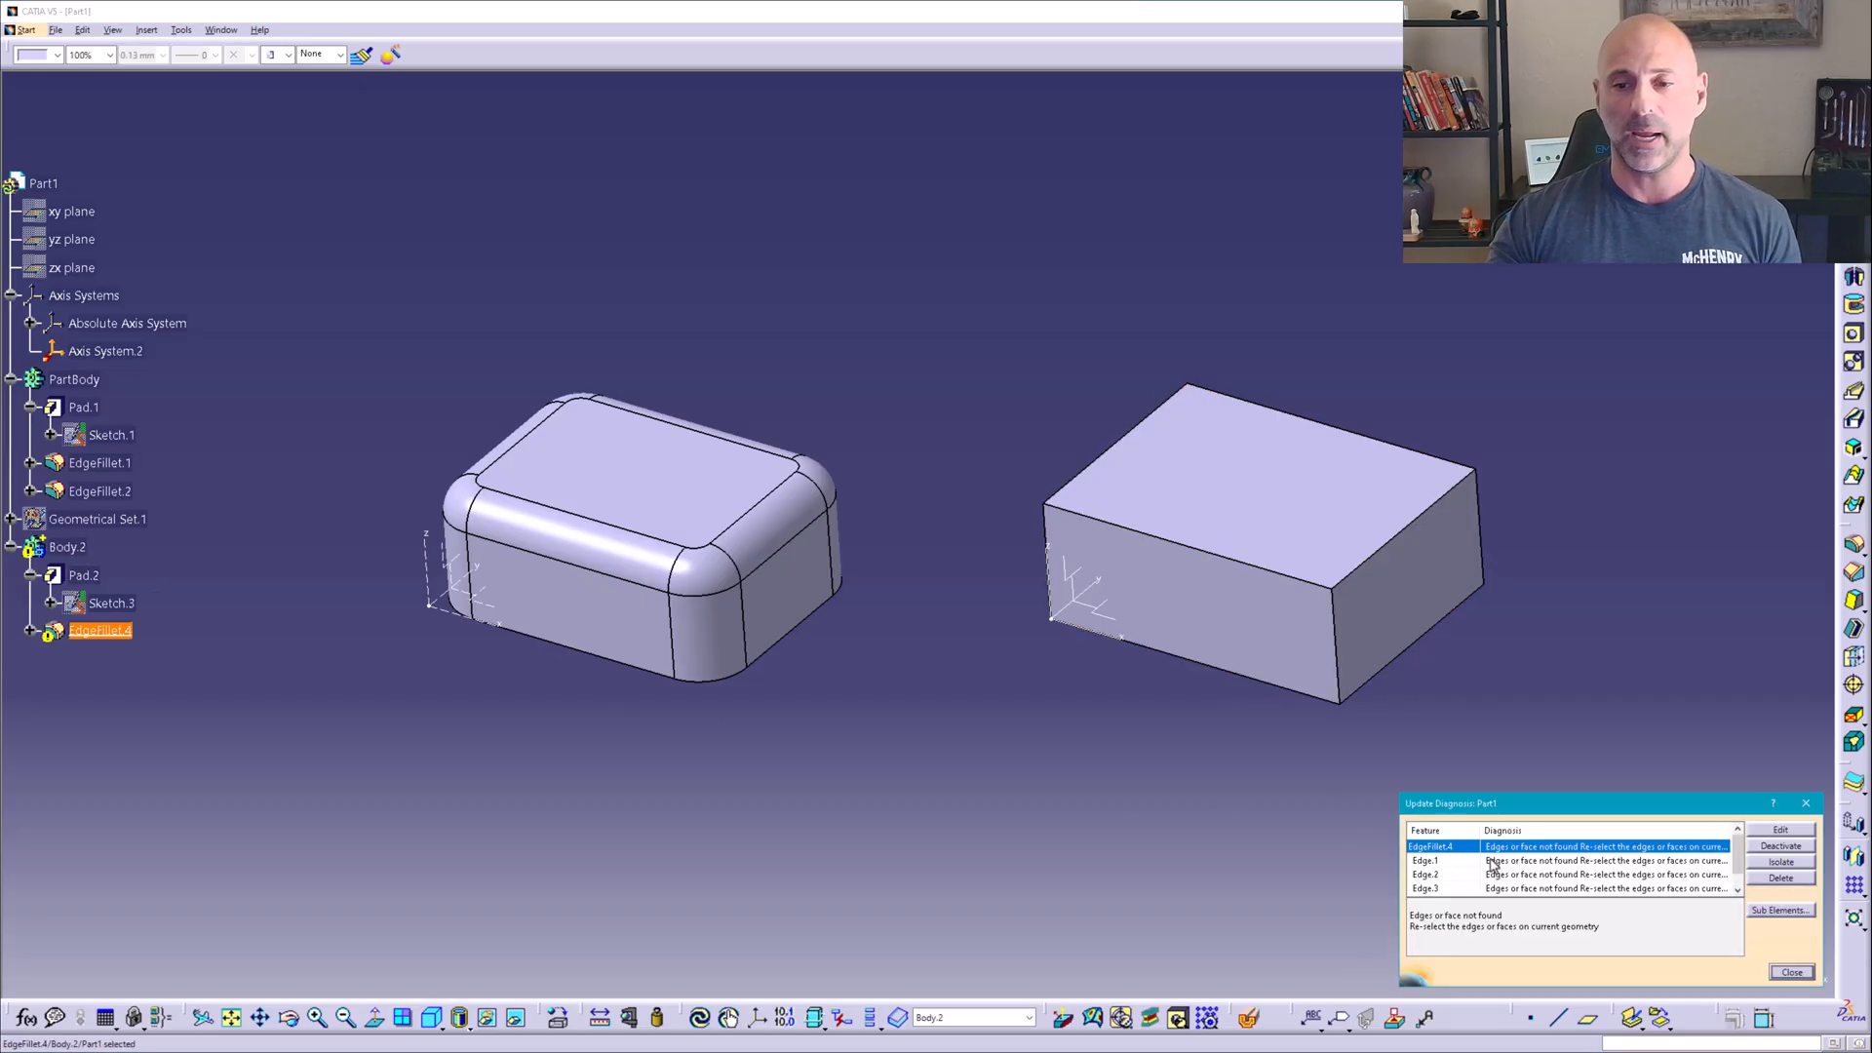
click(1779, 829)
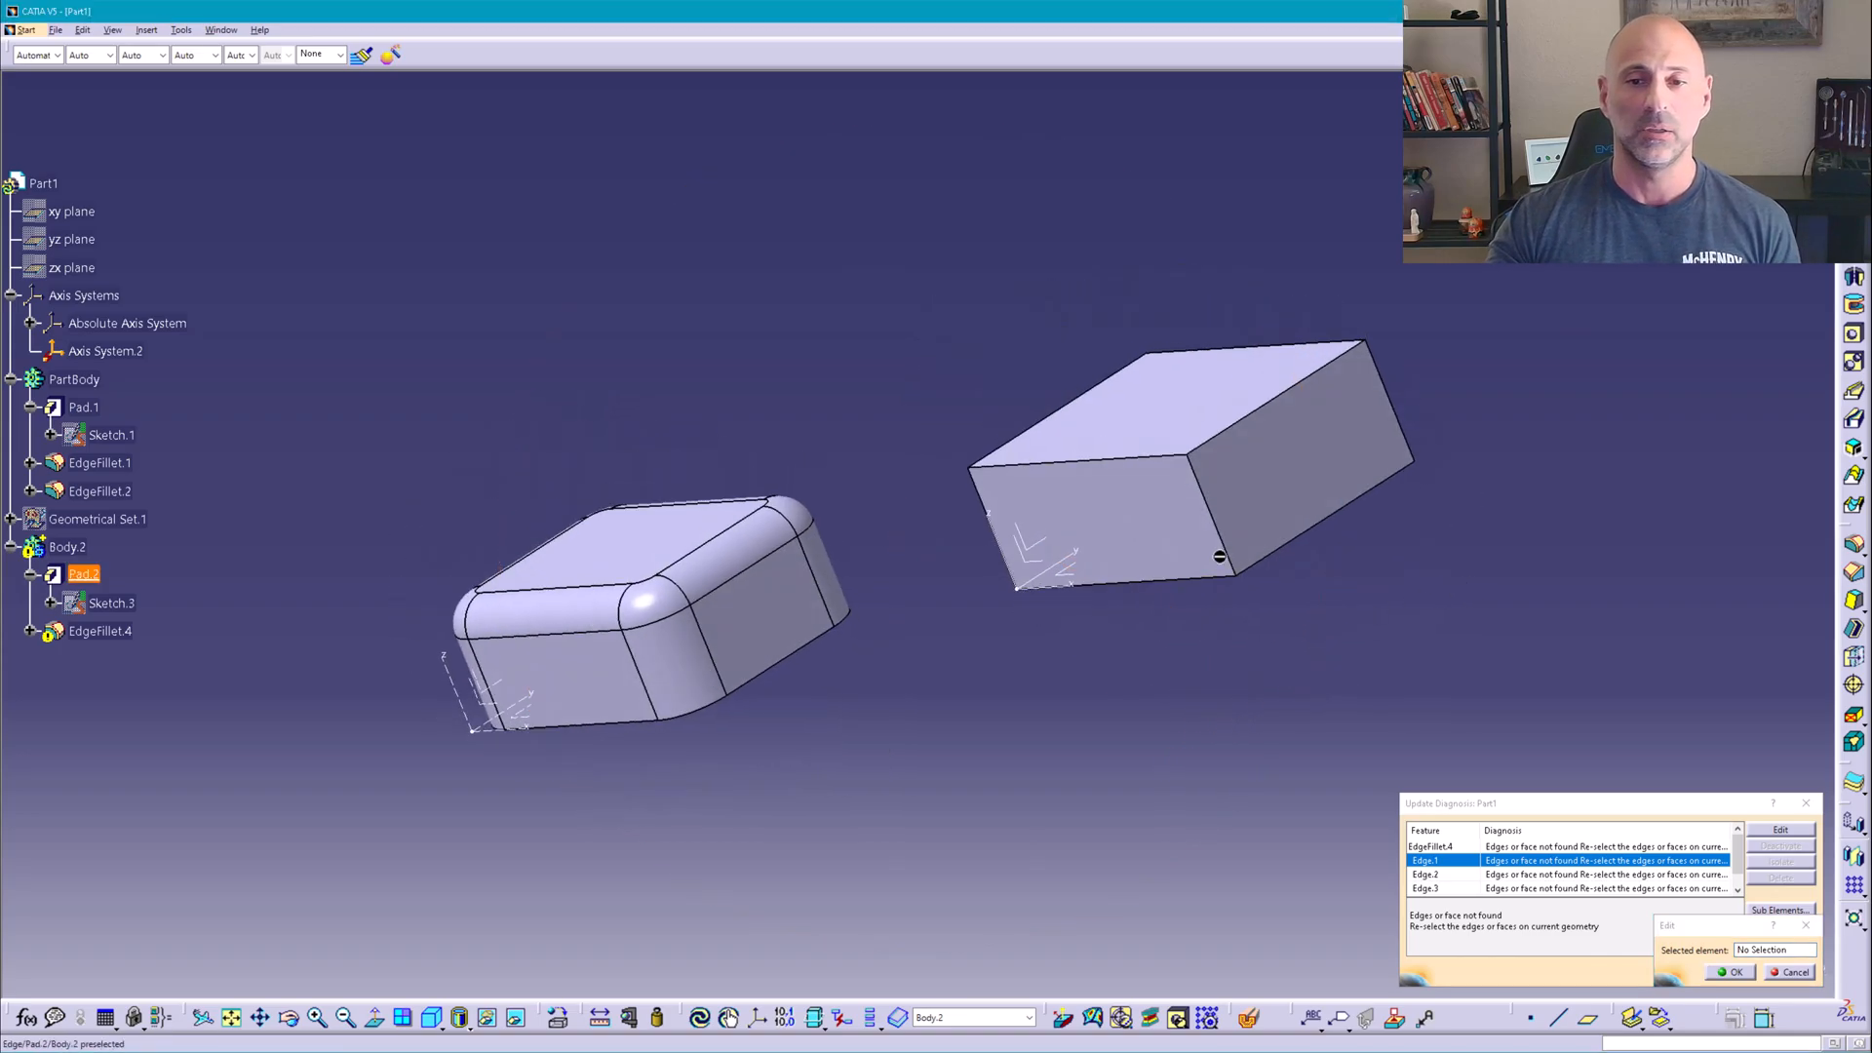
click(1217, 531)
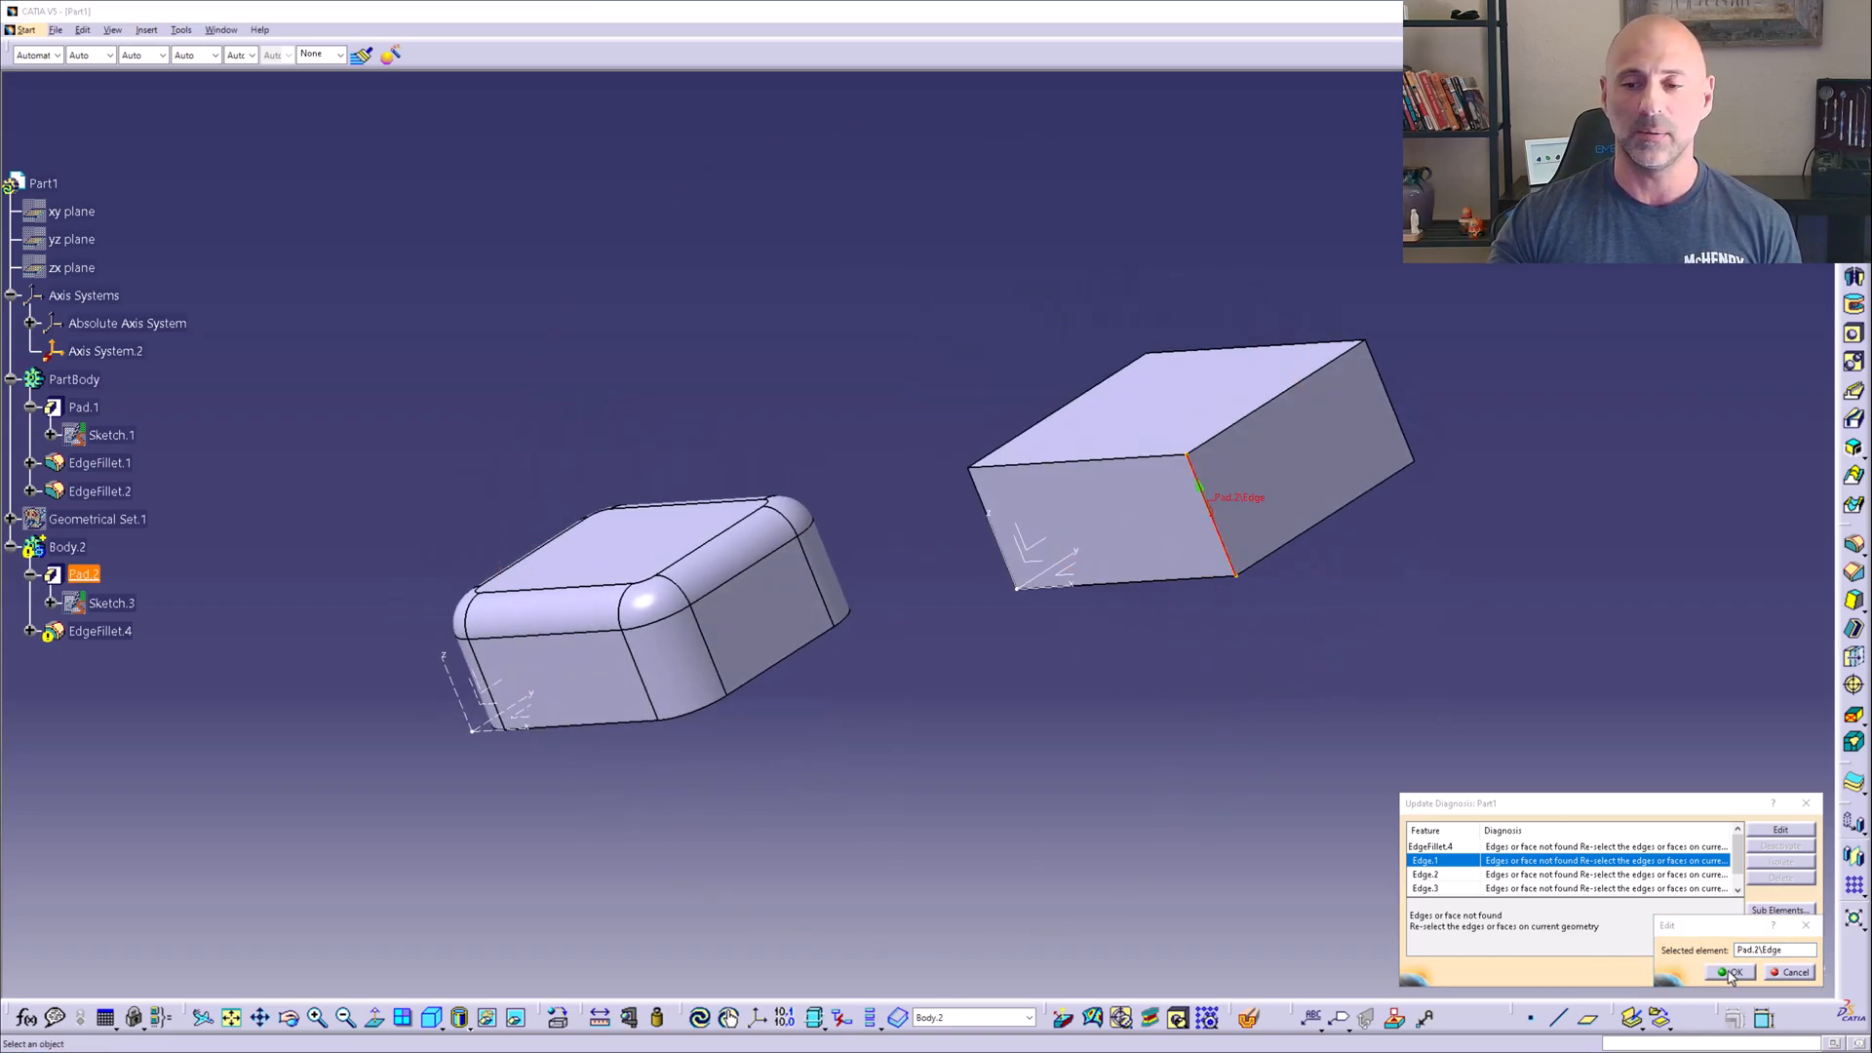
click(1728, 971)
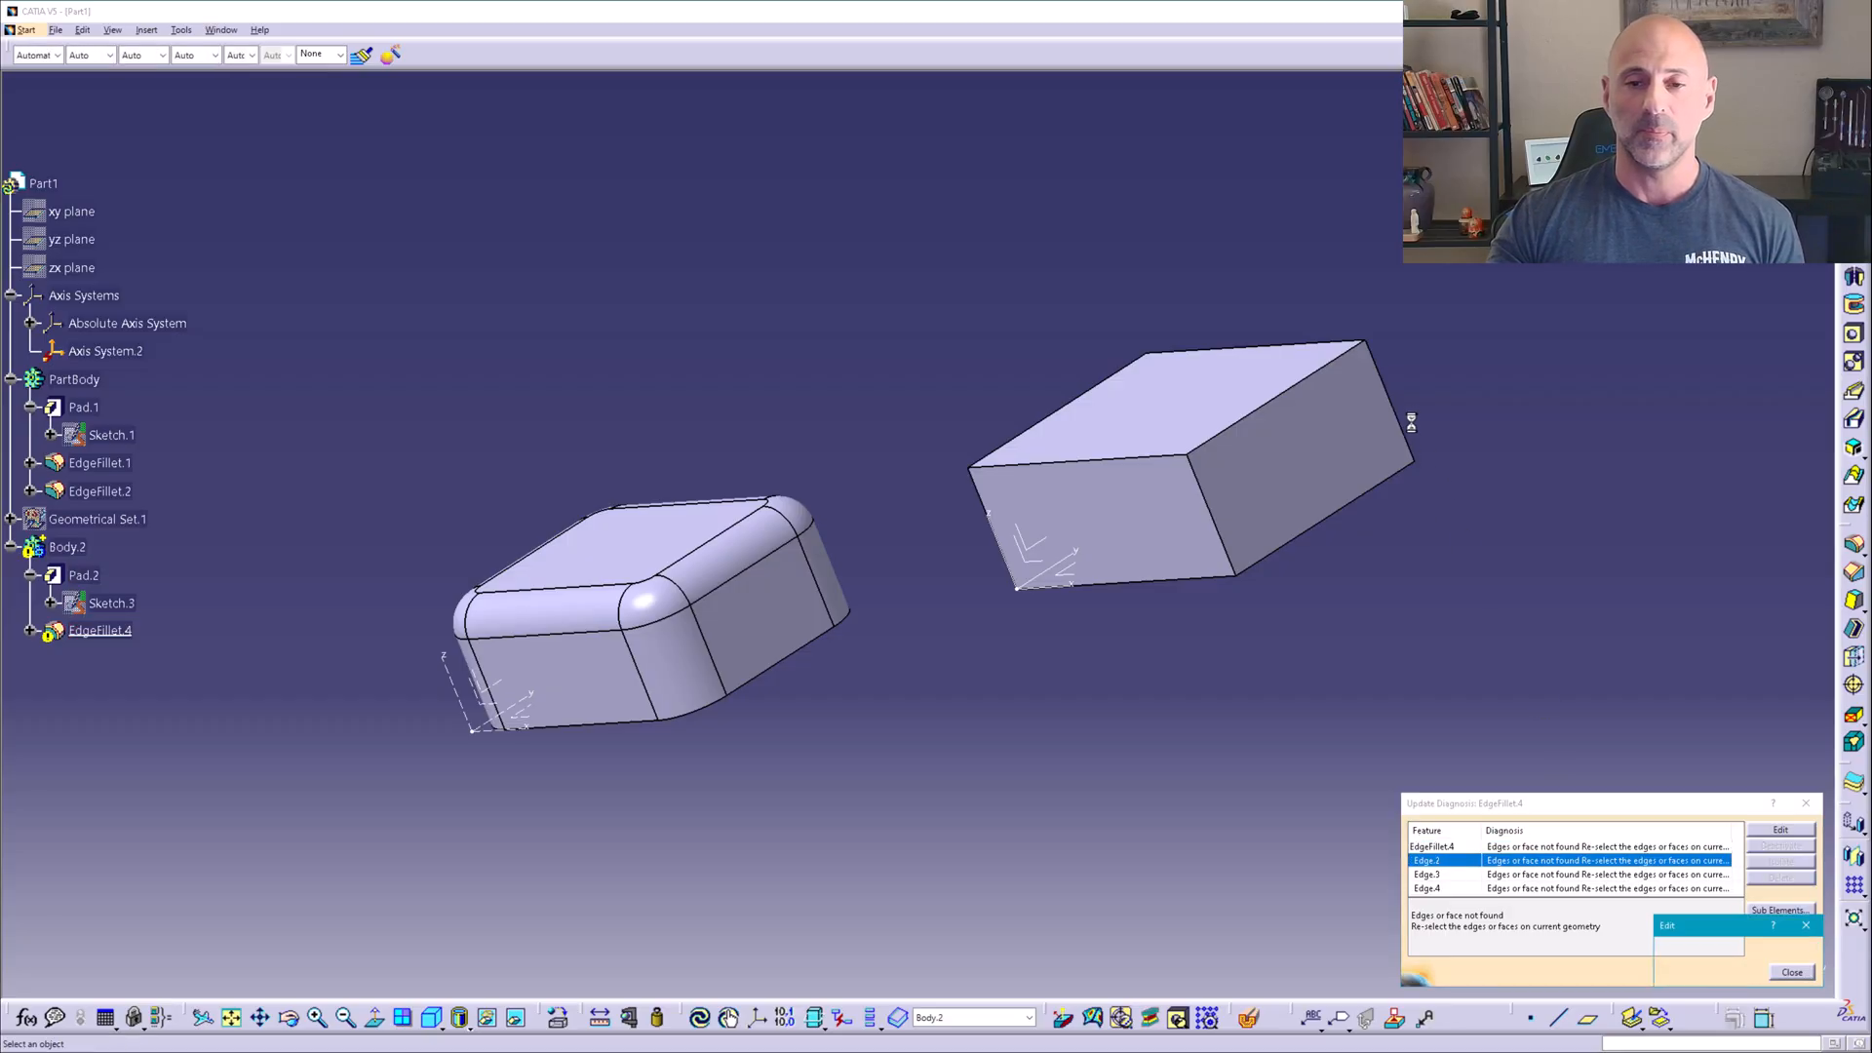
click(1790, 972)
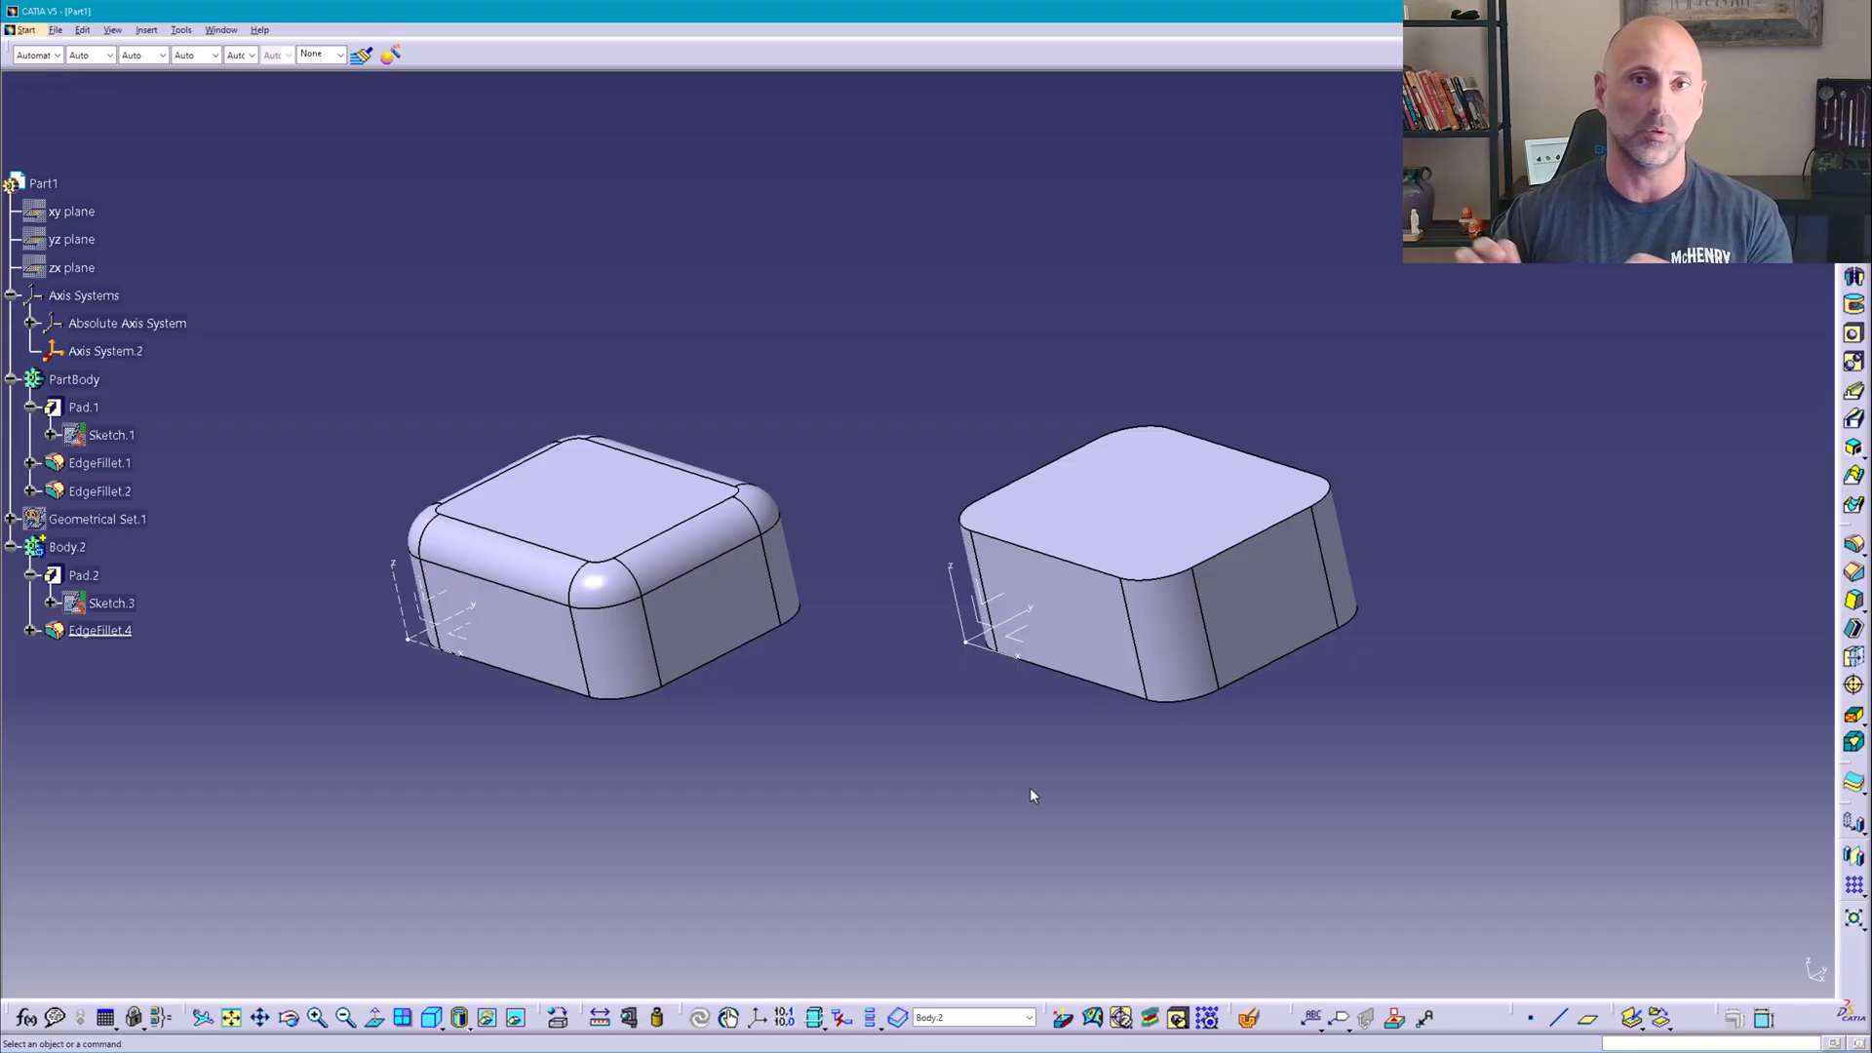
mouse_move(620, 630)
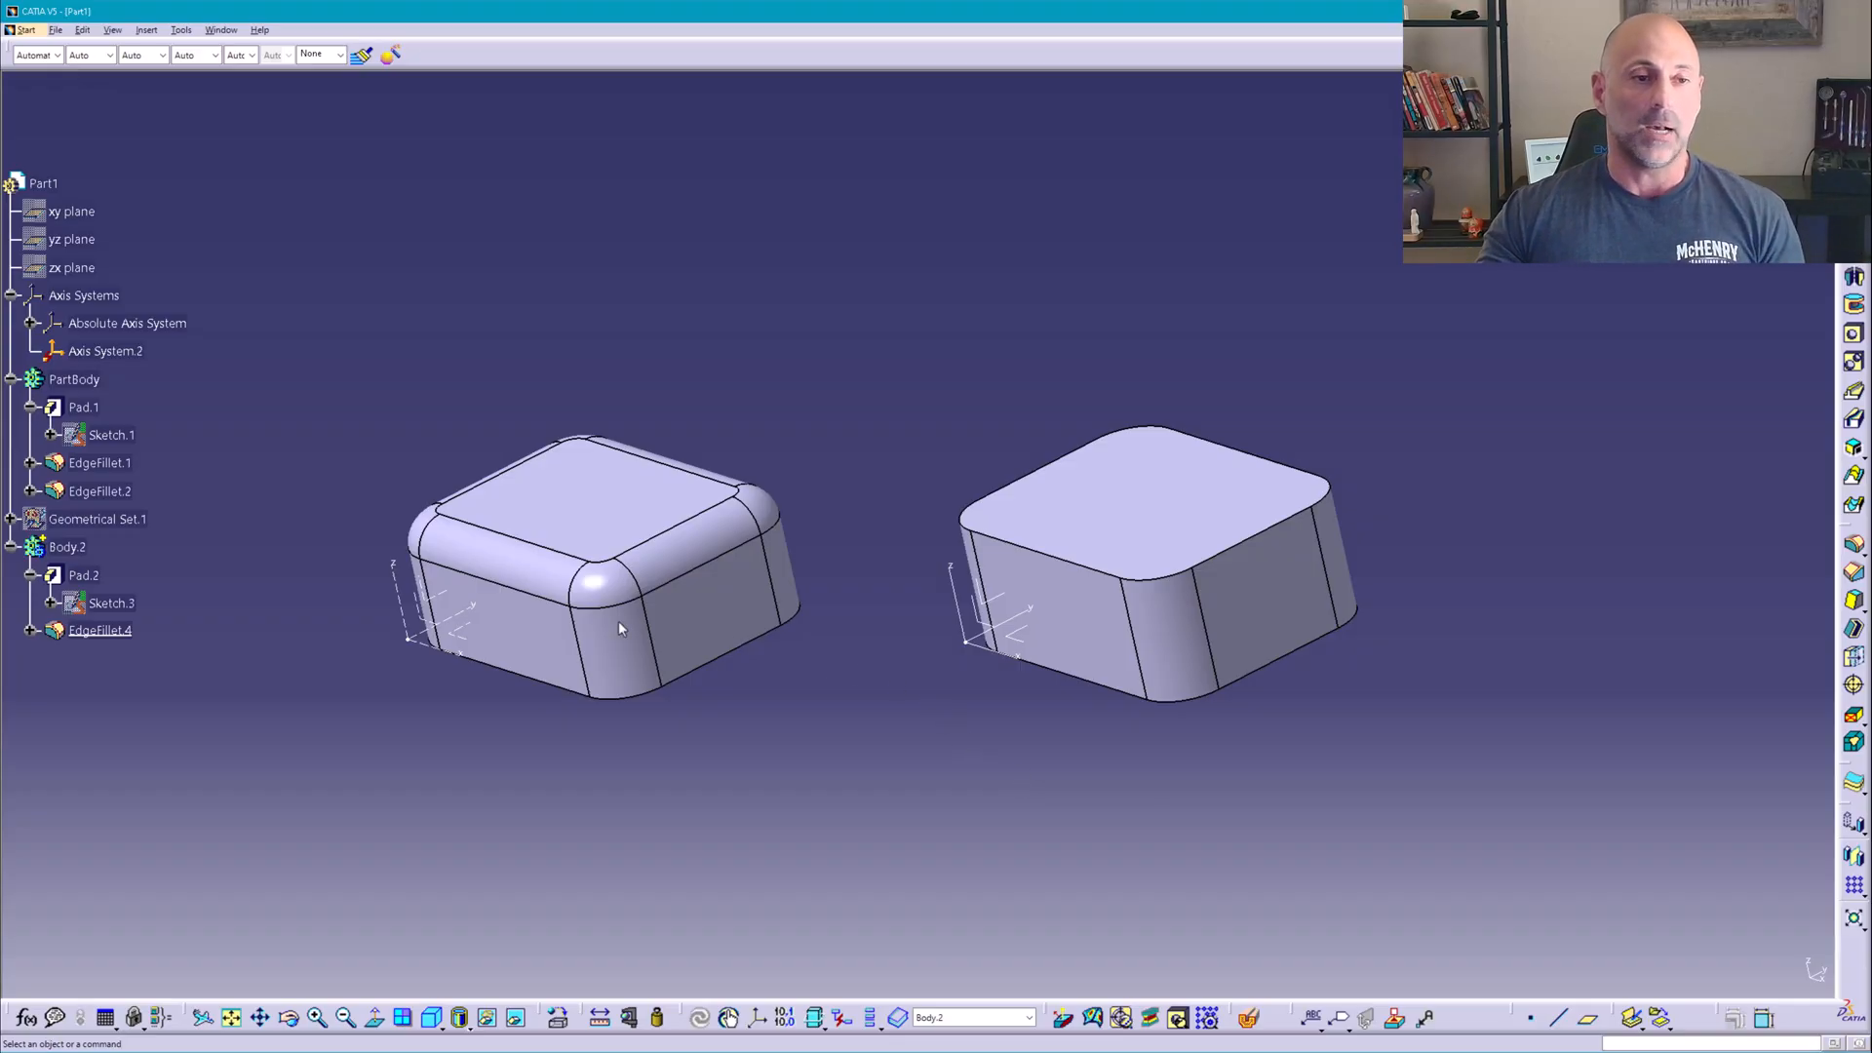
mouse_move(263, 704)
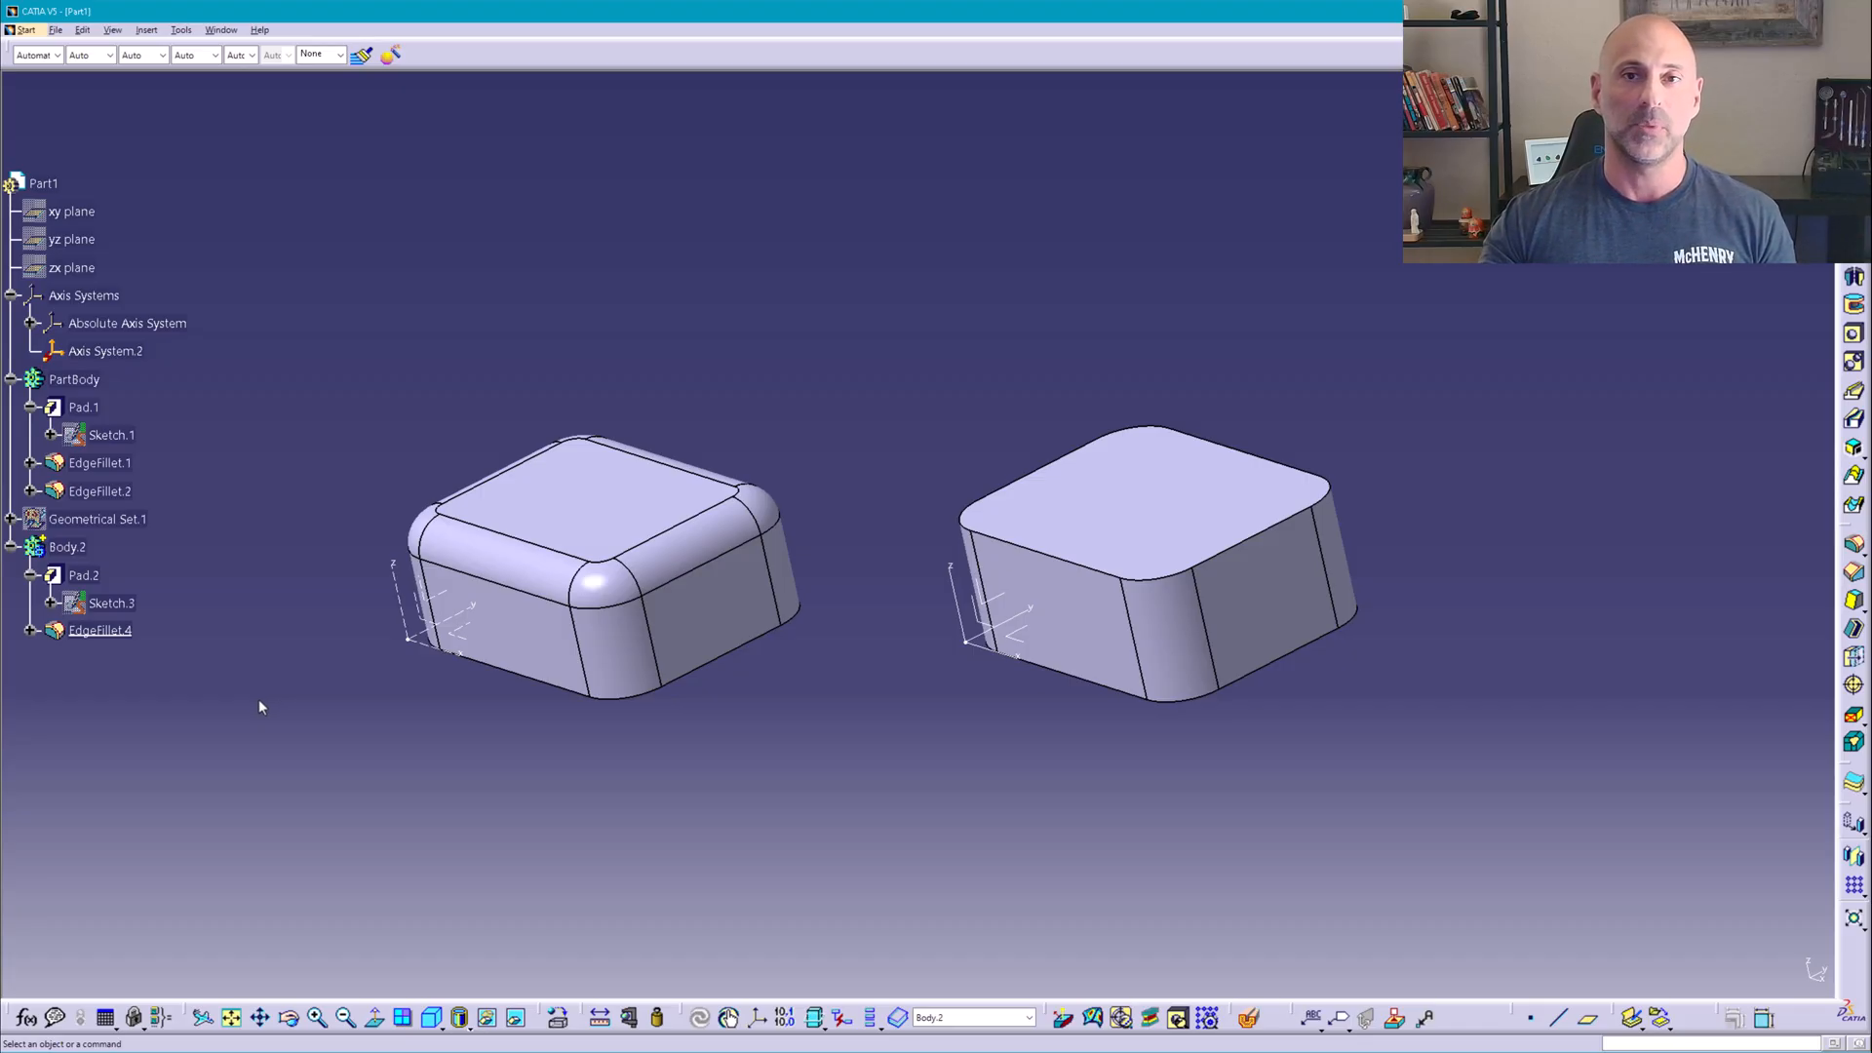
mouse_move(316, 831)
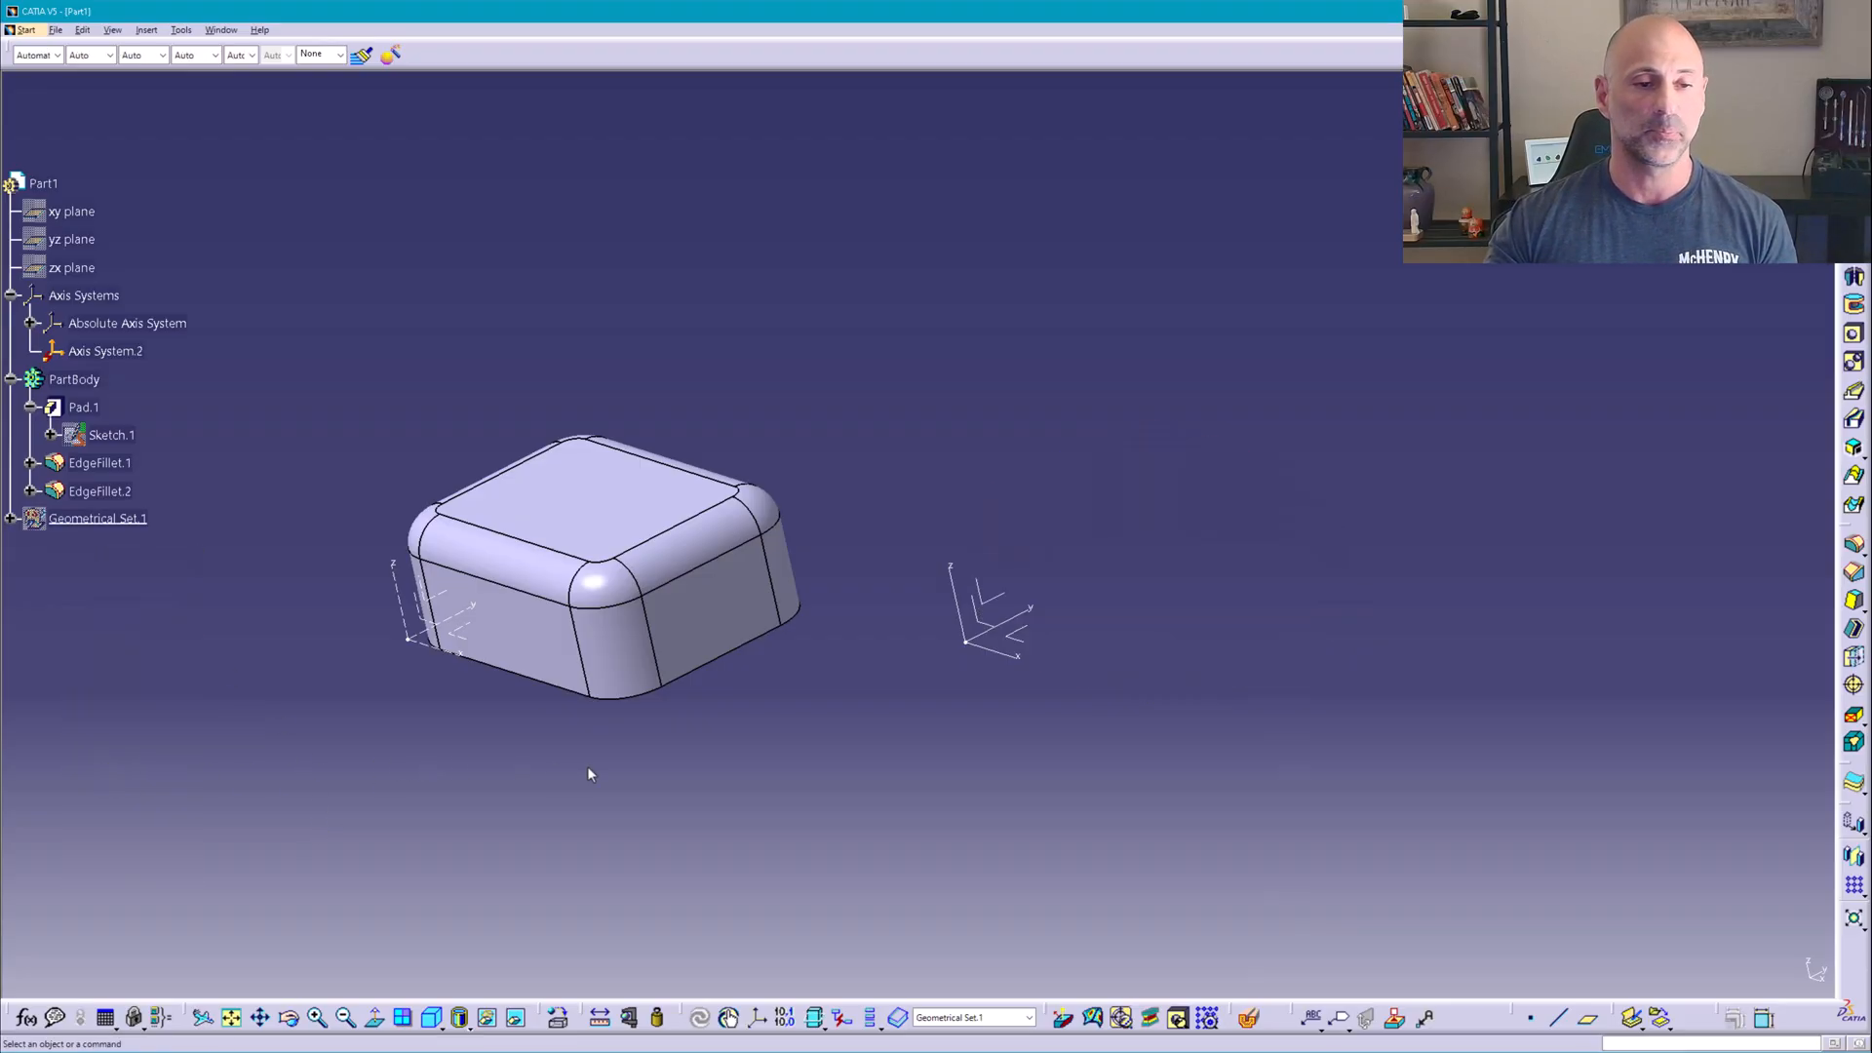
- Copy PartBody and paste it under Part1 as Body.3 with its pad, sketch and fillets
right_click(74, 381)
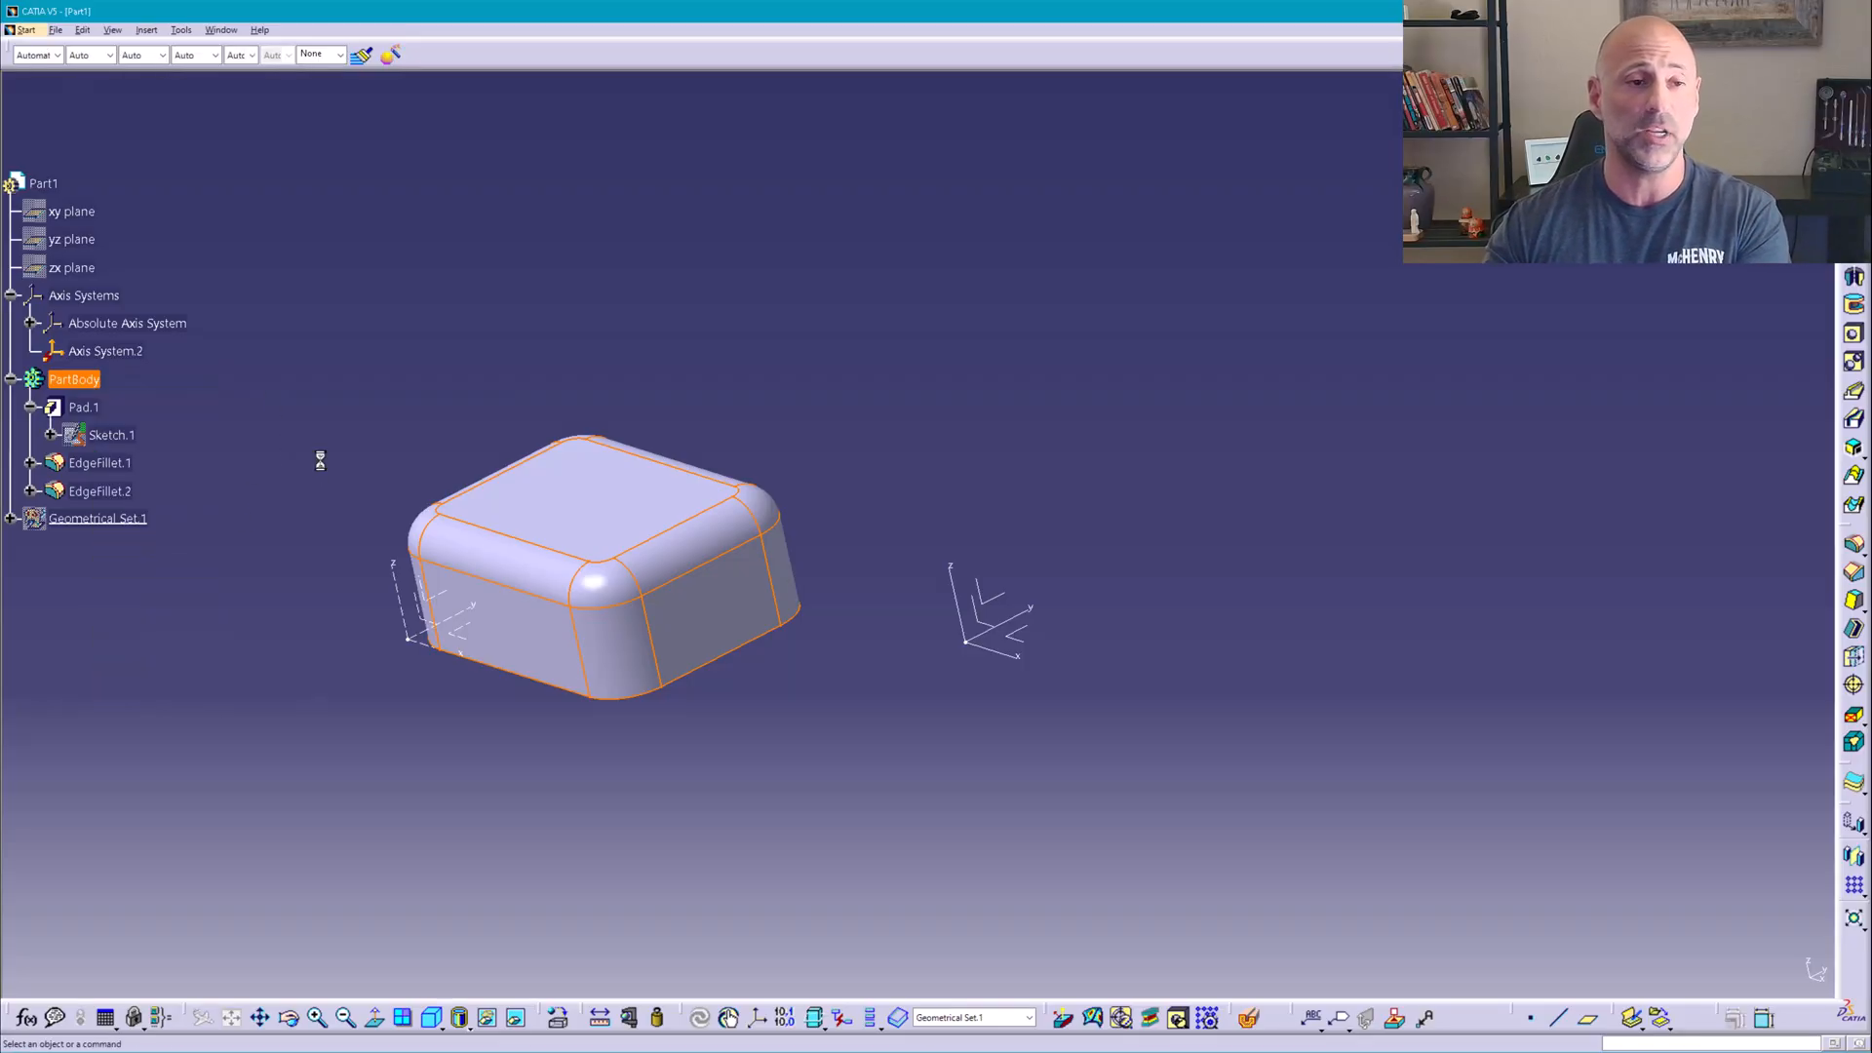
right_click(74, 379)
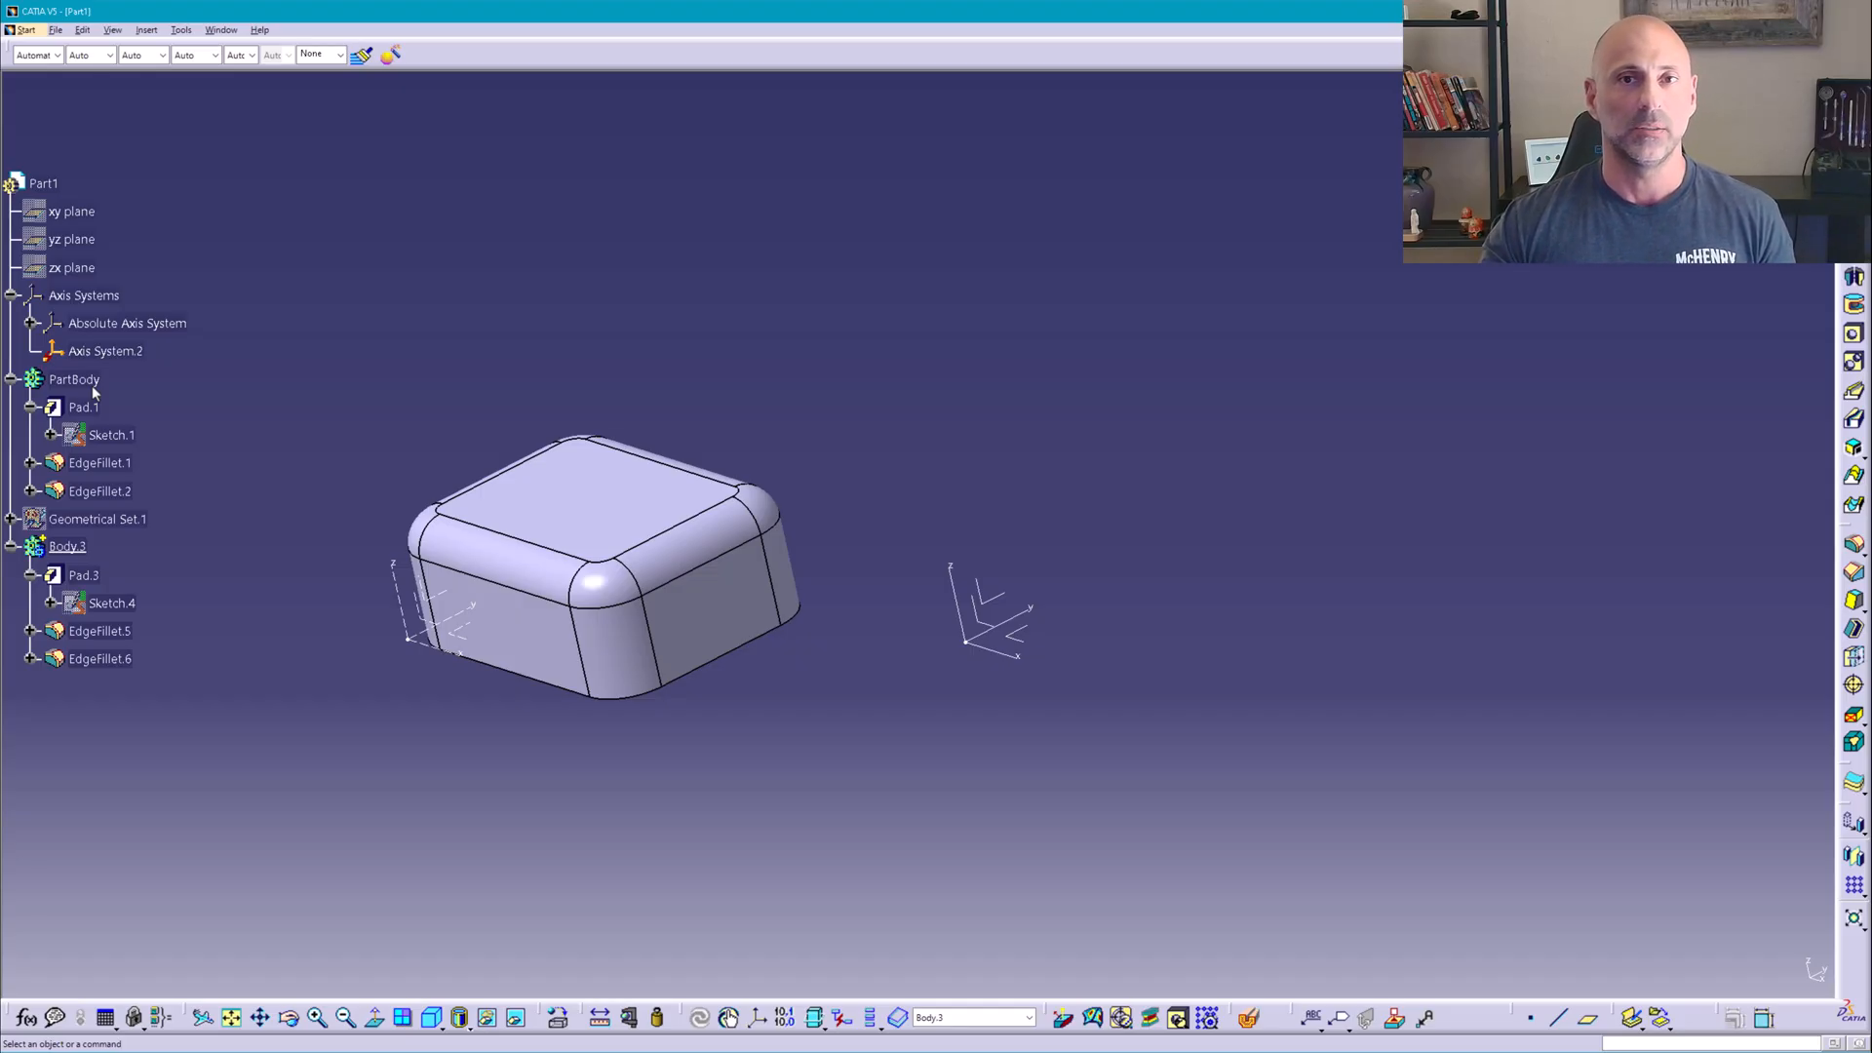
- Change Sketch.4's support to the Axis System.2 XY plane so Body.3 sits beside the original
click(74, 379)
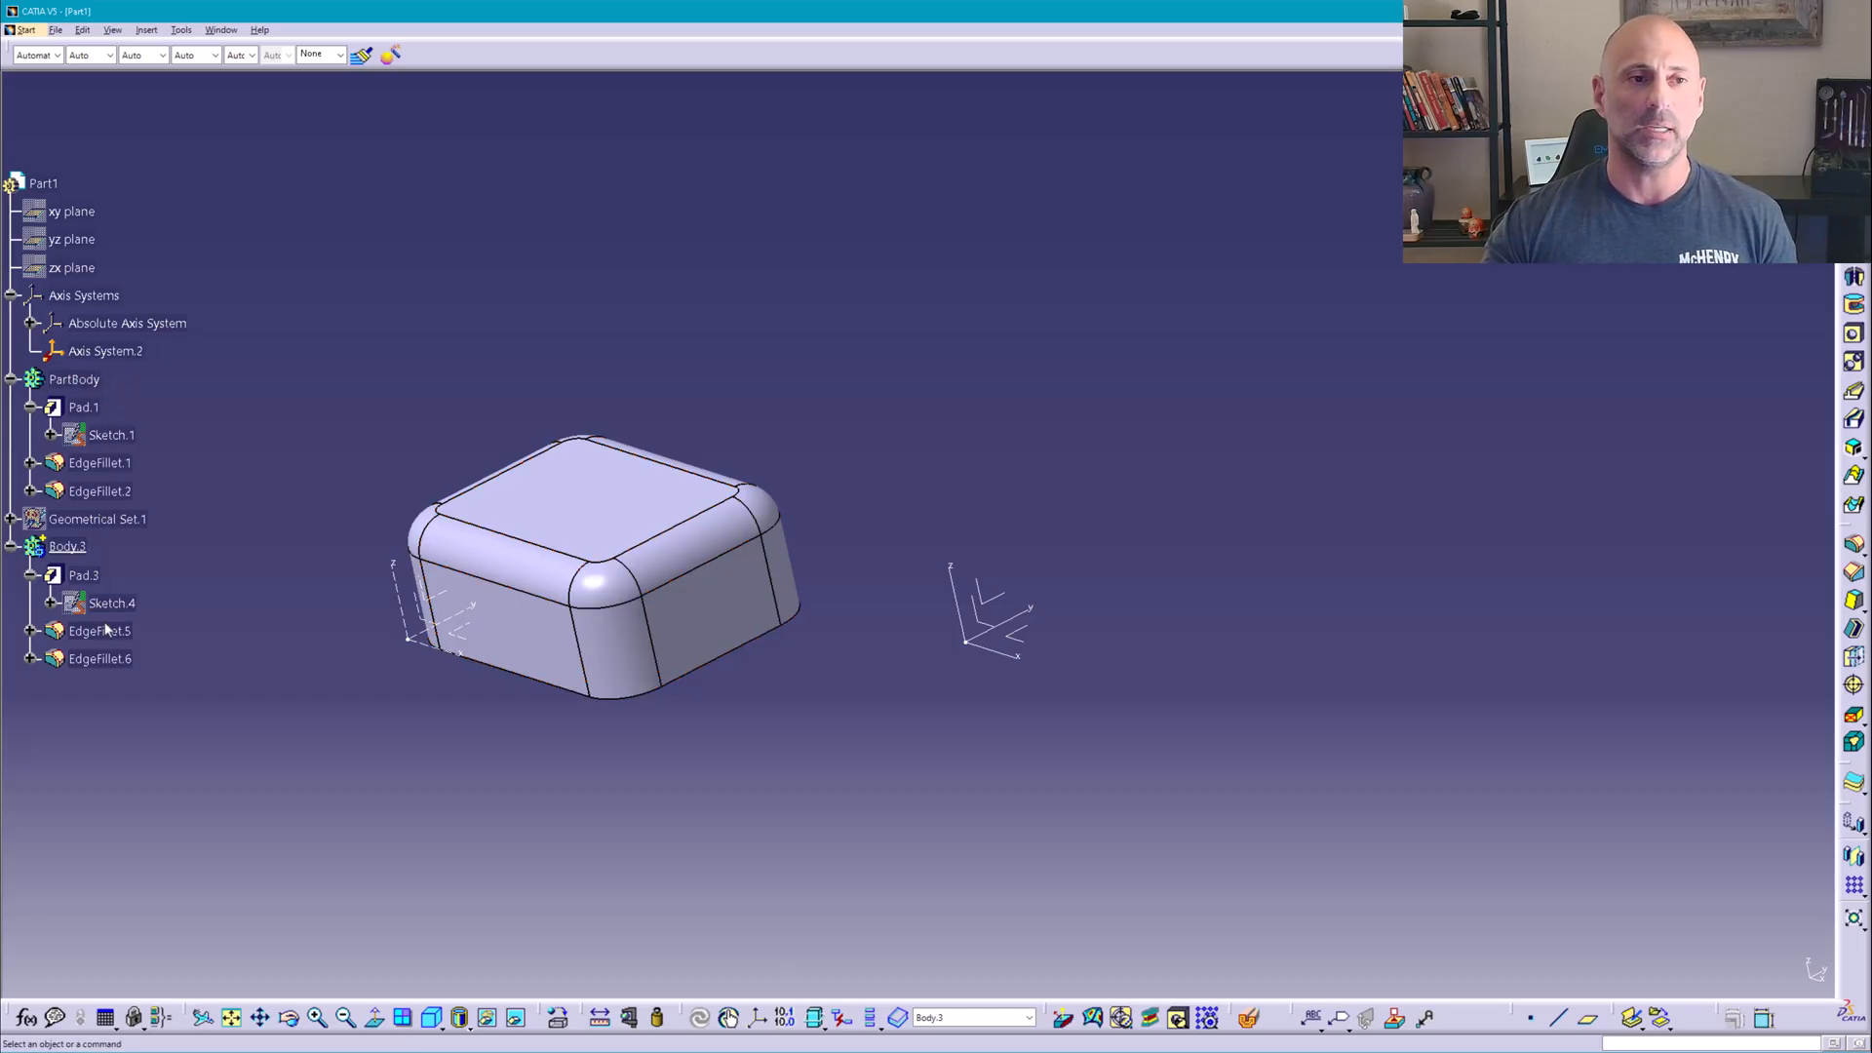
click(111, 603)
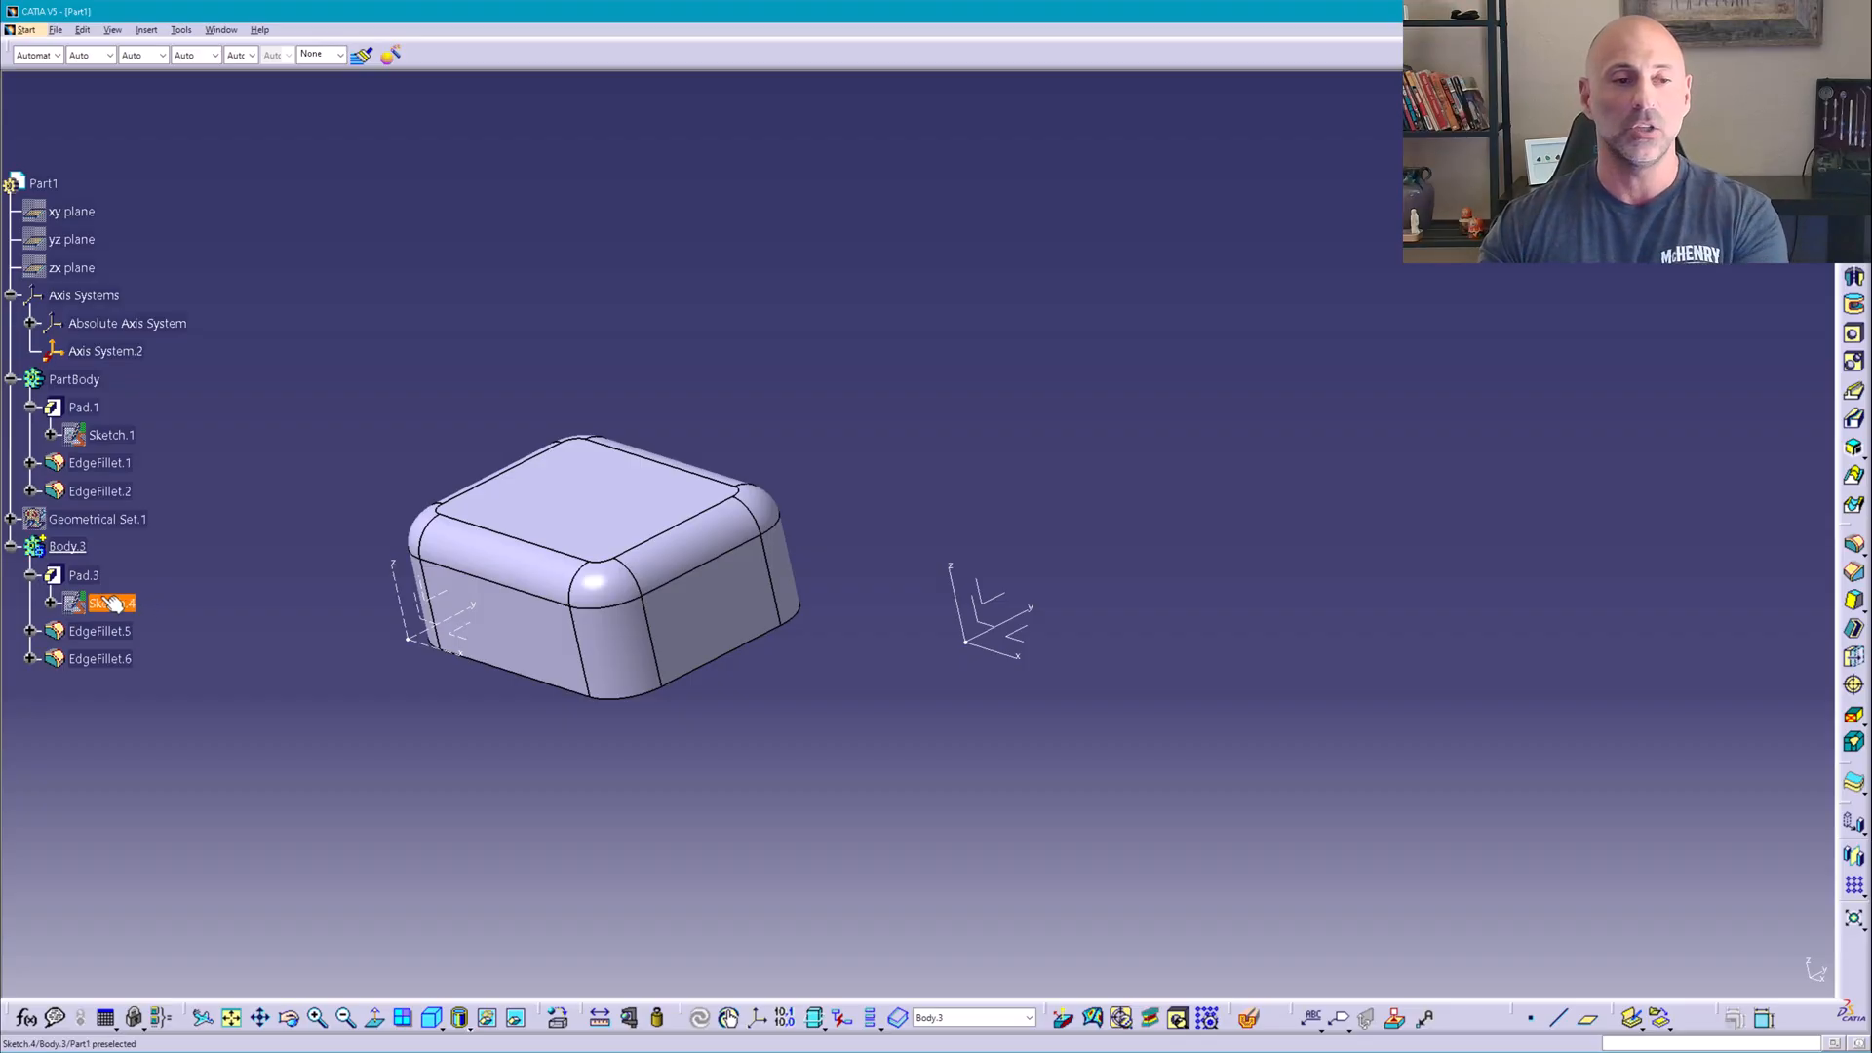
right_click(109, 603)
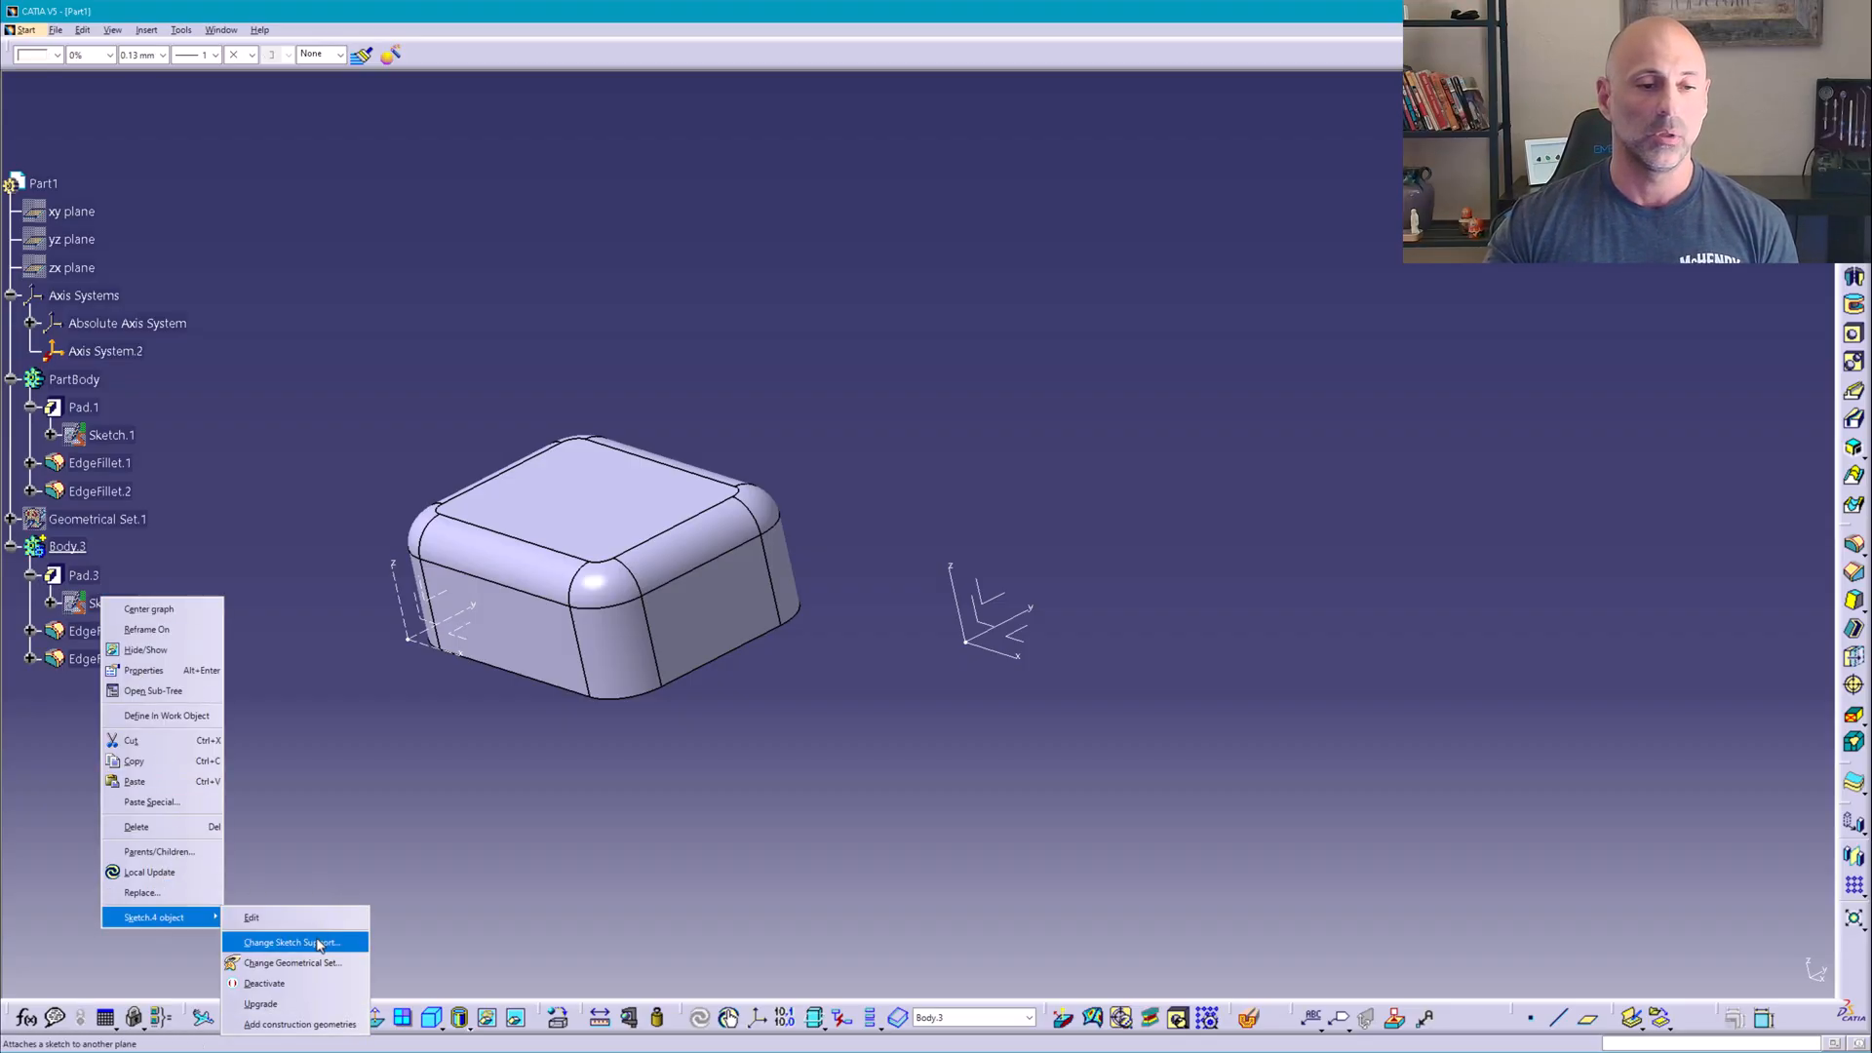
click(289, 942)
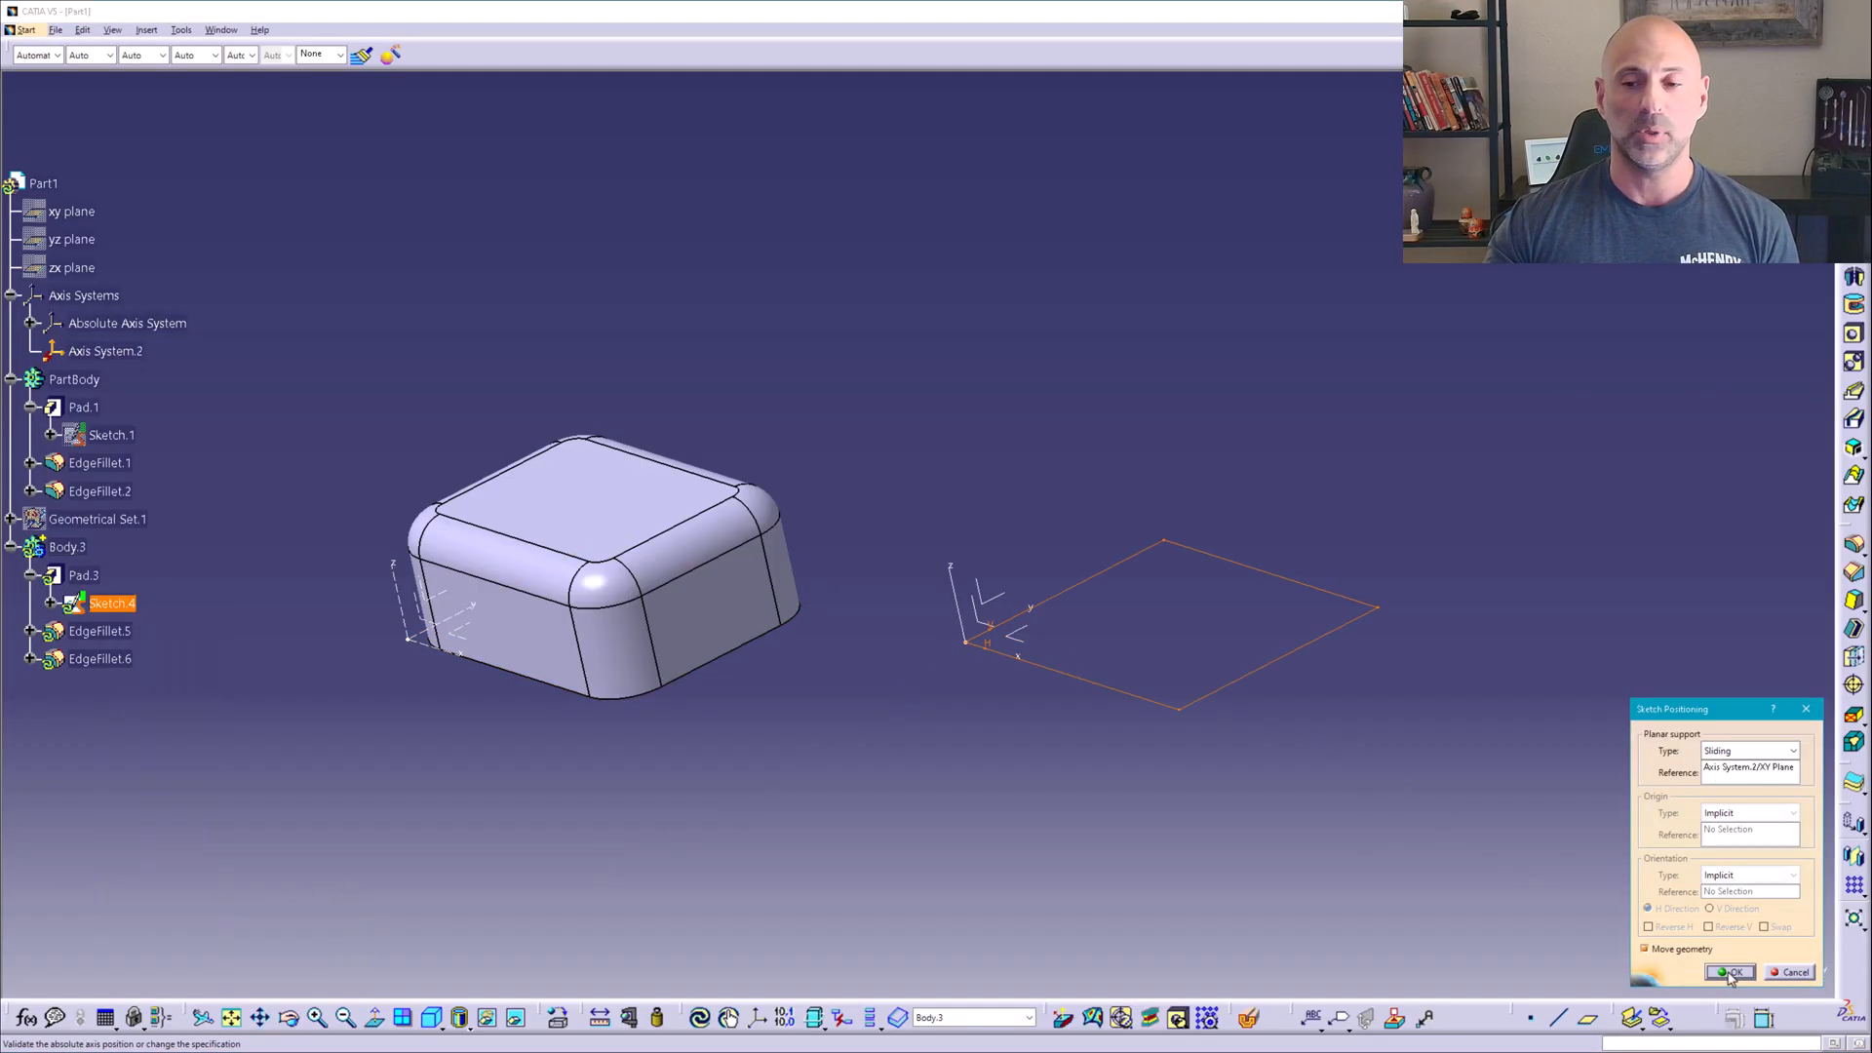
click(1728, 971)
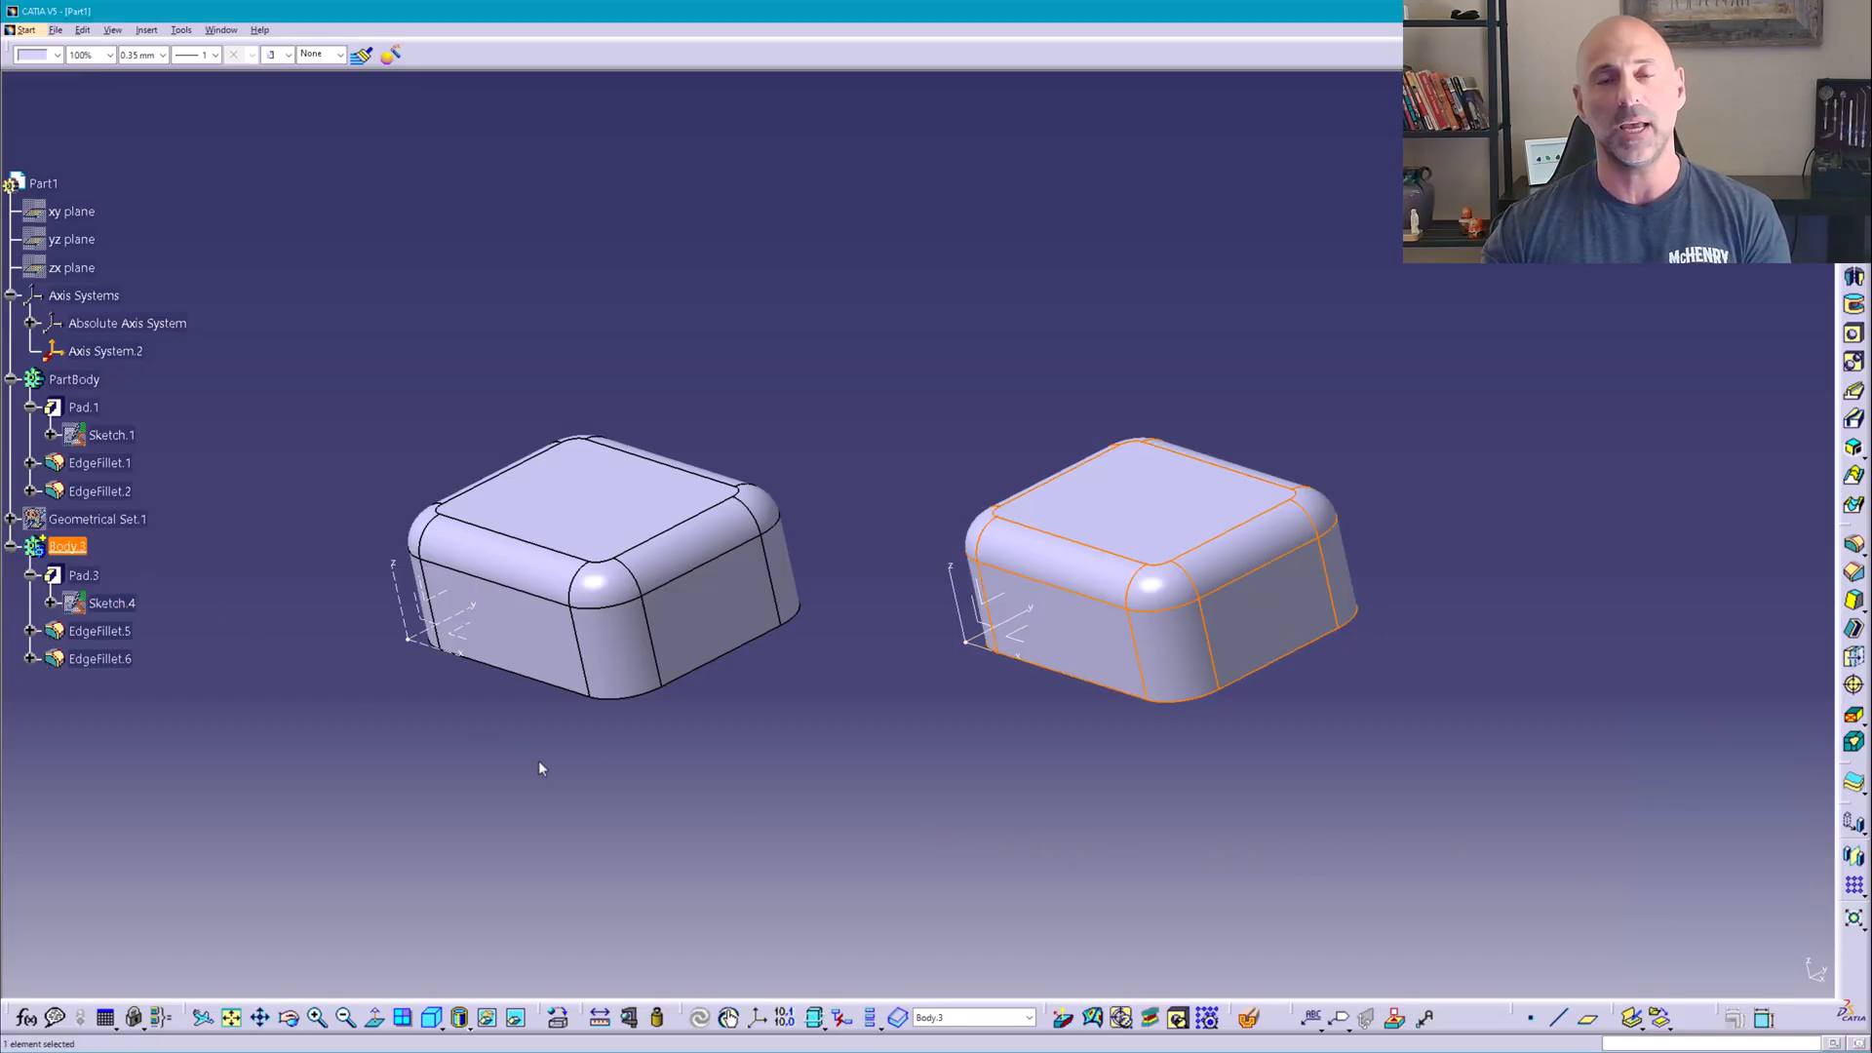
click(538, 762)
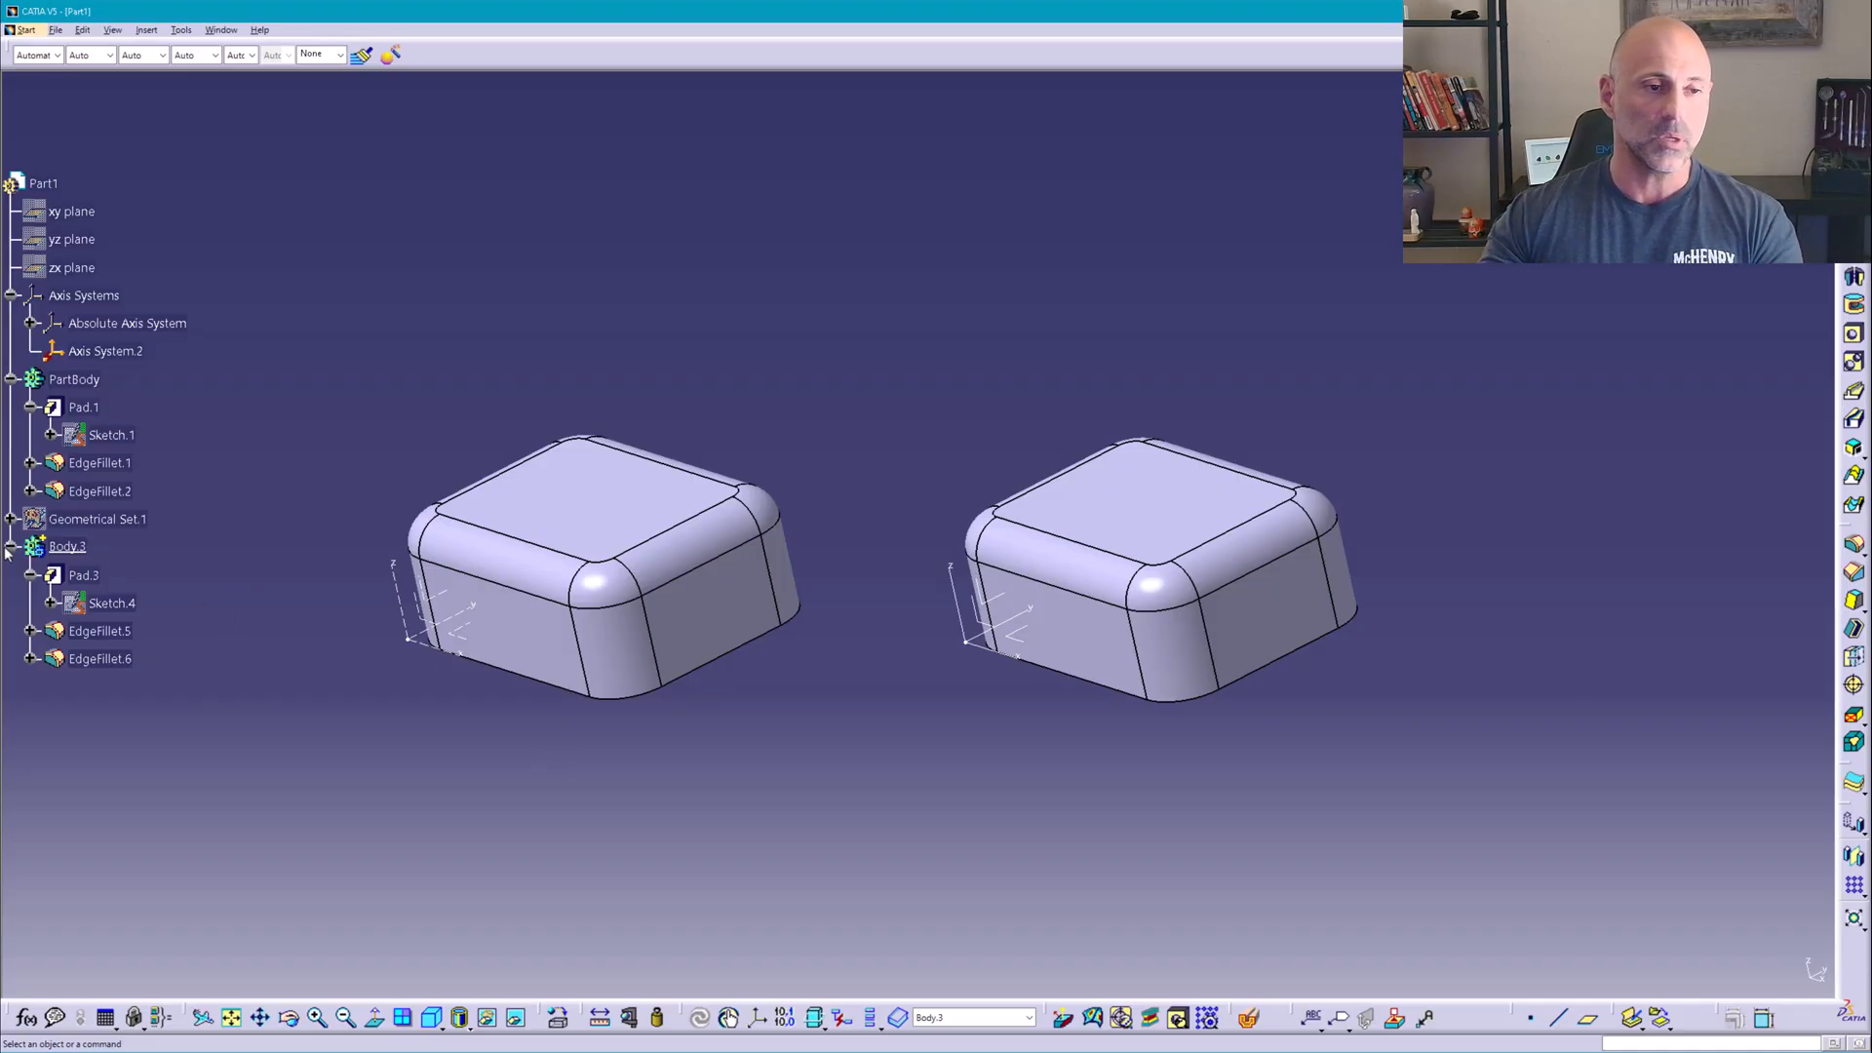
- Select Sketch.2, Extrude.1 and EdgeFillet.3 in Geometrical Set.1 and copy/paste them as duplicates
click(12, 546)
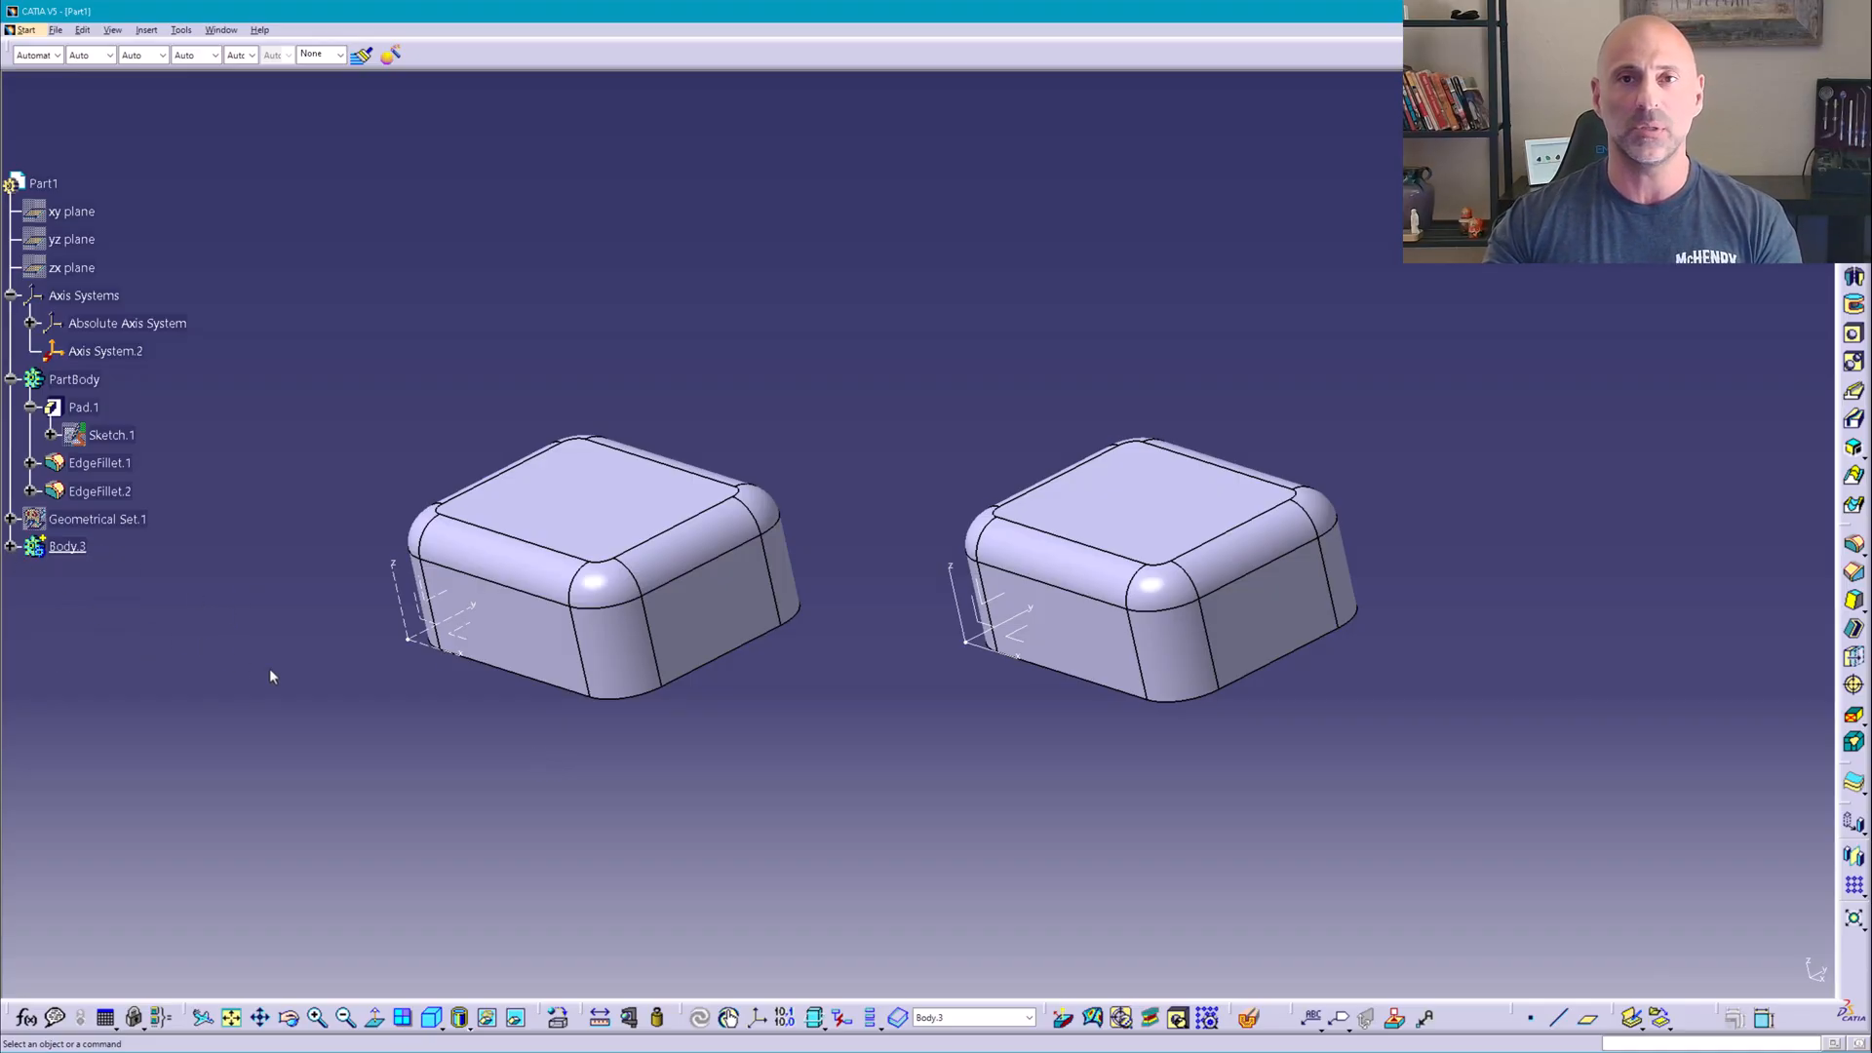
mouse_move(193, 599)
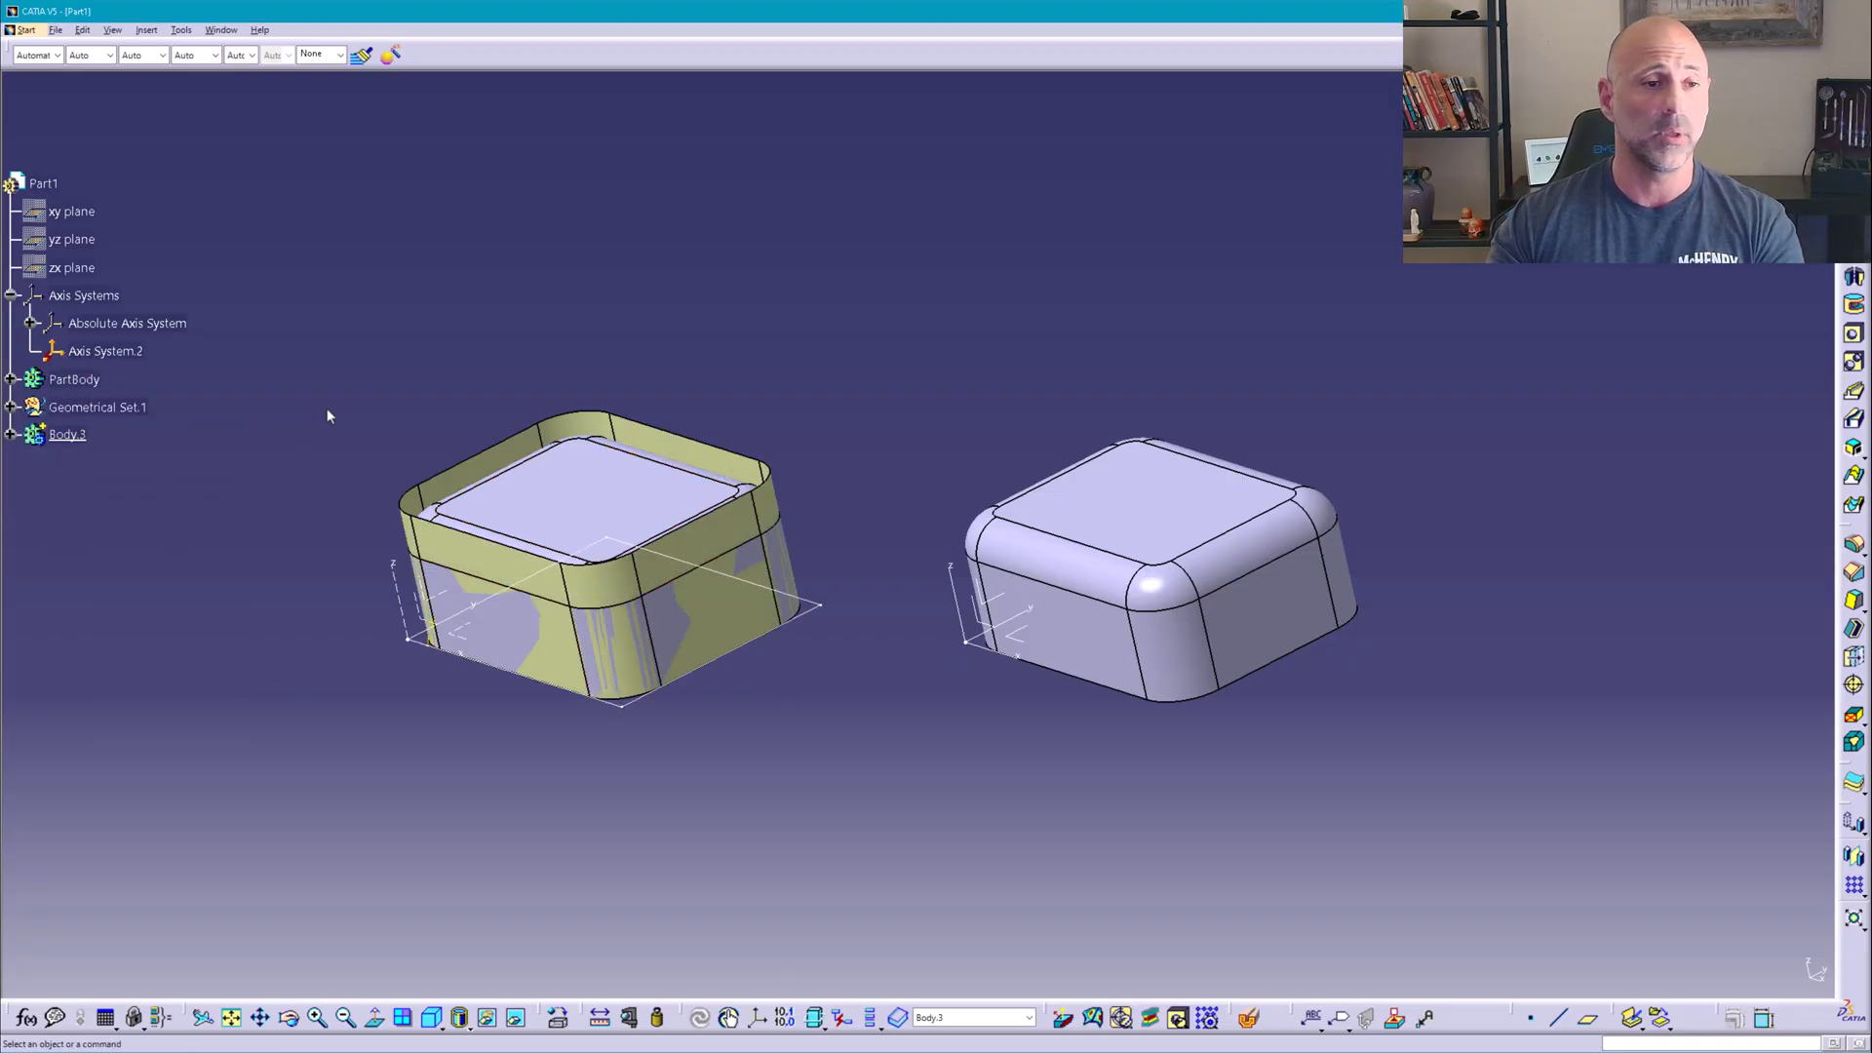
click(13, 433)
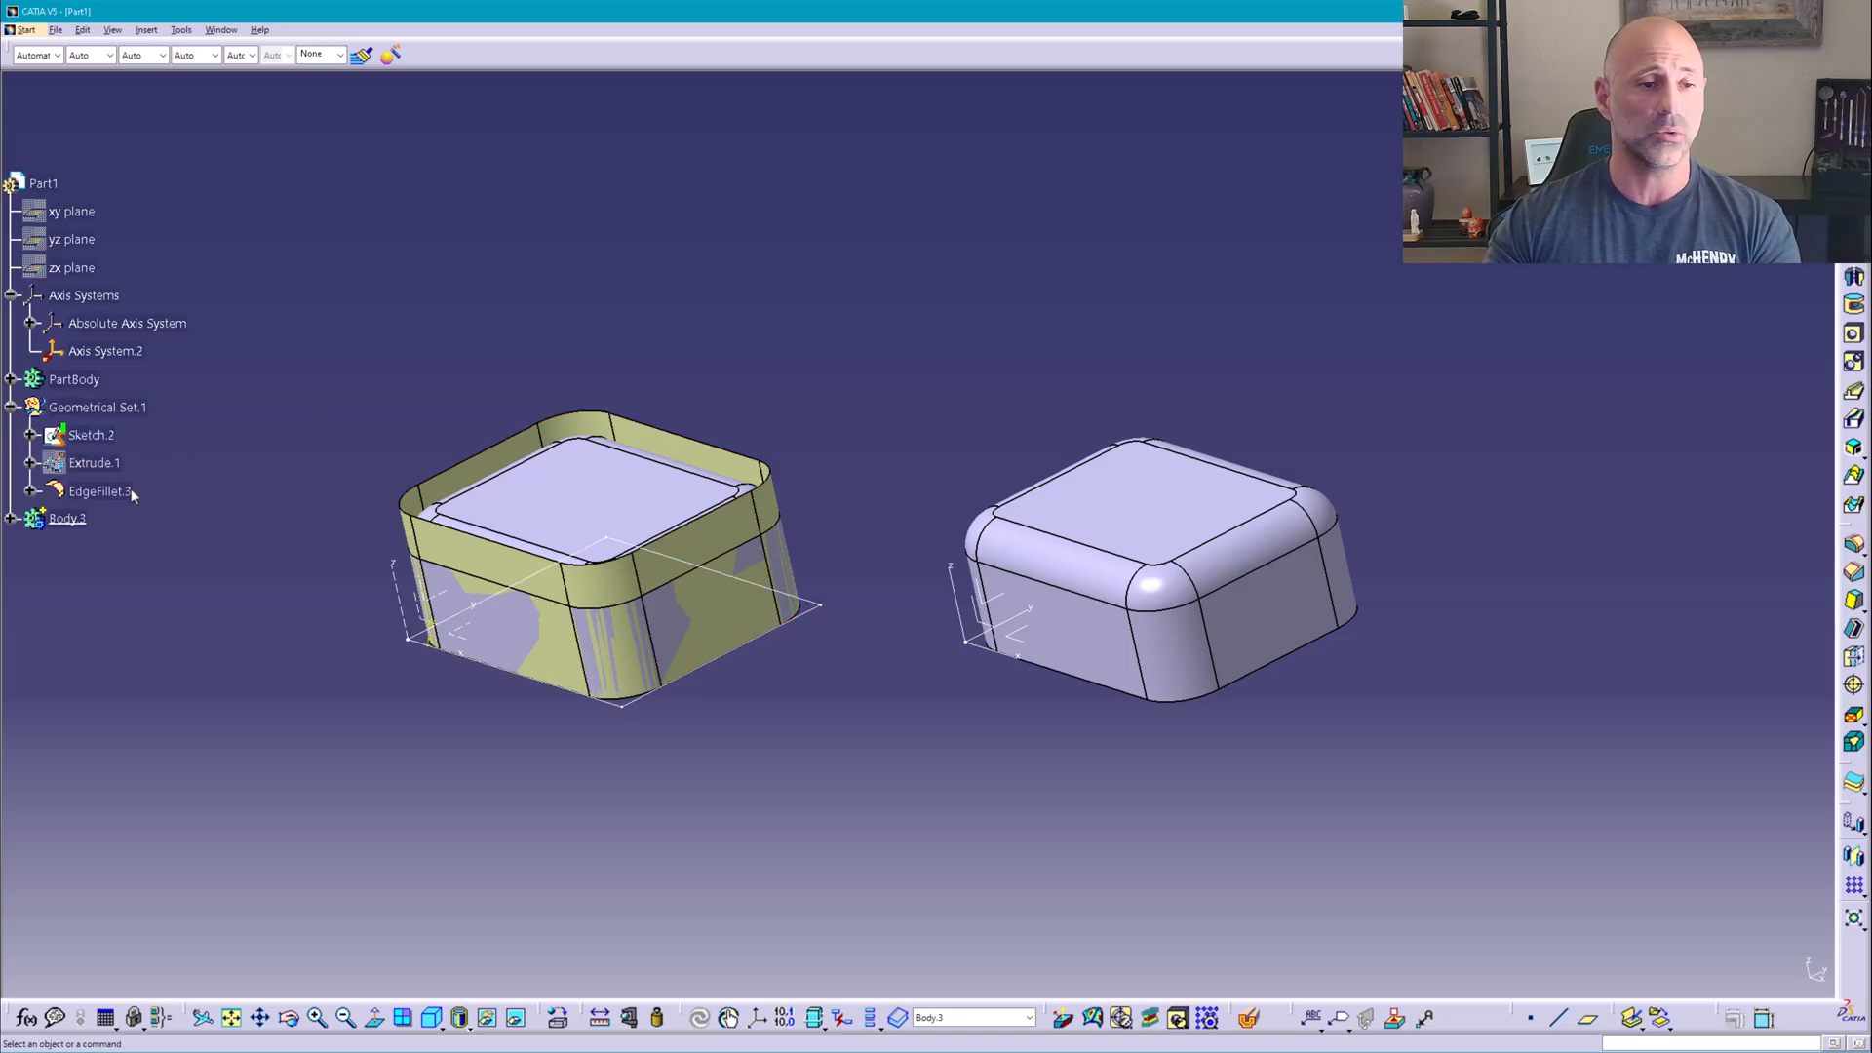
click(95, 492)
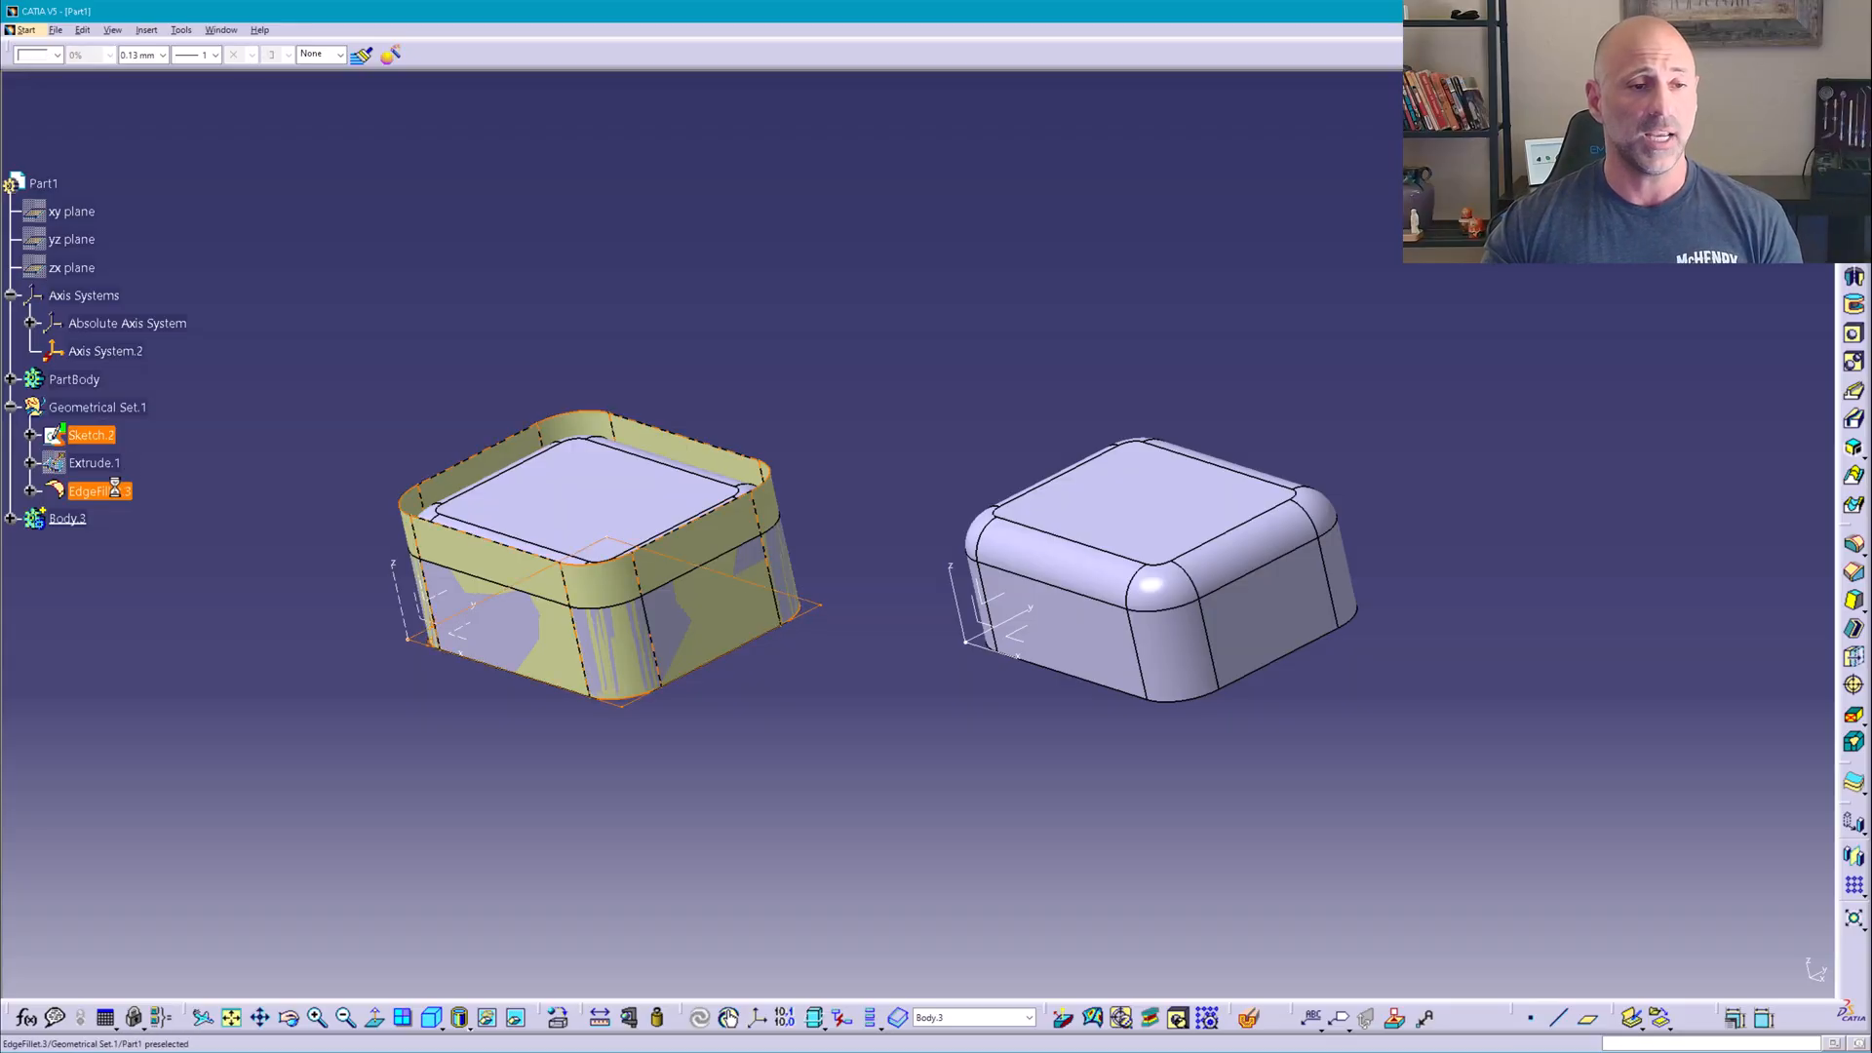
click(92, 462)
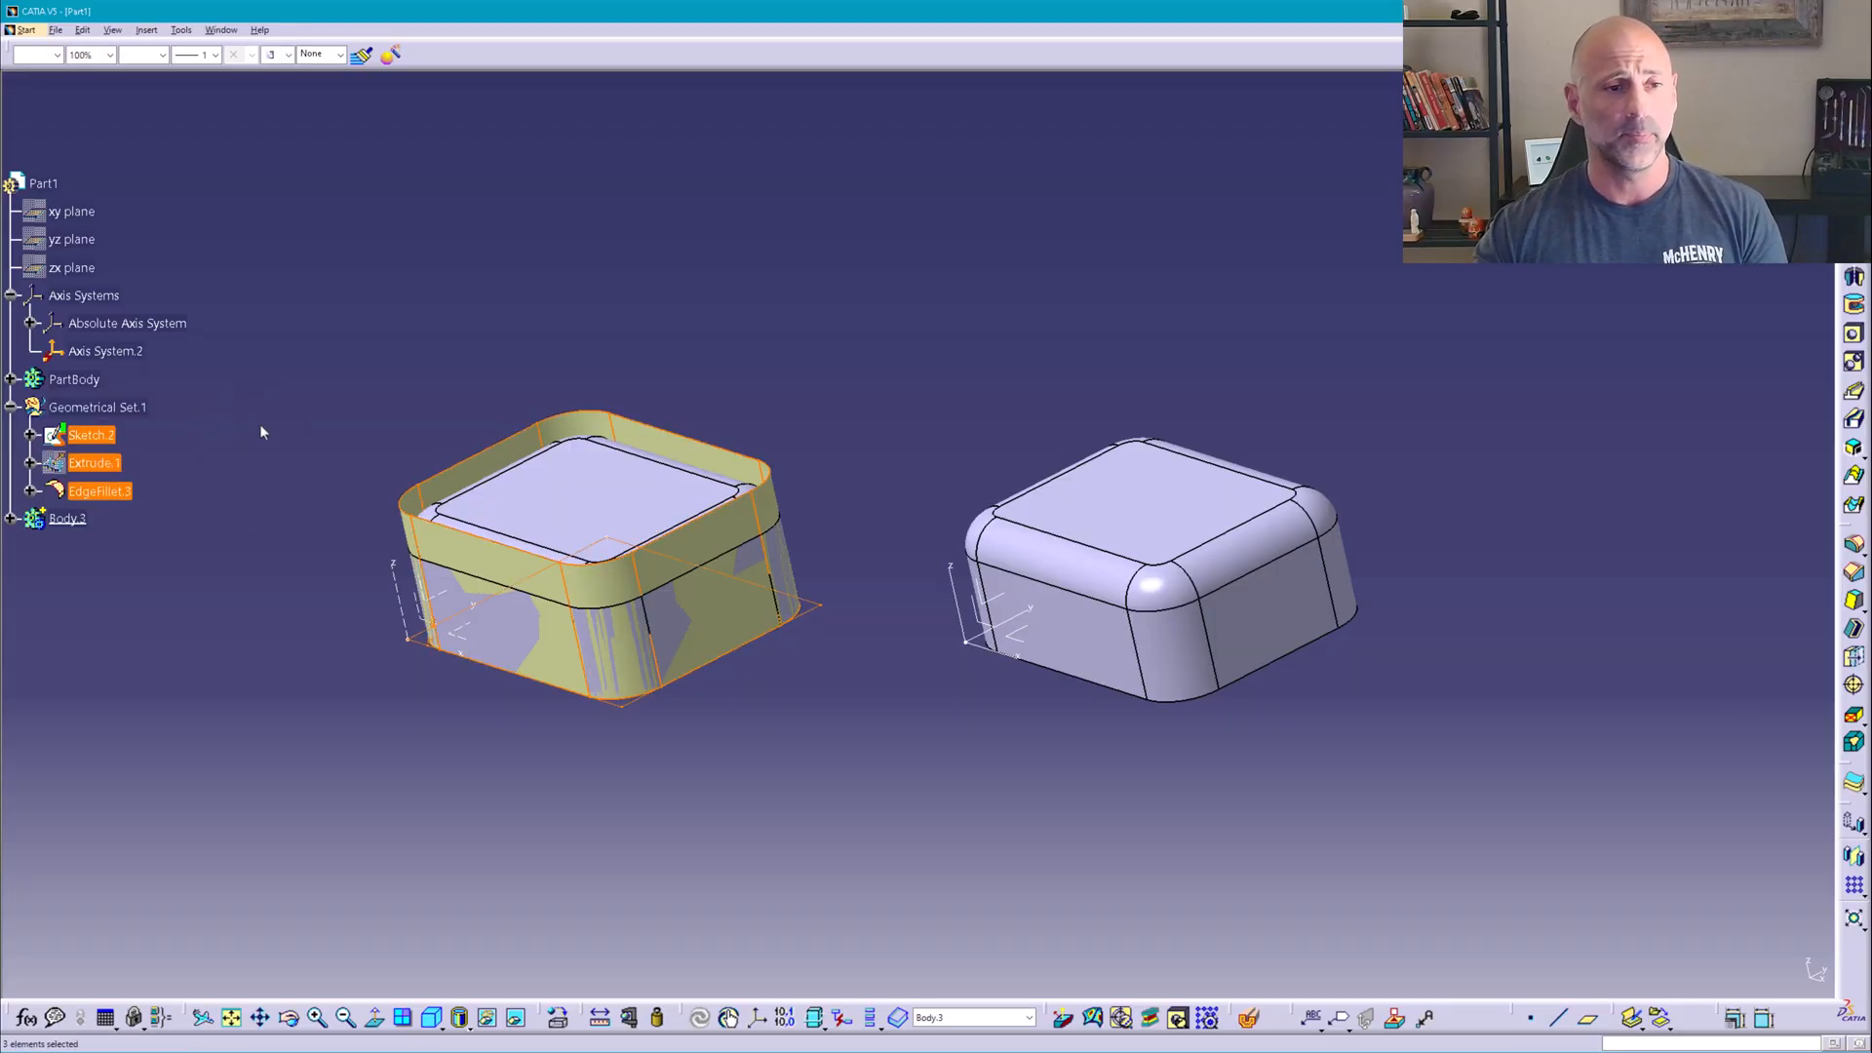
click(98, 407)
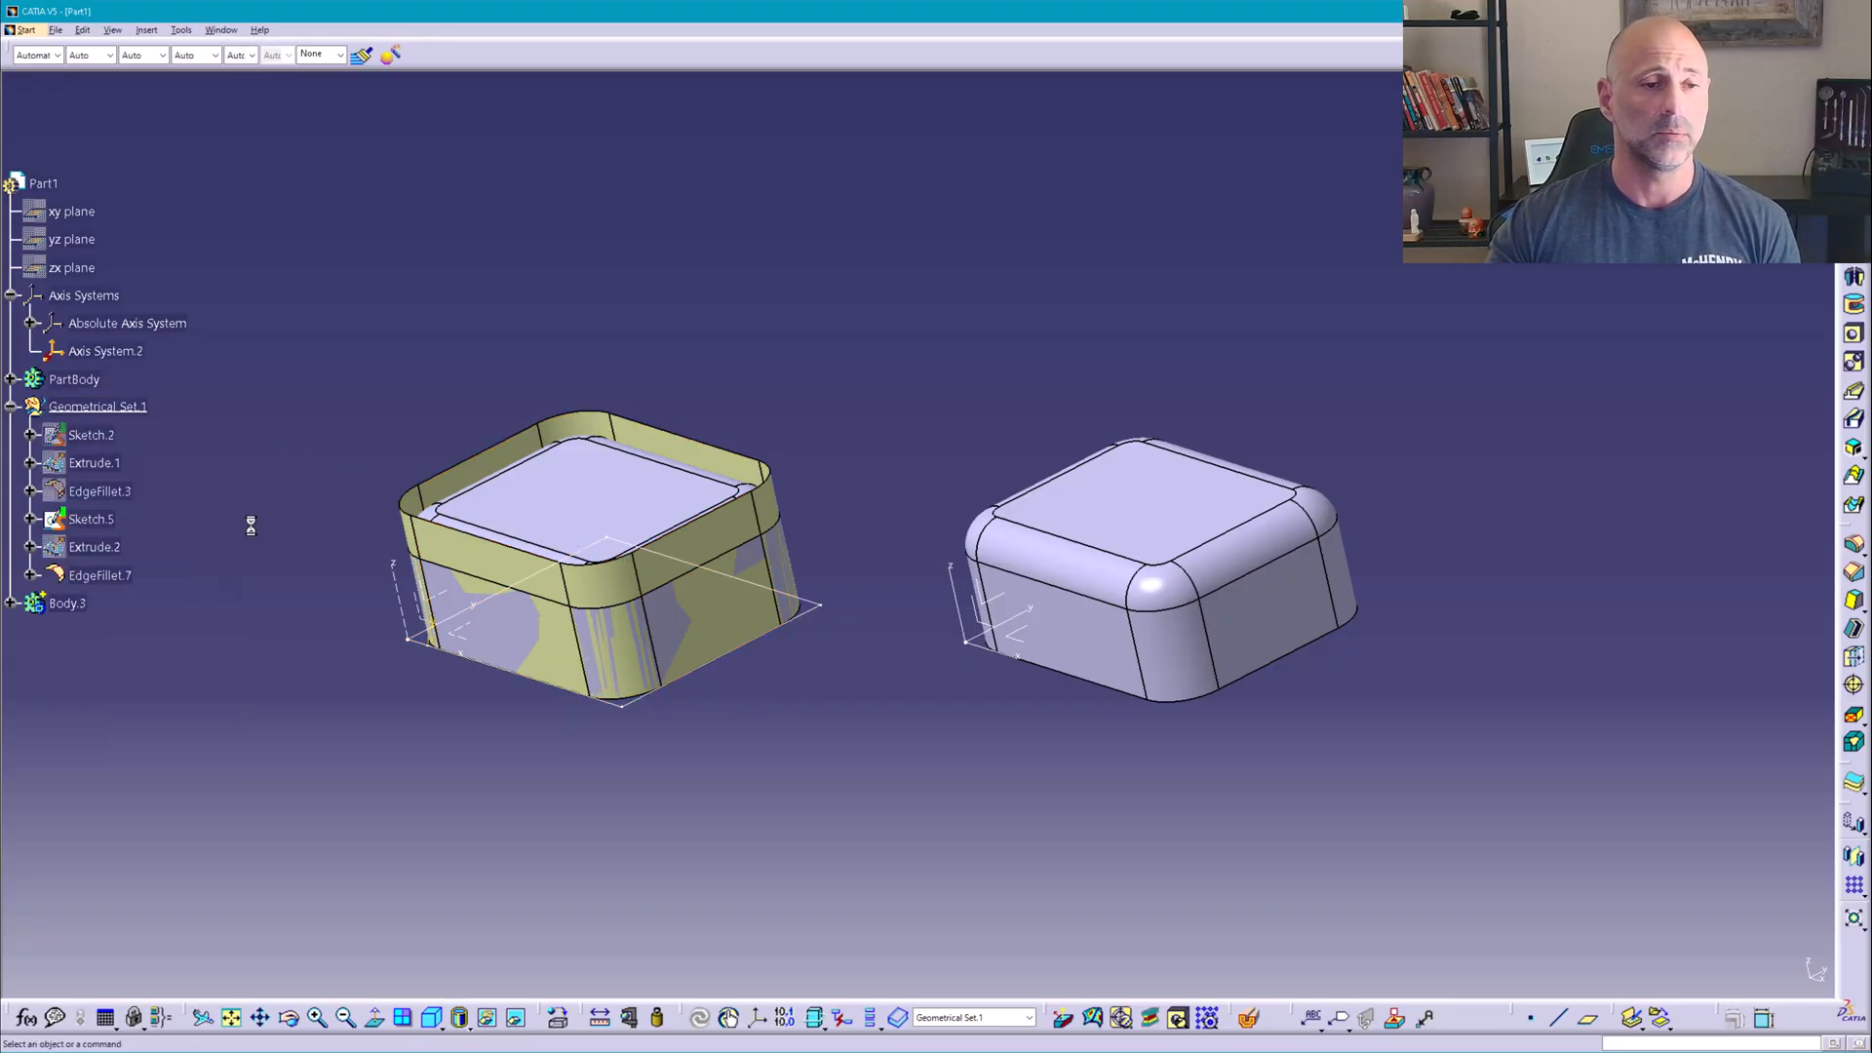
- Hide the solid Body.3 block and change Sketch.5's support to the second axis system
click(94, 546)
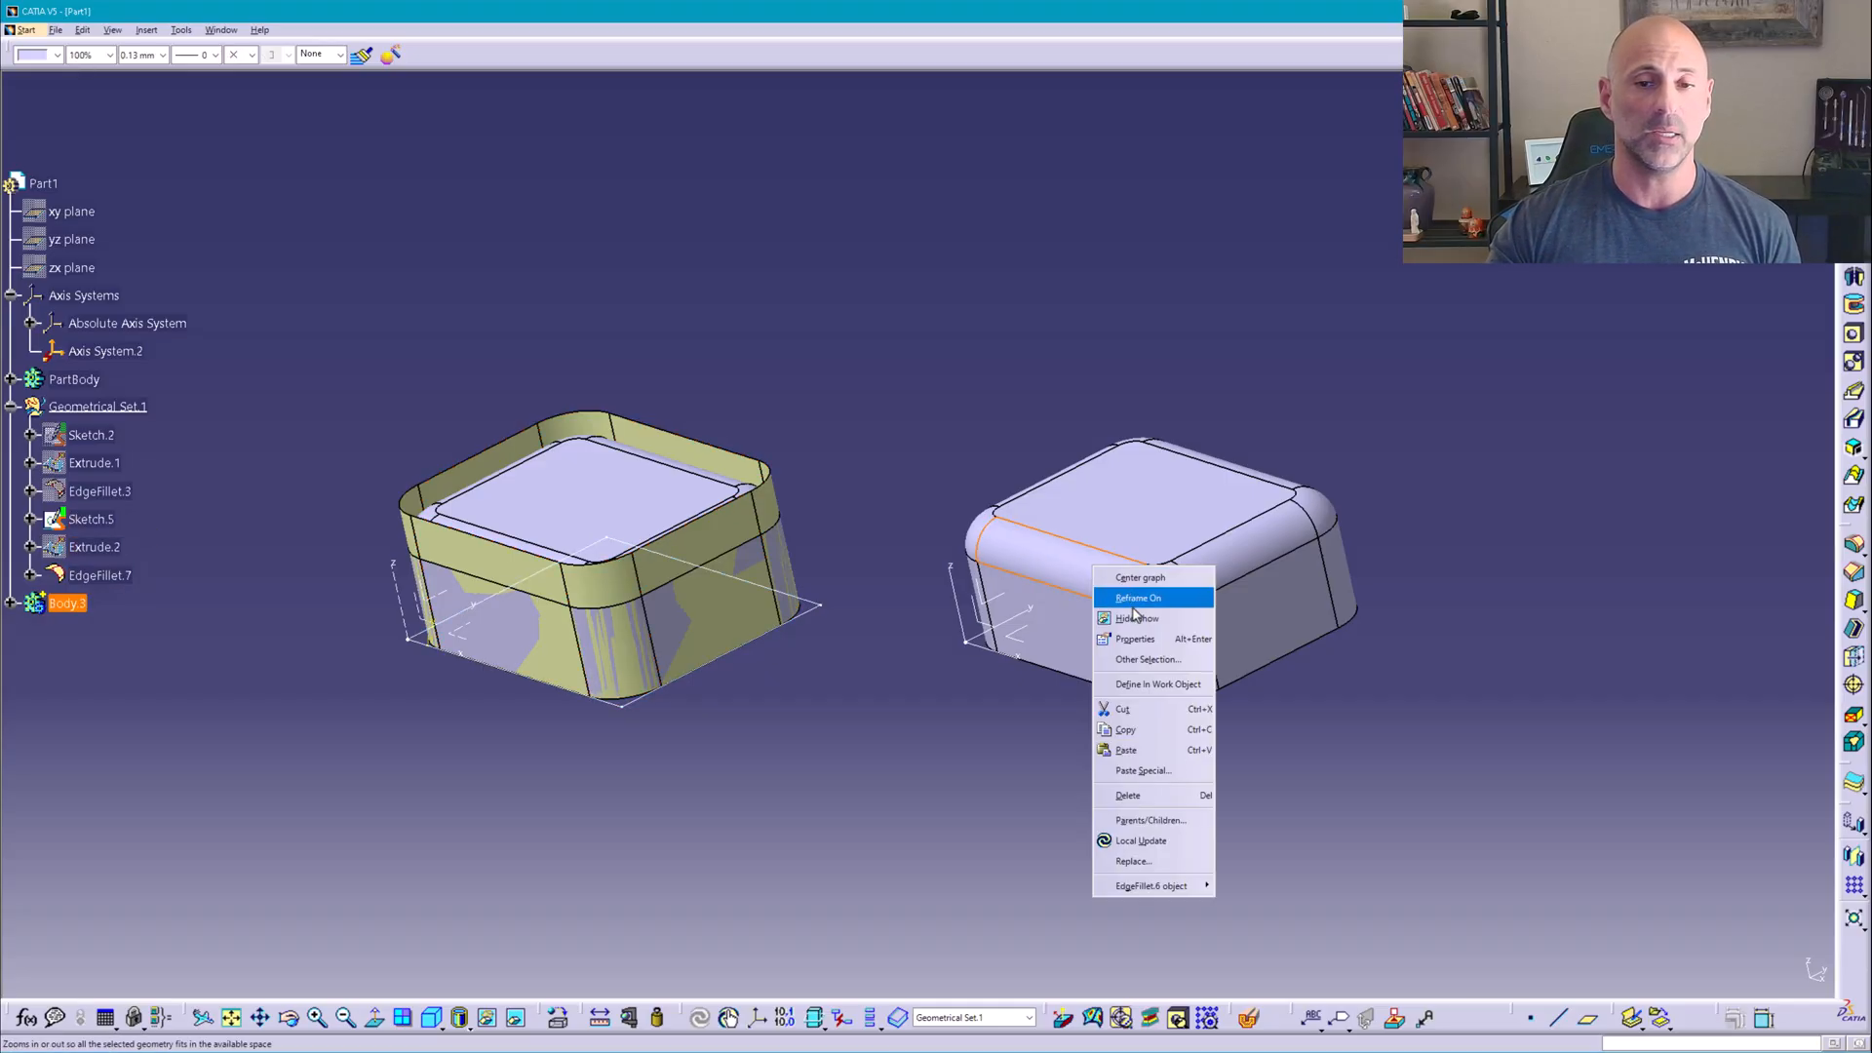
click(1135, 618)
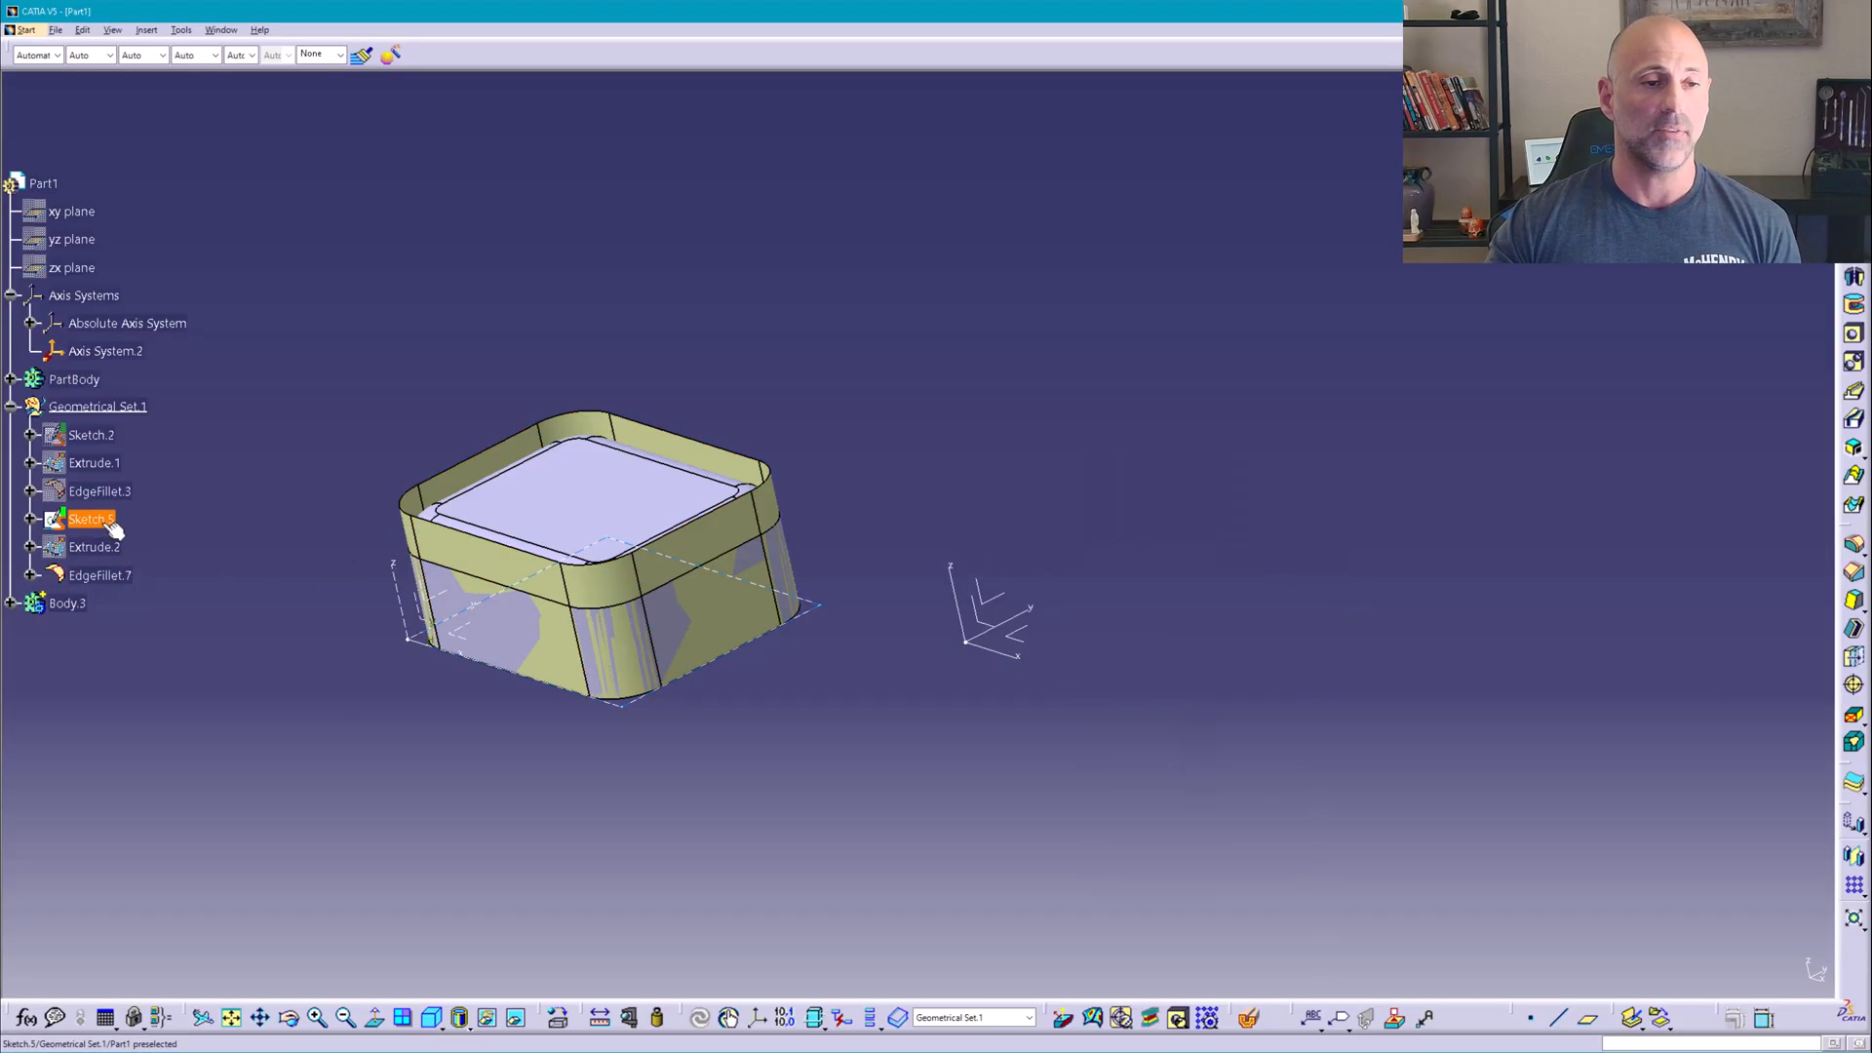
right_click(91, 519)
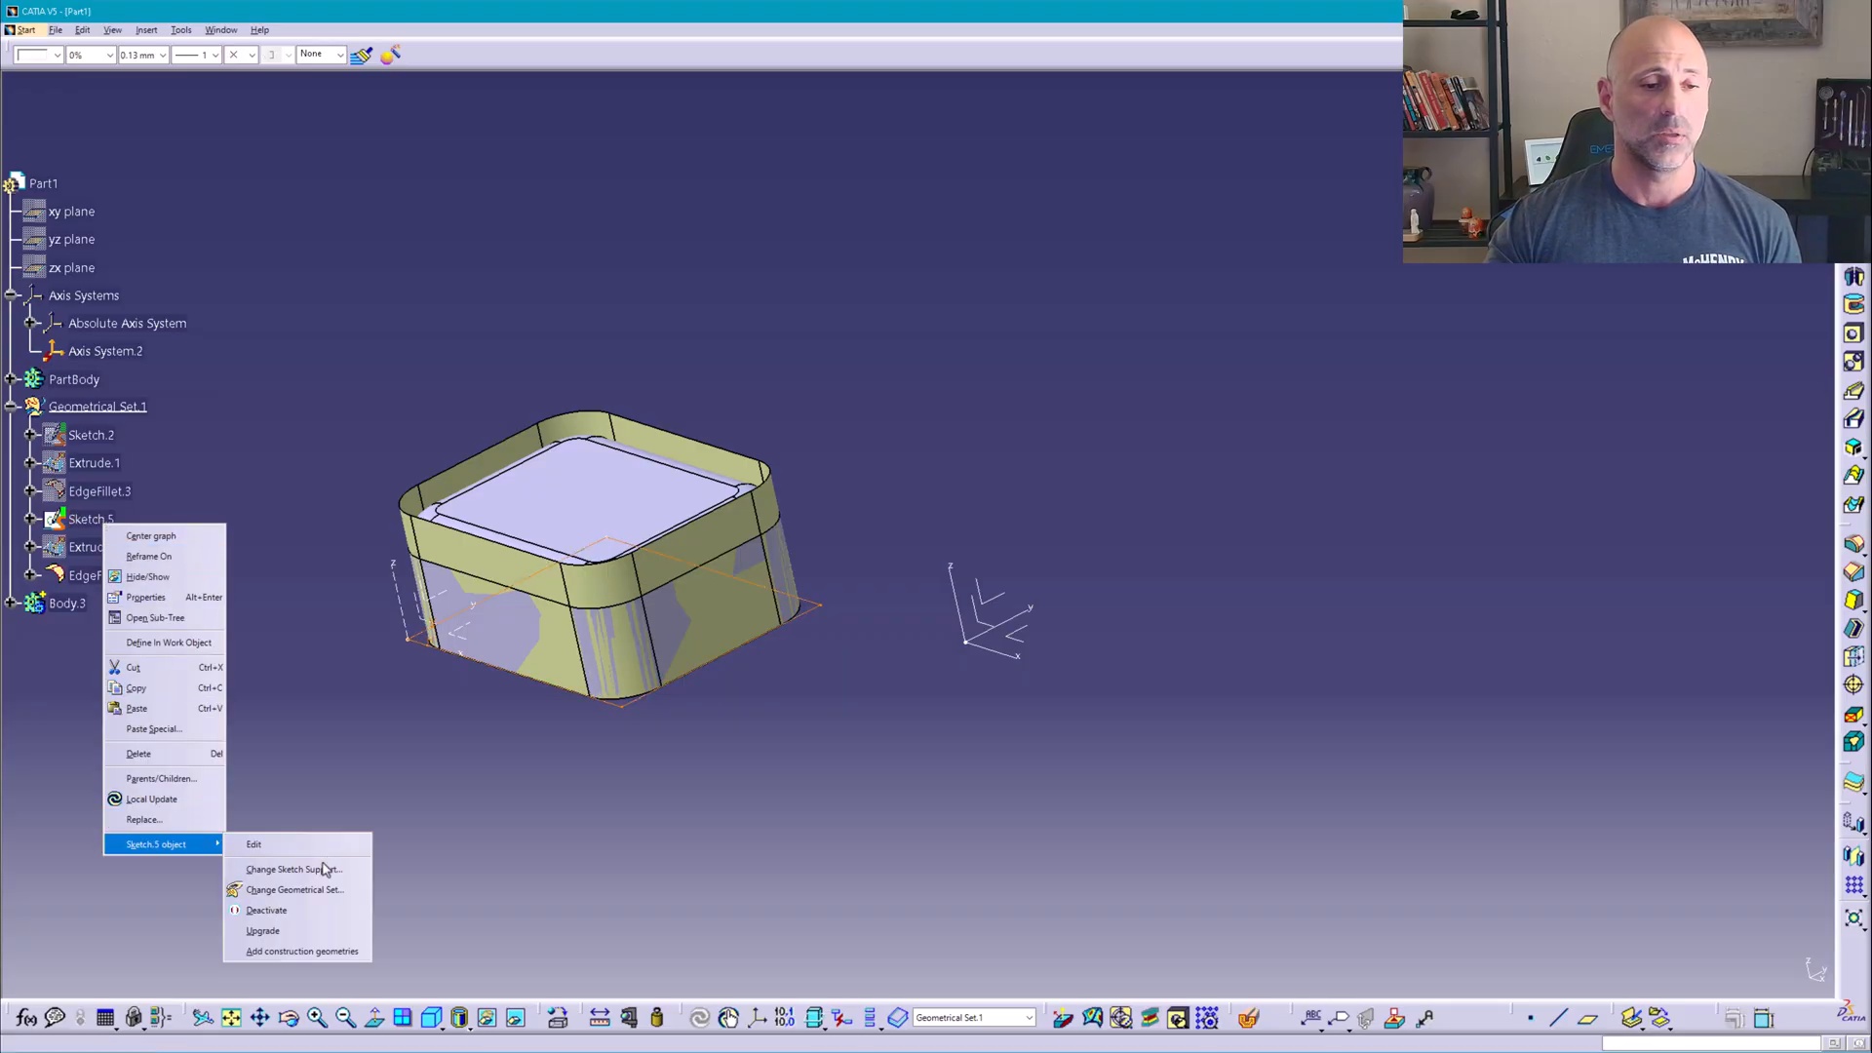
click(293, 868)
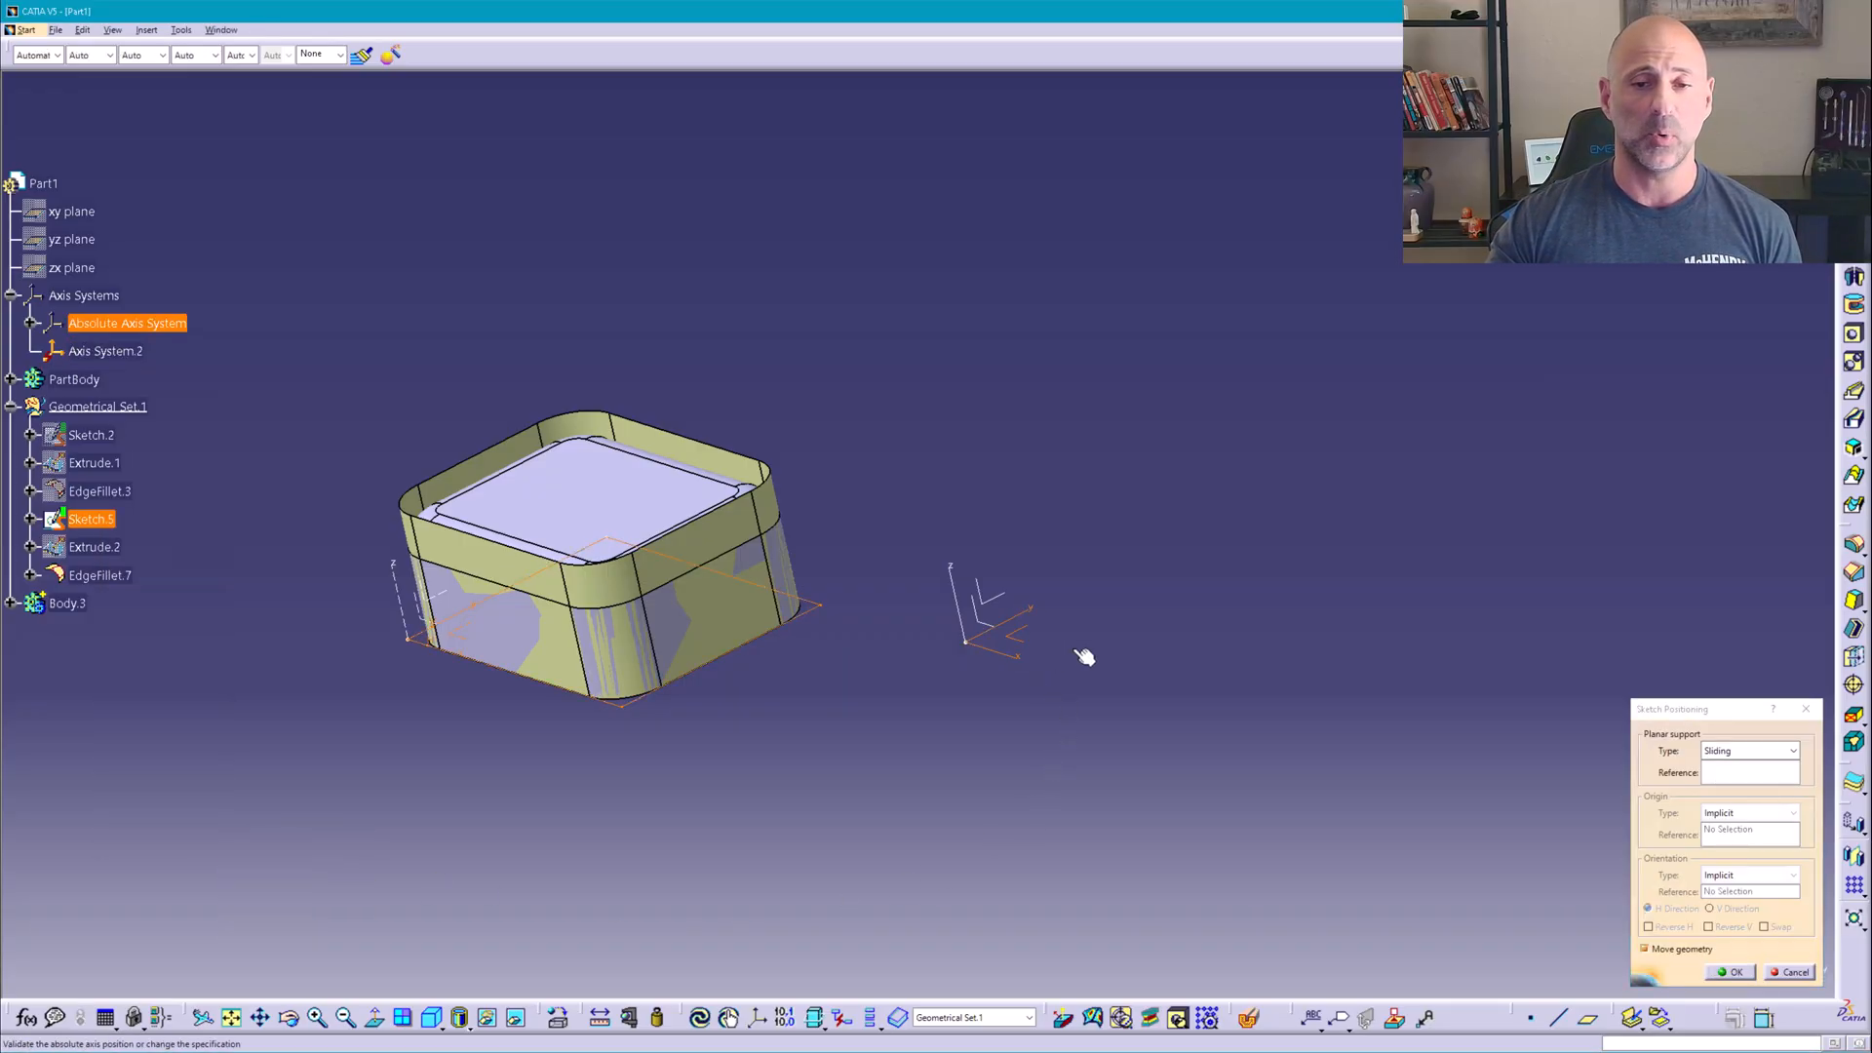
click(1730, 971)
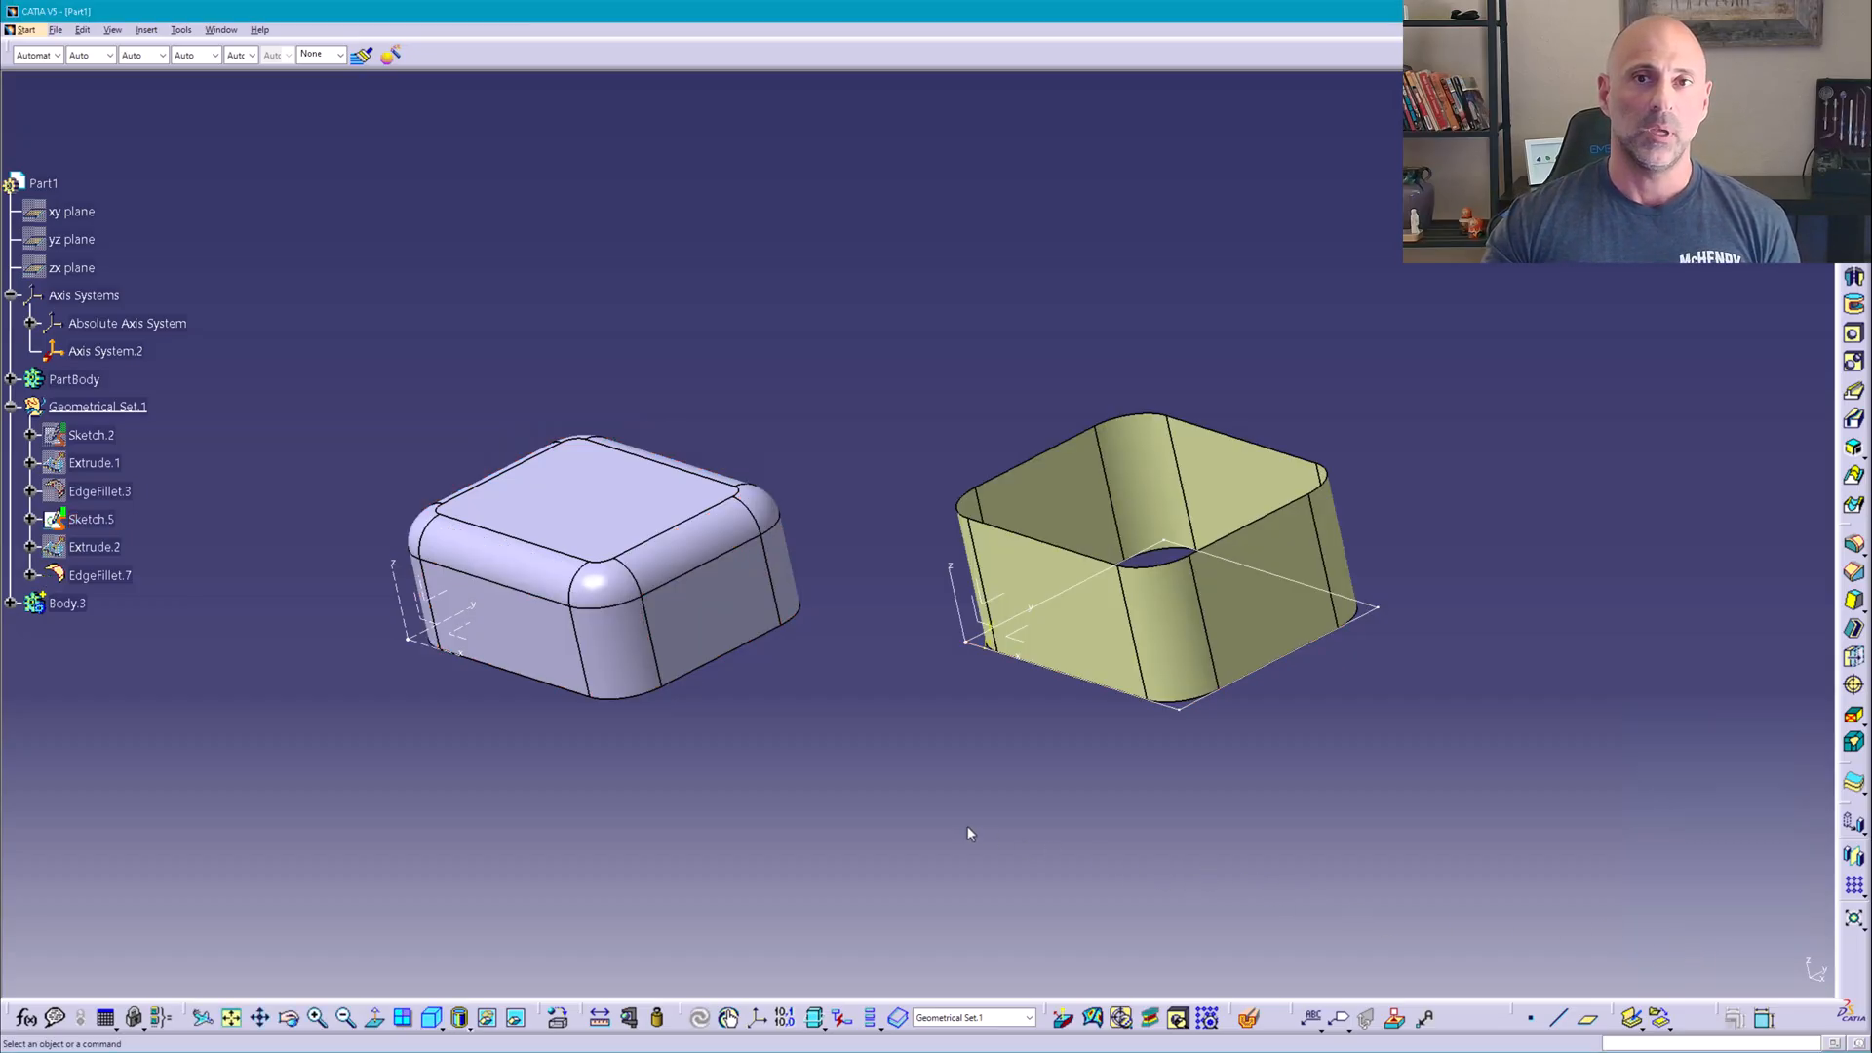
click(98, 406)
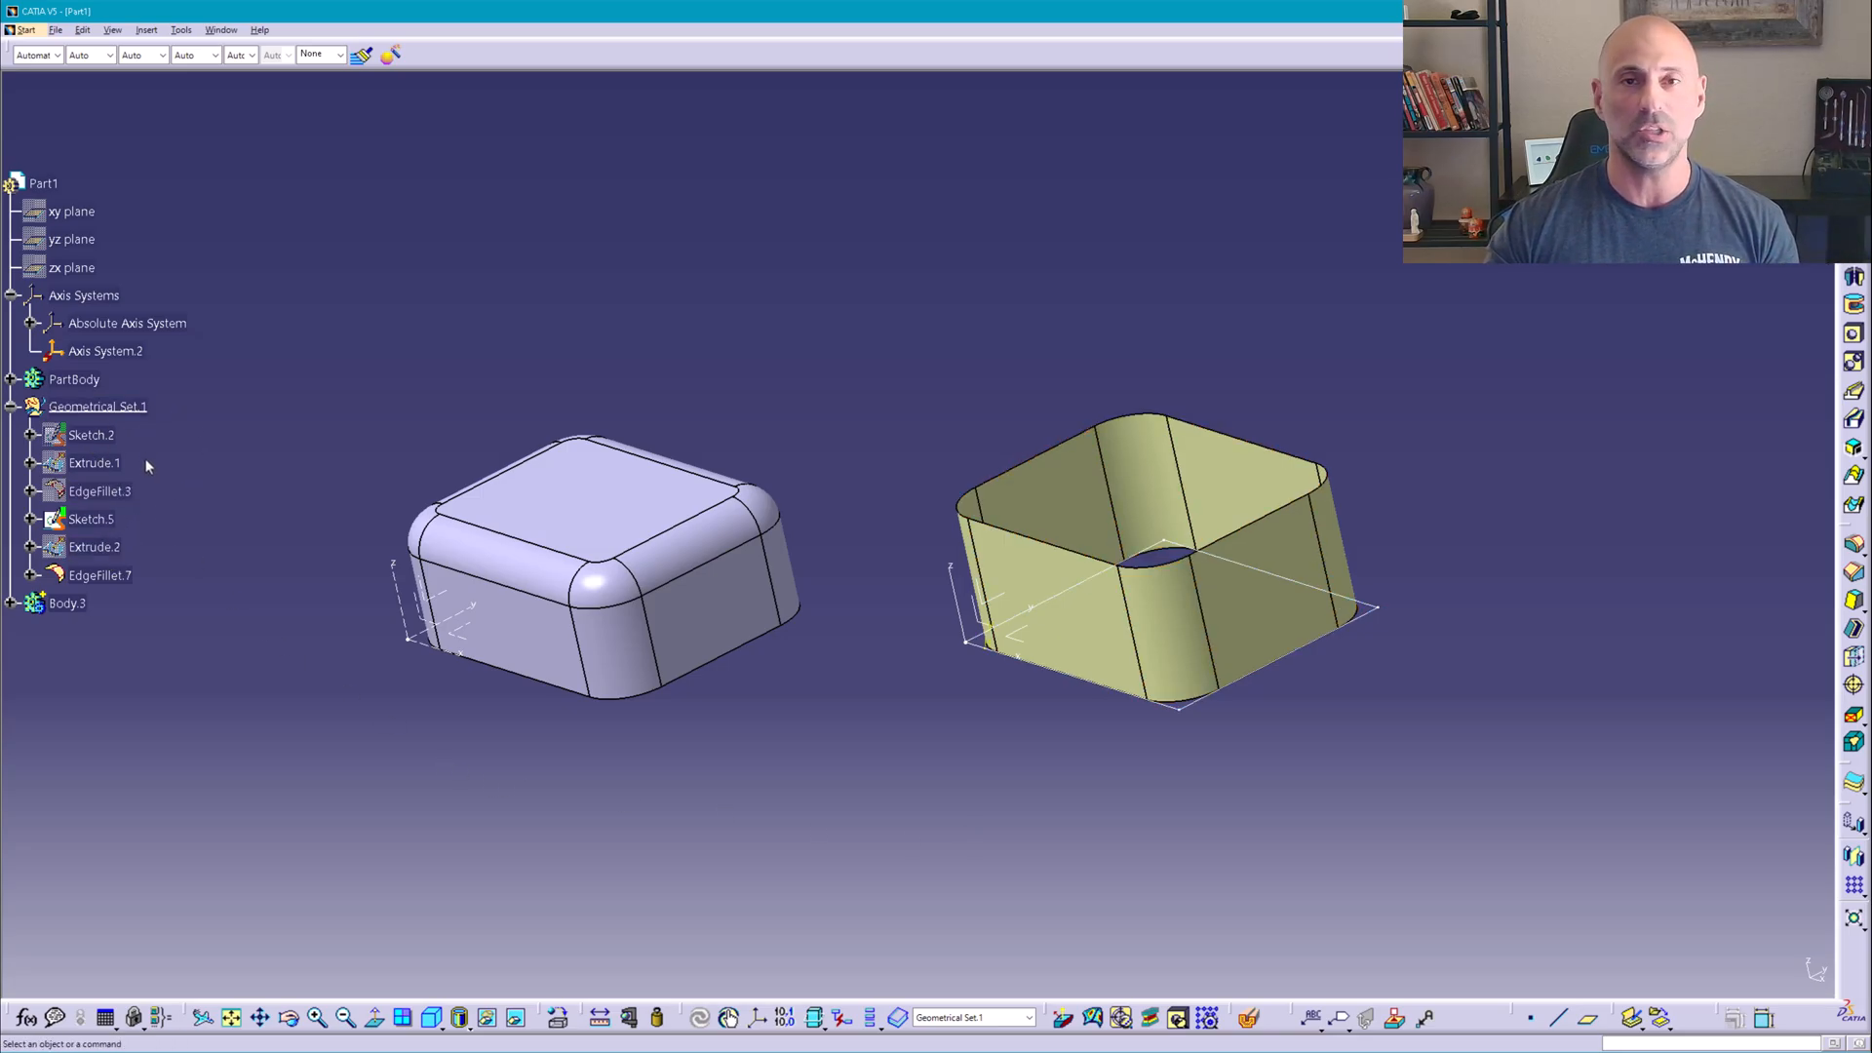
mouse_move(104, 390)
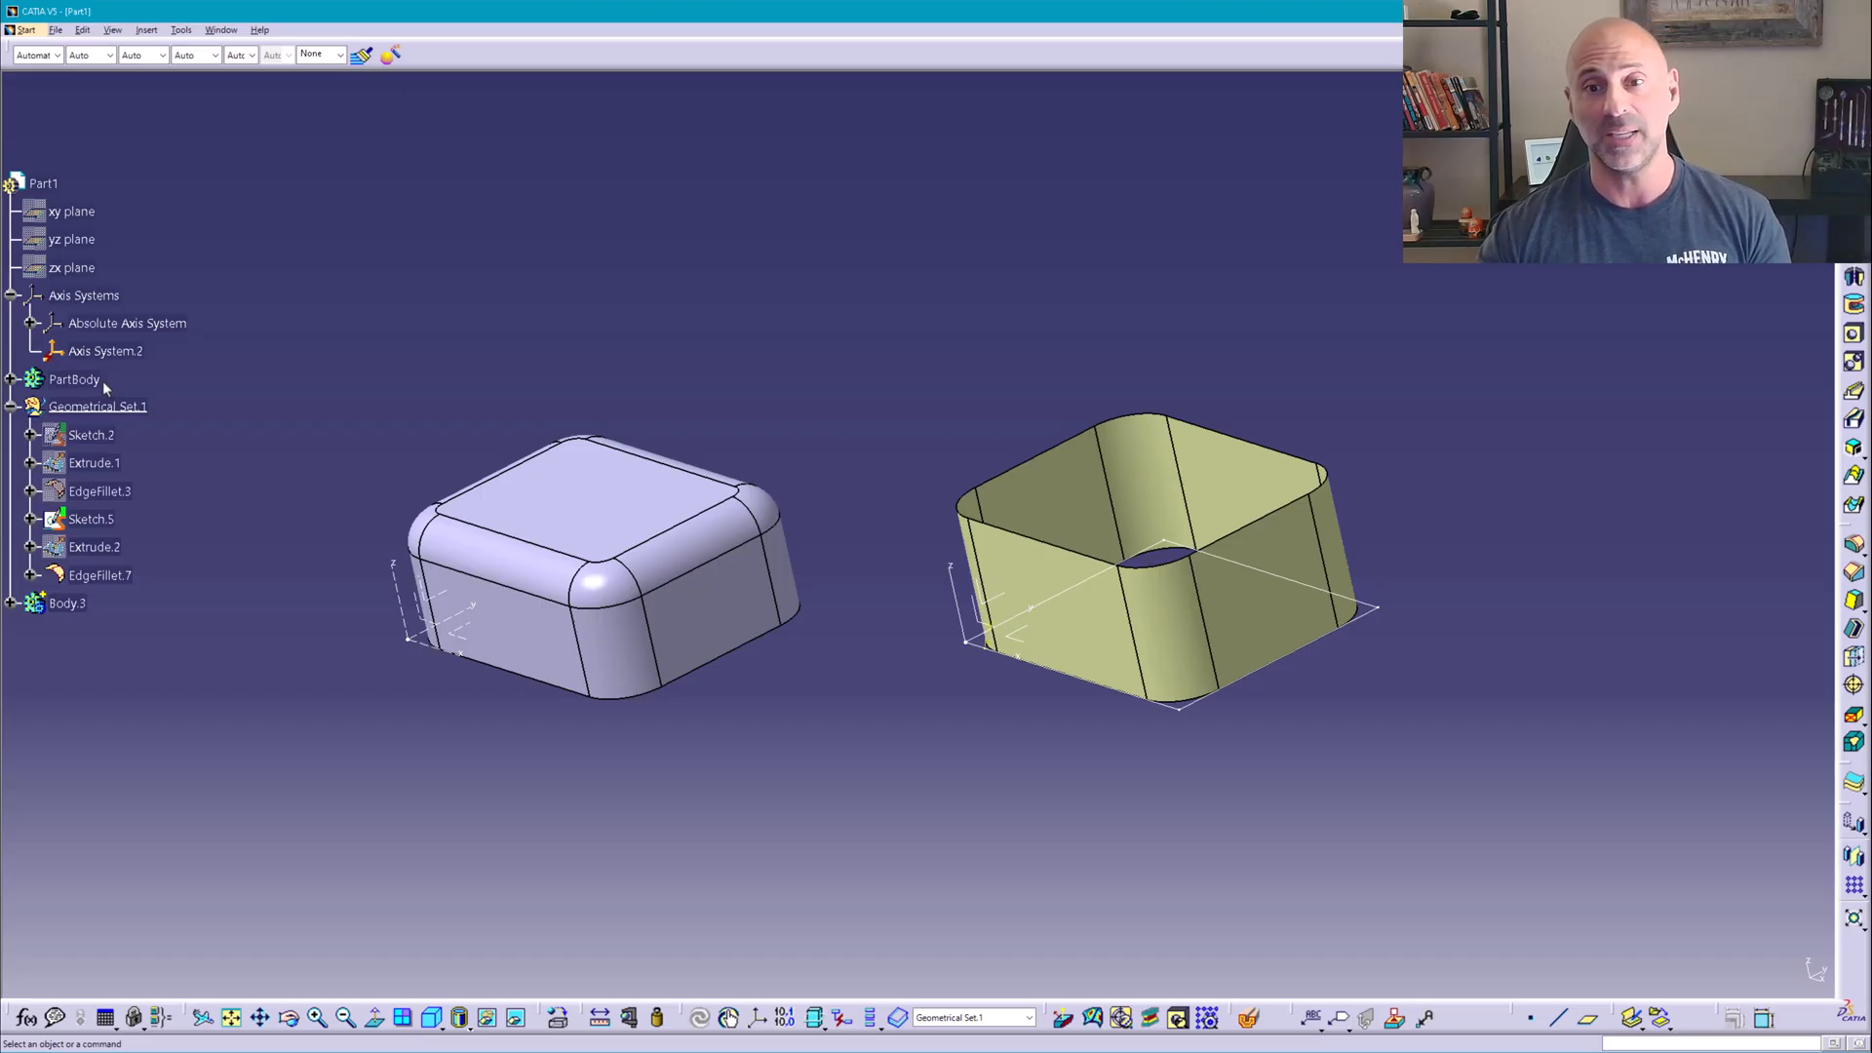
mouse_move(164, 442)
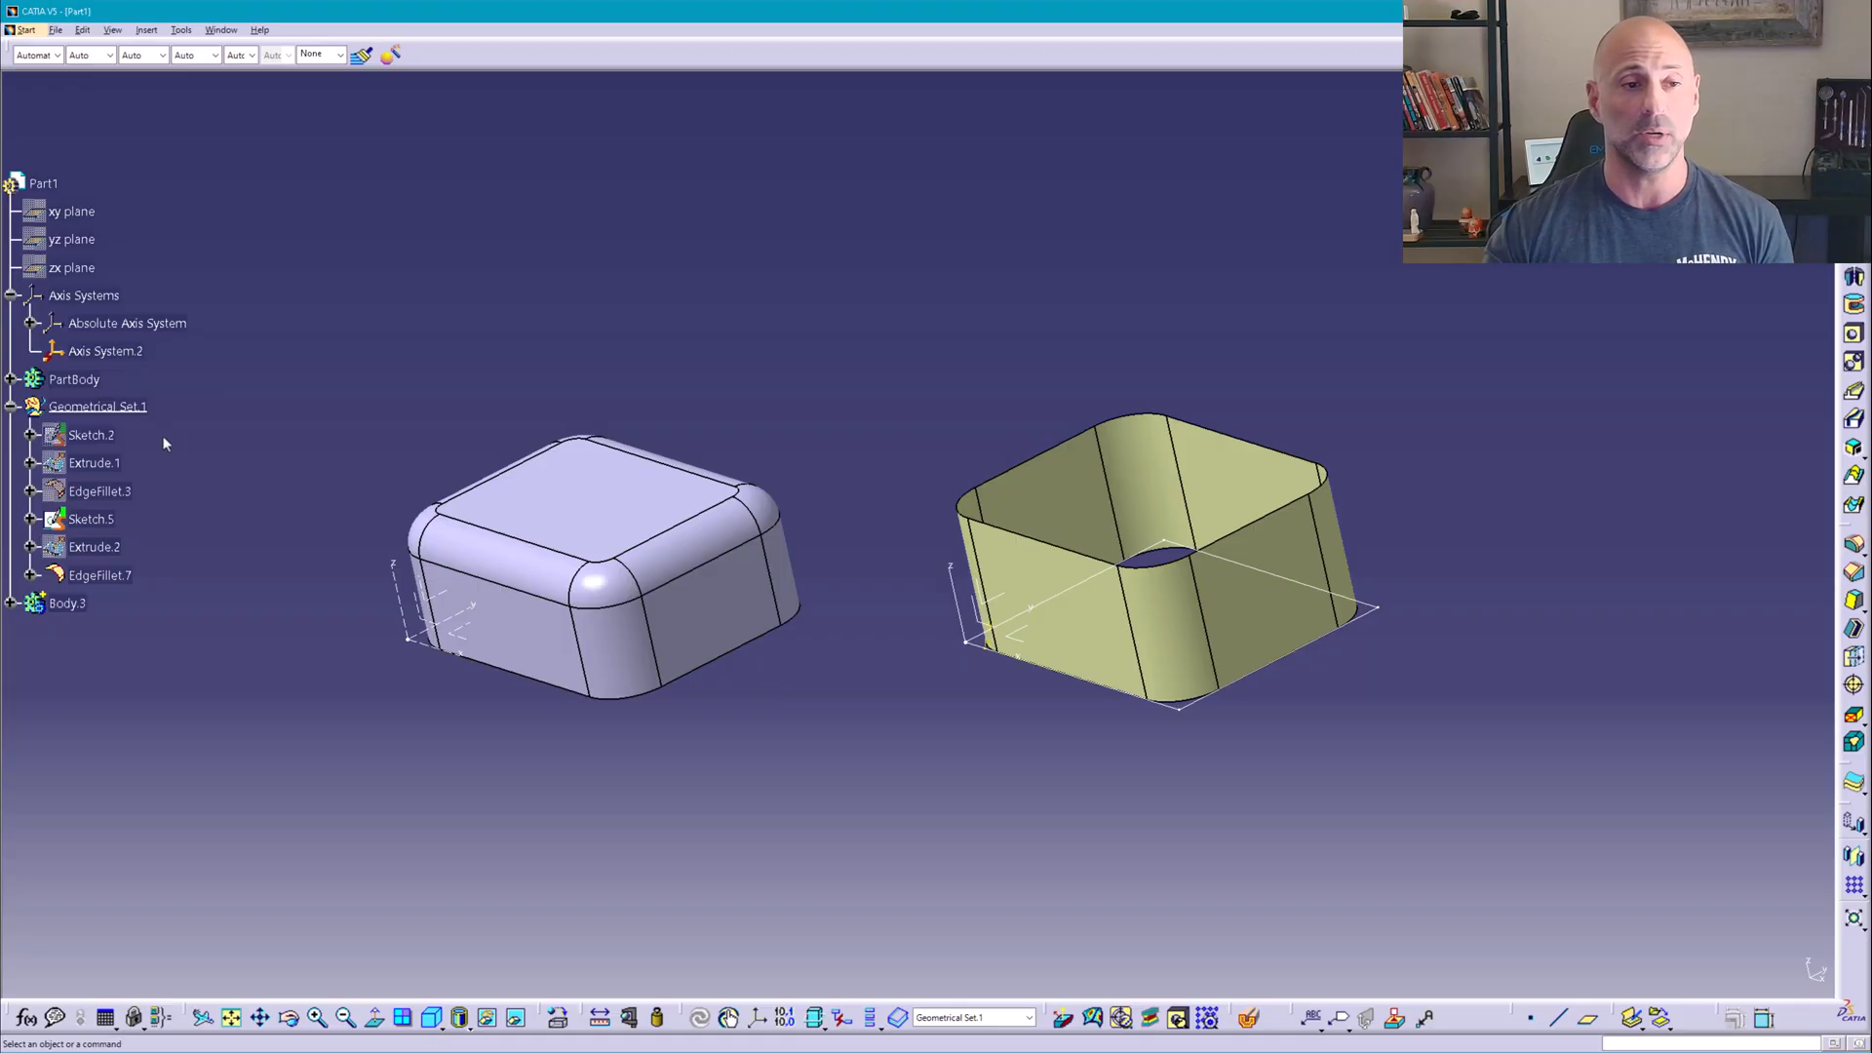
- Copy the rounded surface and paste it under Geometrical Set.1 as a nested Geometrical Set.2
right_click(97, 406)
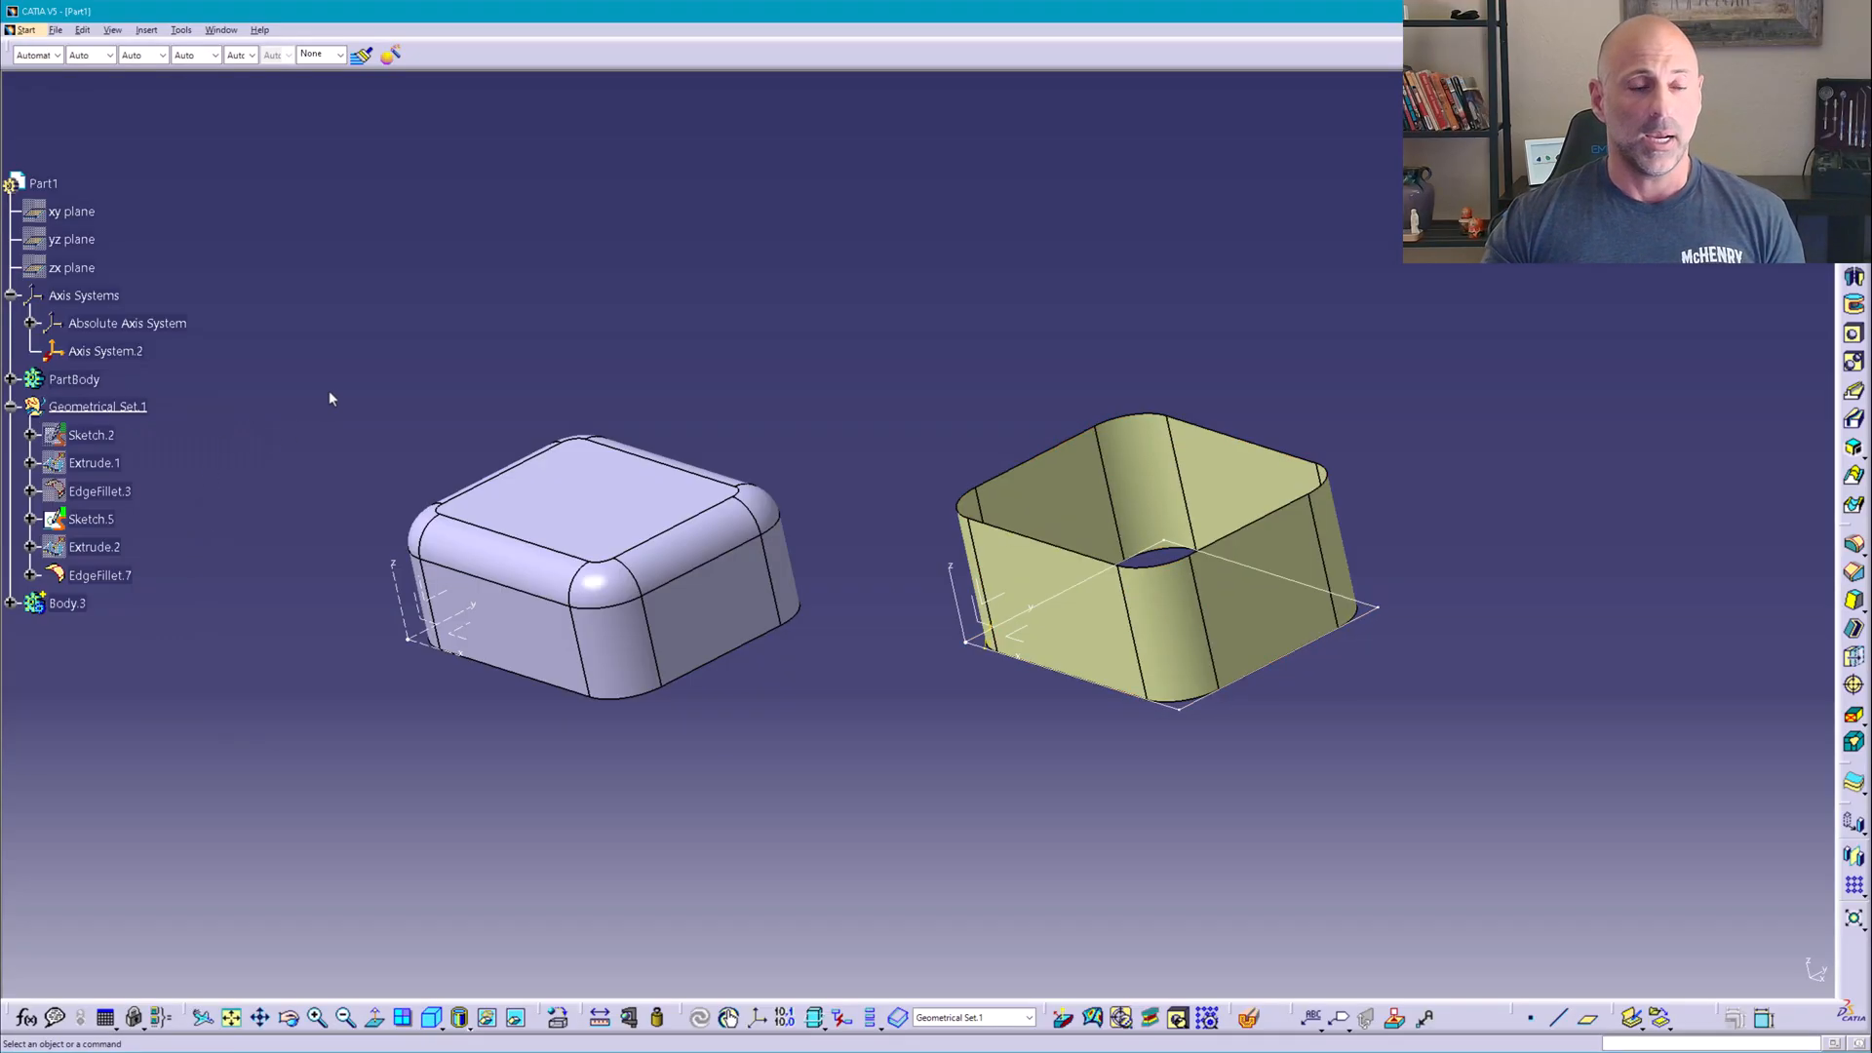
click(97, 406)
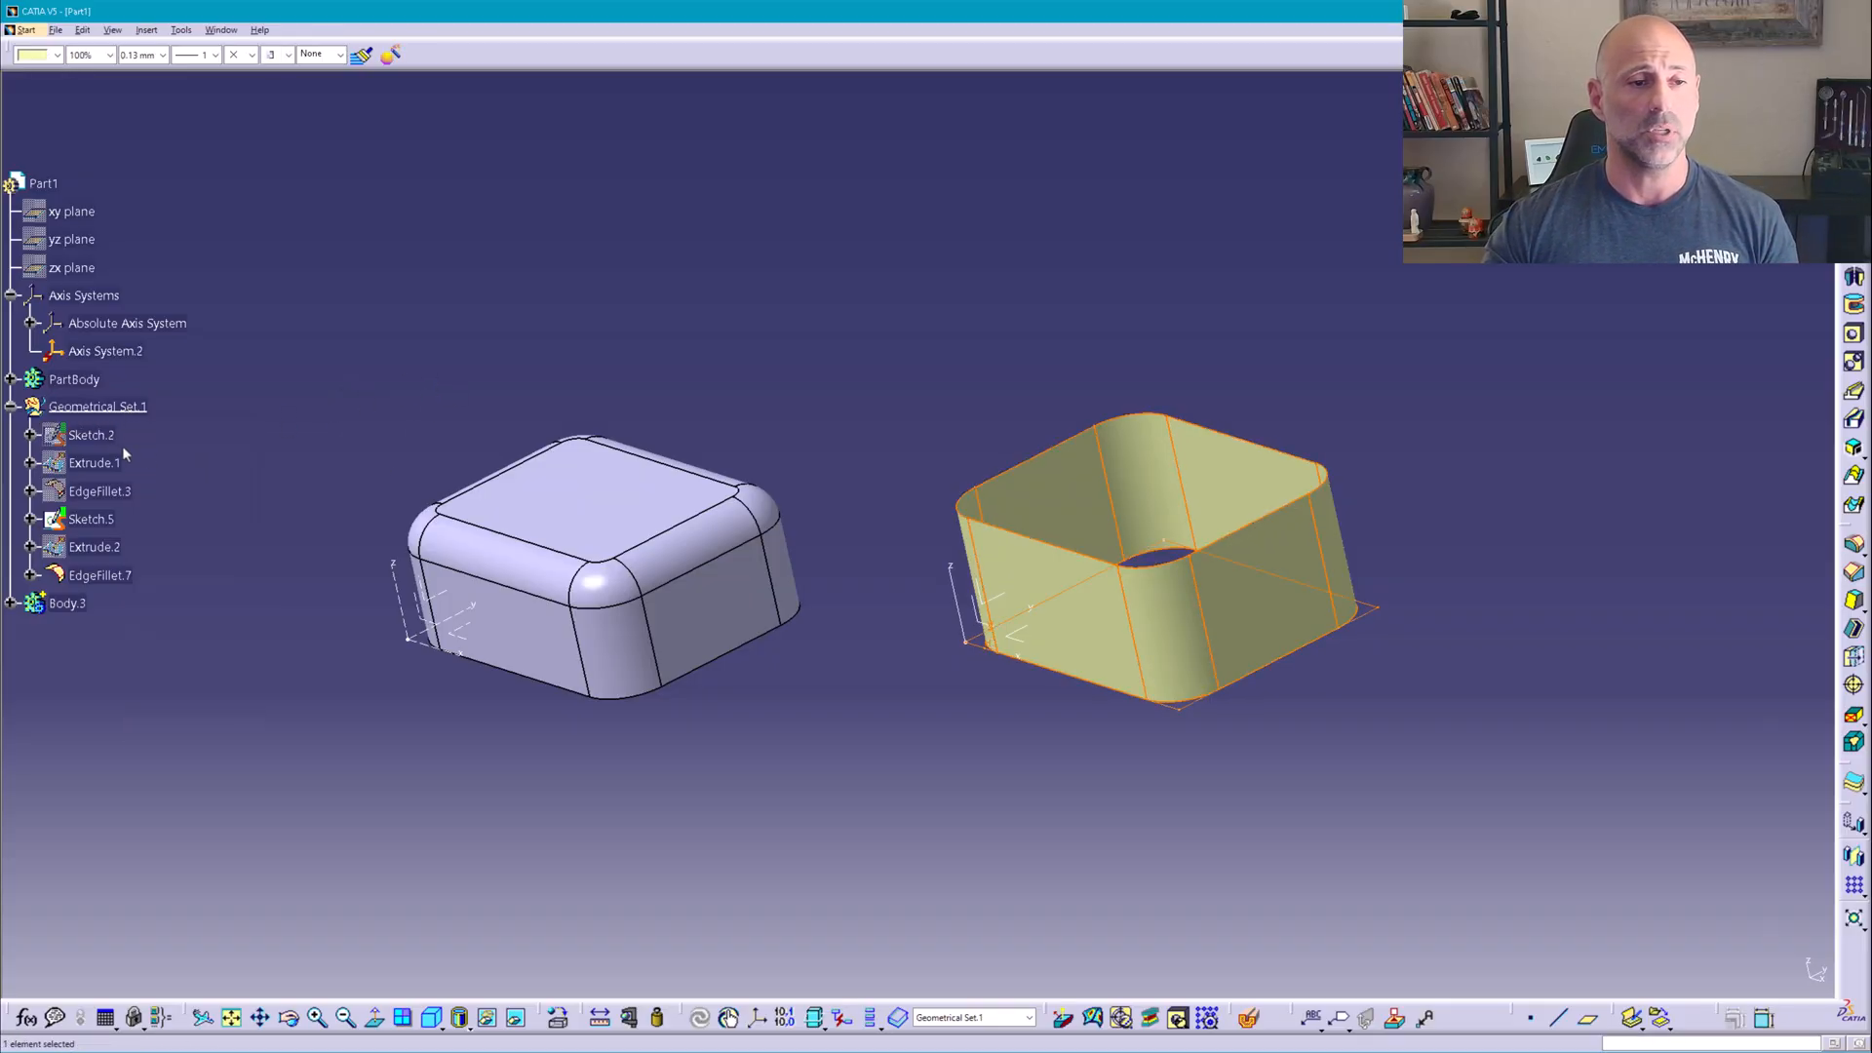
click(455, 332)
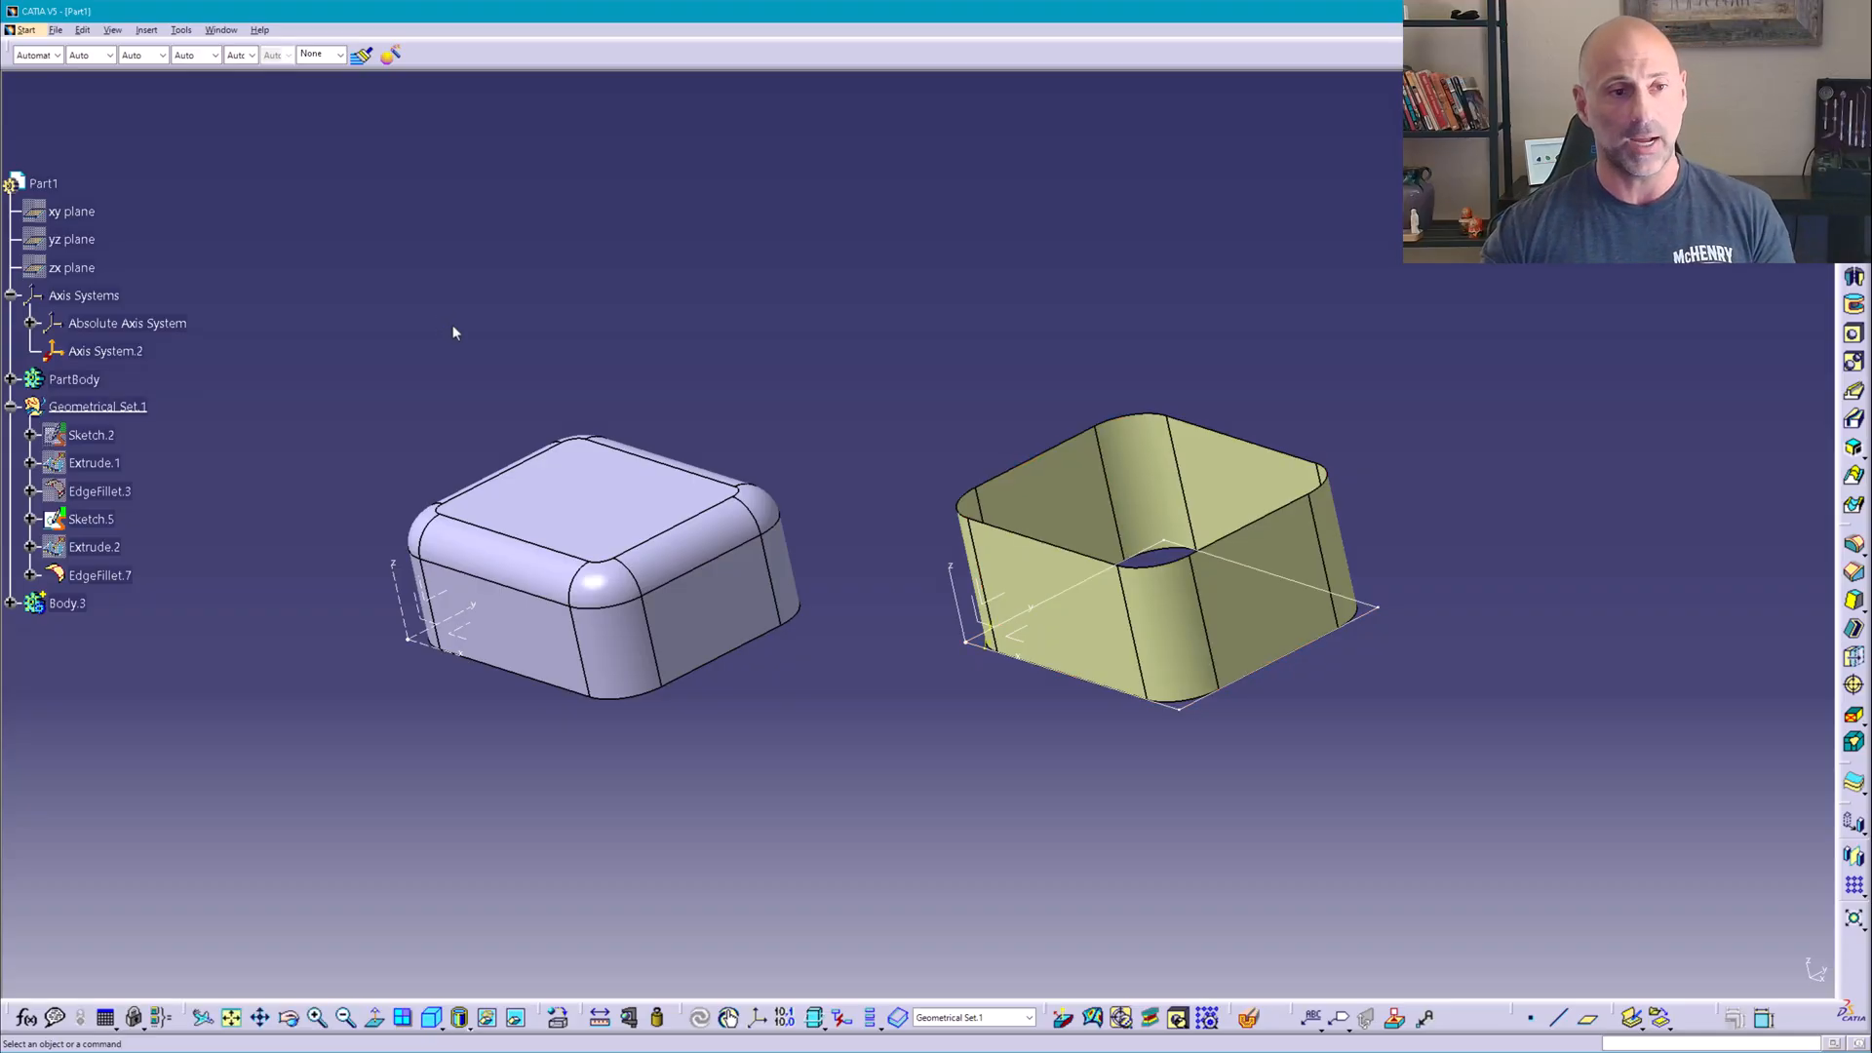
mouse_move(694, 324)
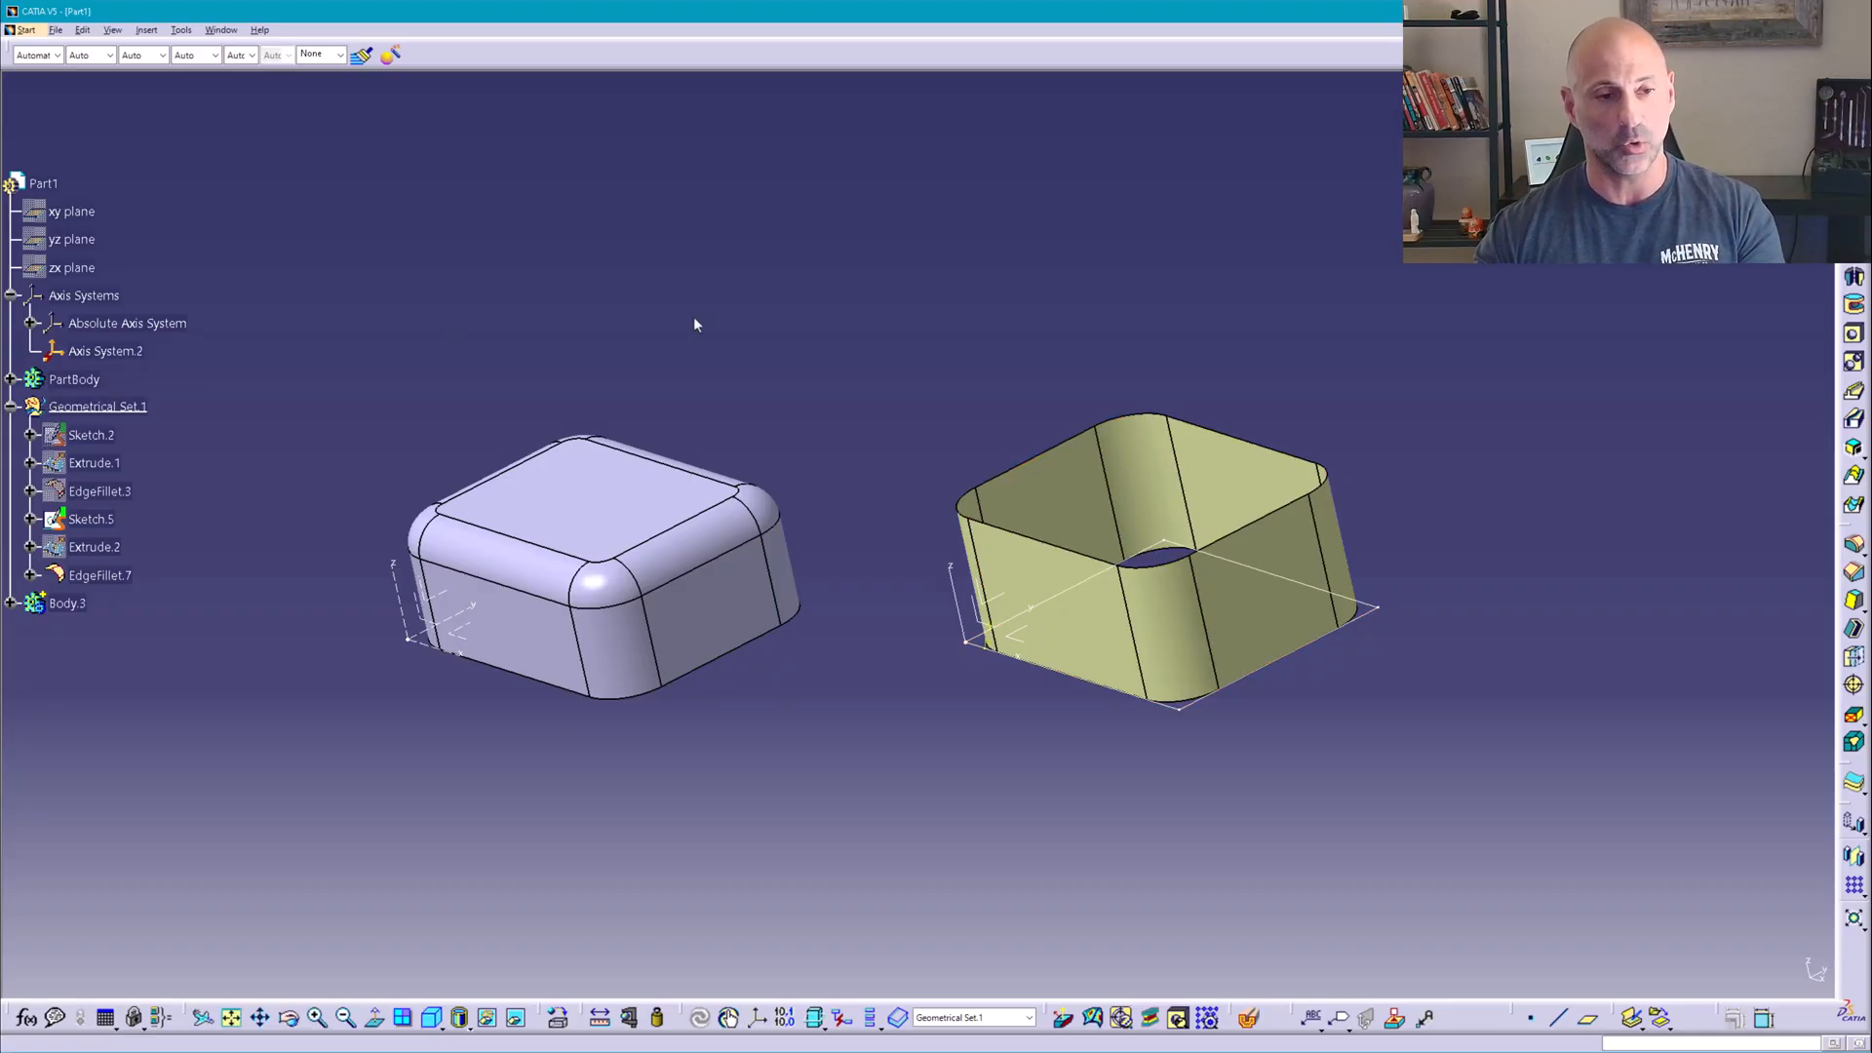
click(113, 601)
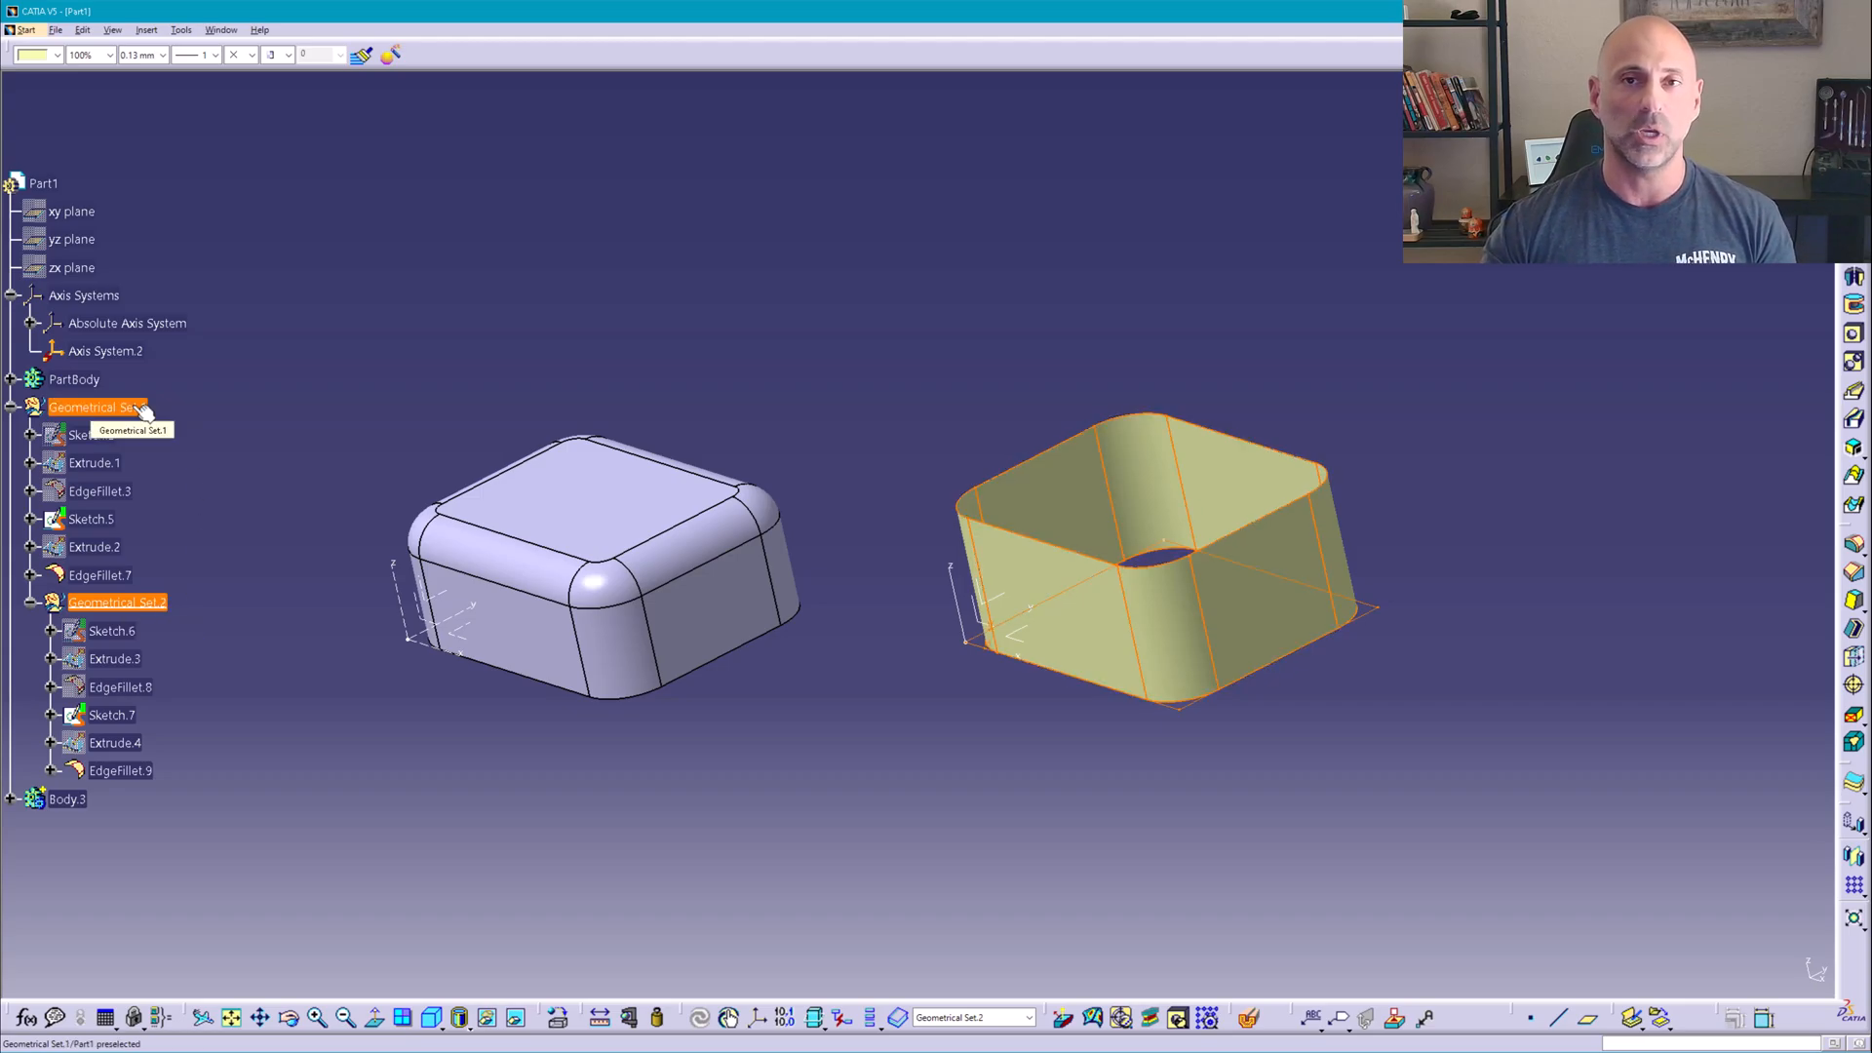
click(95, 406)
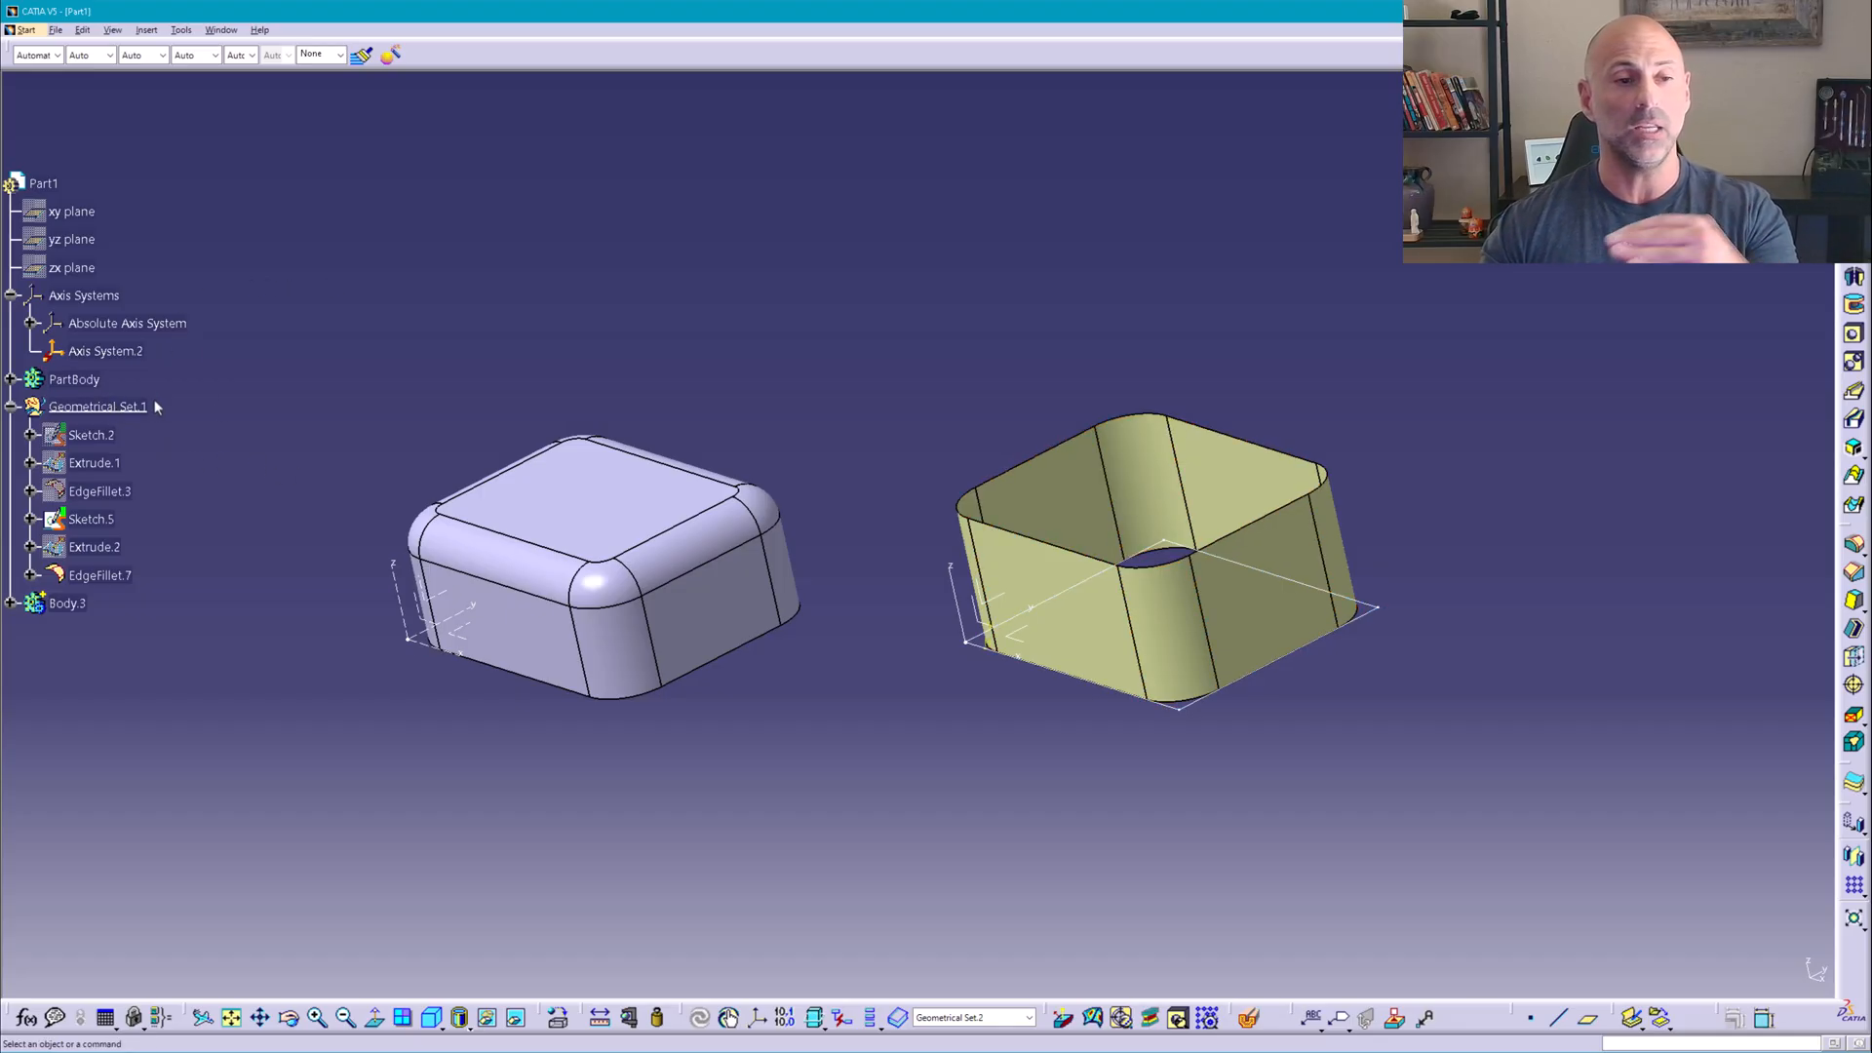
- Paste the block and surface features into a top-level Geometrical Set.2 (Sketch.6-7, Extrude.3-4, EdgeFillet.8-9)
click(98, 406)
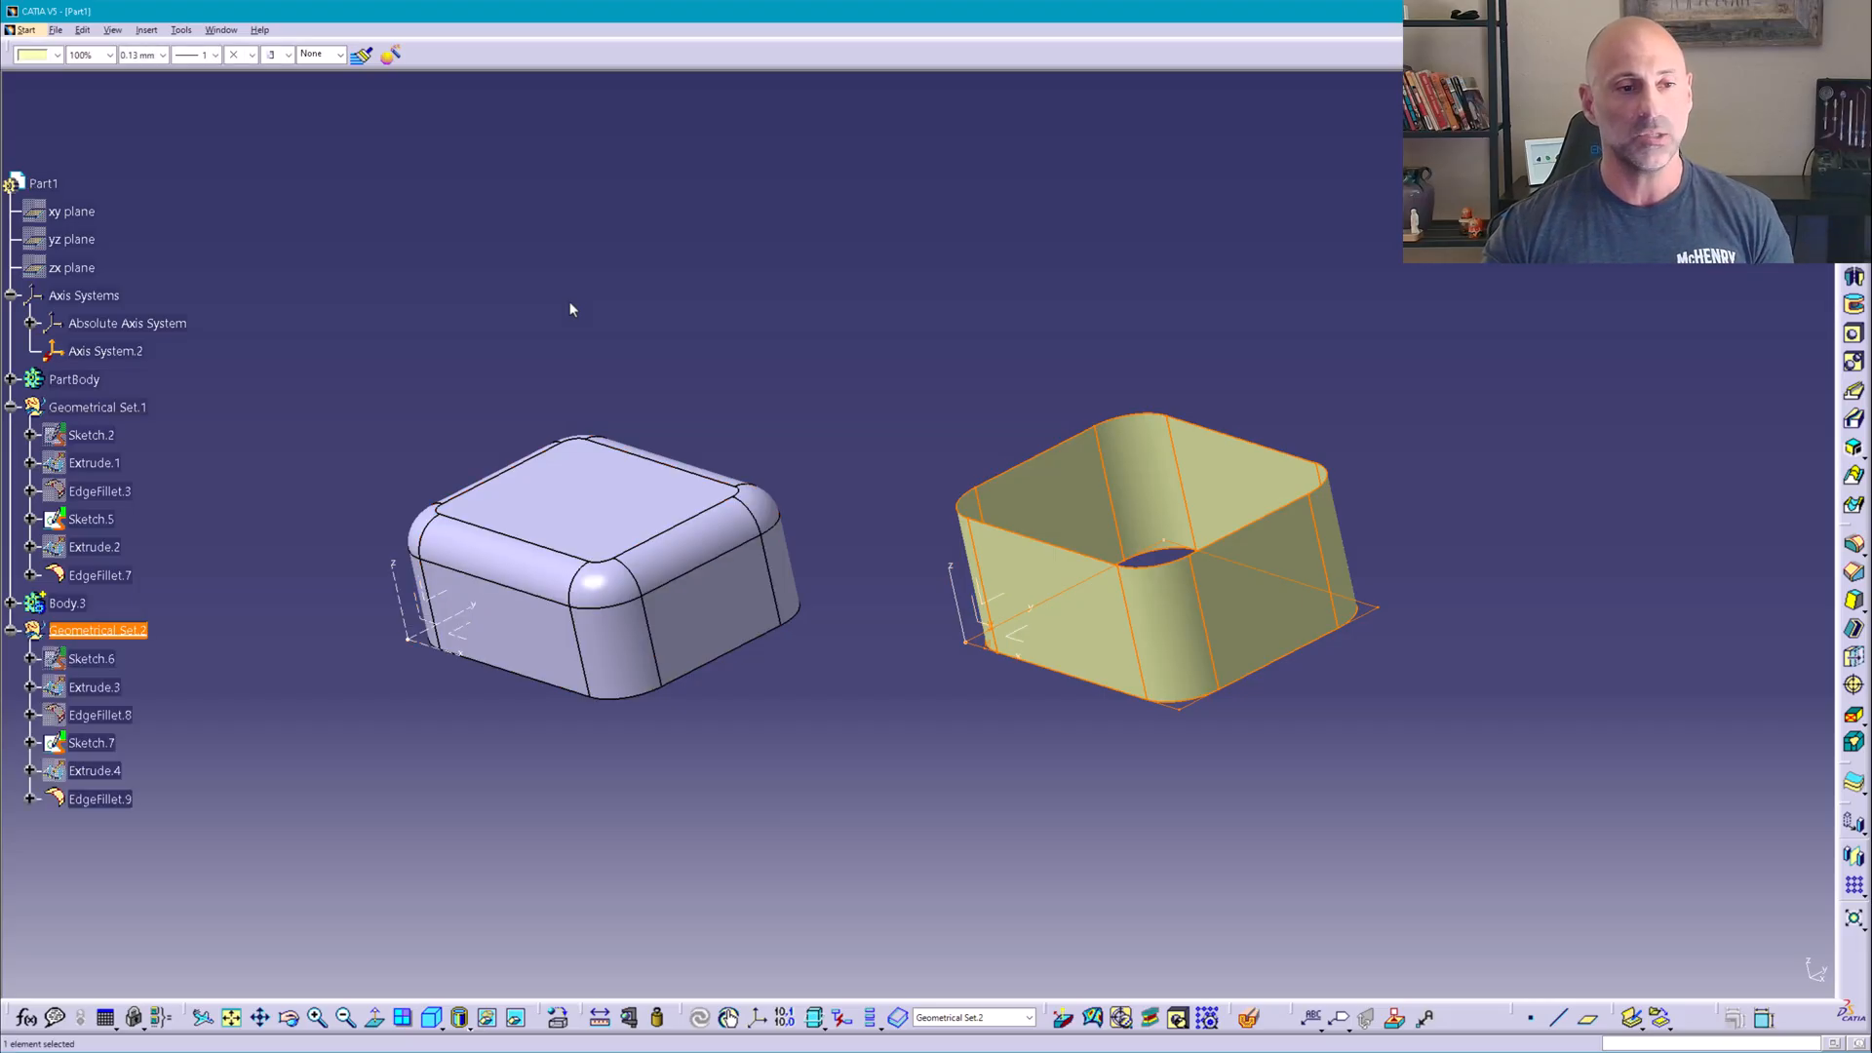
mouse_move(178, 655)
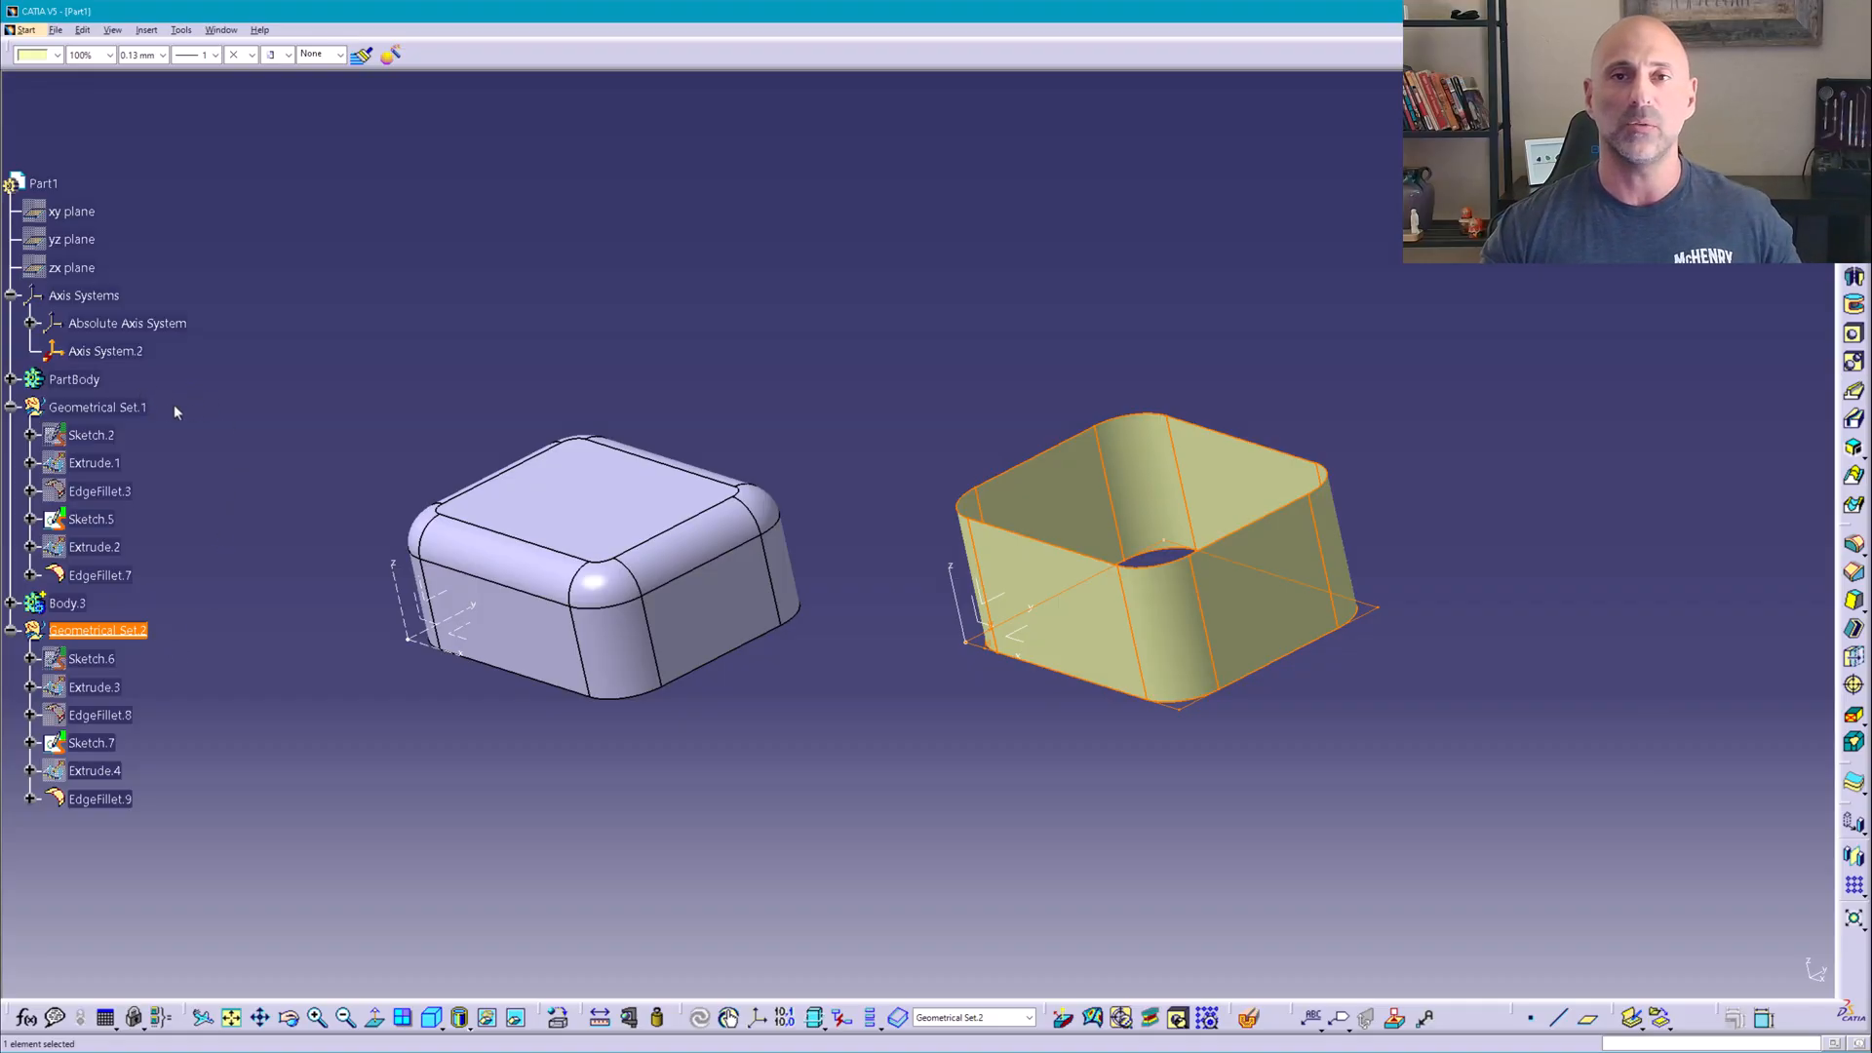
click(320, 690)
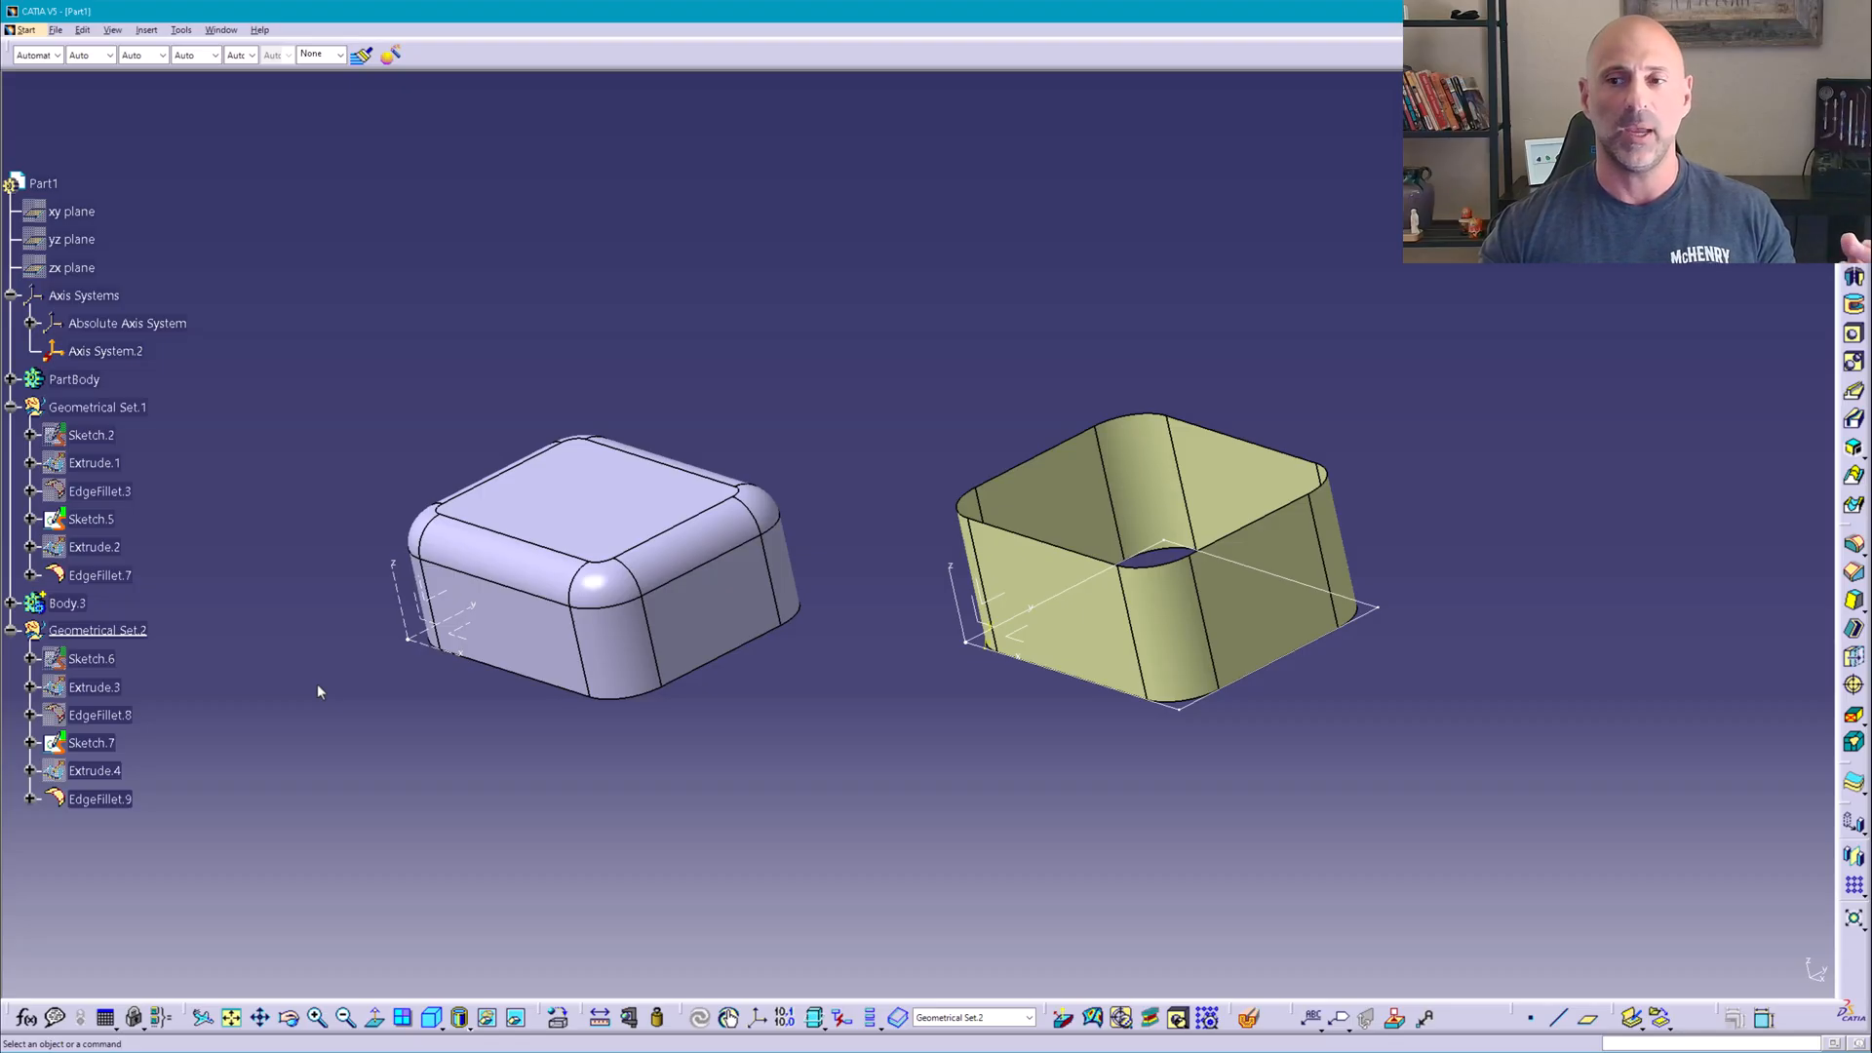
mouse_move(345, 814)
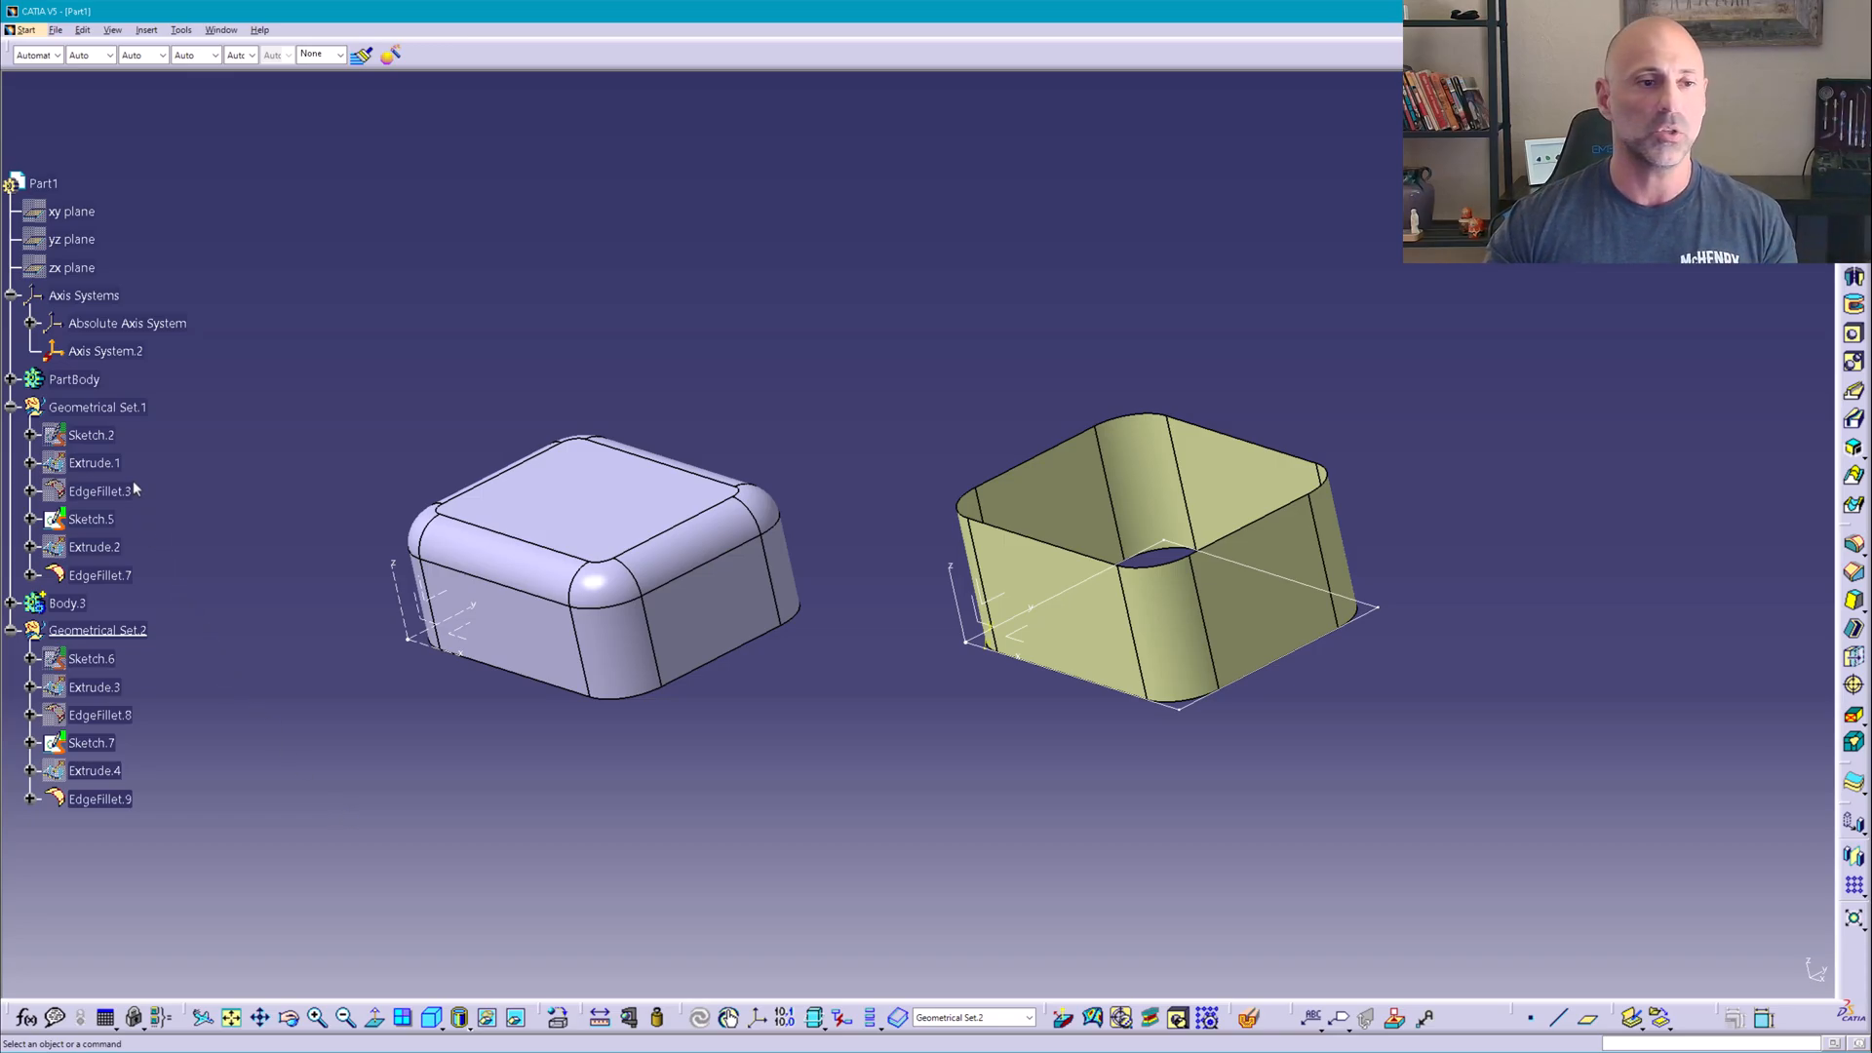
mouse_move(236, 486)
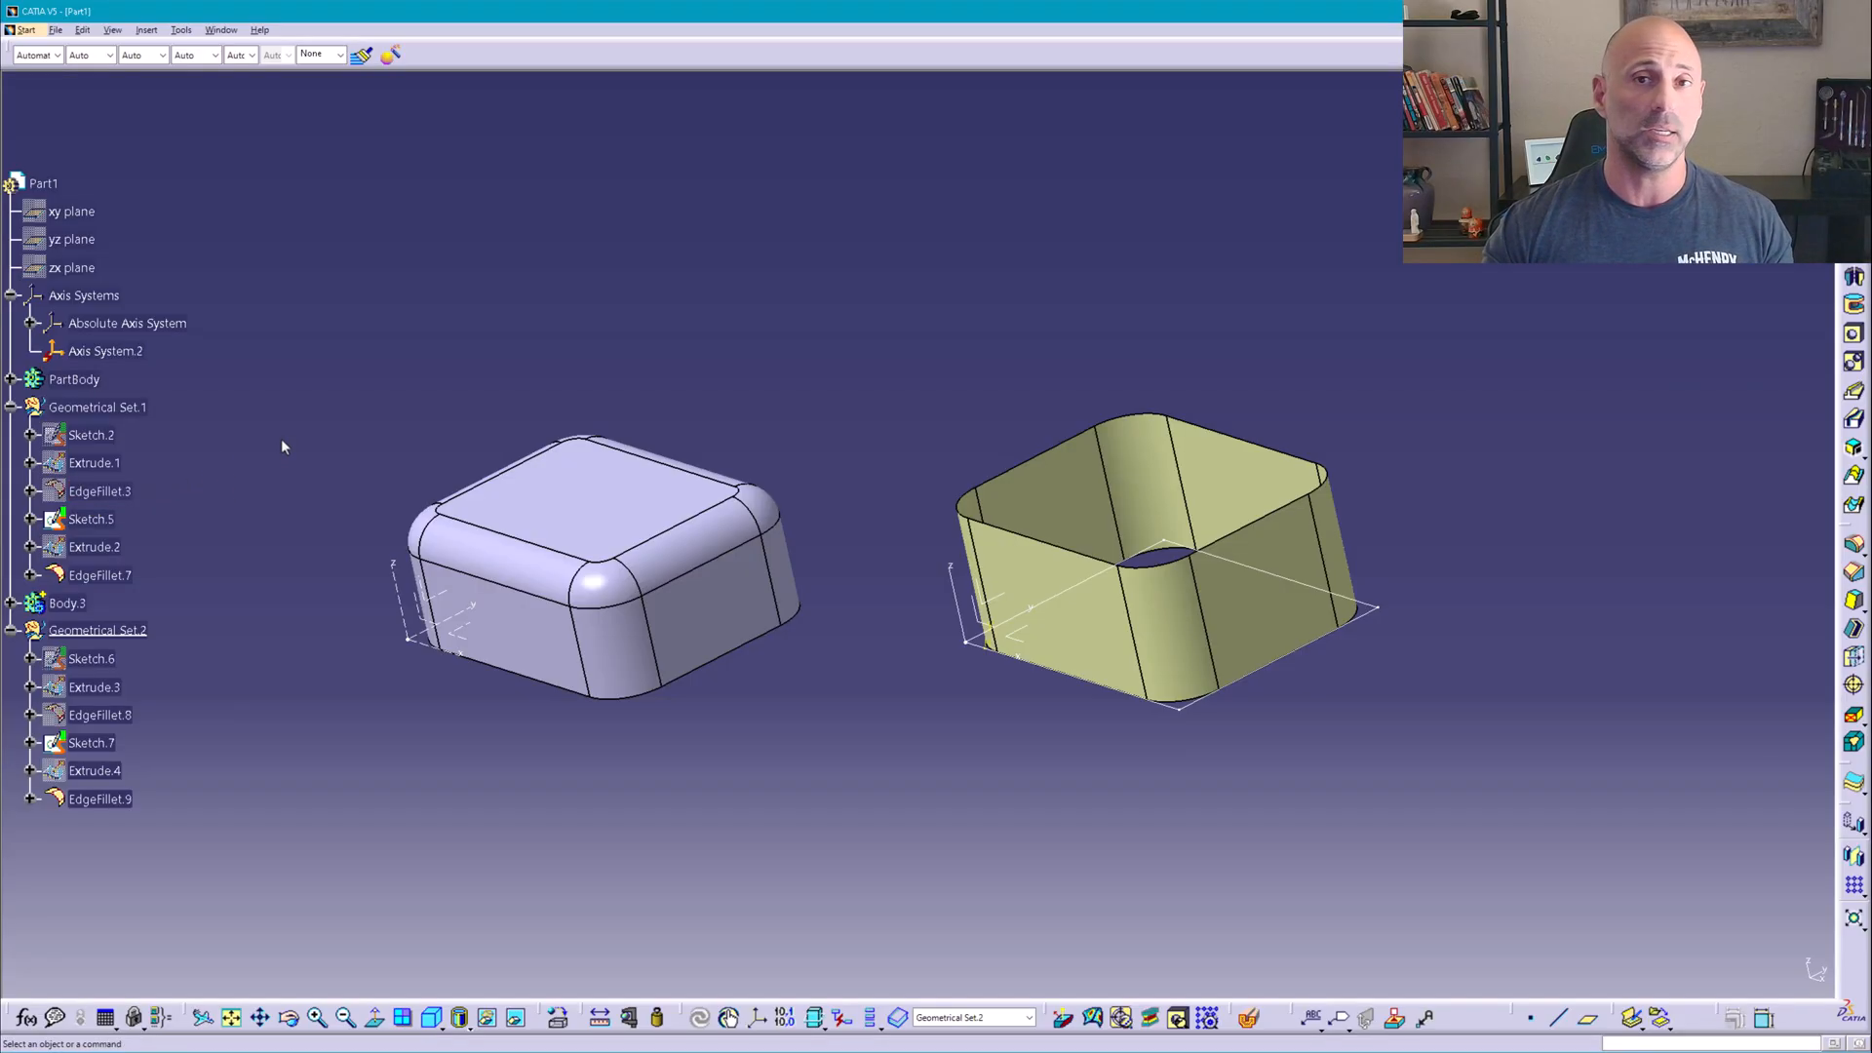
mouse_move(301, 418)
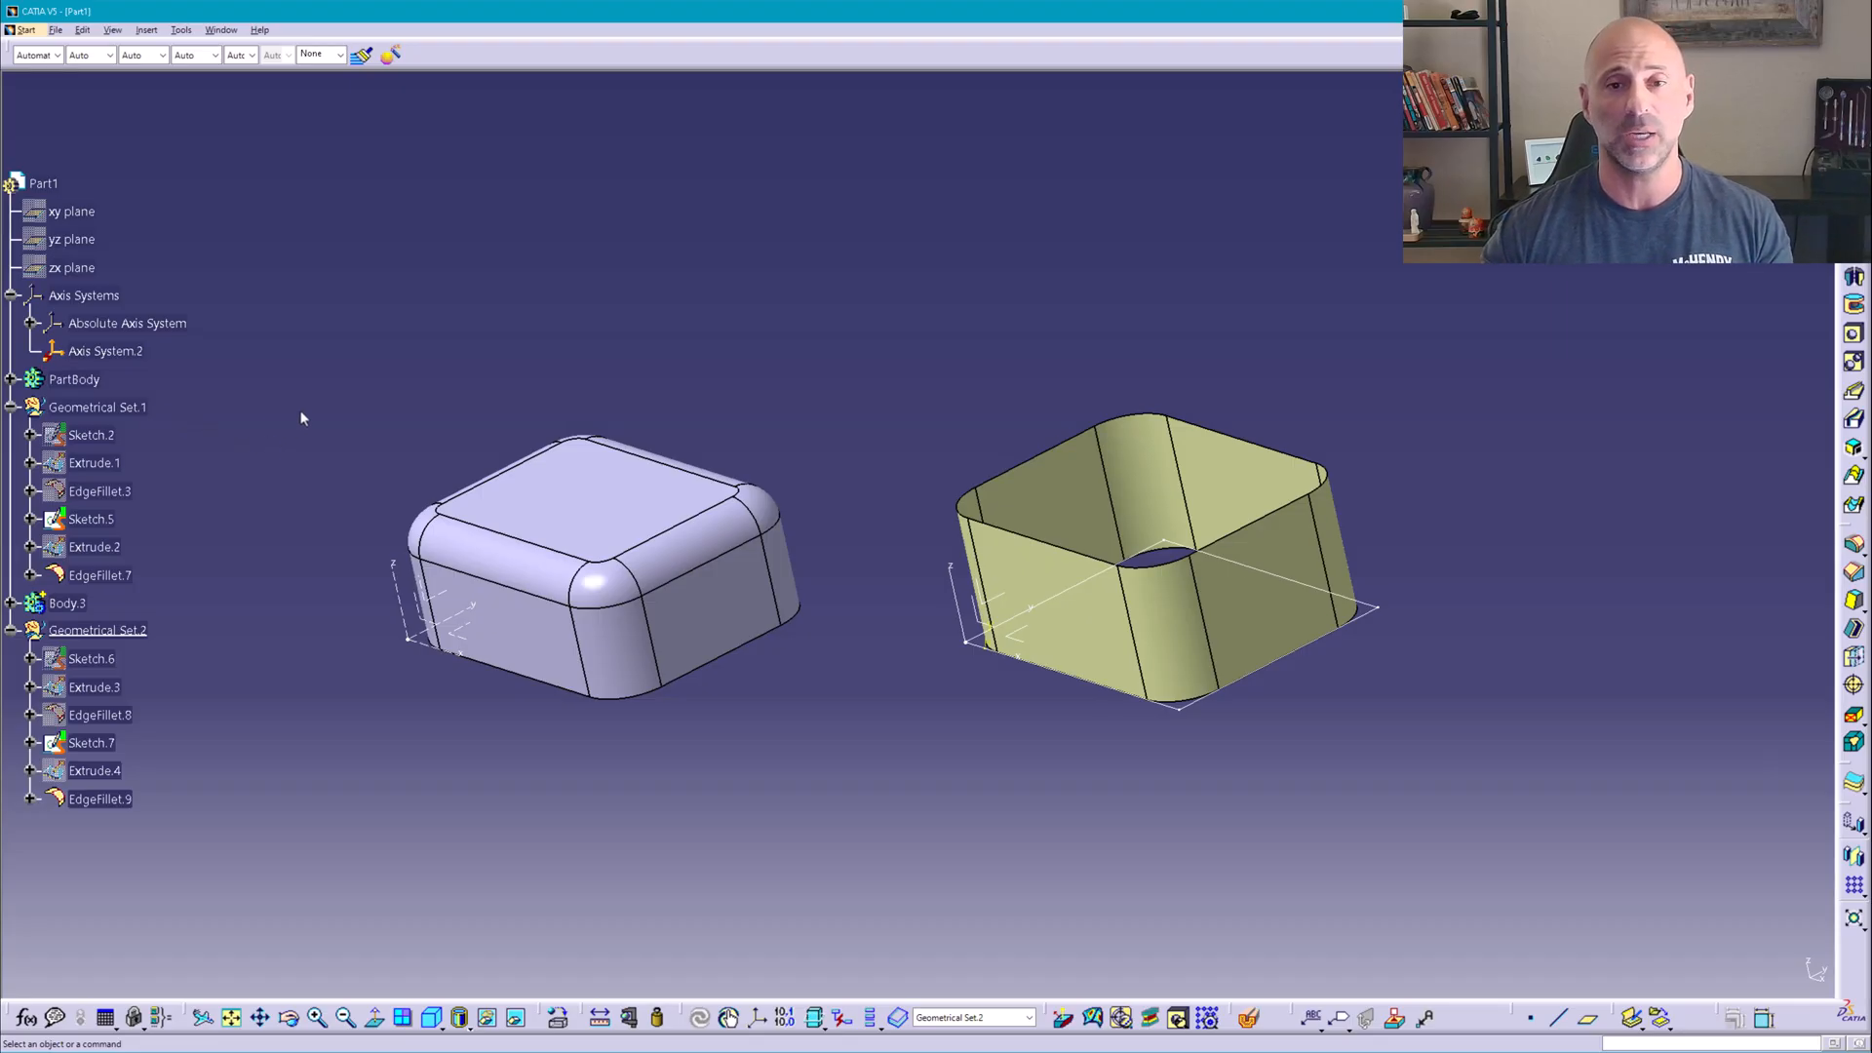
mouse_move(210, 687)
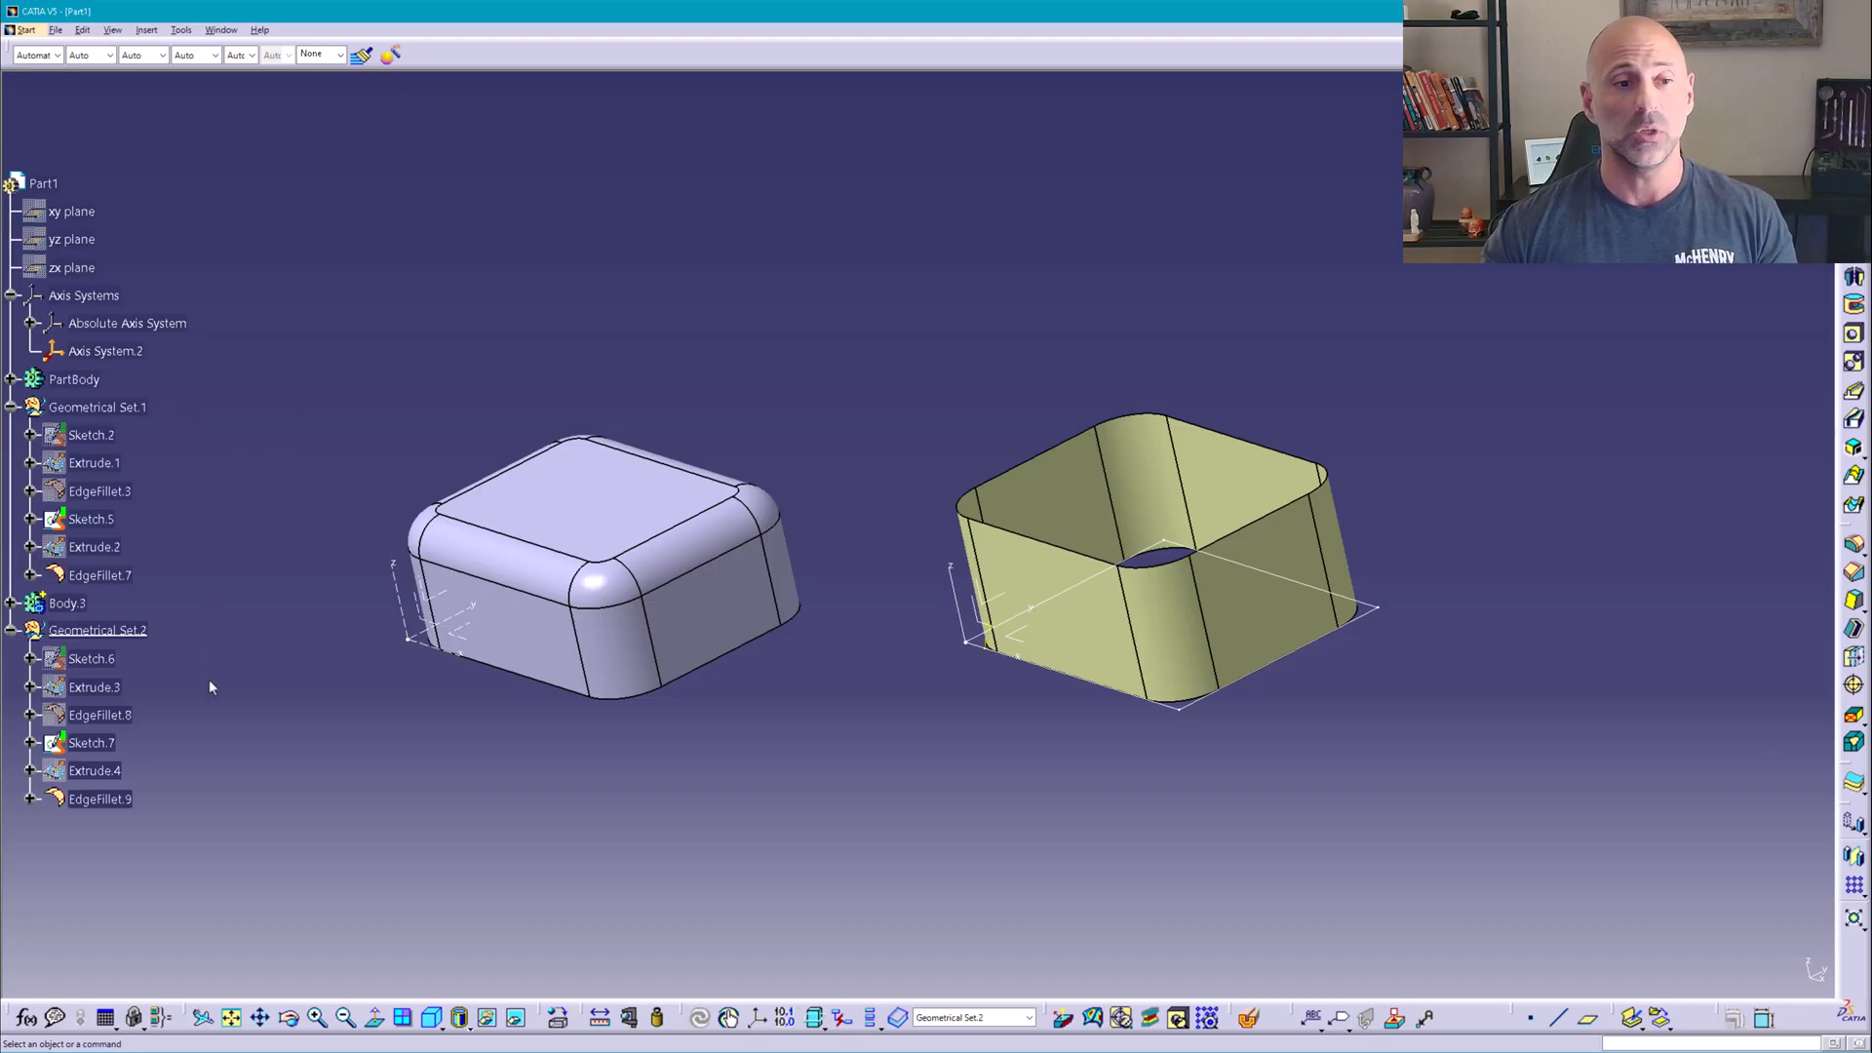
click(45, 183)
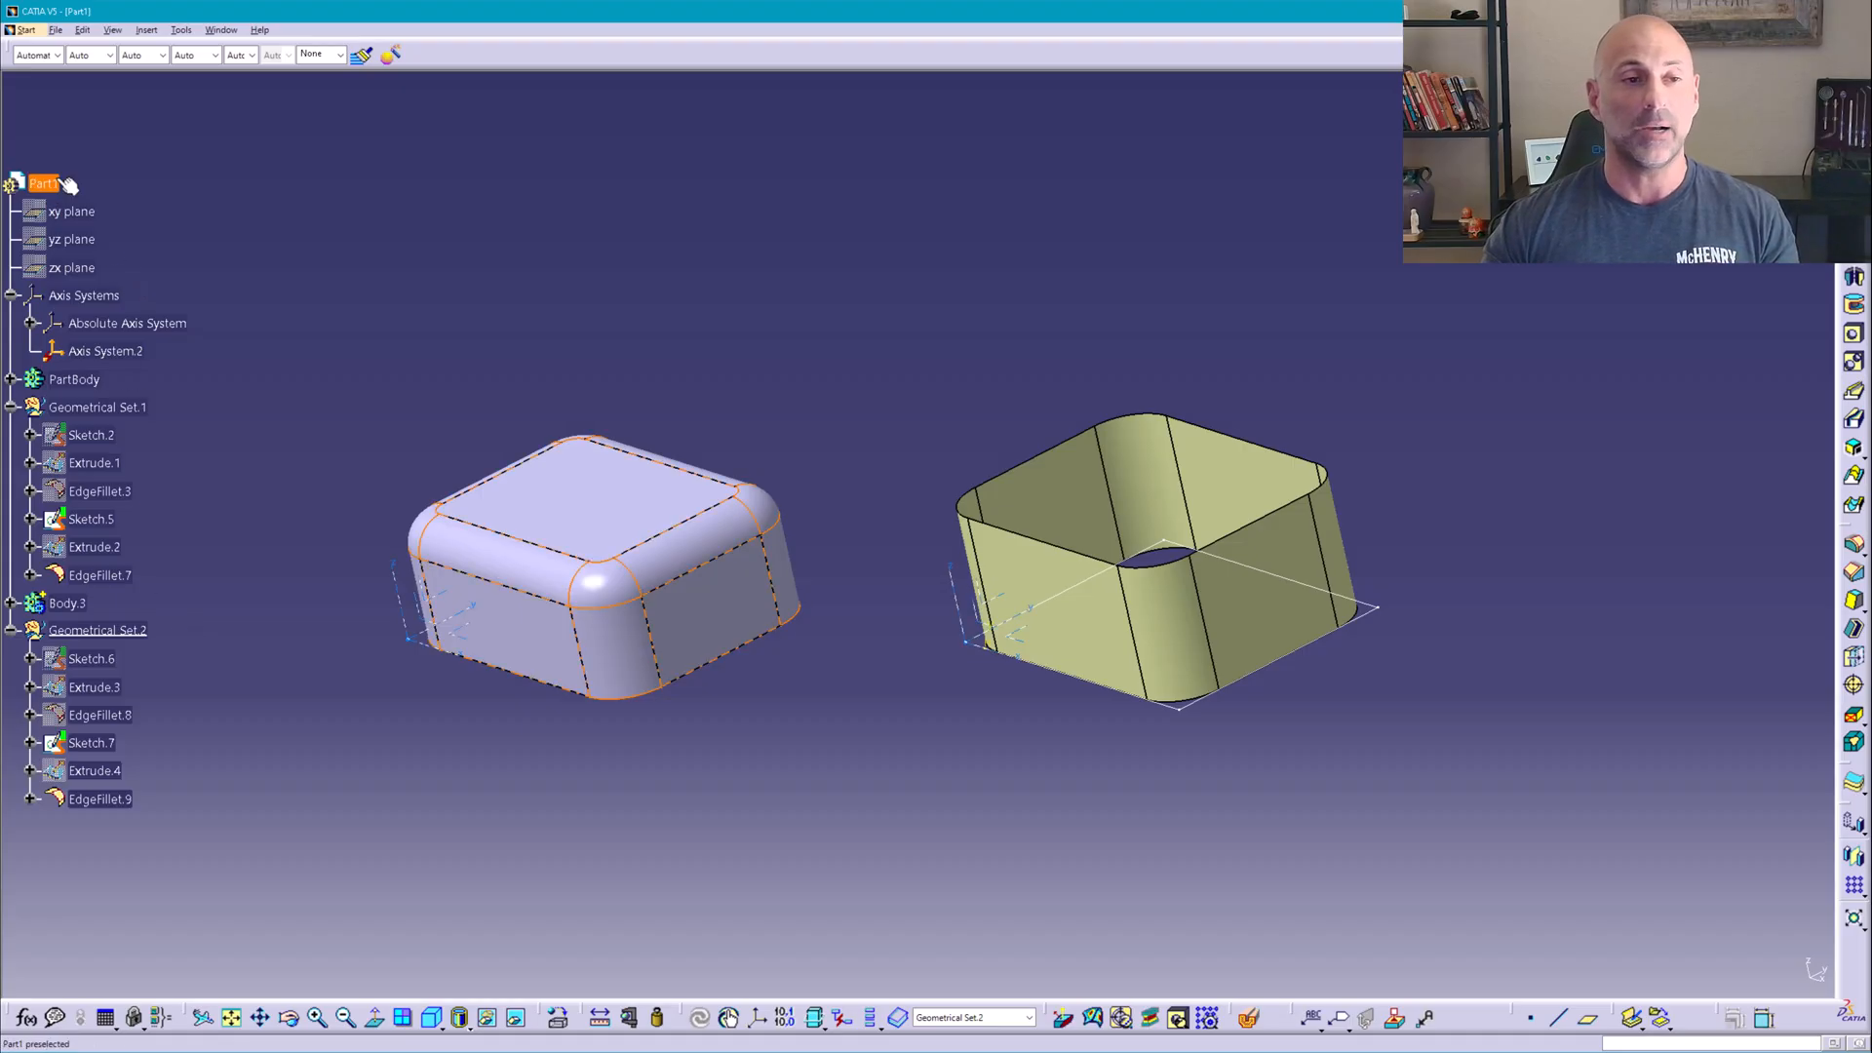
click(377, 758)
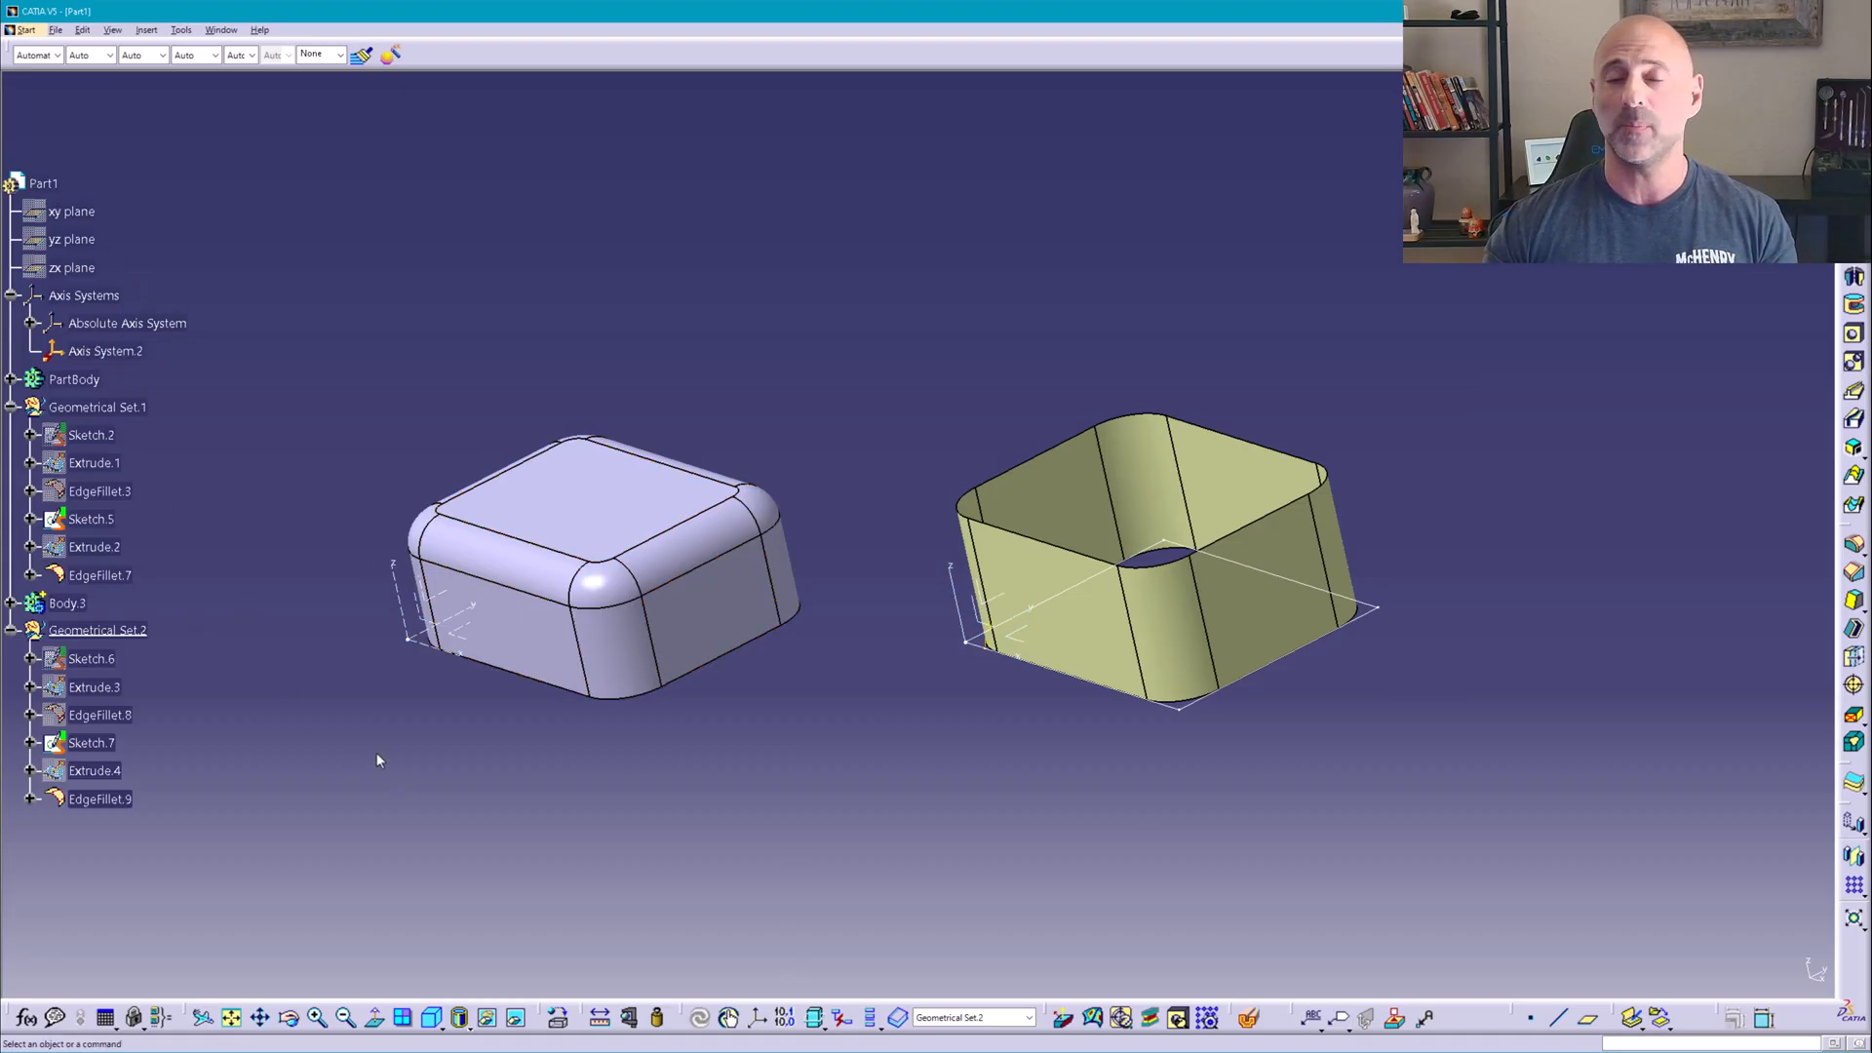
mouse_move(222, 408)
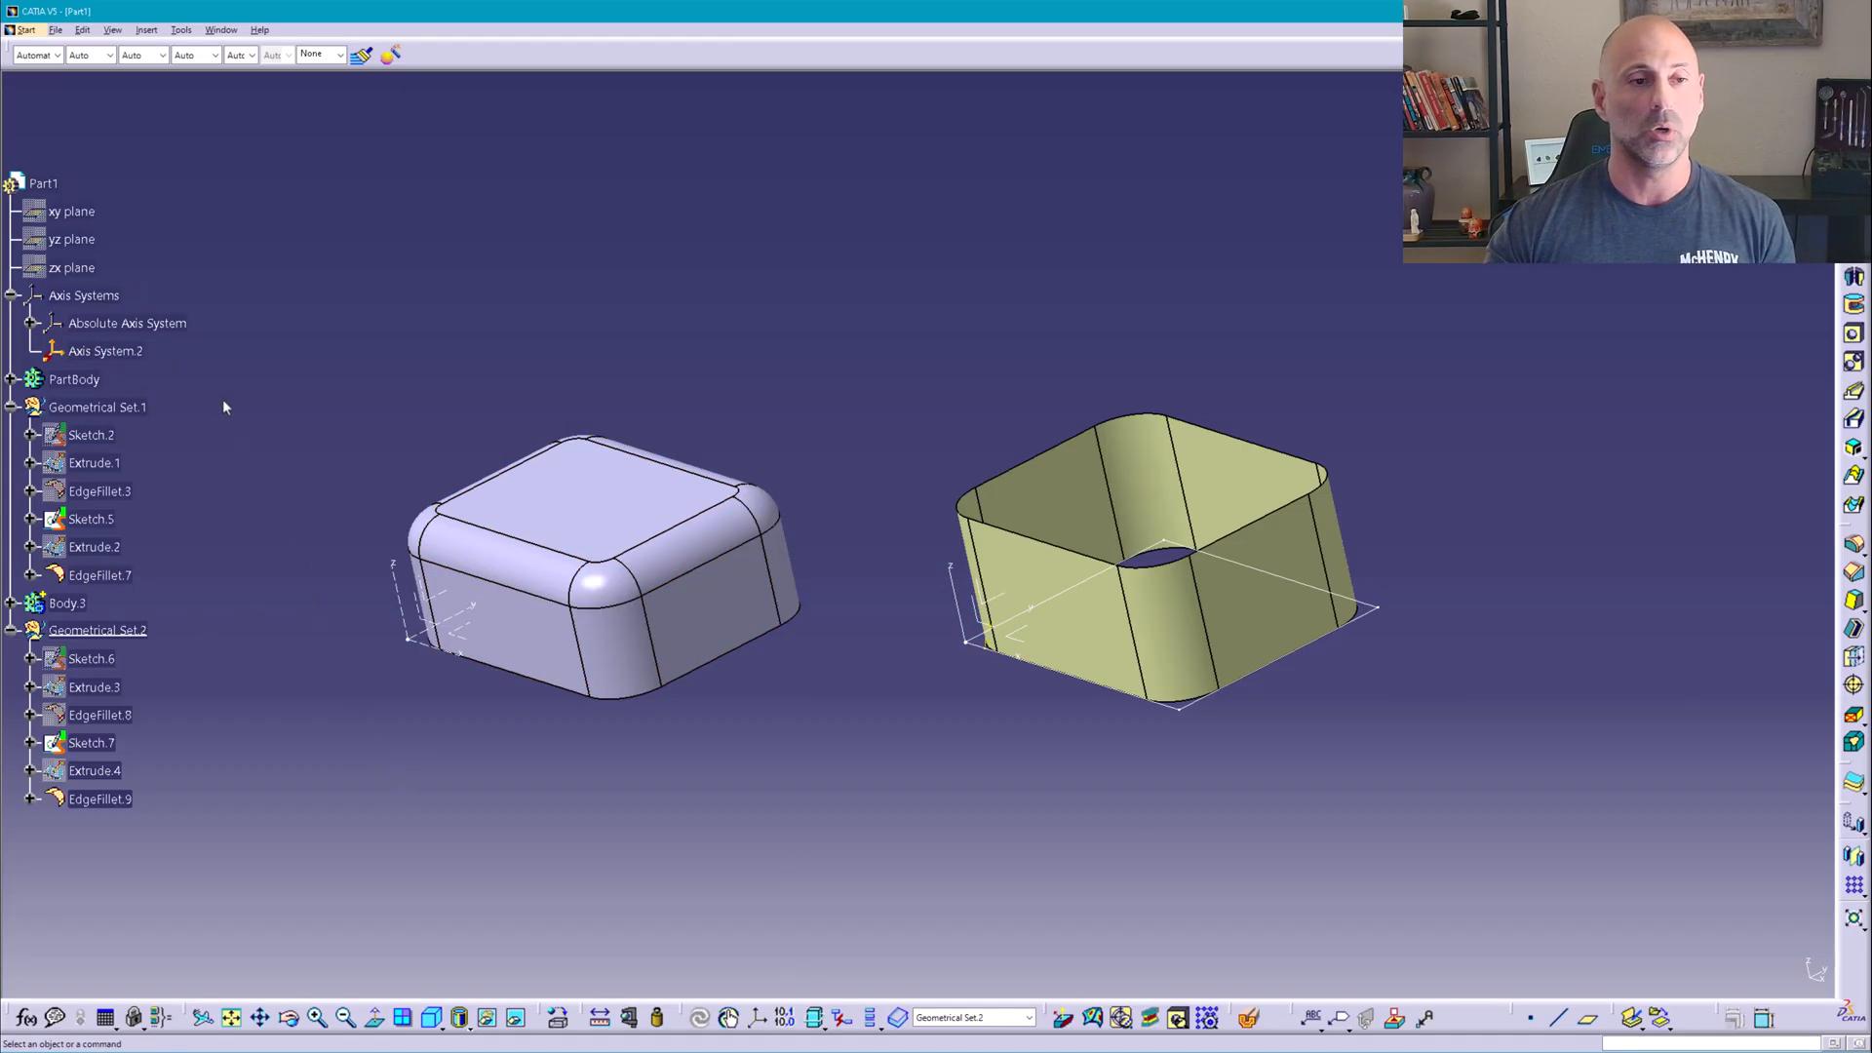
mouse_move(289, 413)
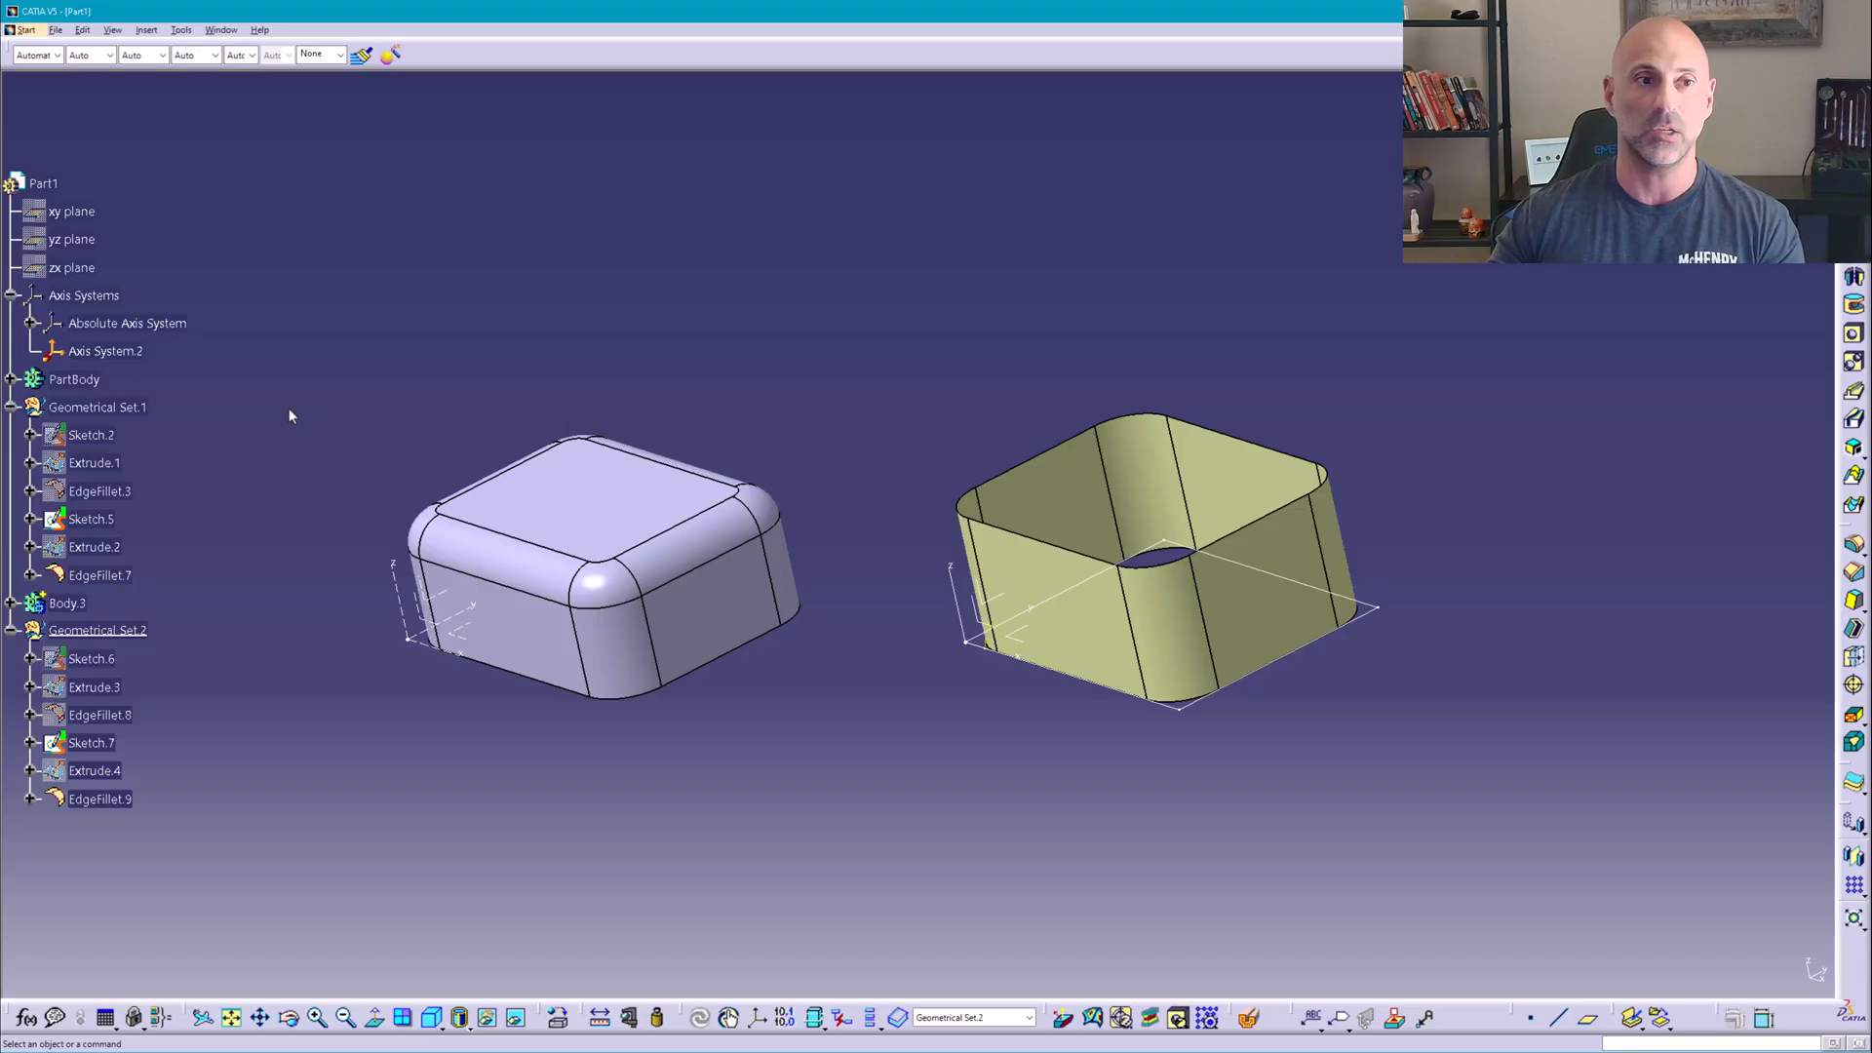
- Show the Insert > Knowledge Templates menu with Power Copy and Save in Catalog, then dismiss it
click(147, 29)
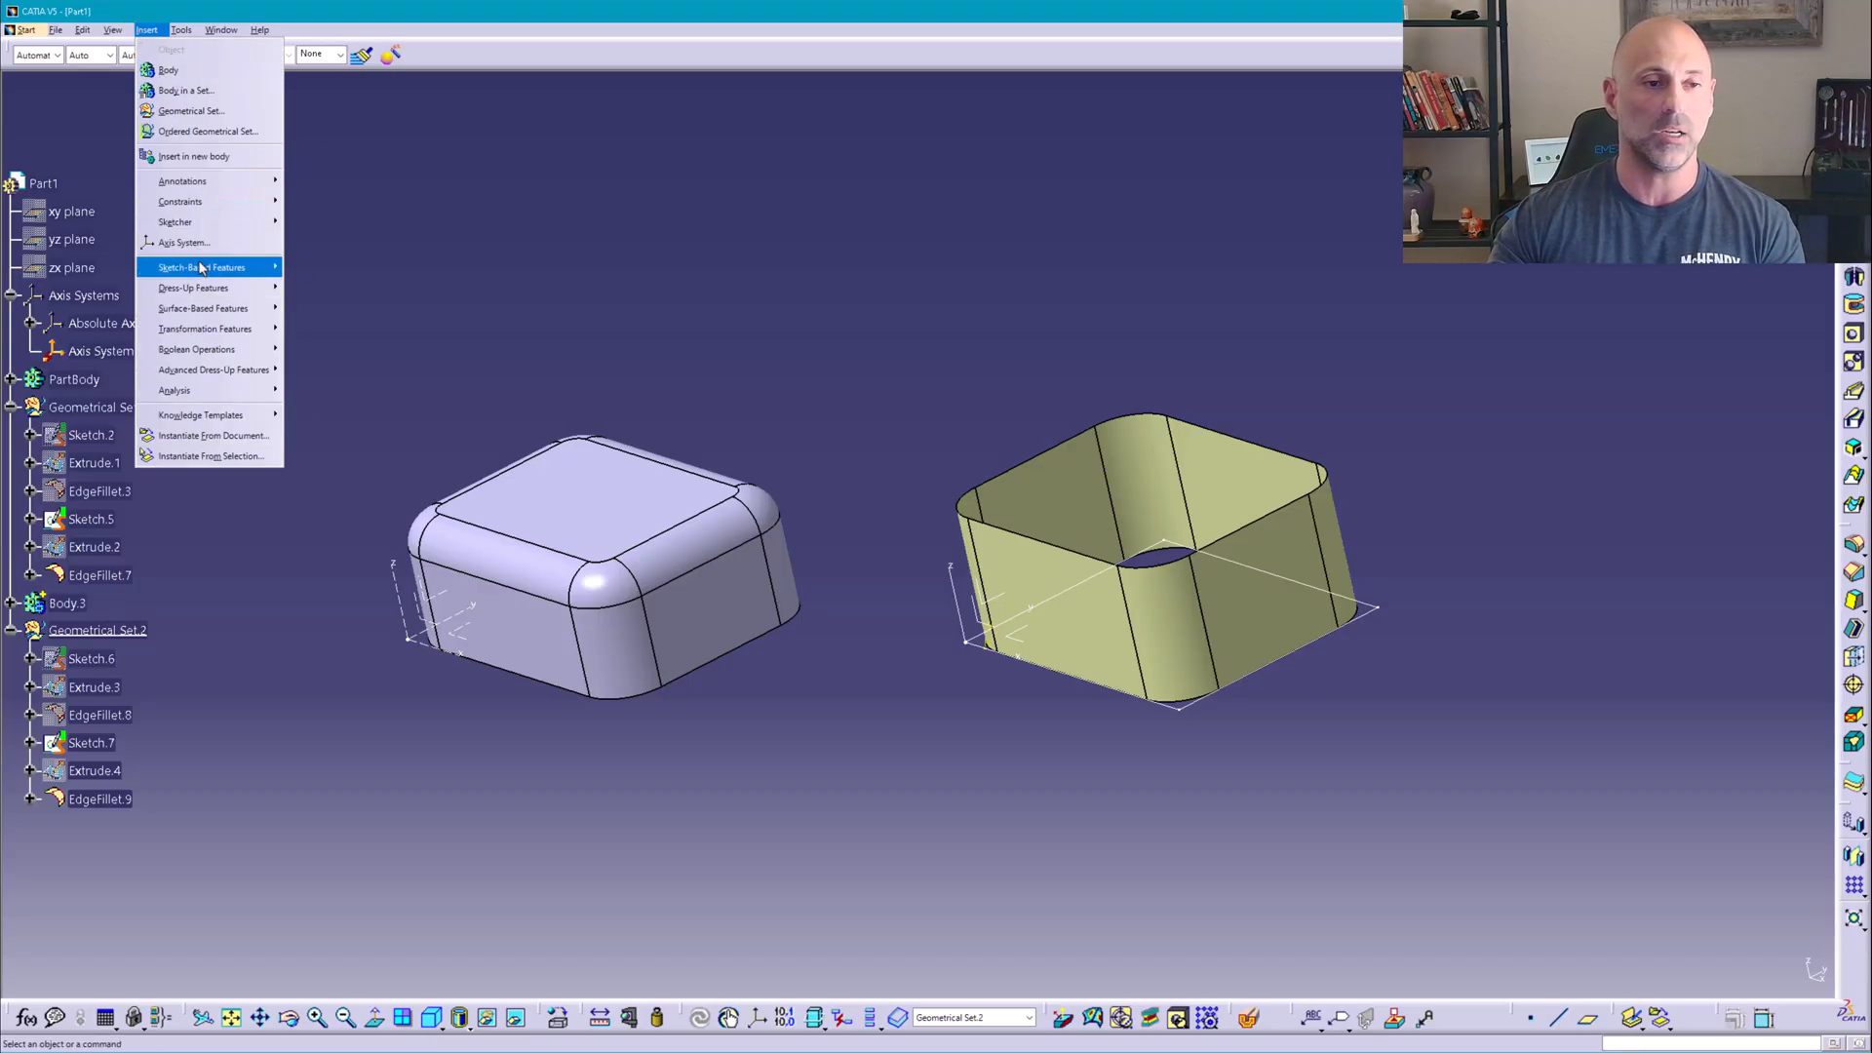
mouse_move(238, 597)
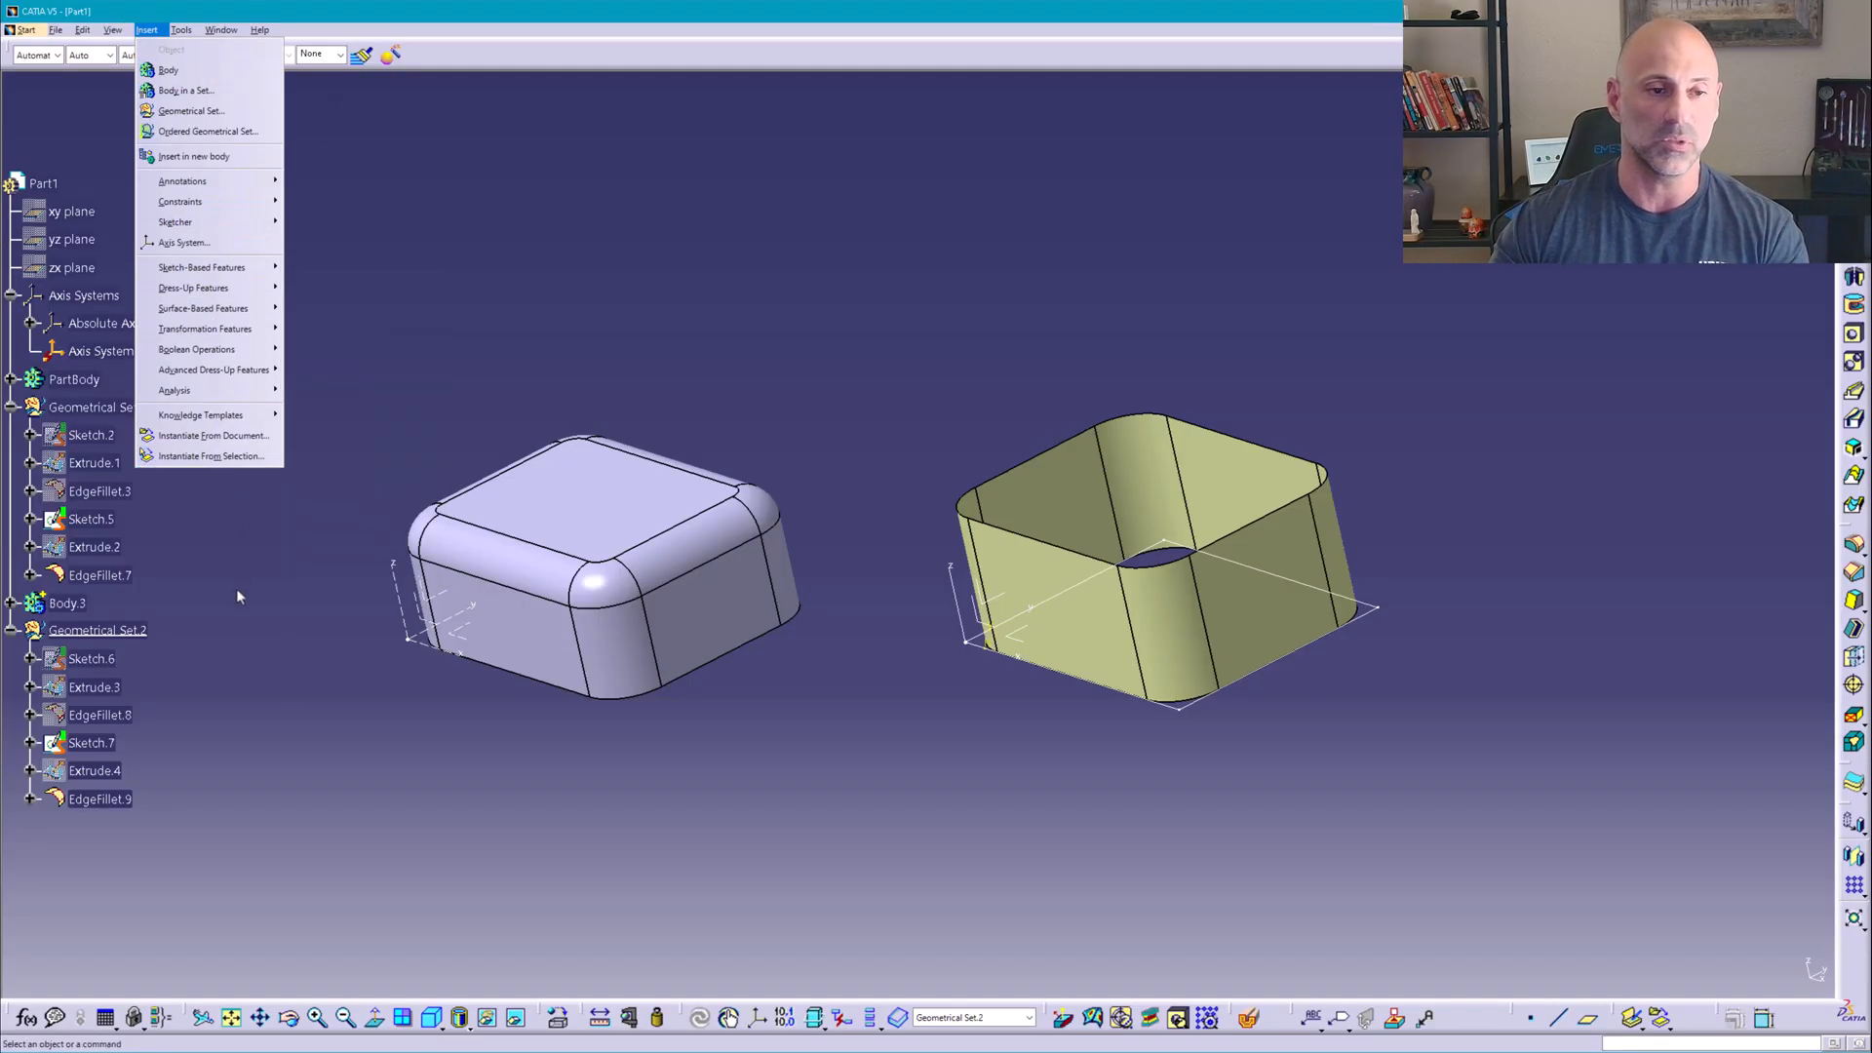
mouse_move(212, 456)
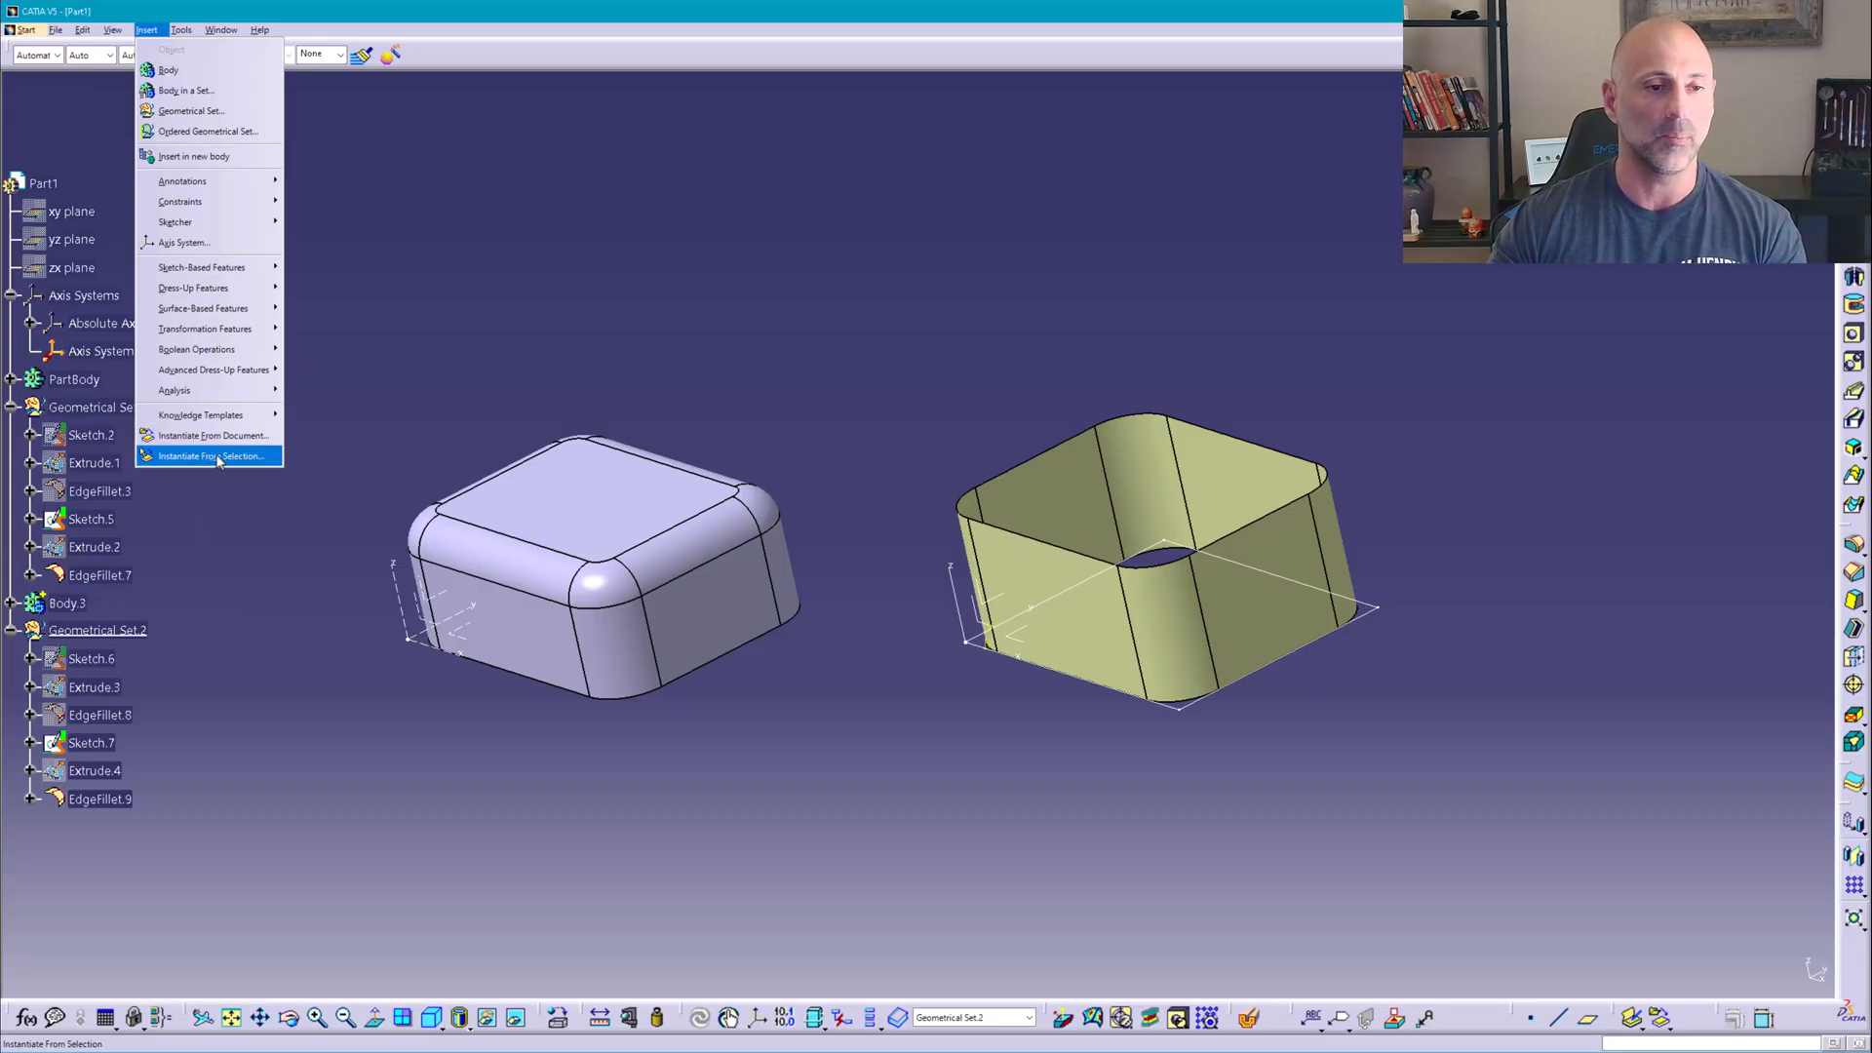
mouse_move(209, 435)
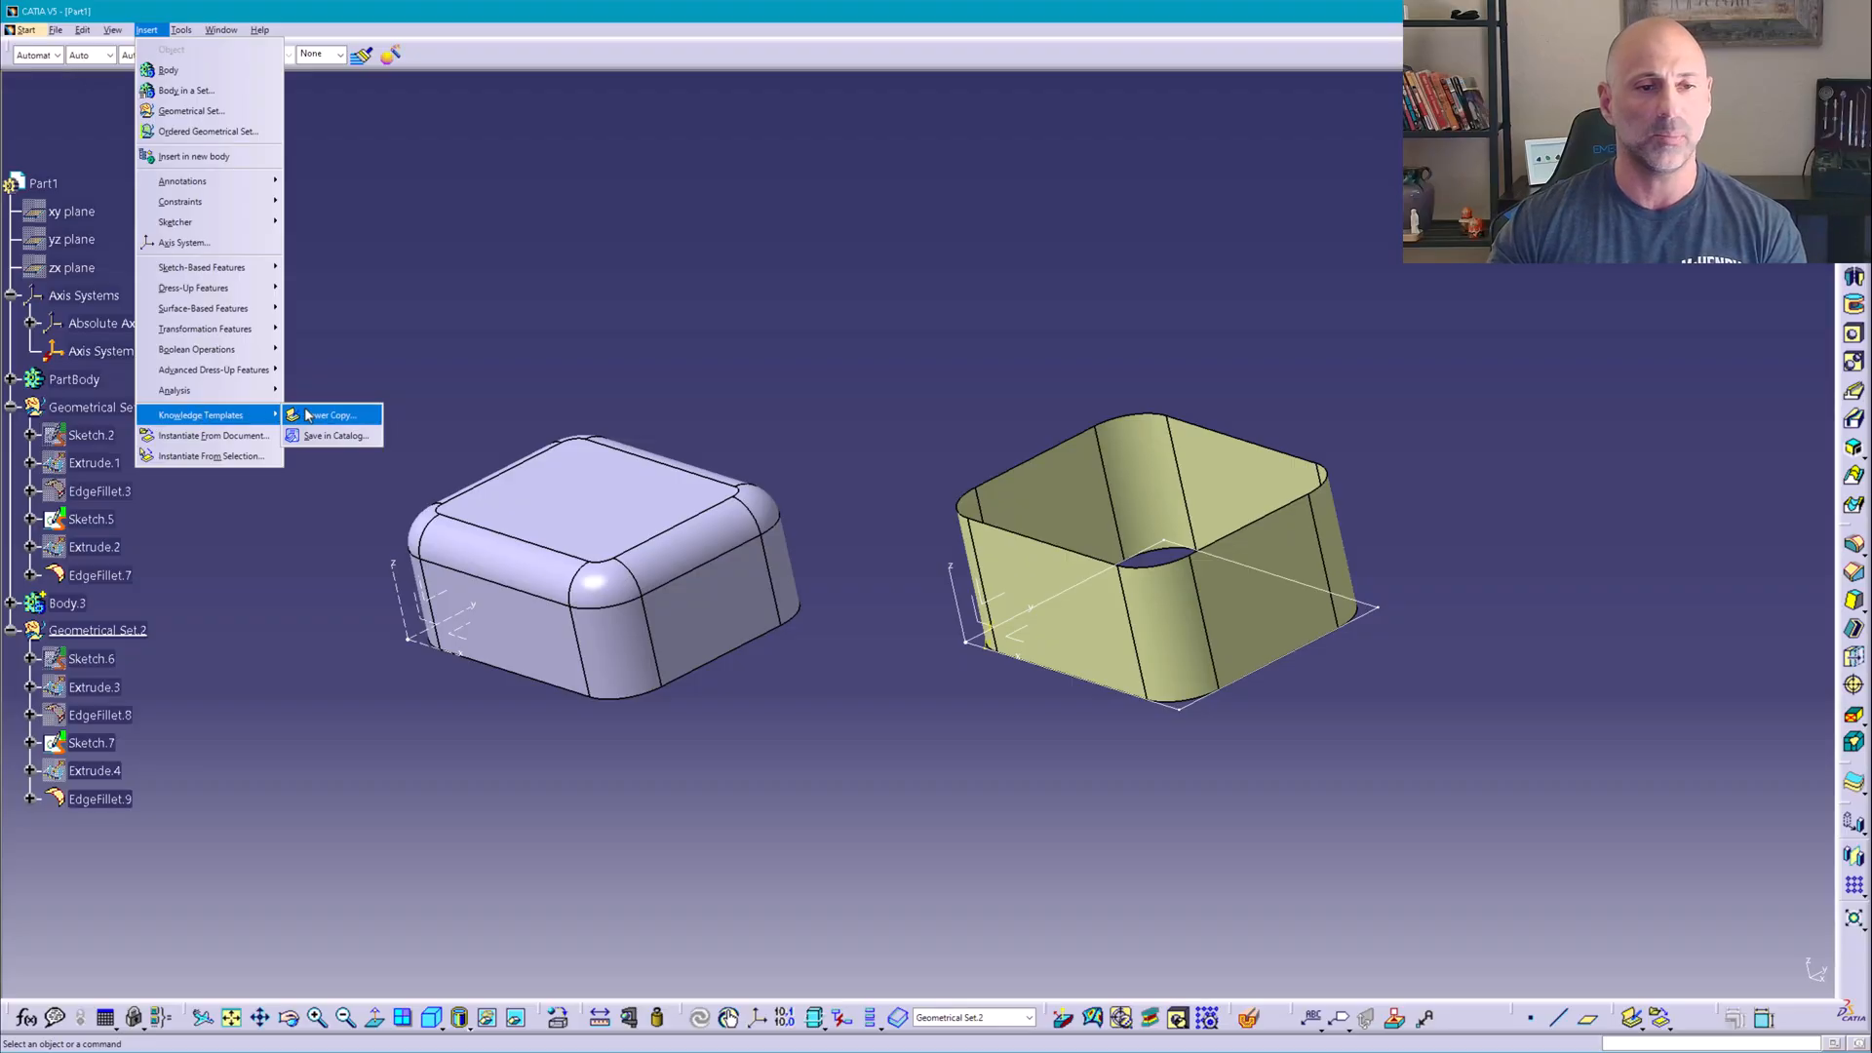
mouse_move(442, 343)
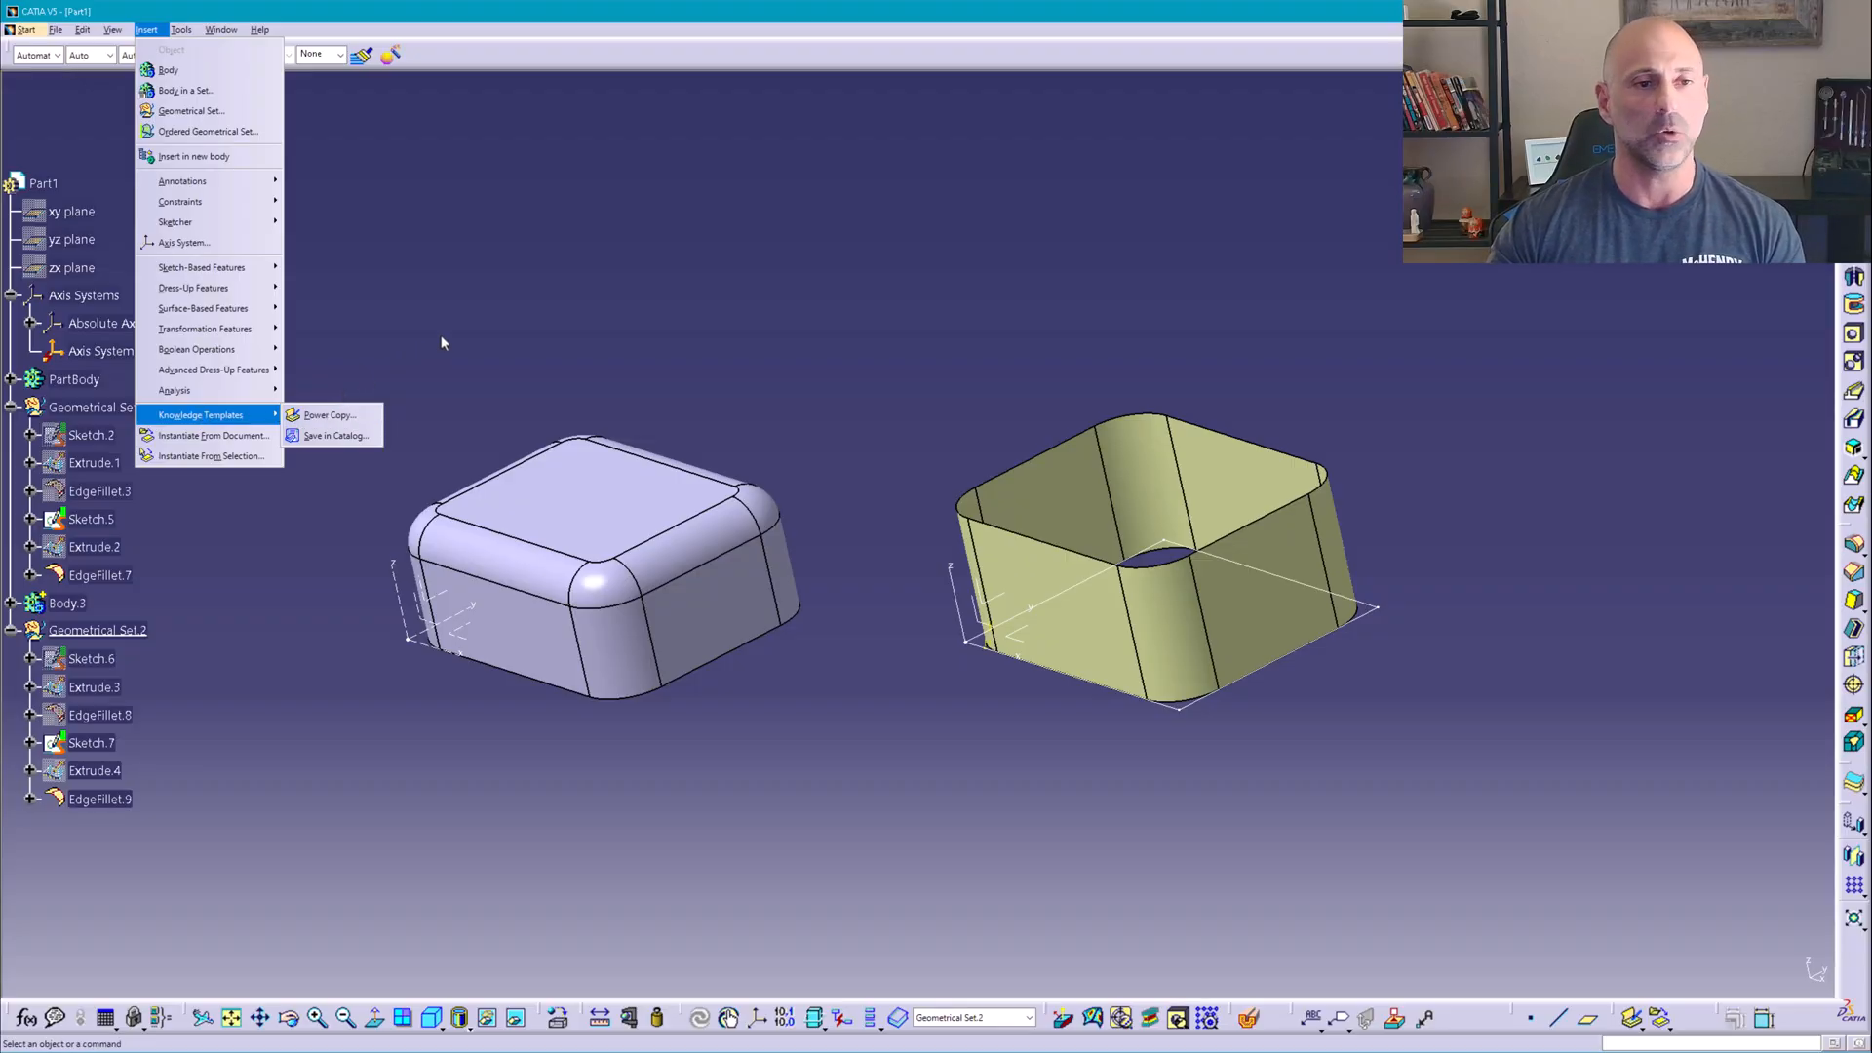
click(442, 343)
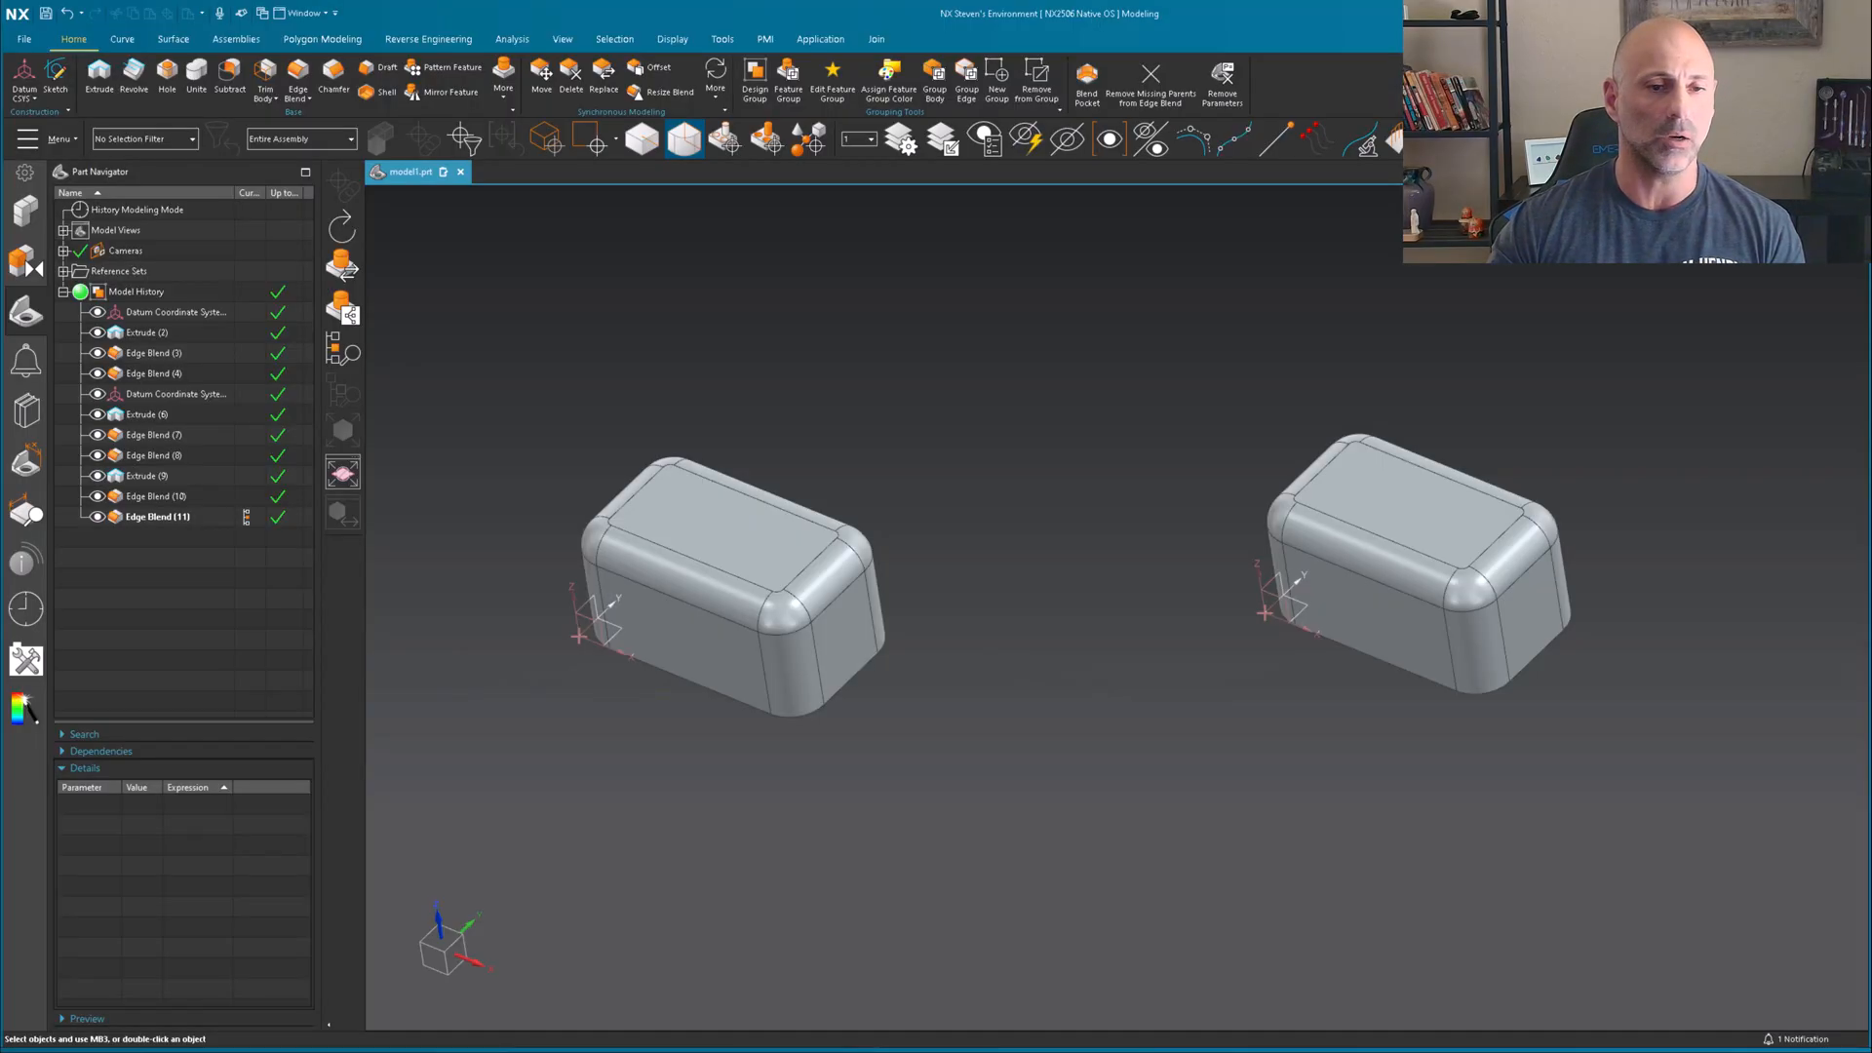
mouse_move(523, 363)
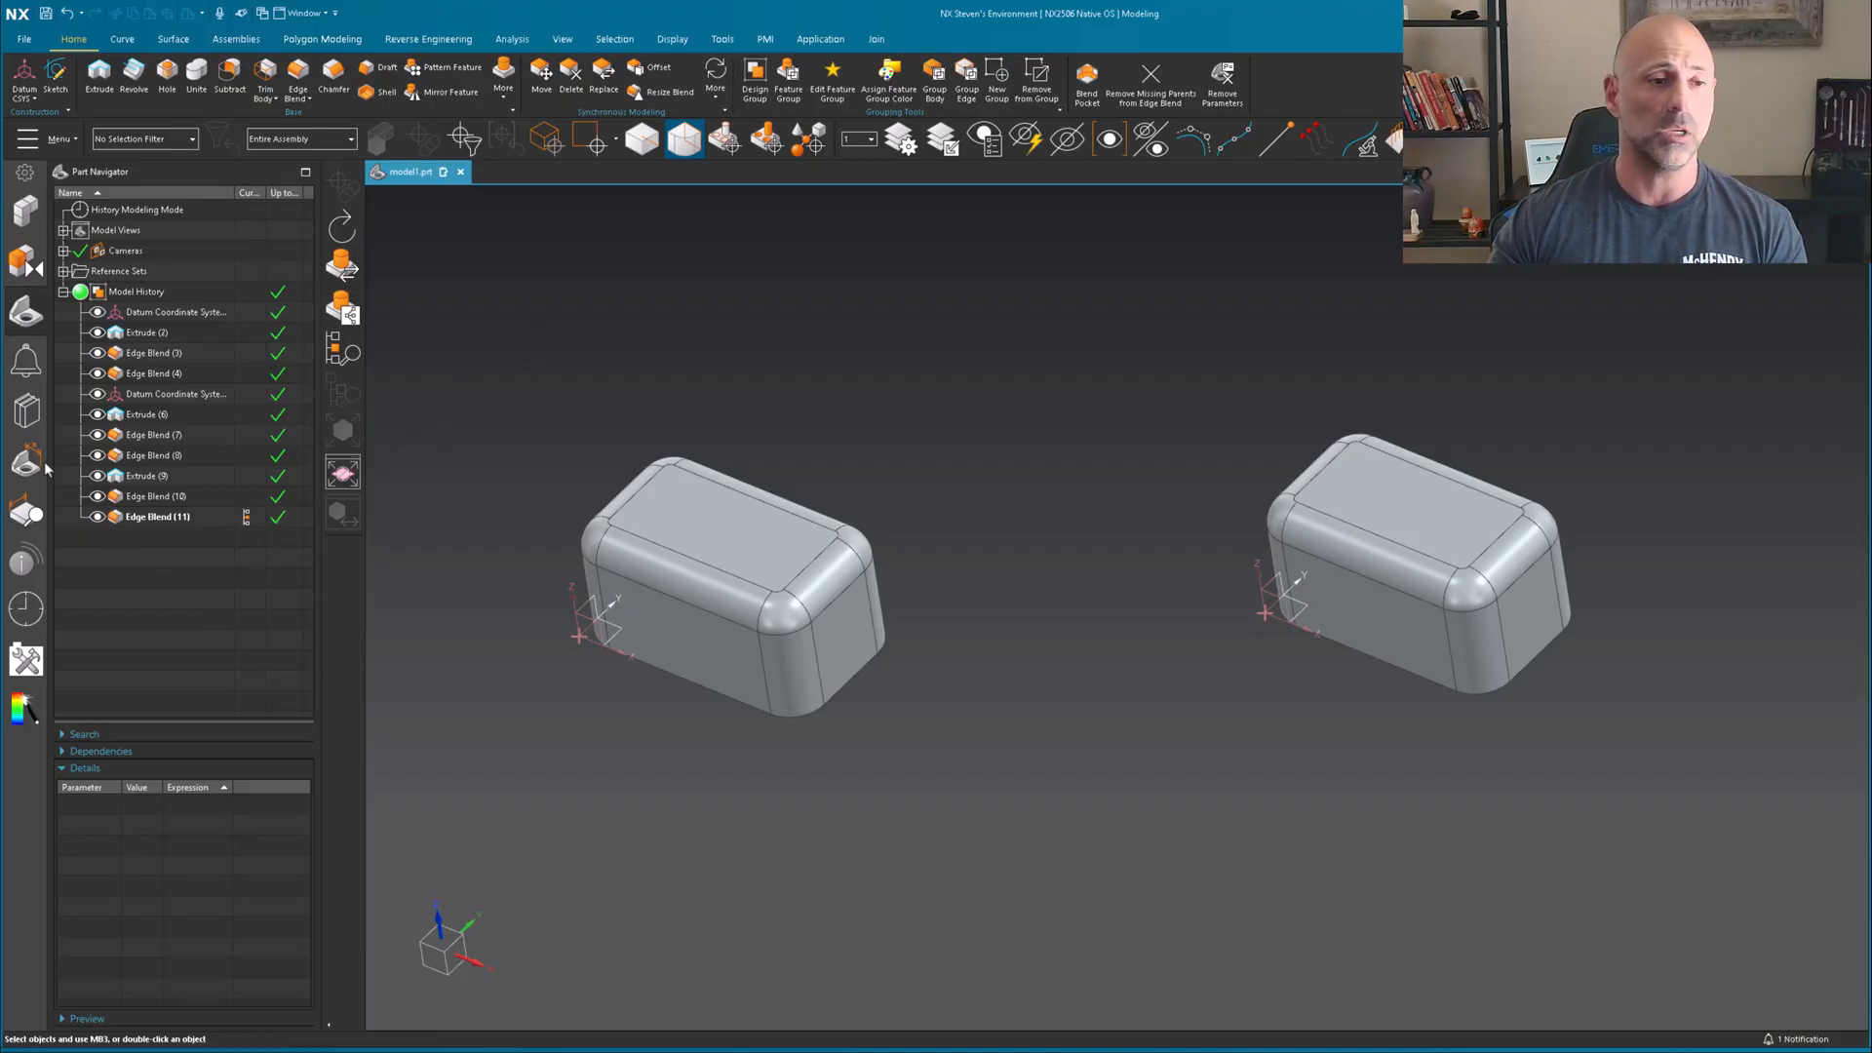
mouse_move(25, 412)
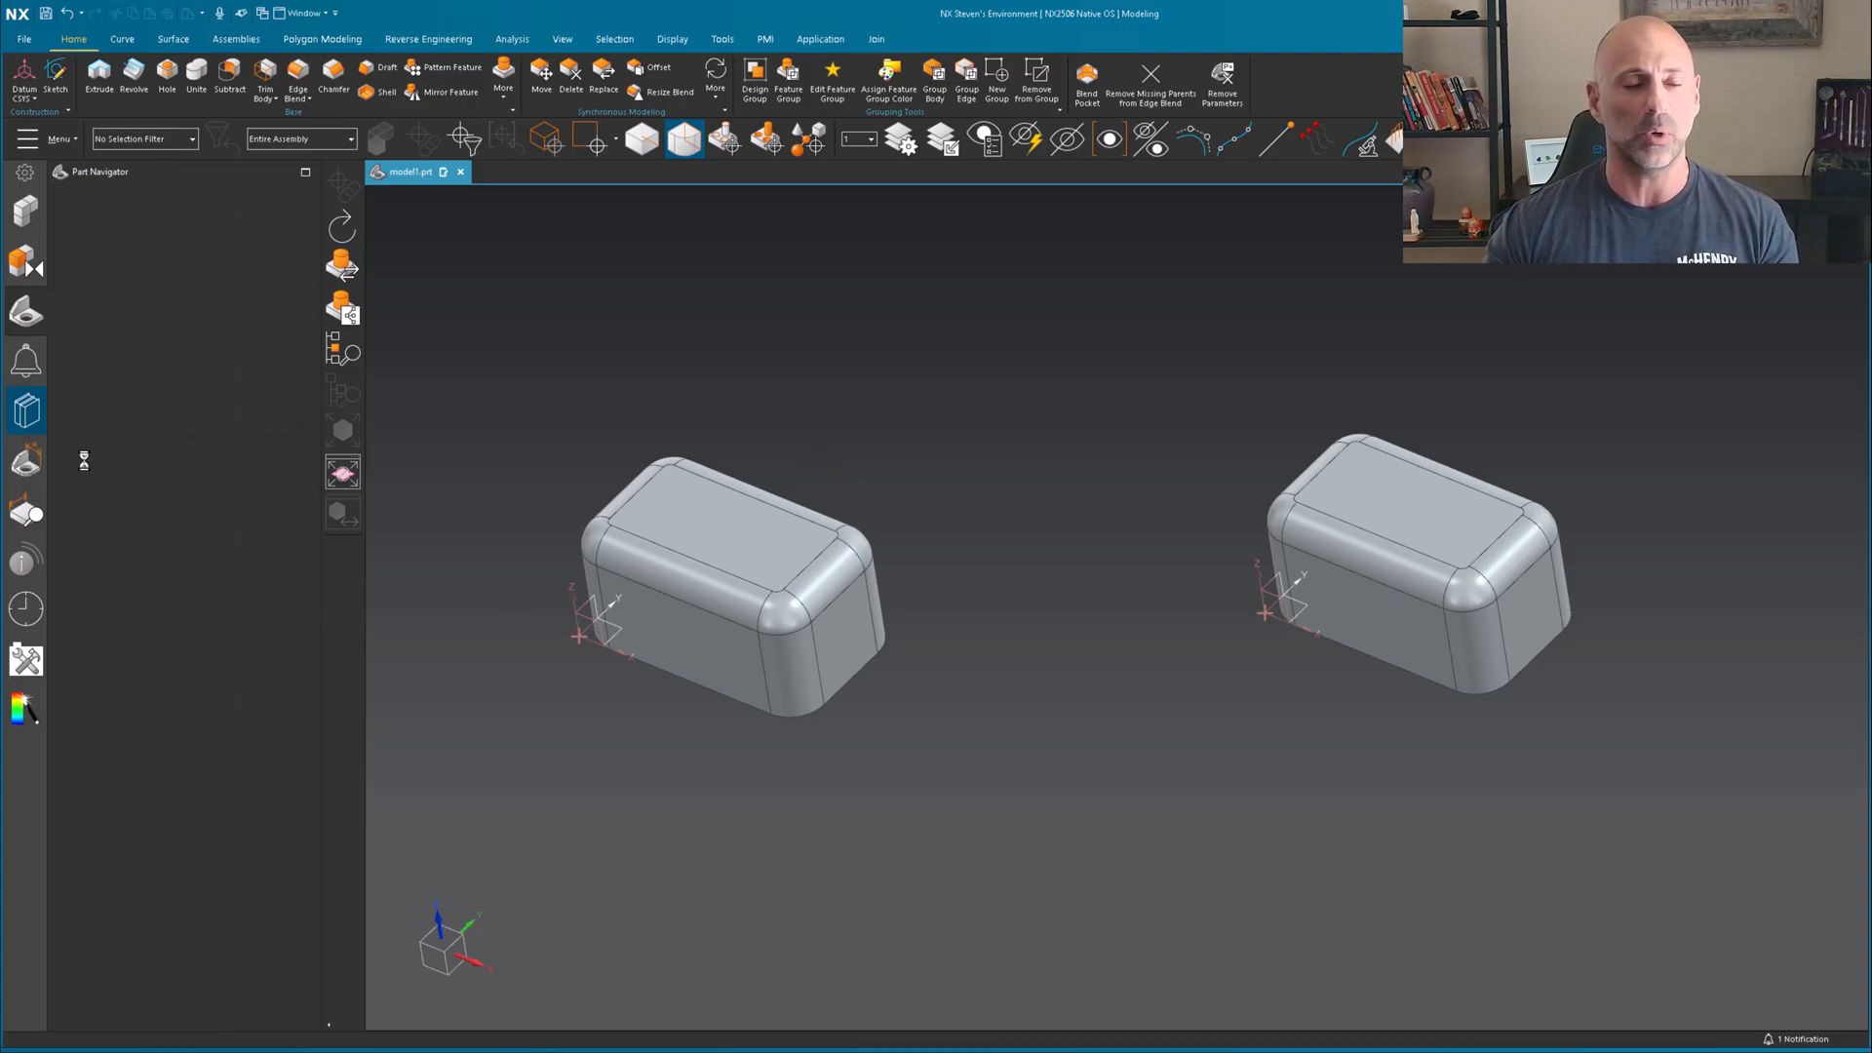
- Show the NX Reuse Library's Stuff folder with its three stored parts
click(25, 409)
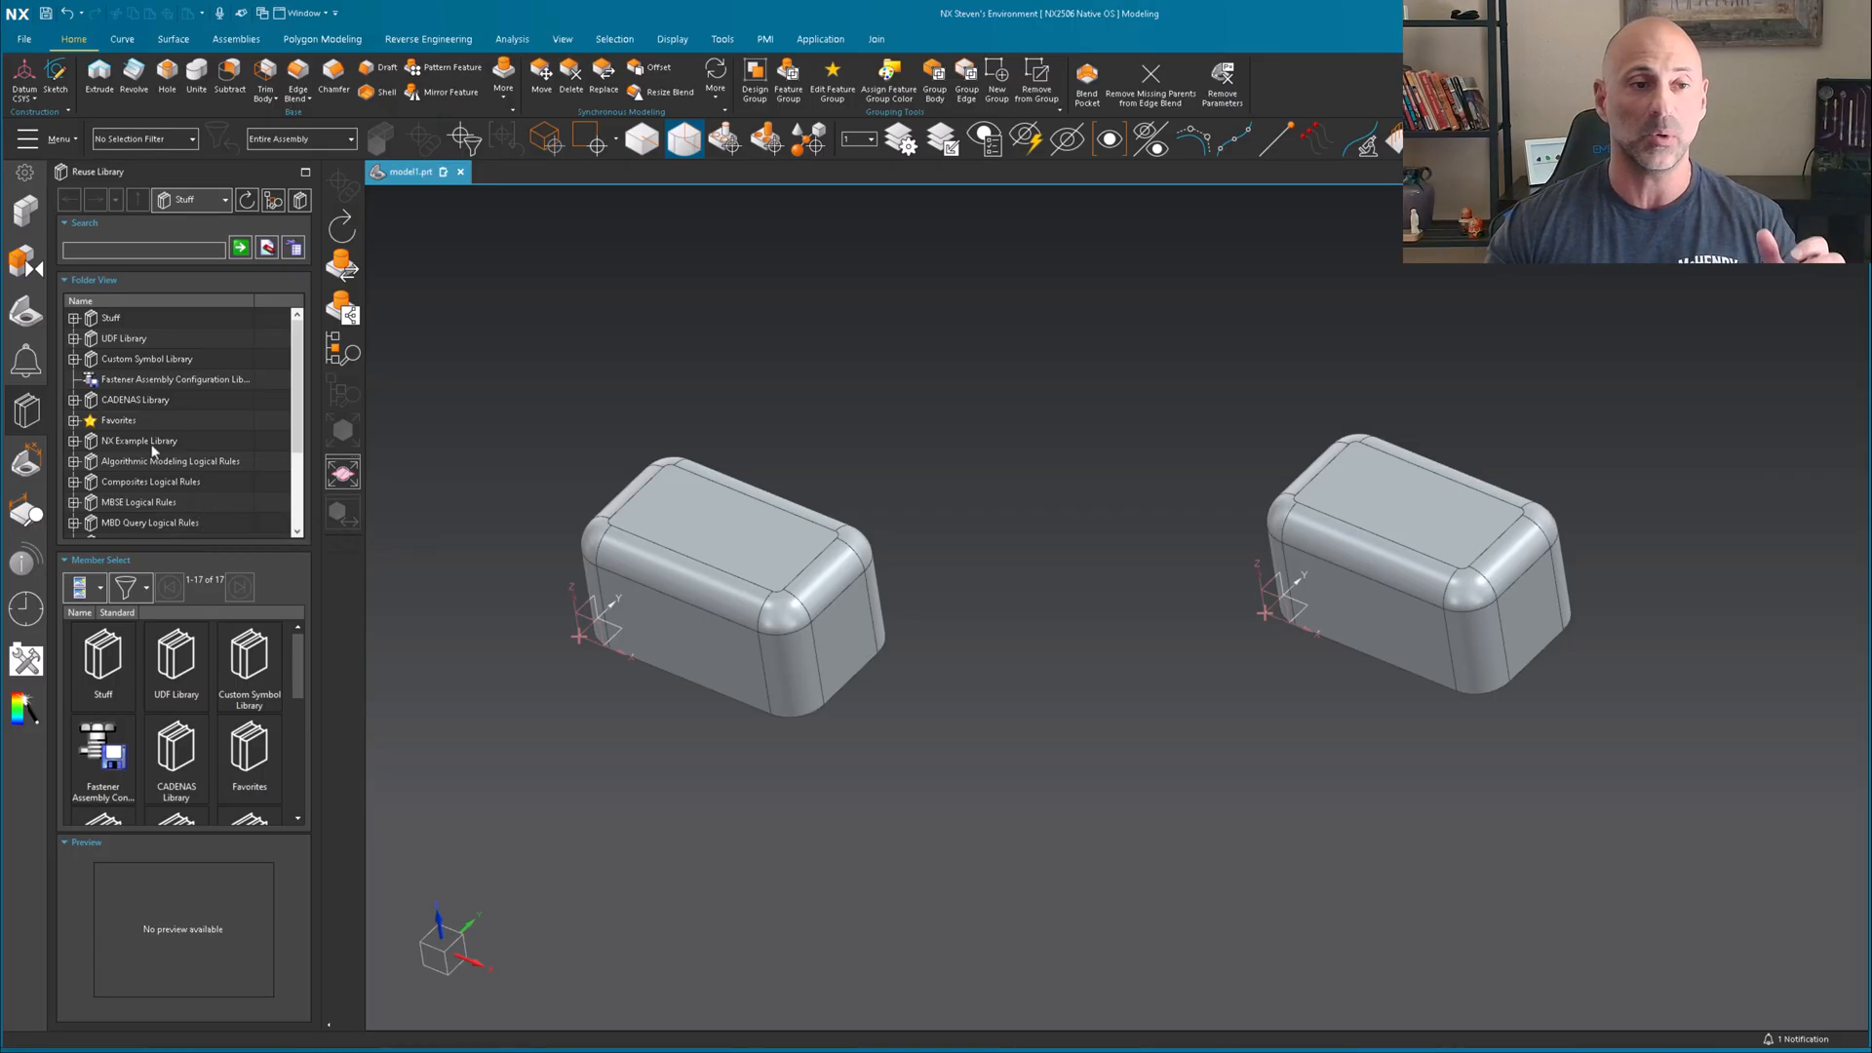
click(109, 317)
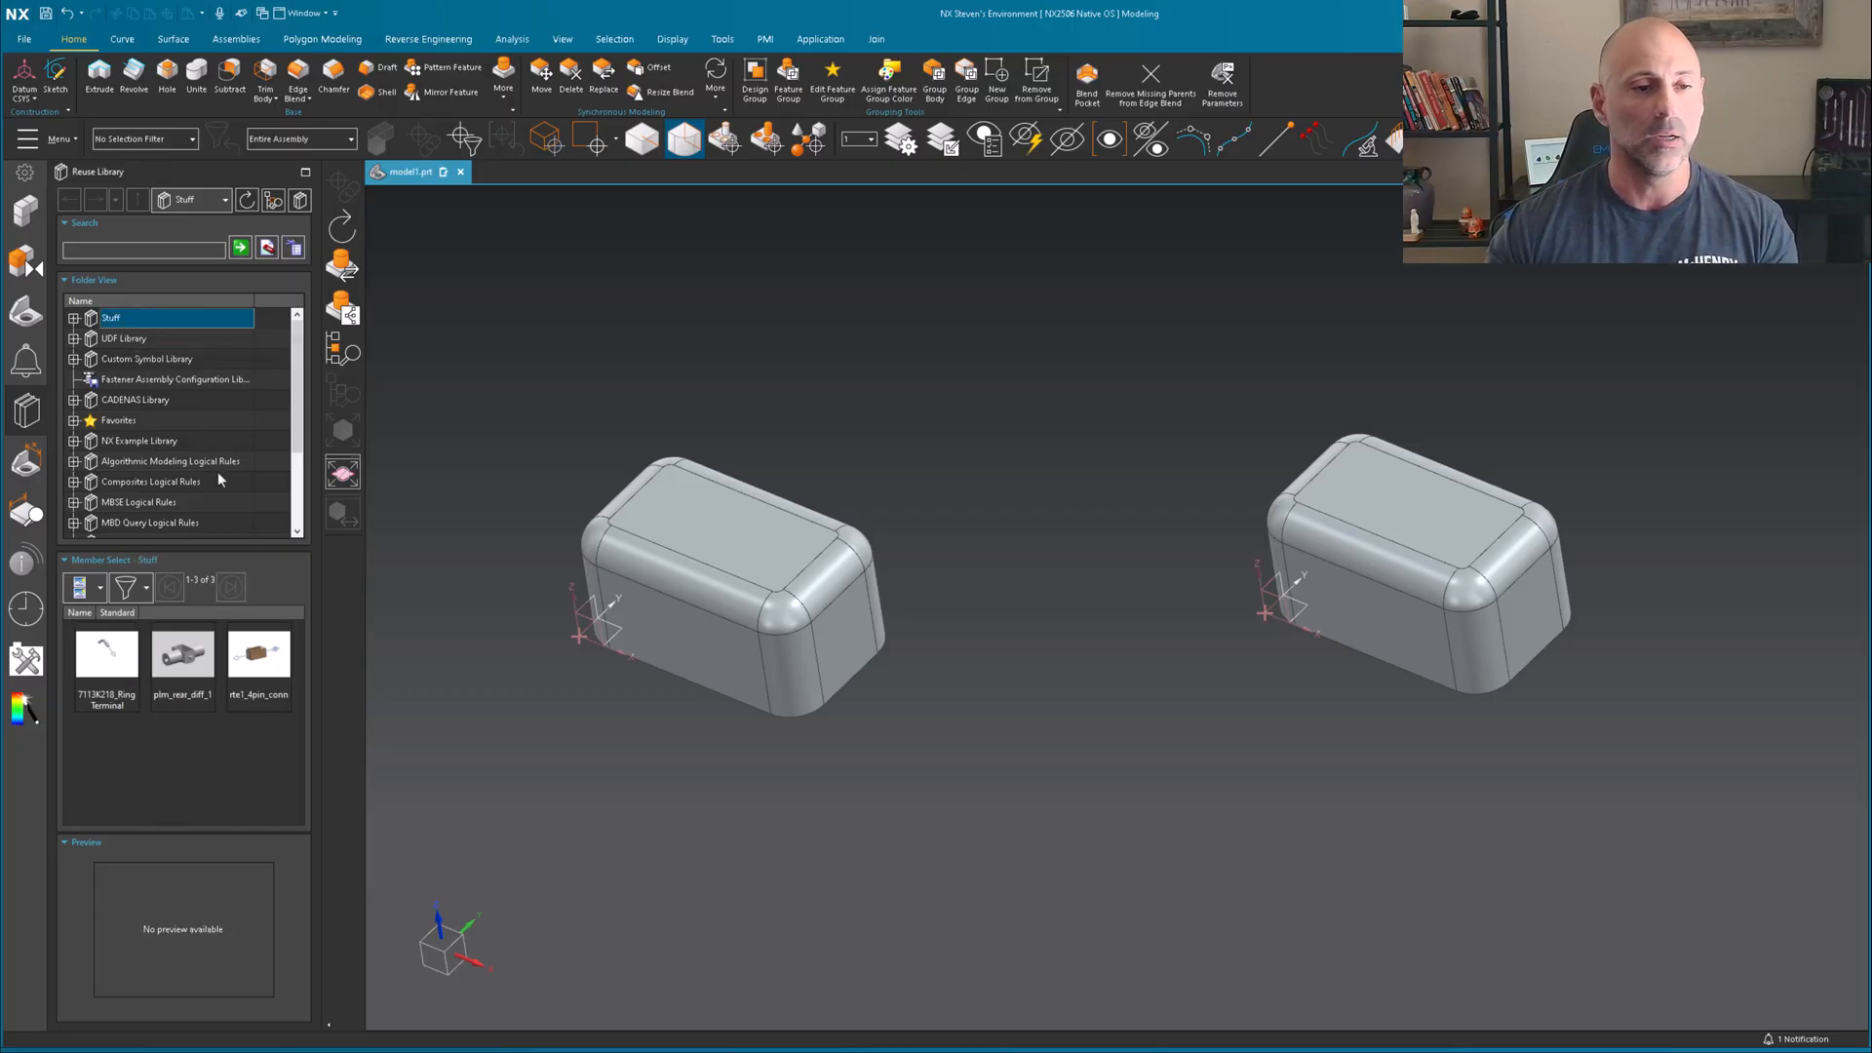
scroll(down, 3)
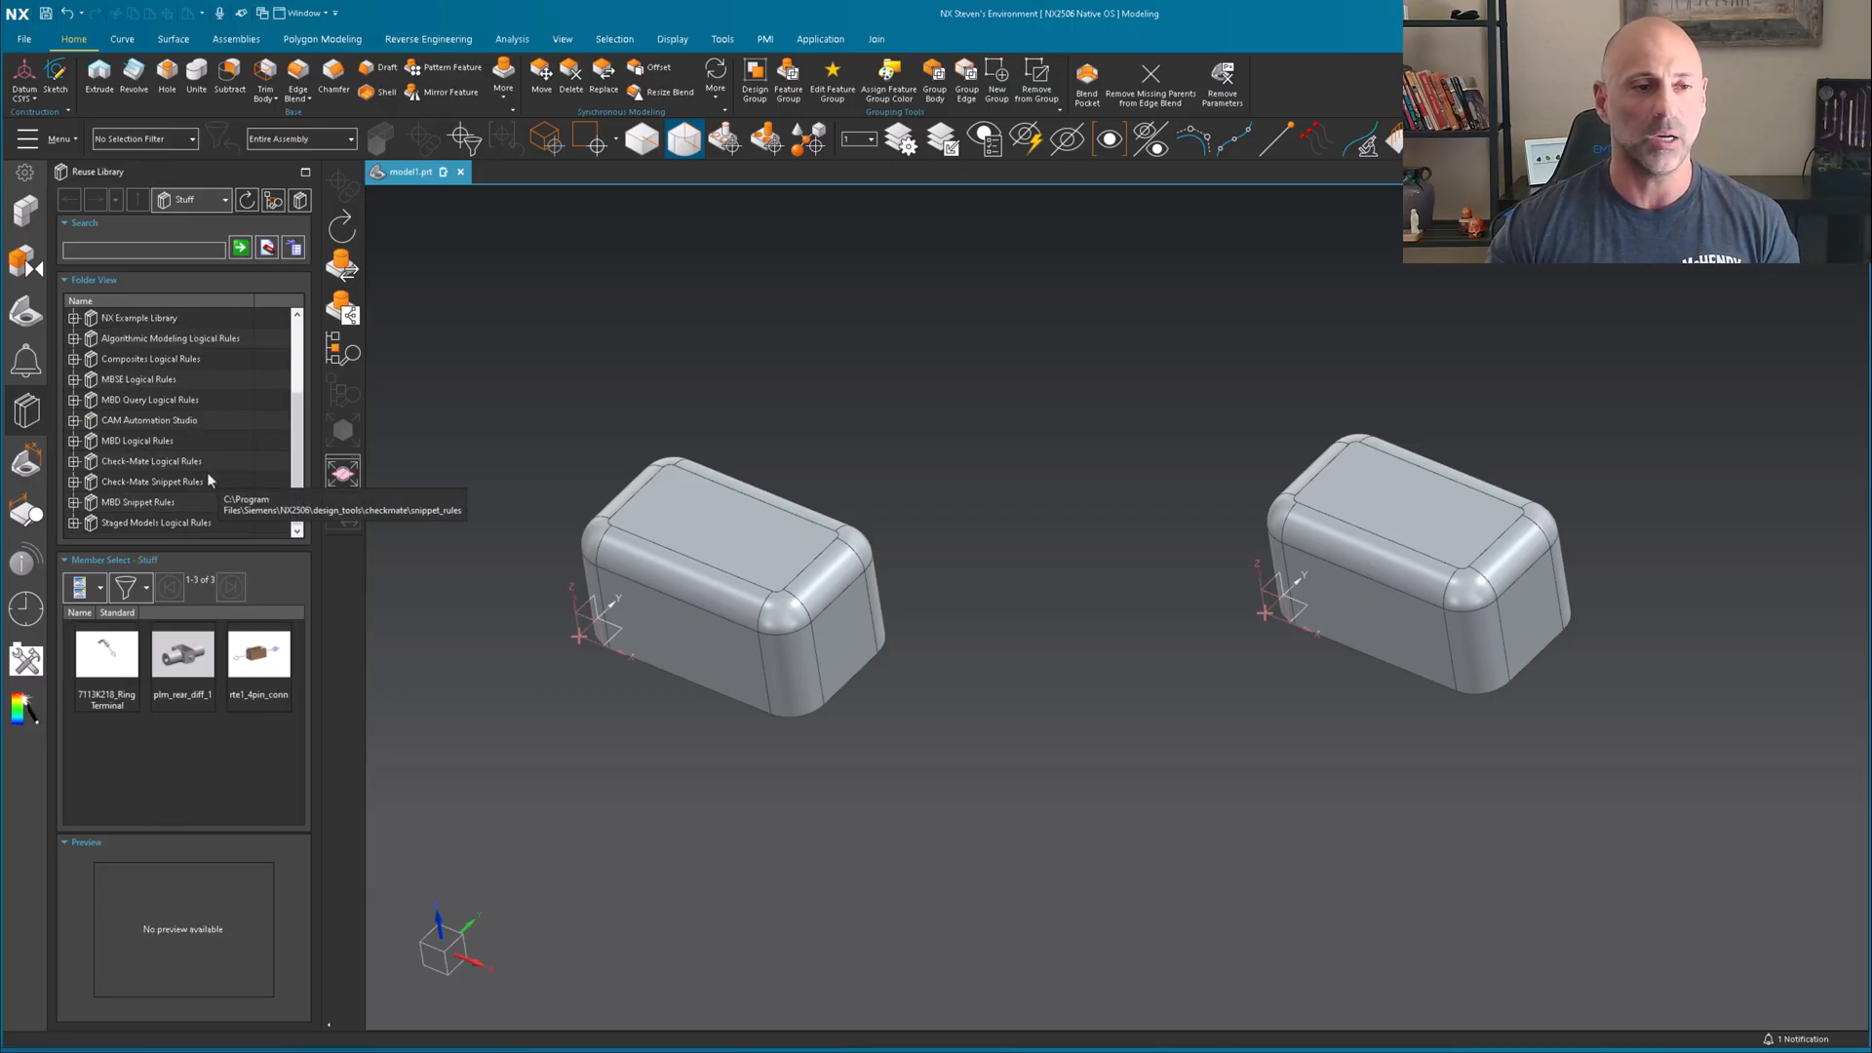
mouse_move(164, 486)
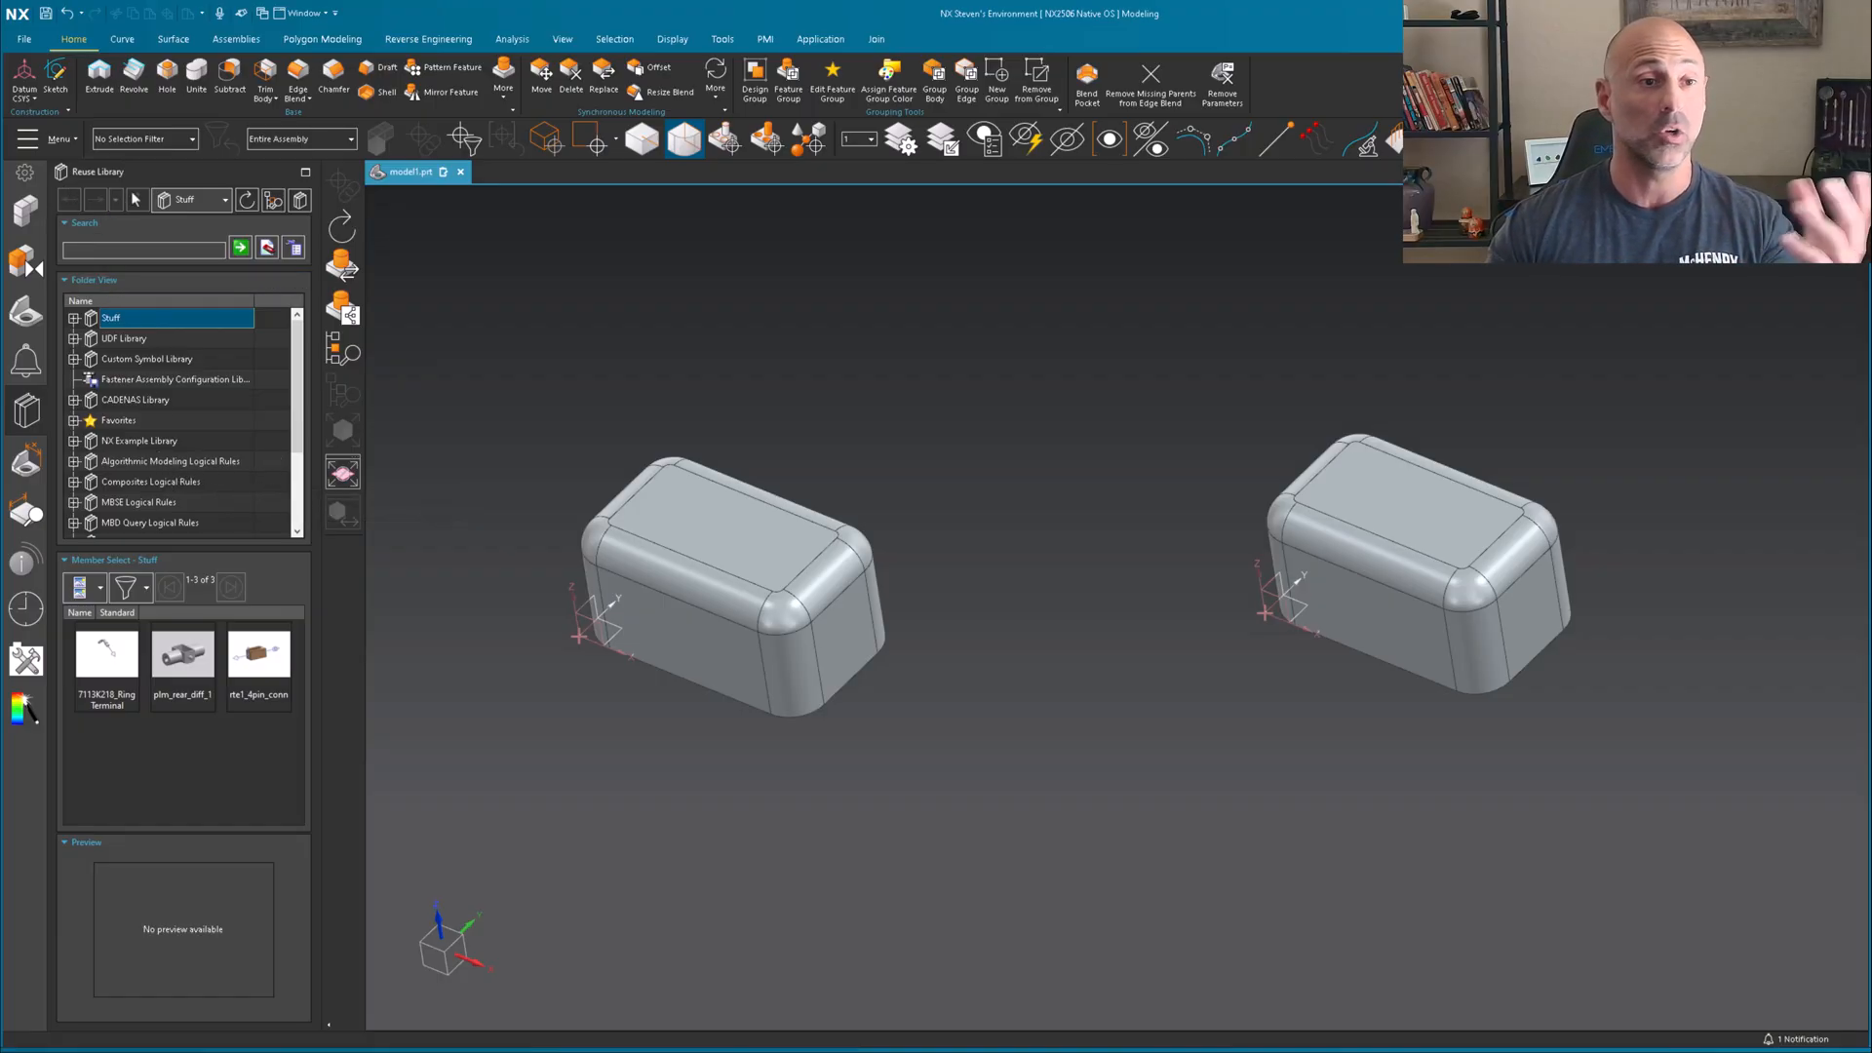
mouse_move(162, 446)
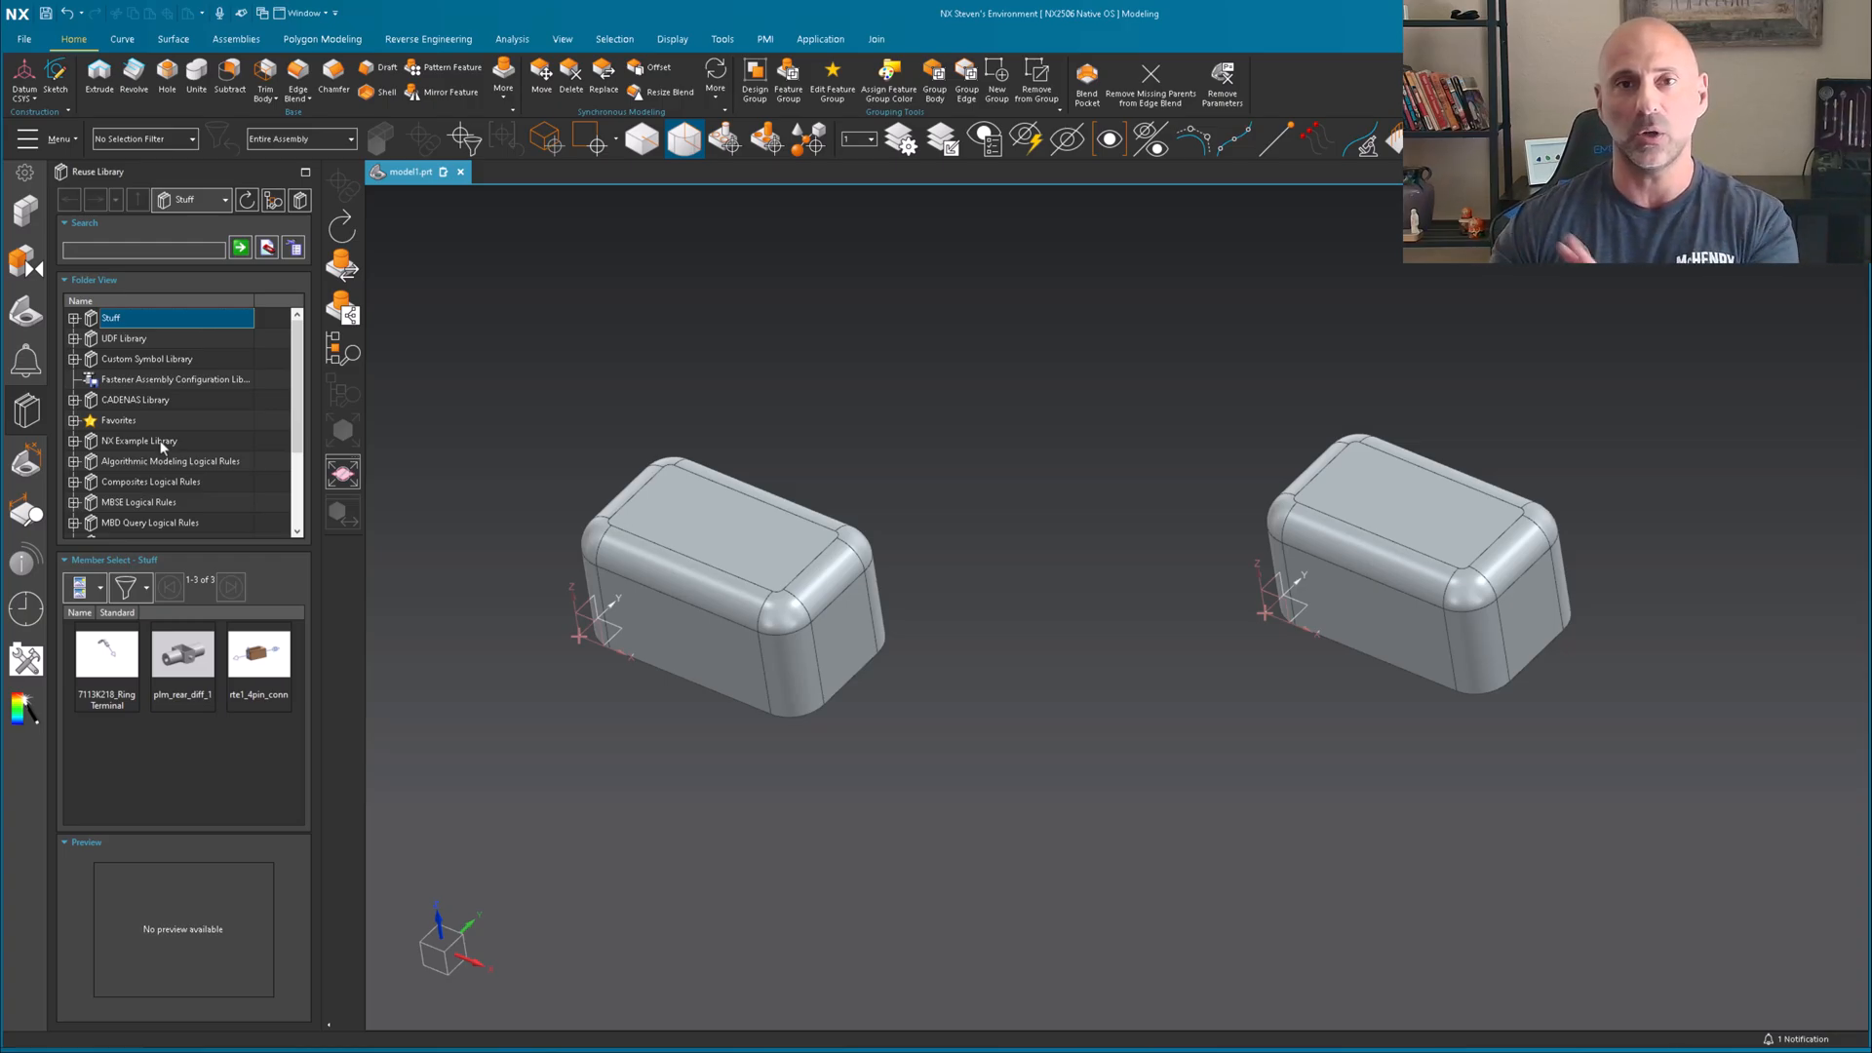
mouse_move(528, 402)
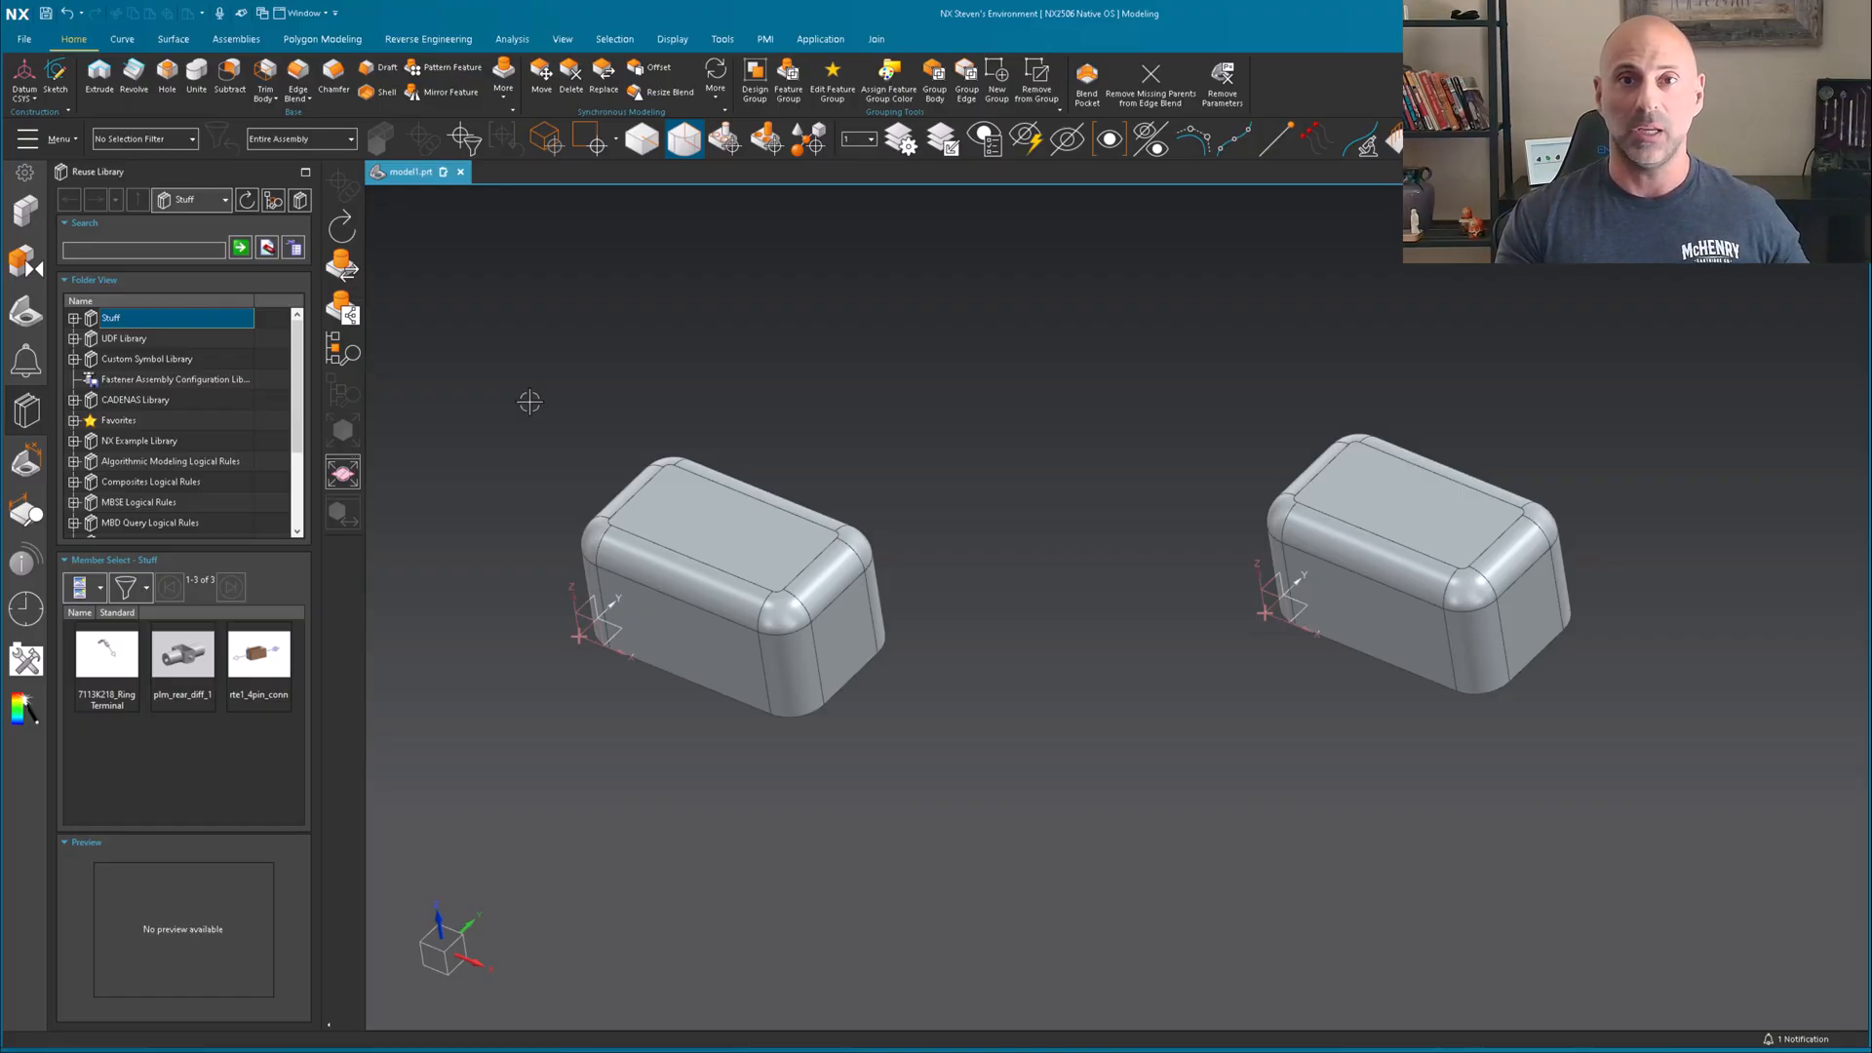
mouse_move(626, 501)
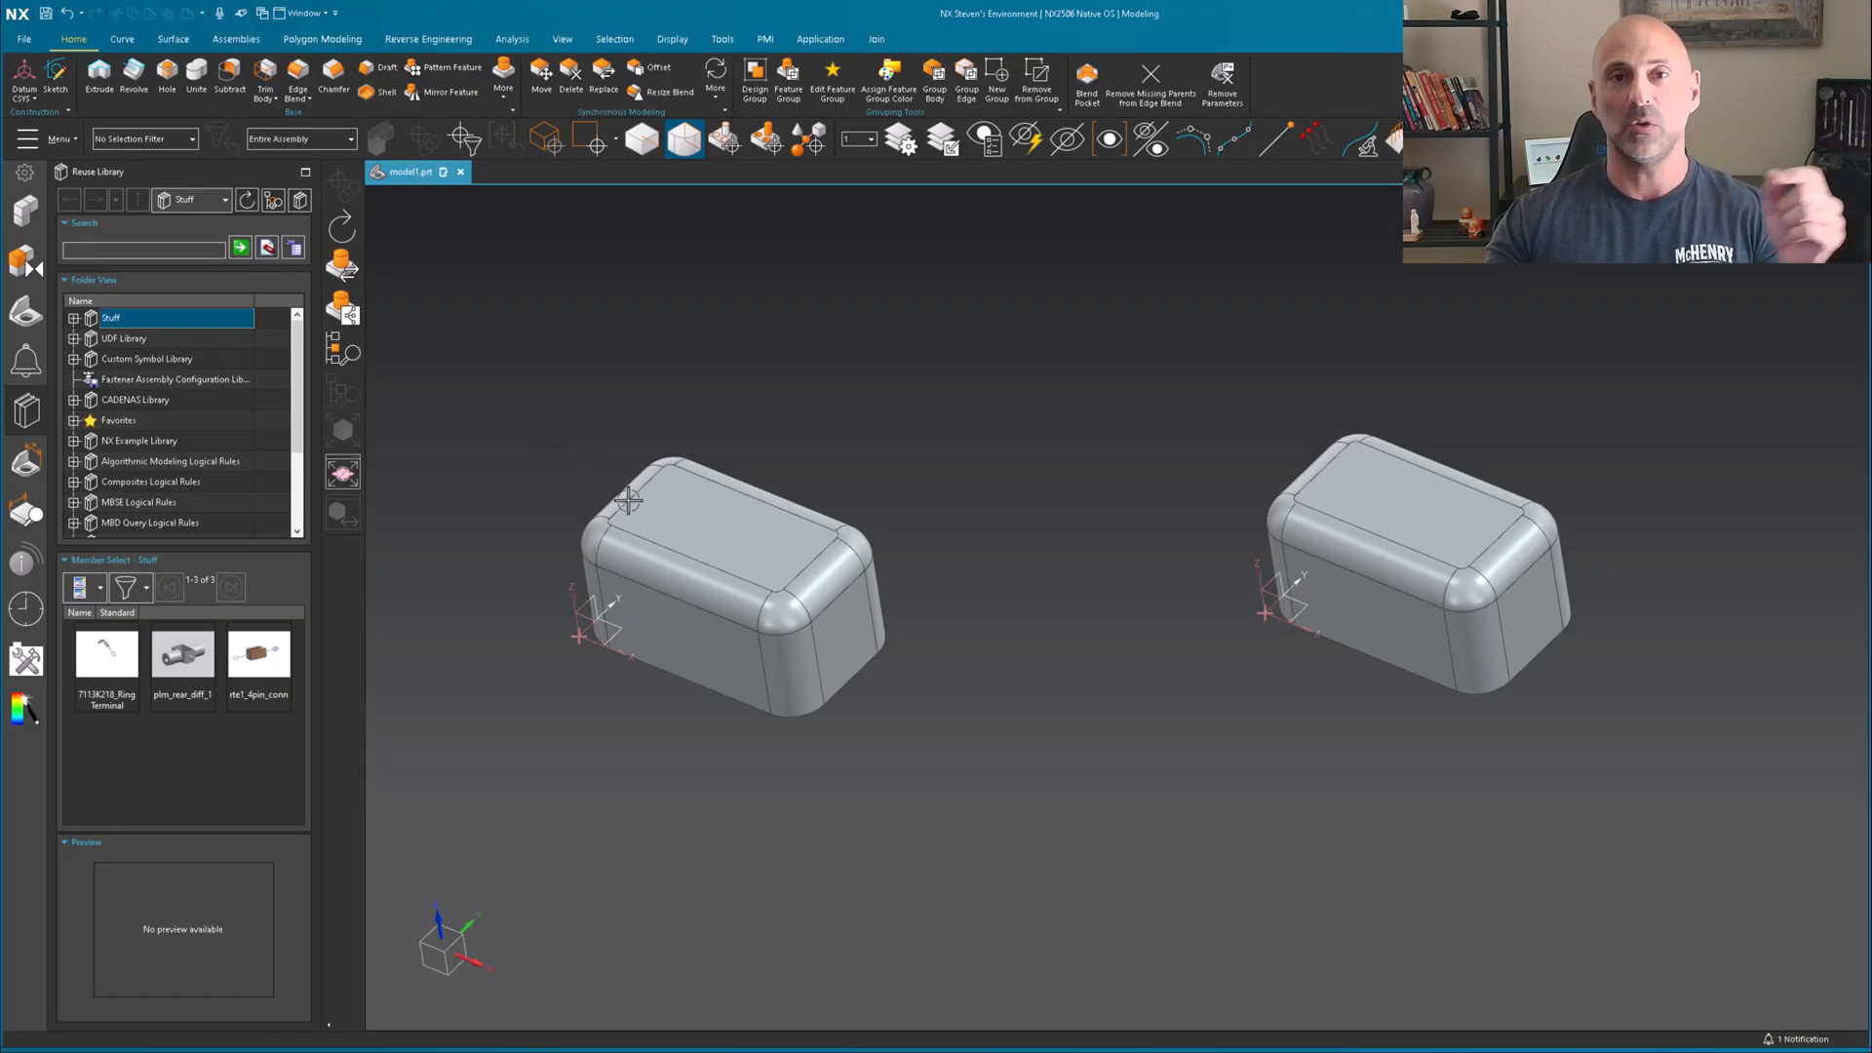
mouse_move(1205, 821)
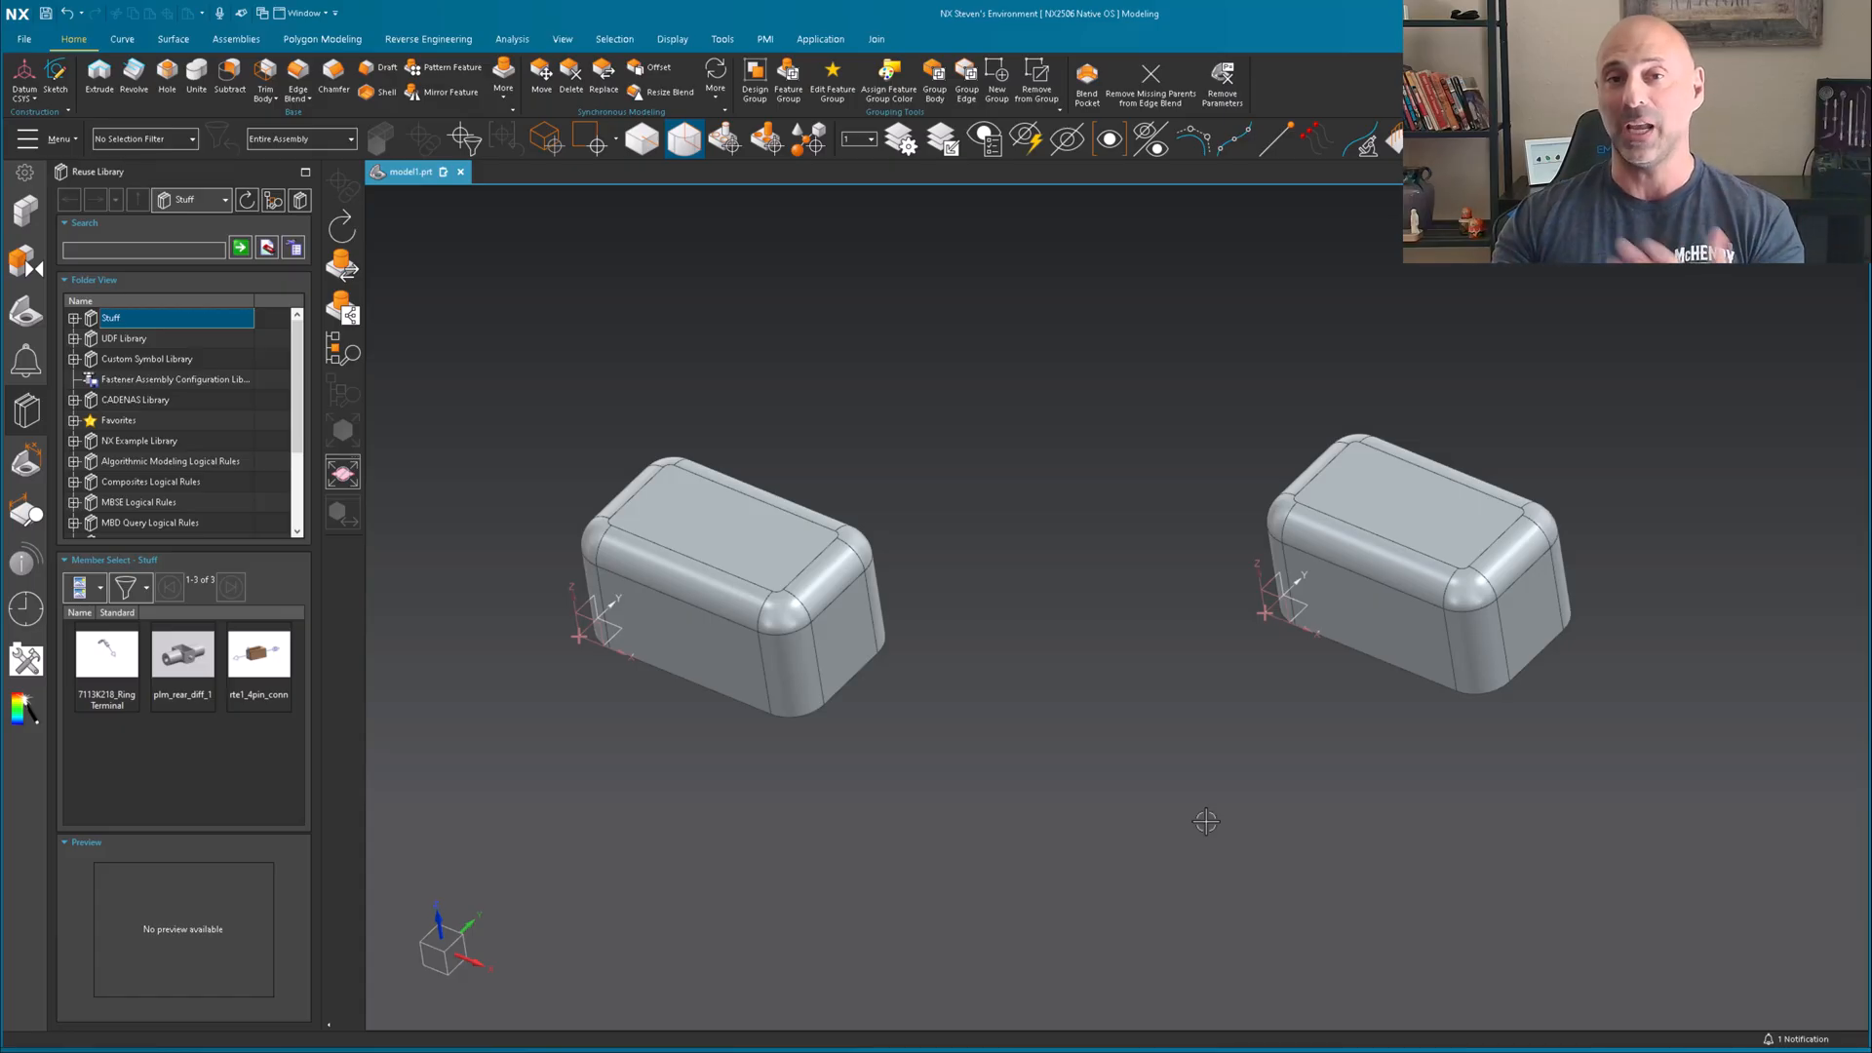
mouse_move(1147, 784)
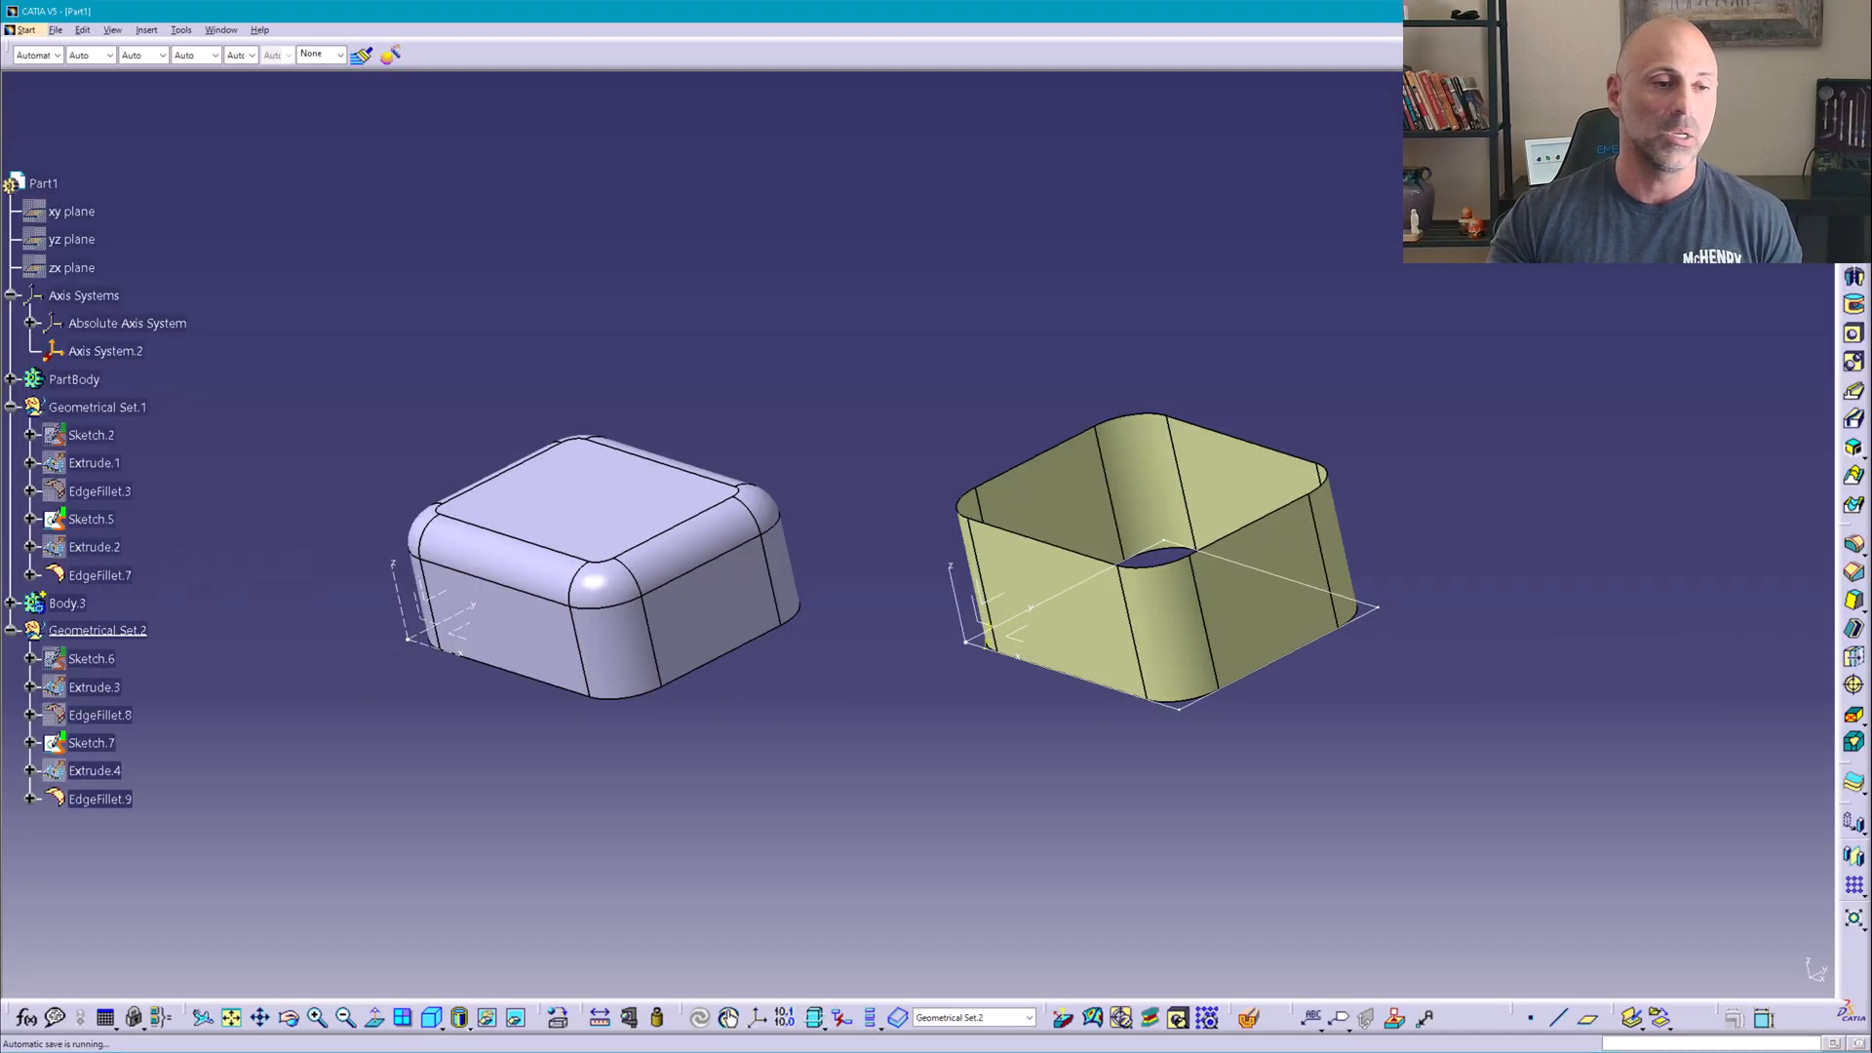
- Expand PartBody to reveal Pad.1, EdgeFillet.1 and EdgeFillet.2, and highlight the solid
click(12, 380)
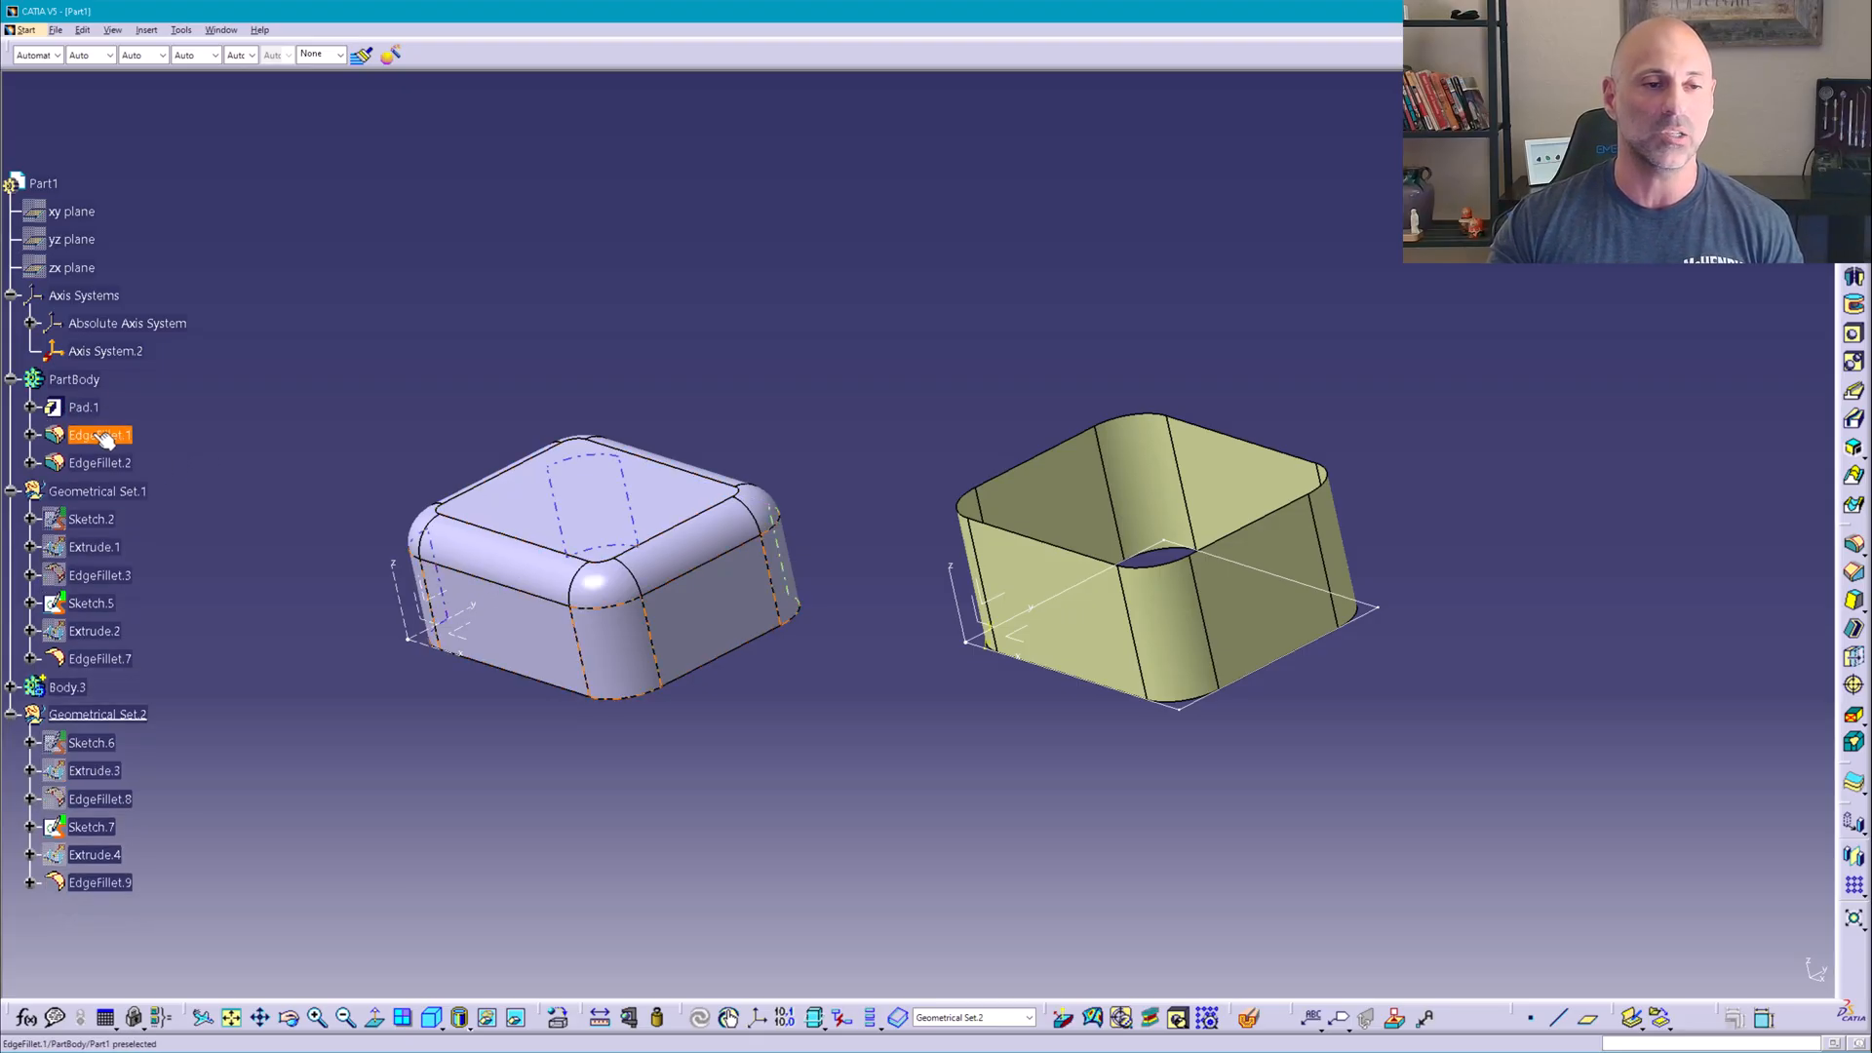
click(306, 392)
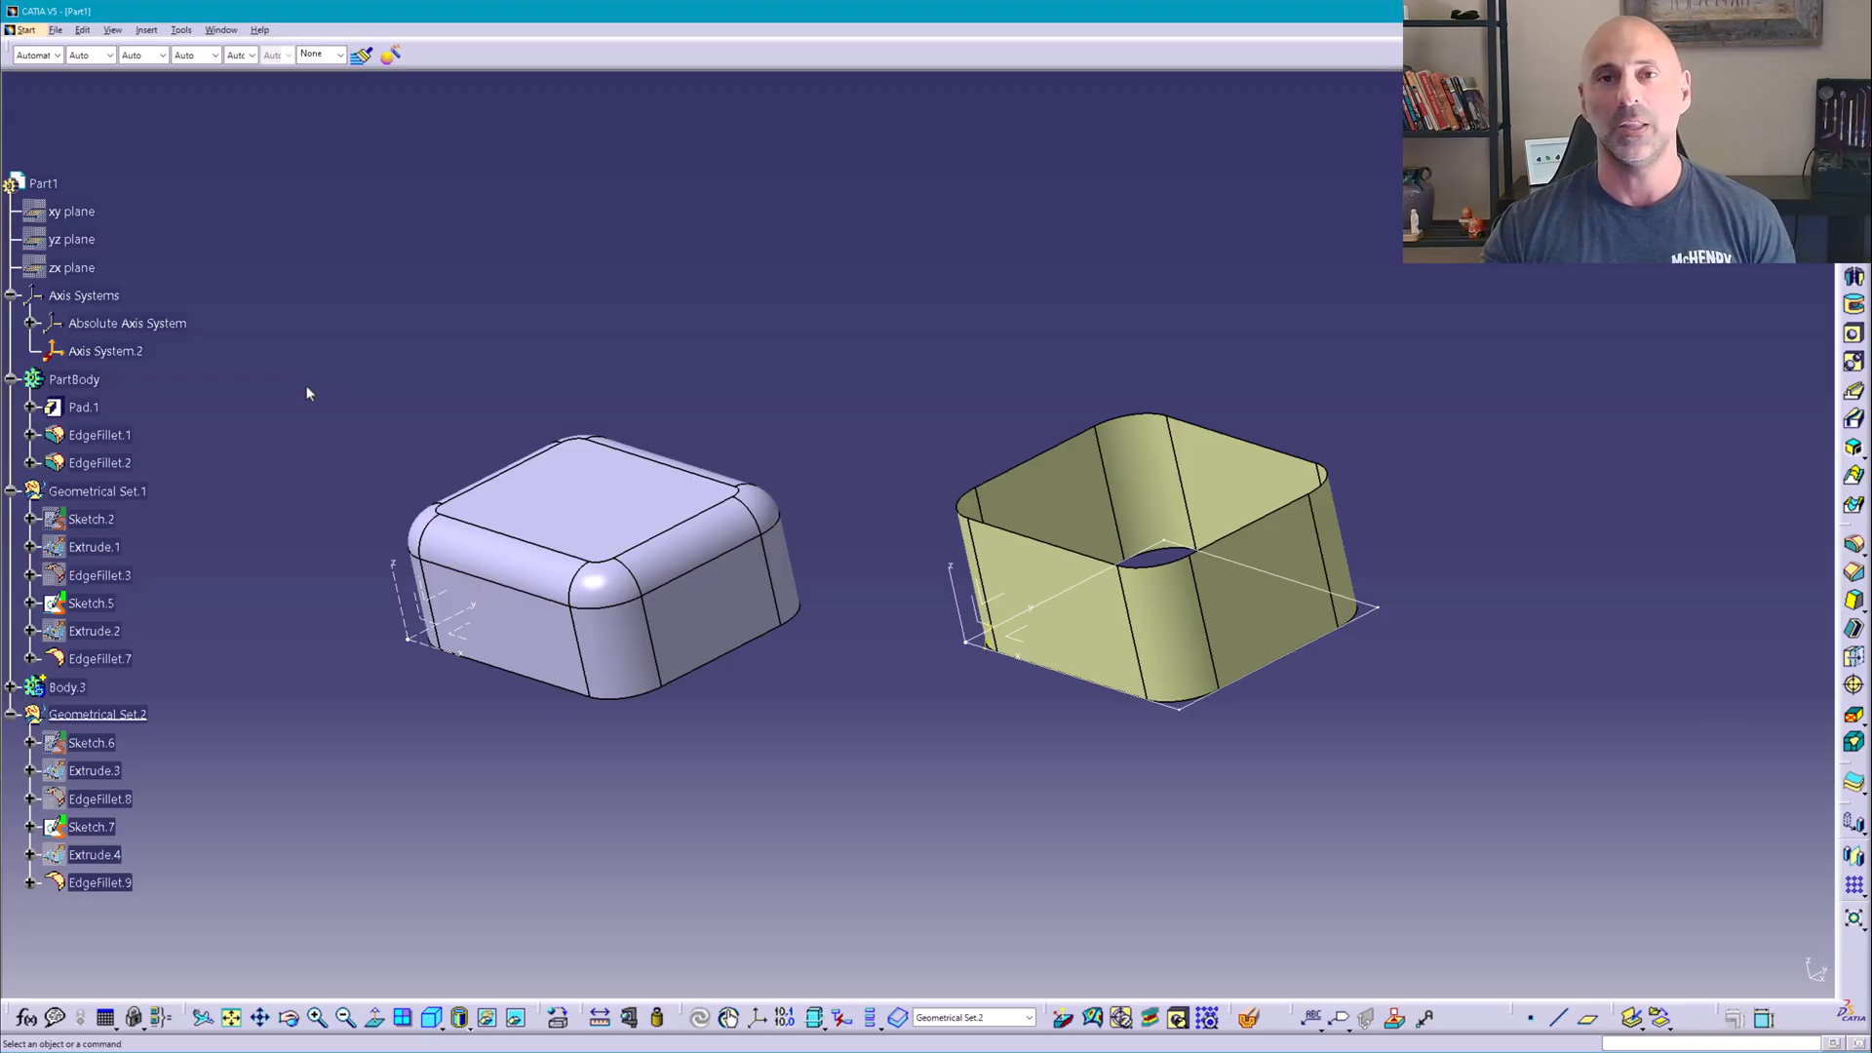
click(74, 380)
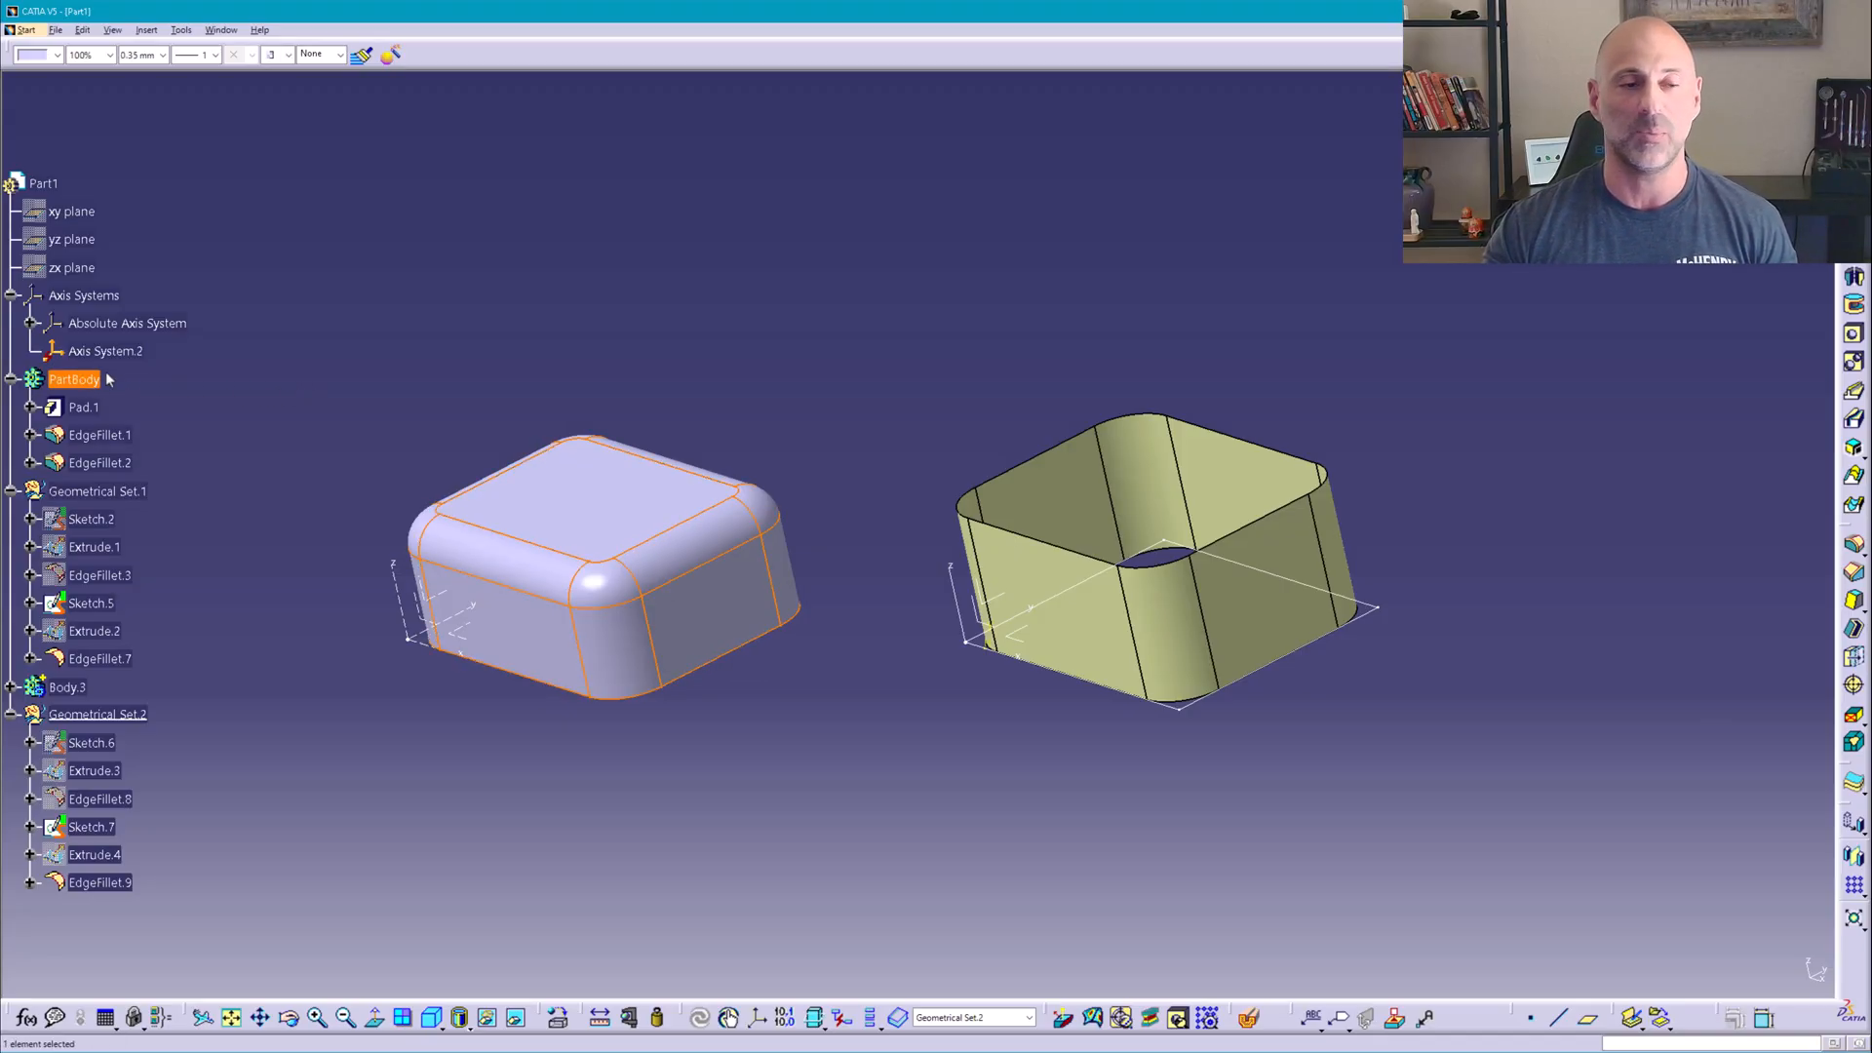
mouse_move(488, 310)
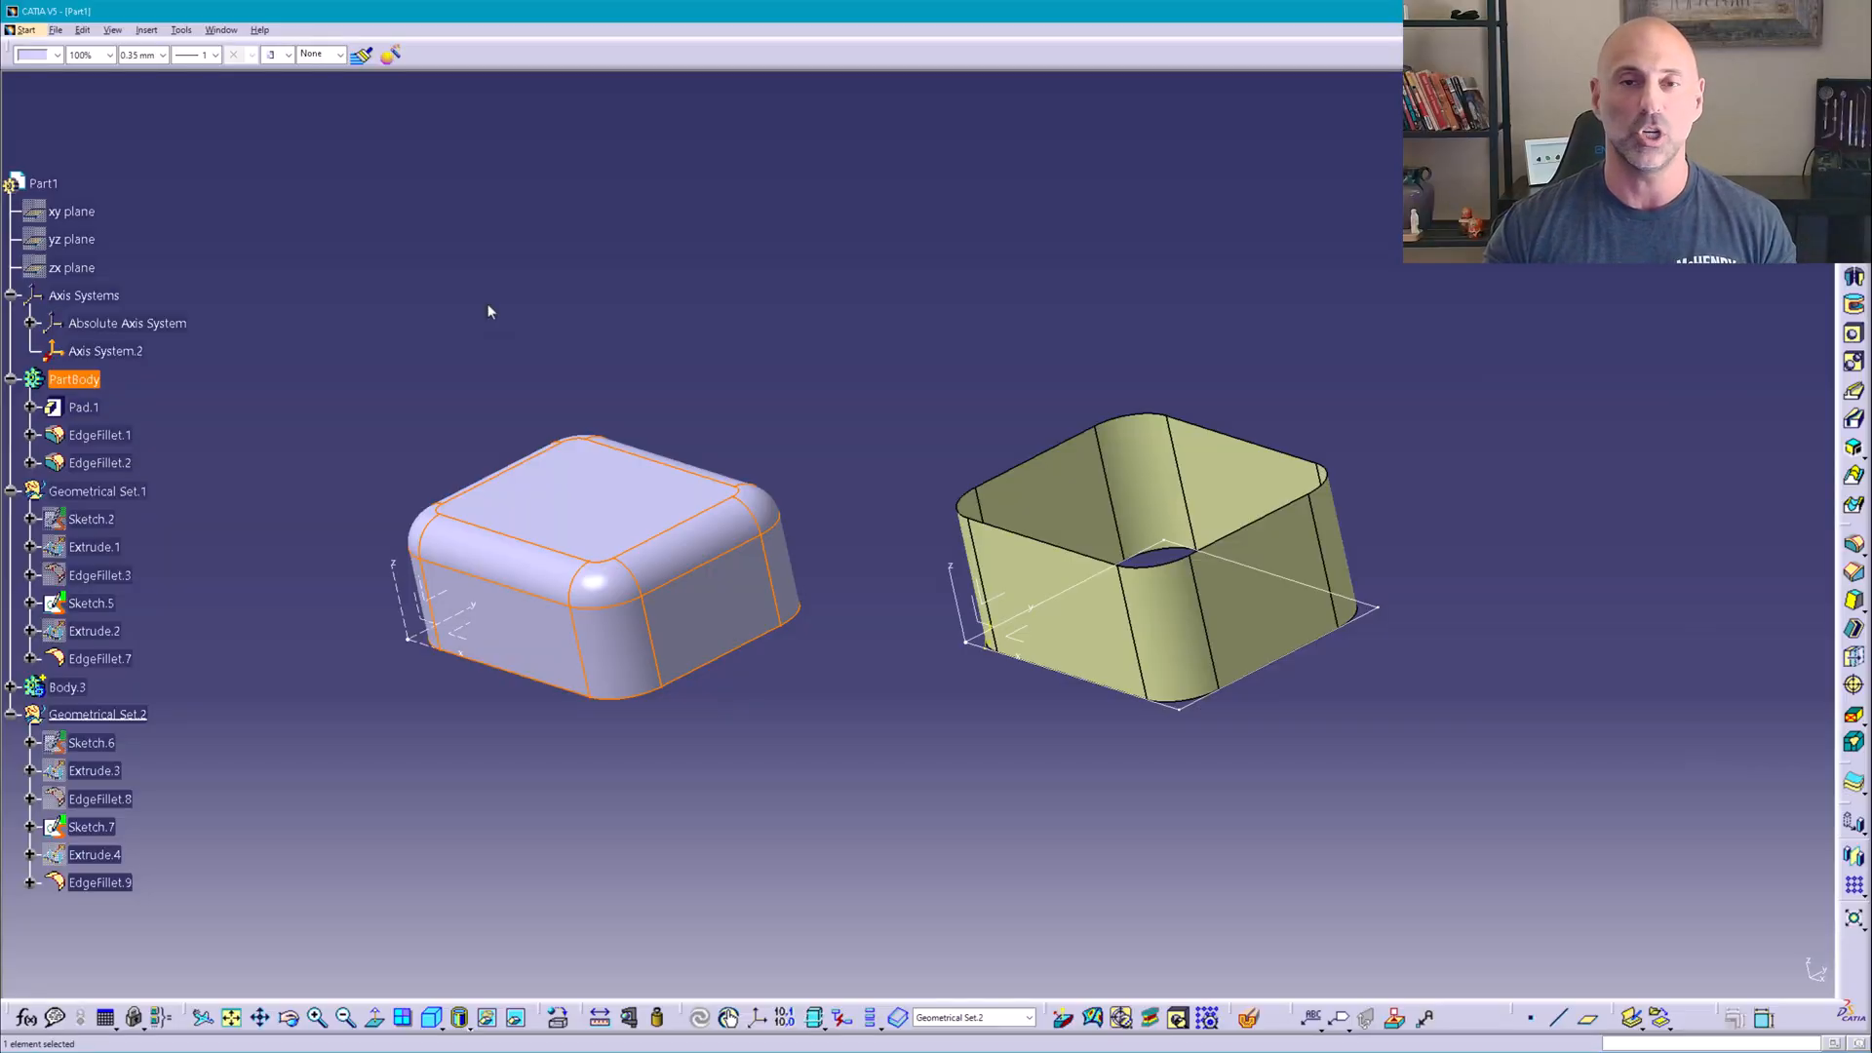